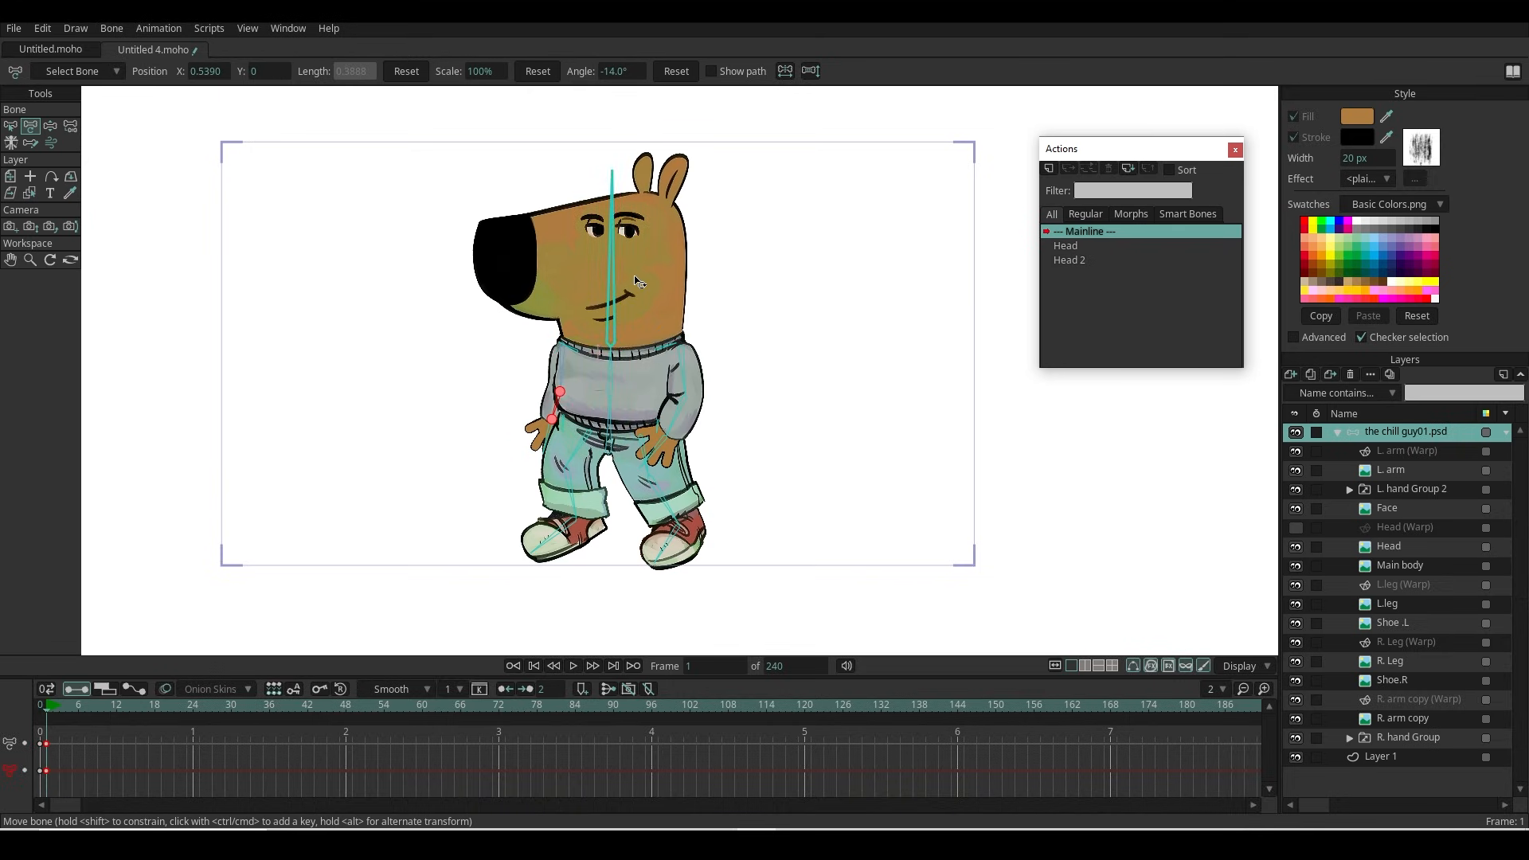
Step: Erase the white background with the Magic Eraser and add a new white-filled layer beneath the dog
{"action": "left_click_drag", "start_coordinate": [612, 175], "coordinate": [610, 194]}
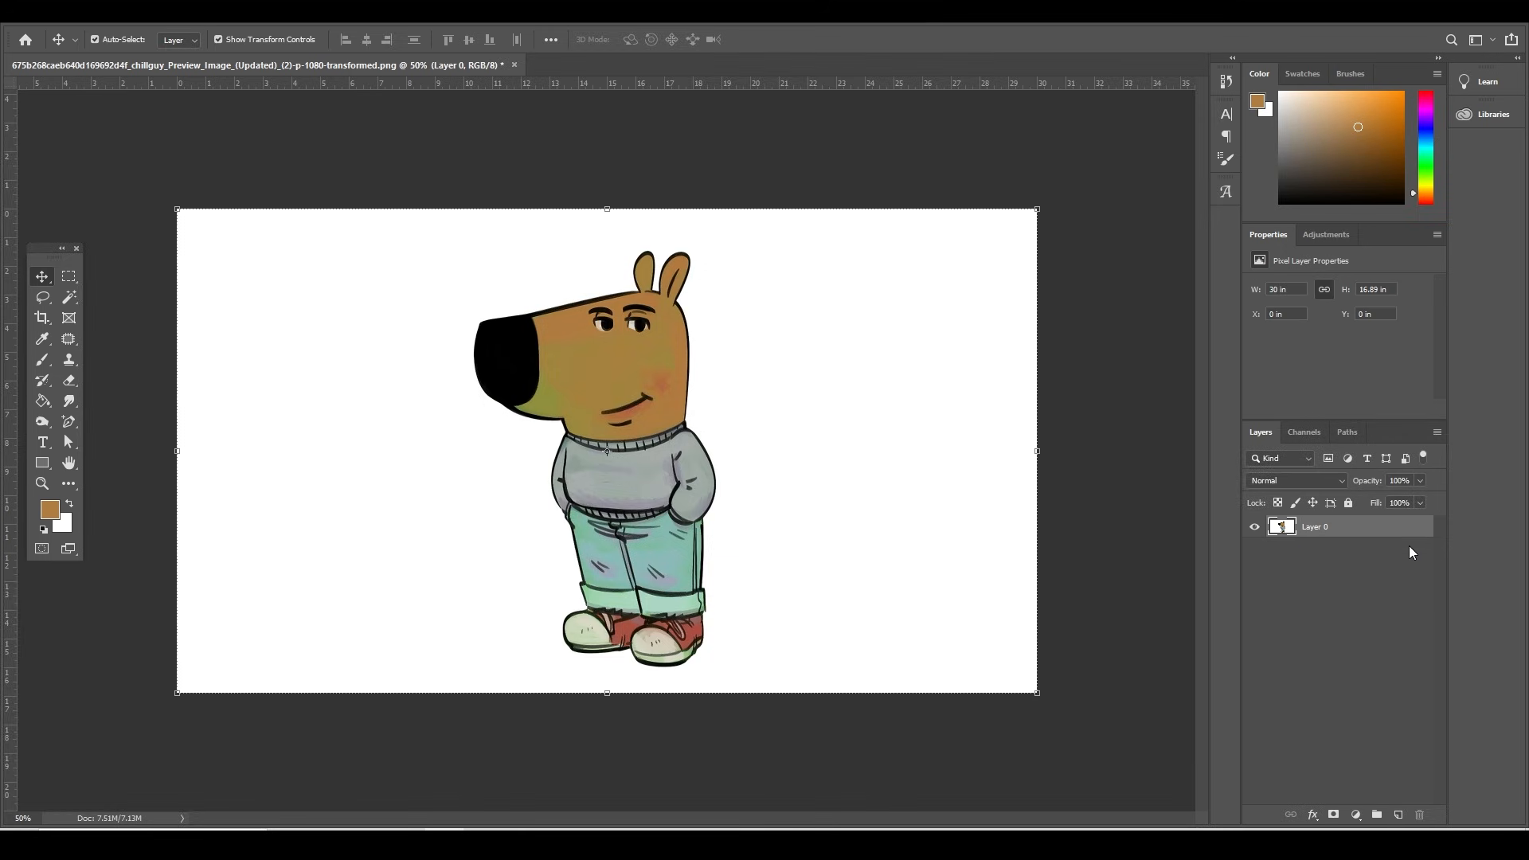
{"action": "mouse_move", "coordinate": [1341, 583]}
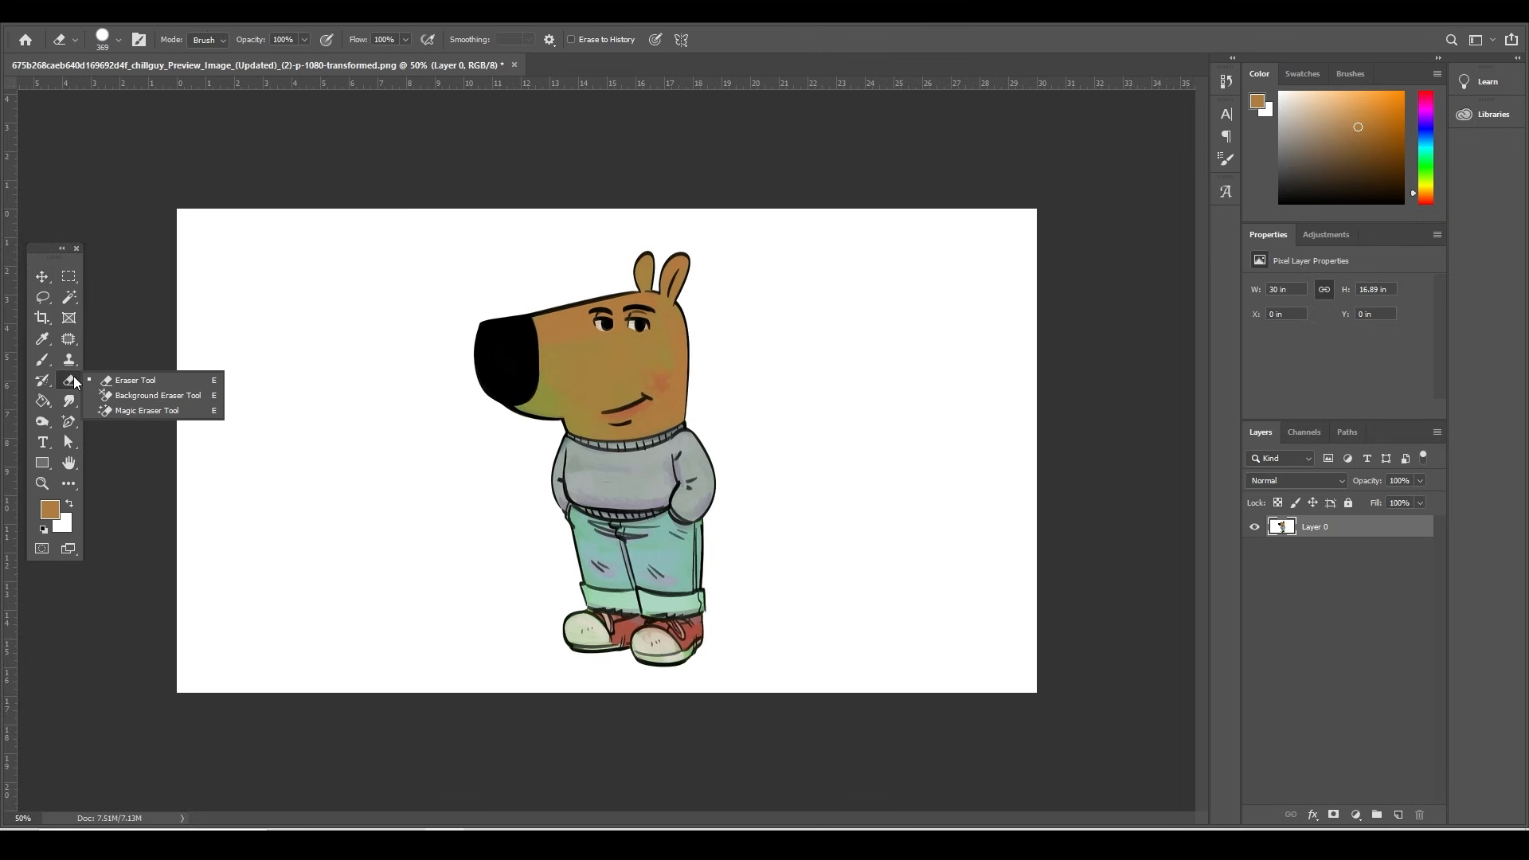
{"action": "left_click", "coordinate": [148, 411]}
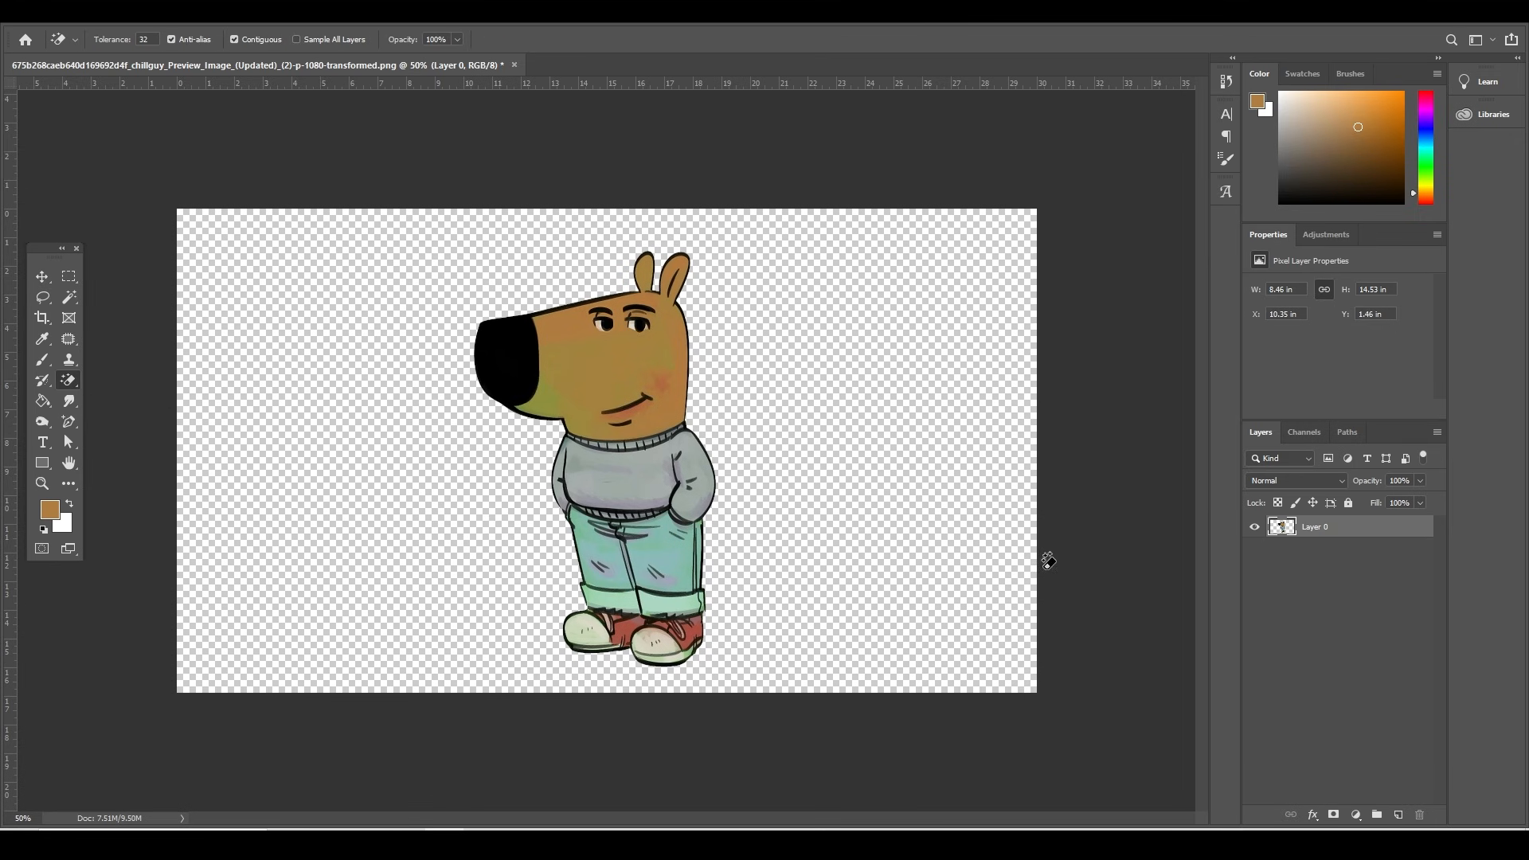
{"action": "mouse_move", "coordinate": [777, 538]}
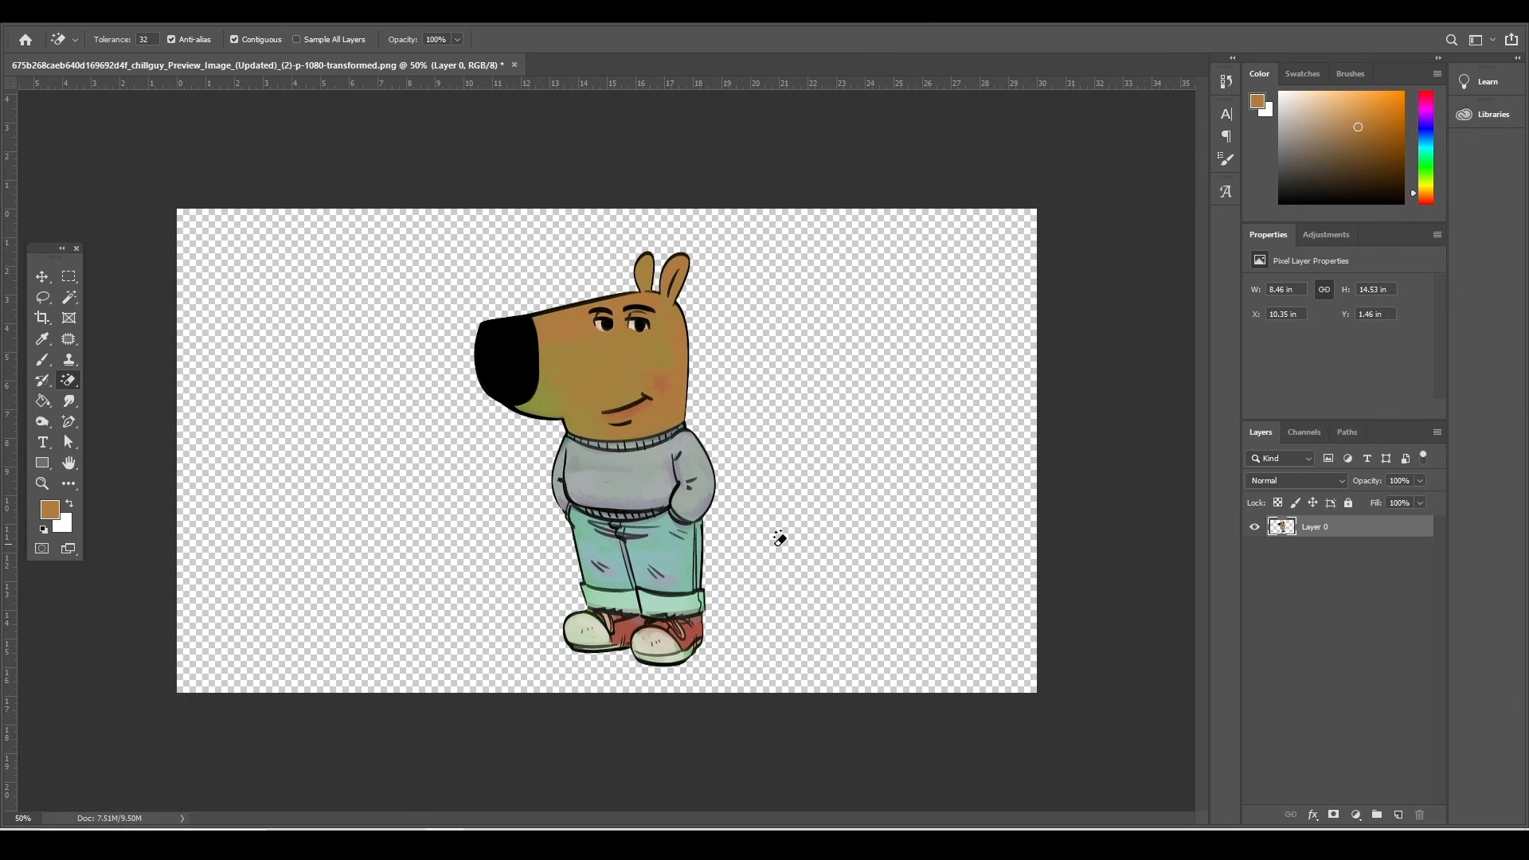
{"action": "mouse_move", "coordinate": [1404, 810]}
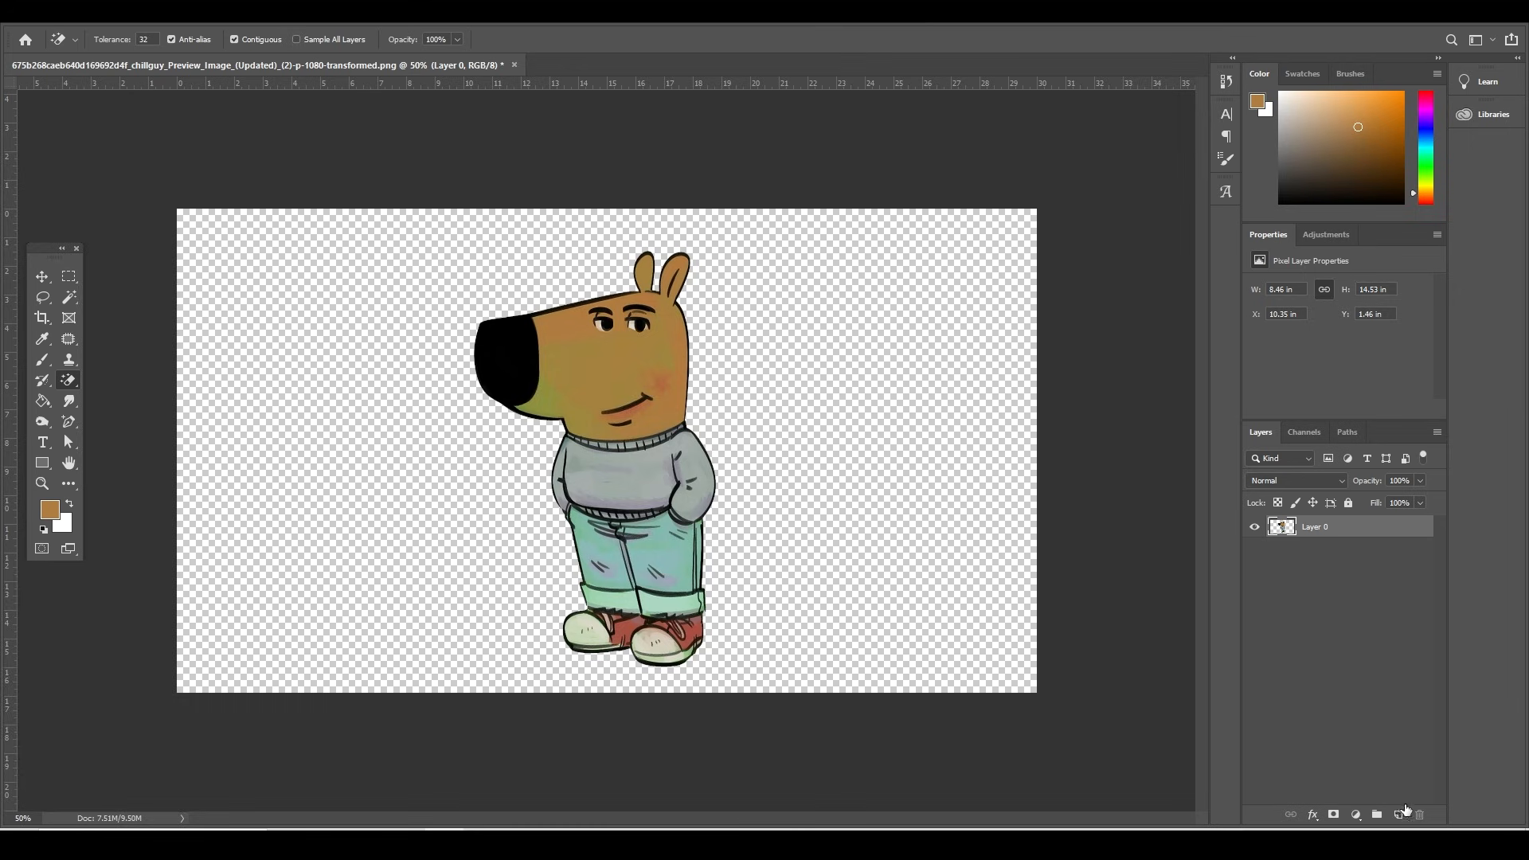
{"action": "left_click", "coordinate": [1398, 814]}
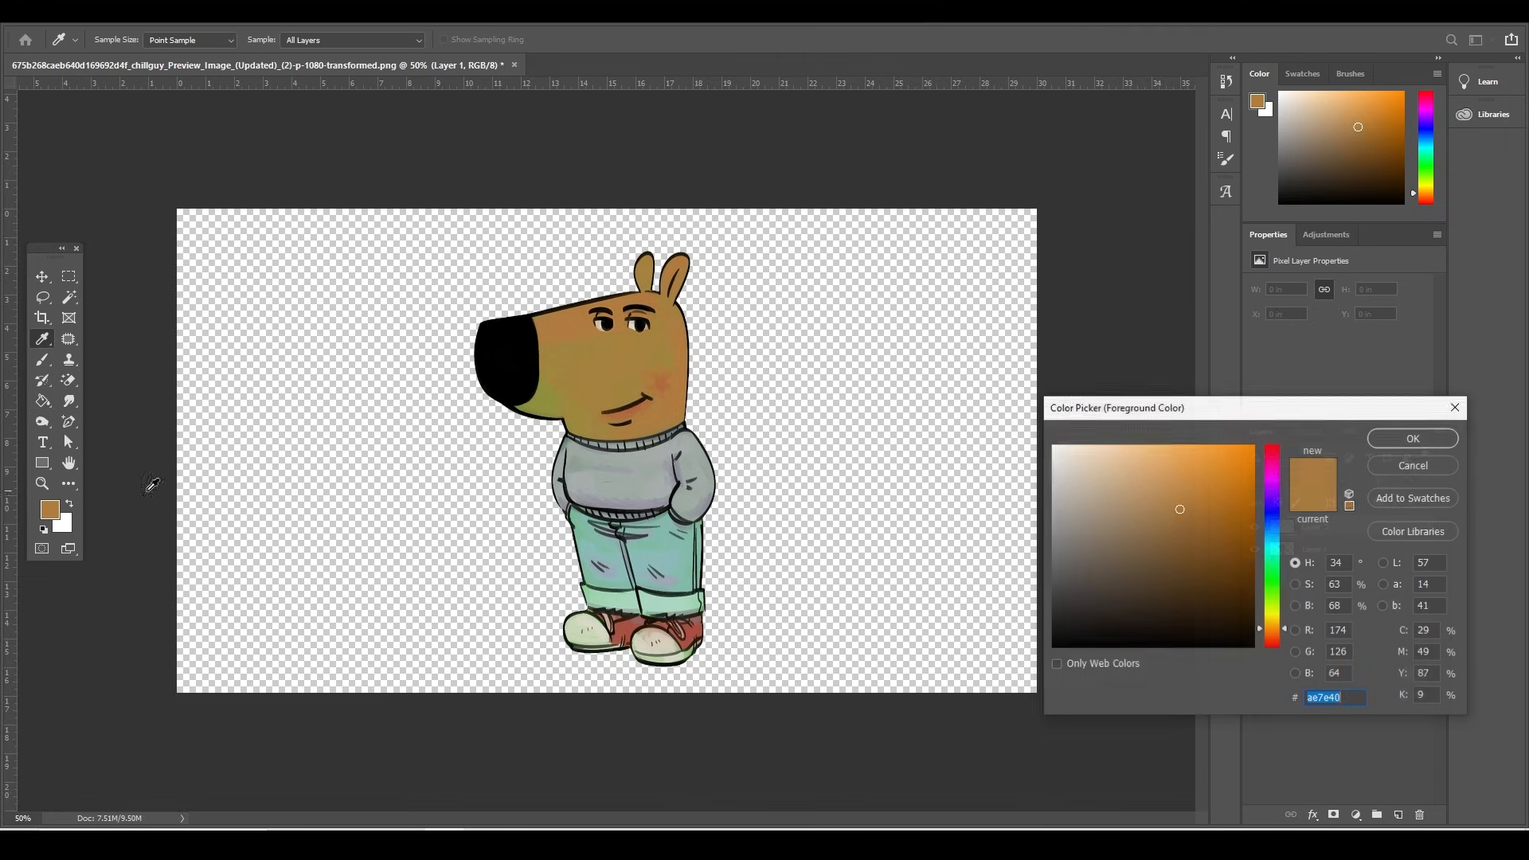
{"action": "left_click", "coordinate": [1411, 437]}
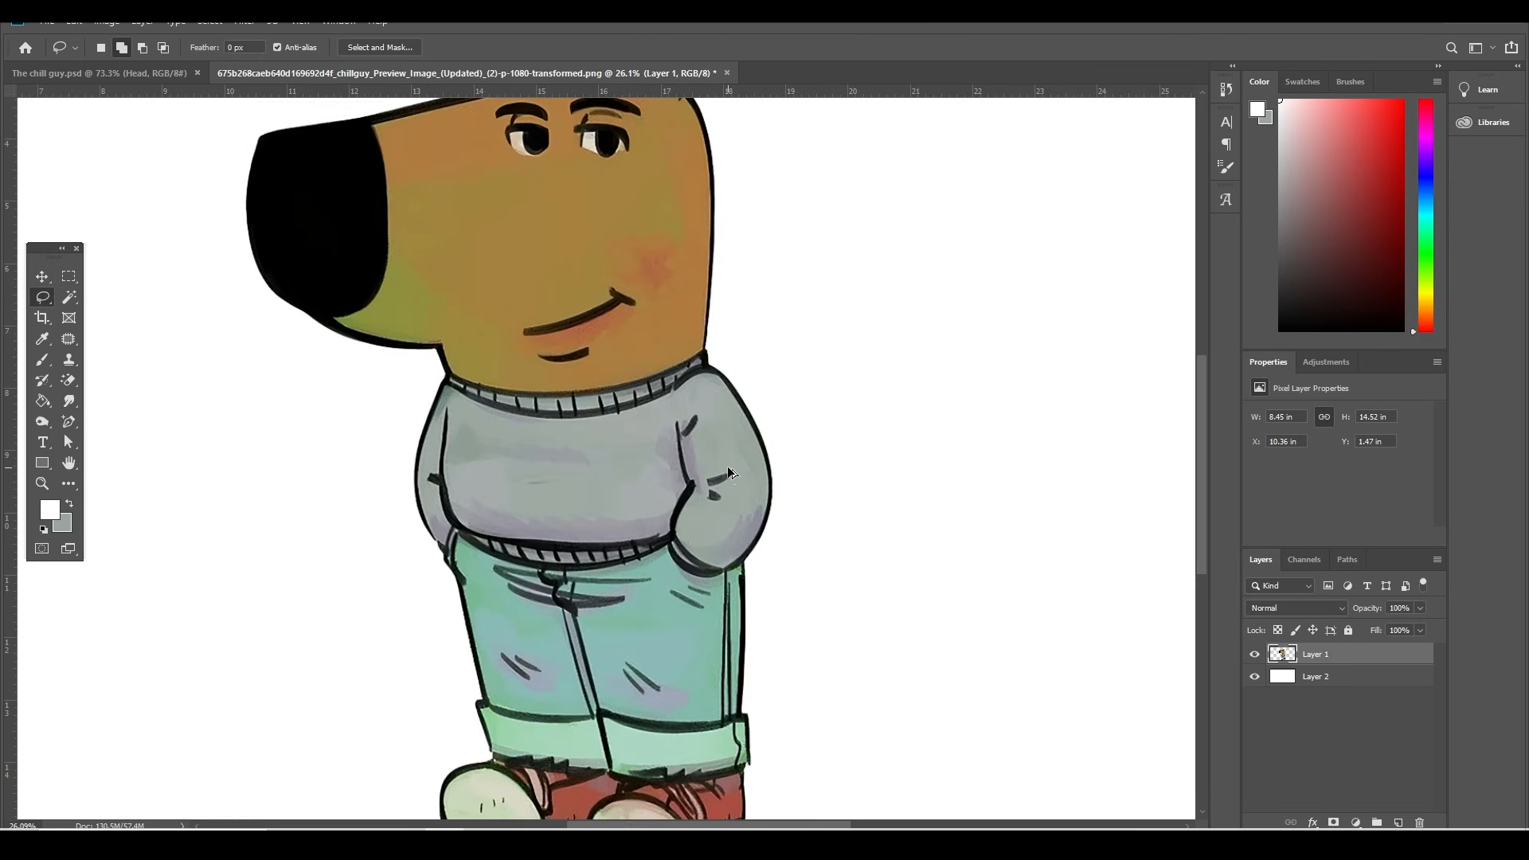
{"action": "mouse_move", "coordinate": [41, 297]}
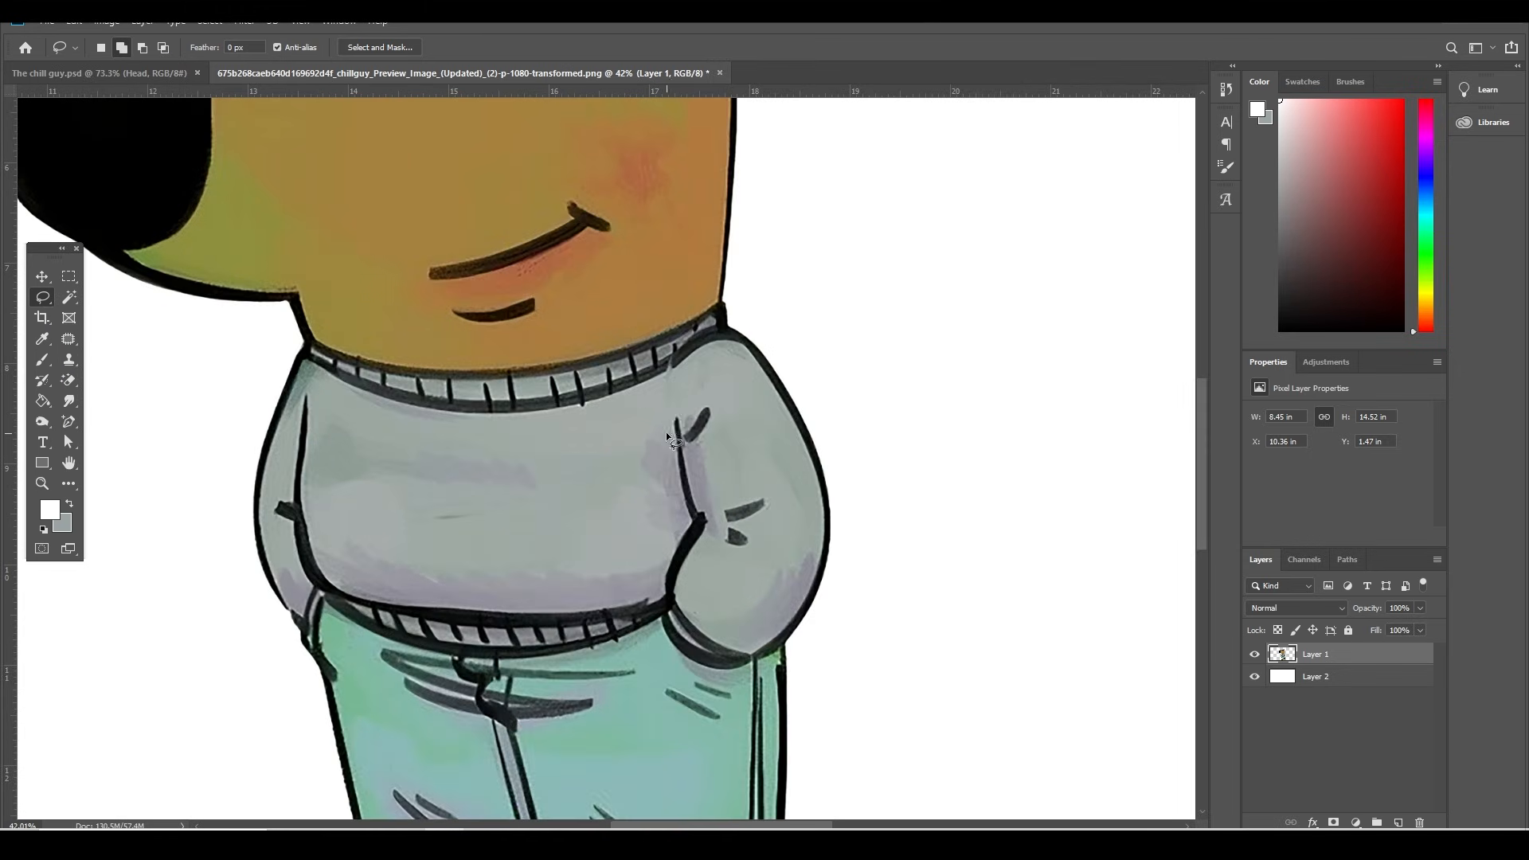
Step: Lasso the pocketed arm onto its own 'R. arm' layer and erase leftover sweater along its edges
{"action": "left_click_drag", "start_coordinate": [667, 418], "coordinate": [667, 648]}
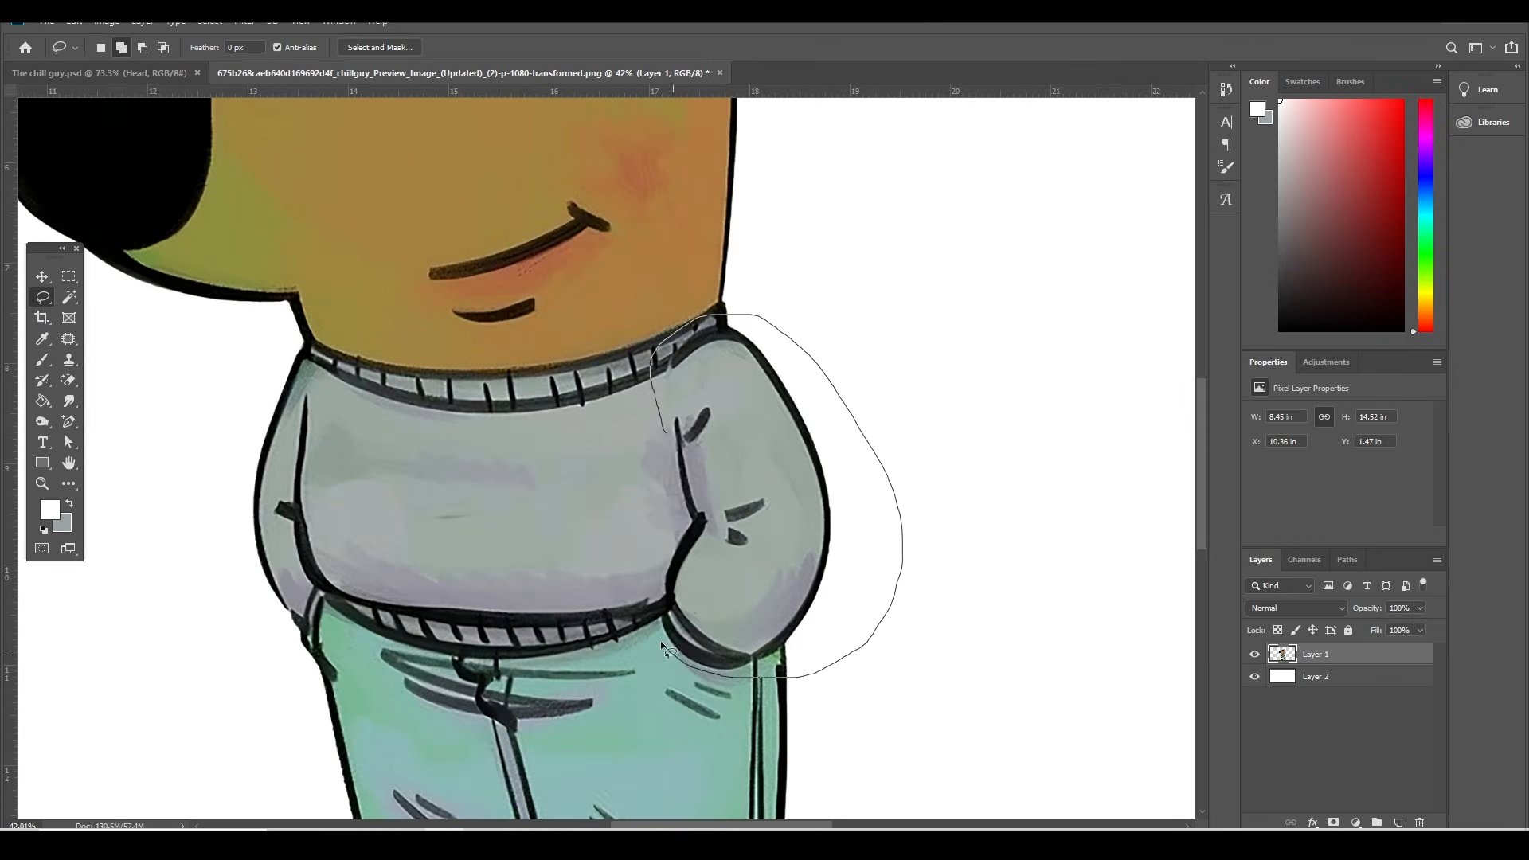
{"action": "key", "text": "ctrl+j"}
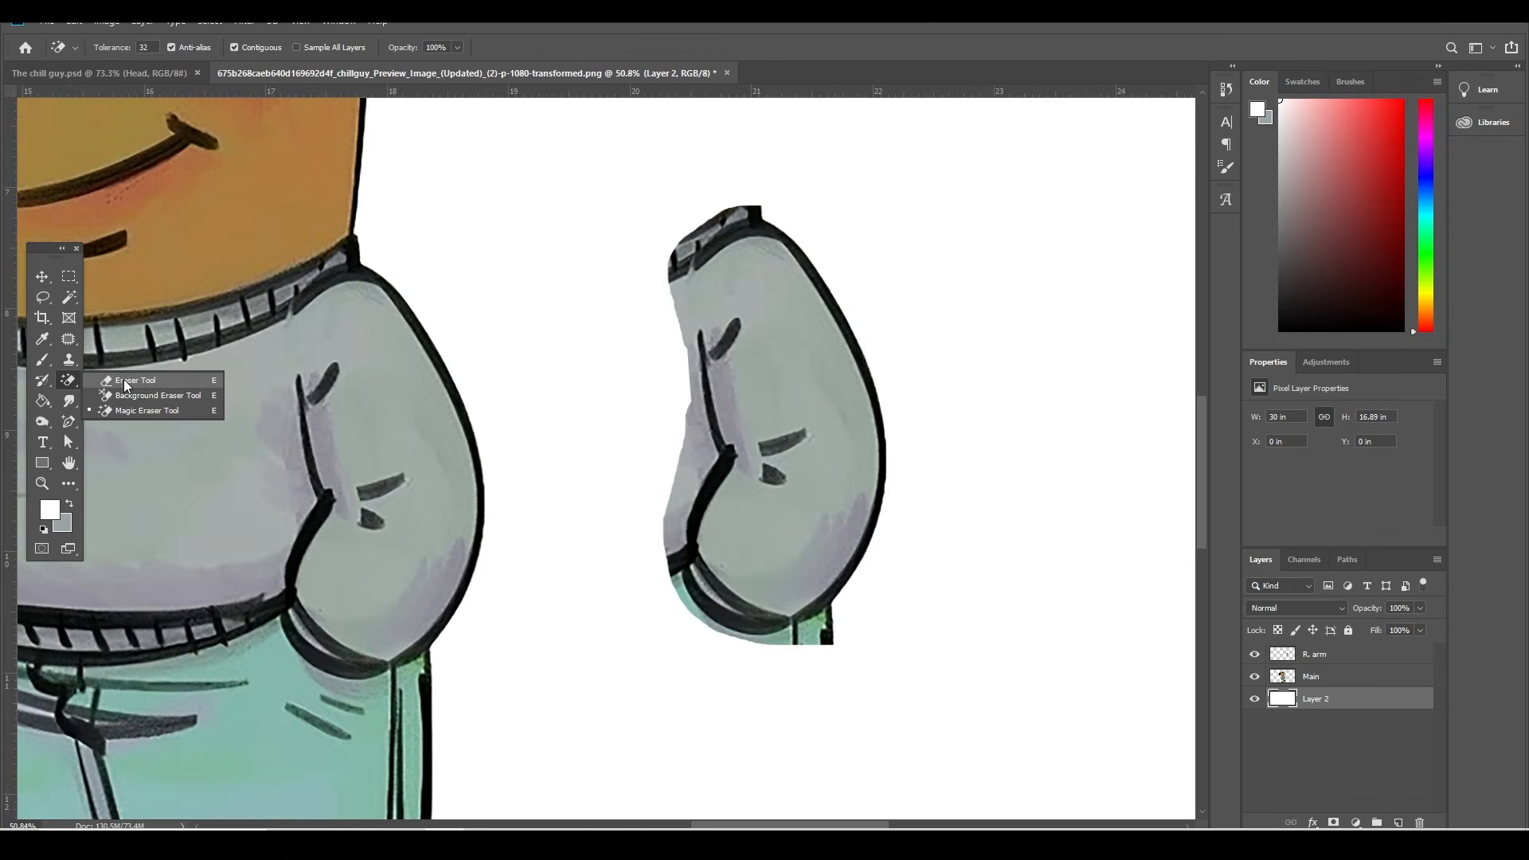
{"action": "left_click", "coordinate": [133, 381]}
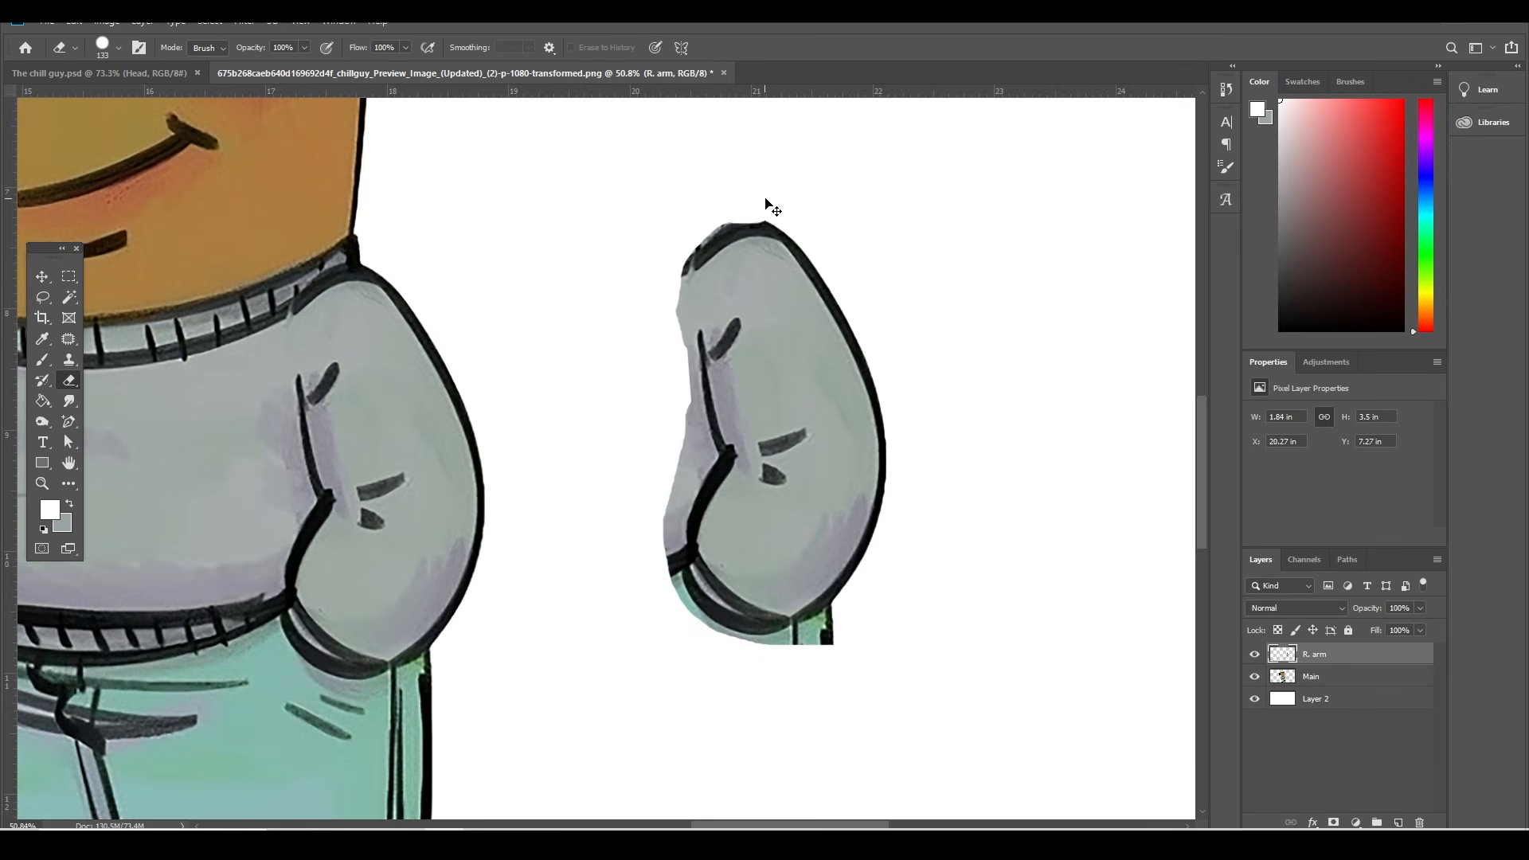
{"action": "left_click_drag", "start_coordinate": [770, 215], "coordinate": [658, 433]}
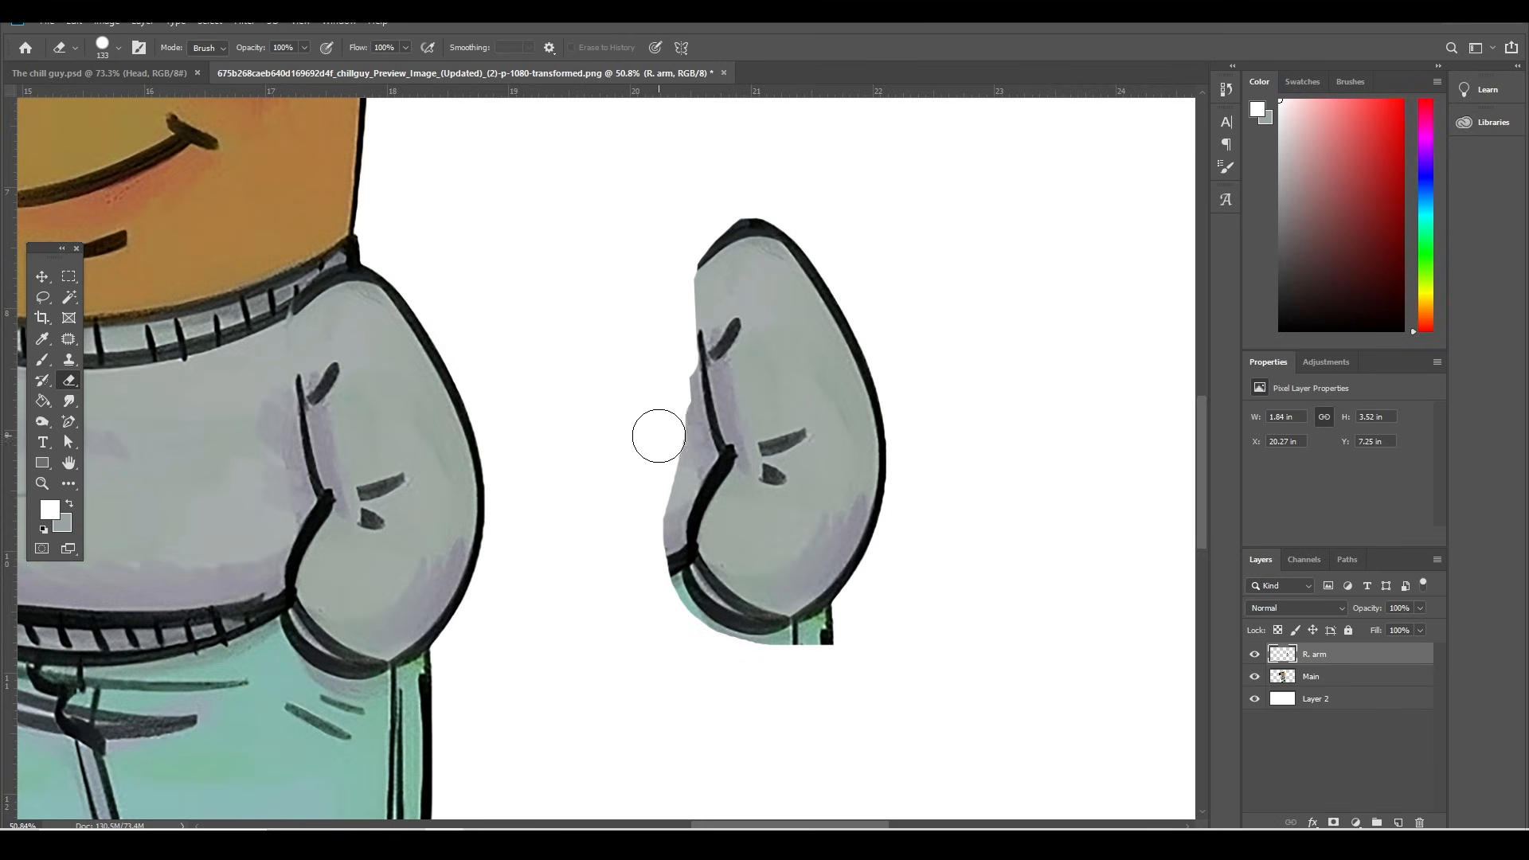
{"action": "left_click_drag", "start_coordinate": [658, 435], "coordinate": [684, 449]}
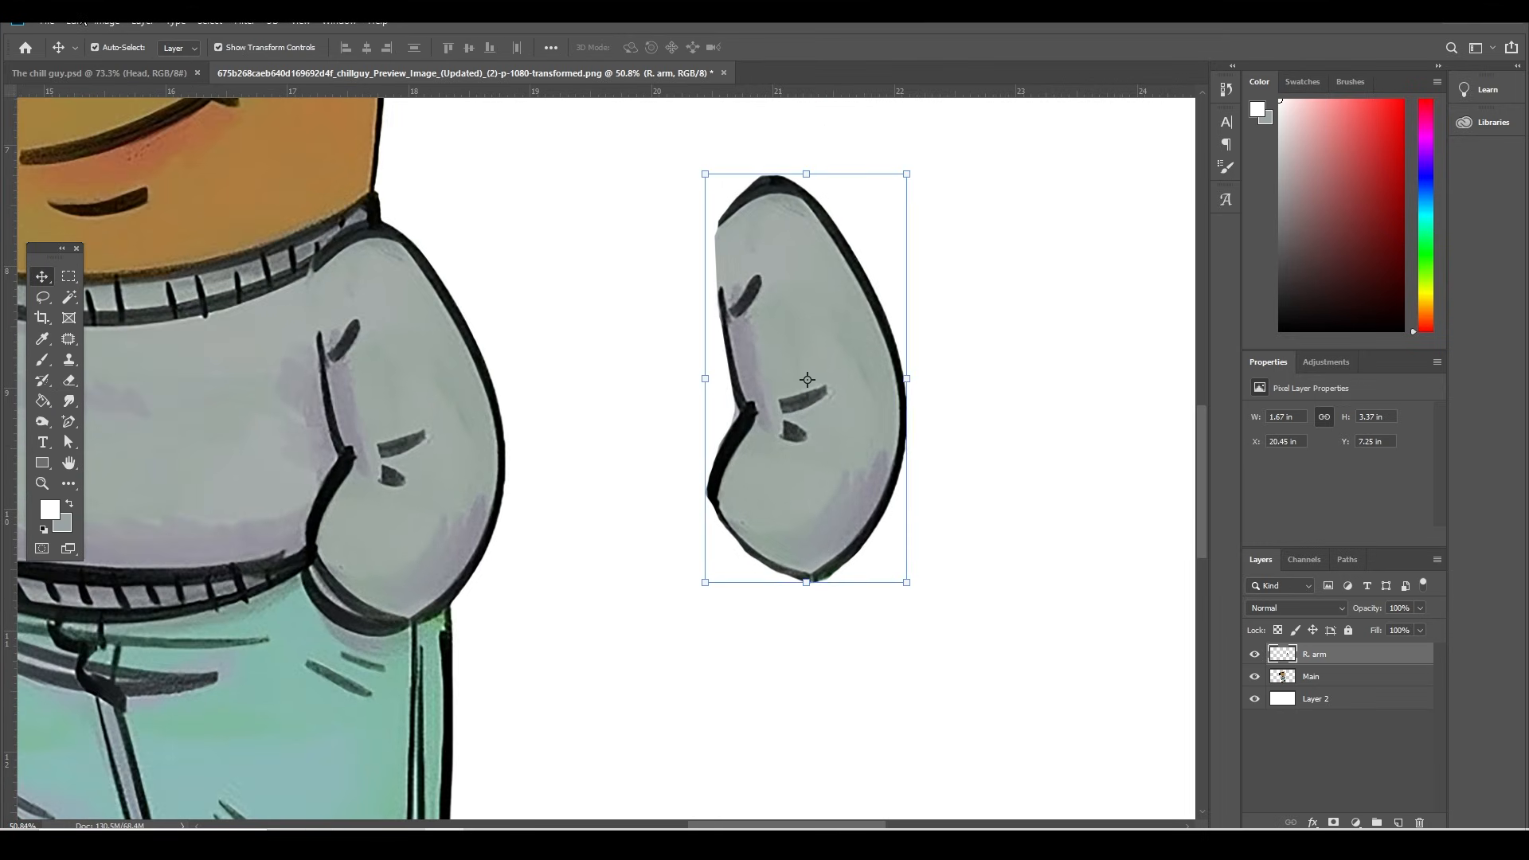
Step: Puppet Warp the separated arm into a straighter hanging pose and commit the warp
{"action": "left_click", "coordinate": [73, 21]}
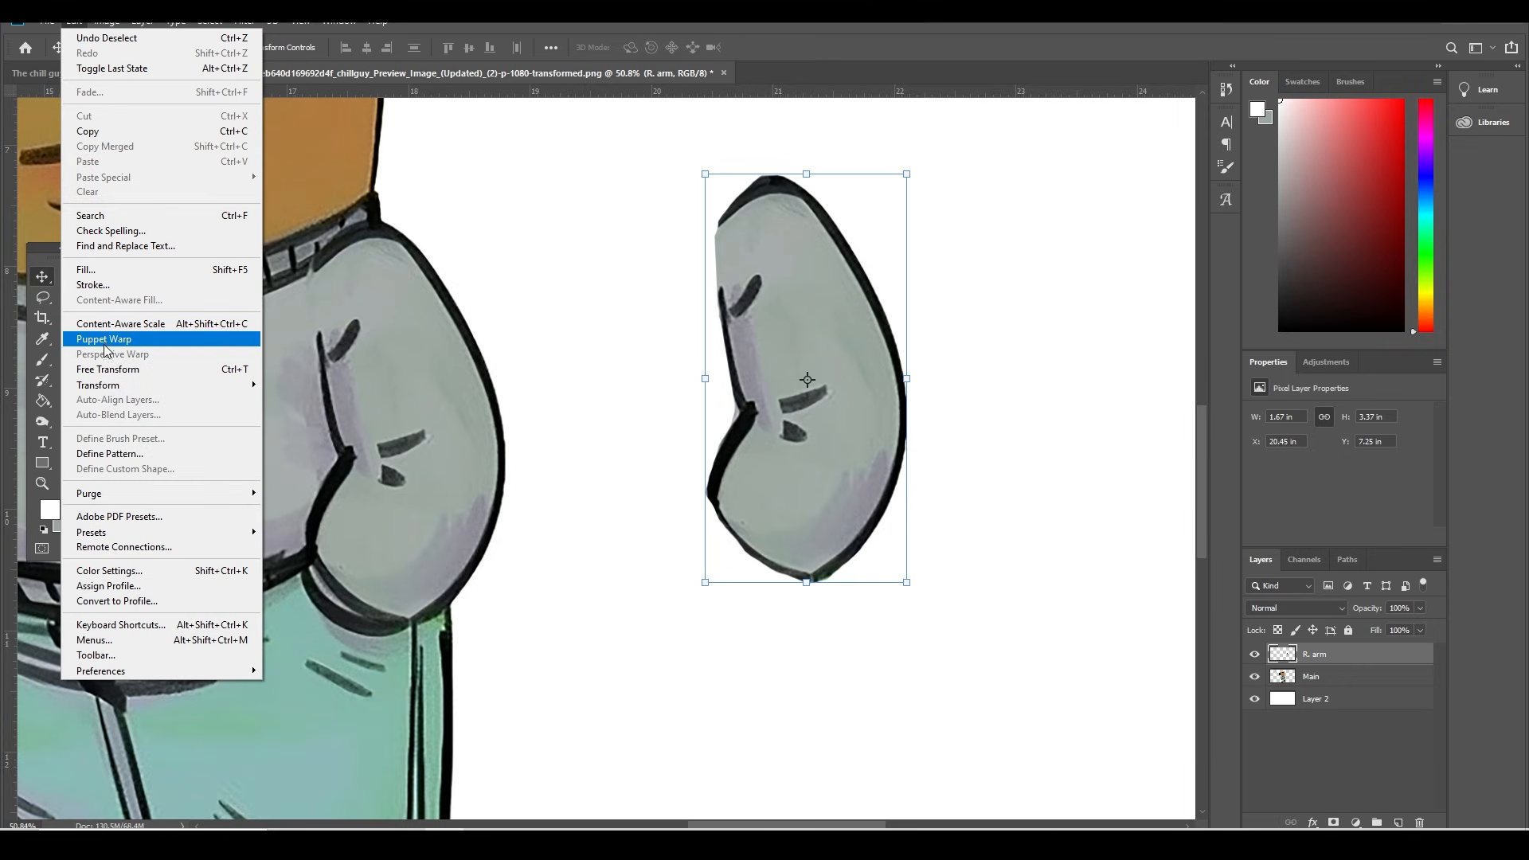
{"action": "left_click", "coordinate": [103, 337]}
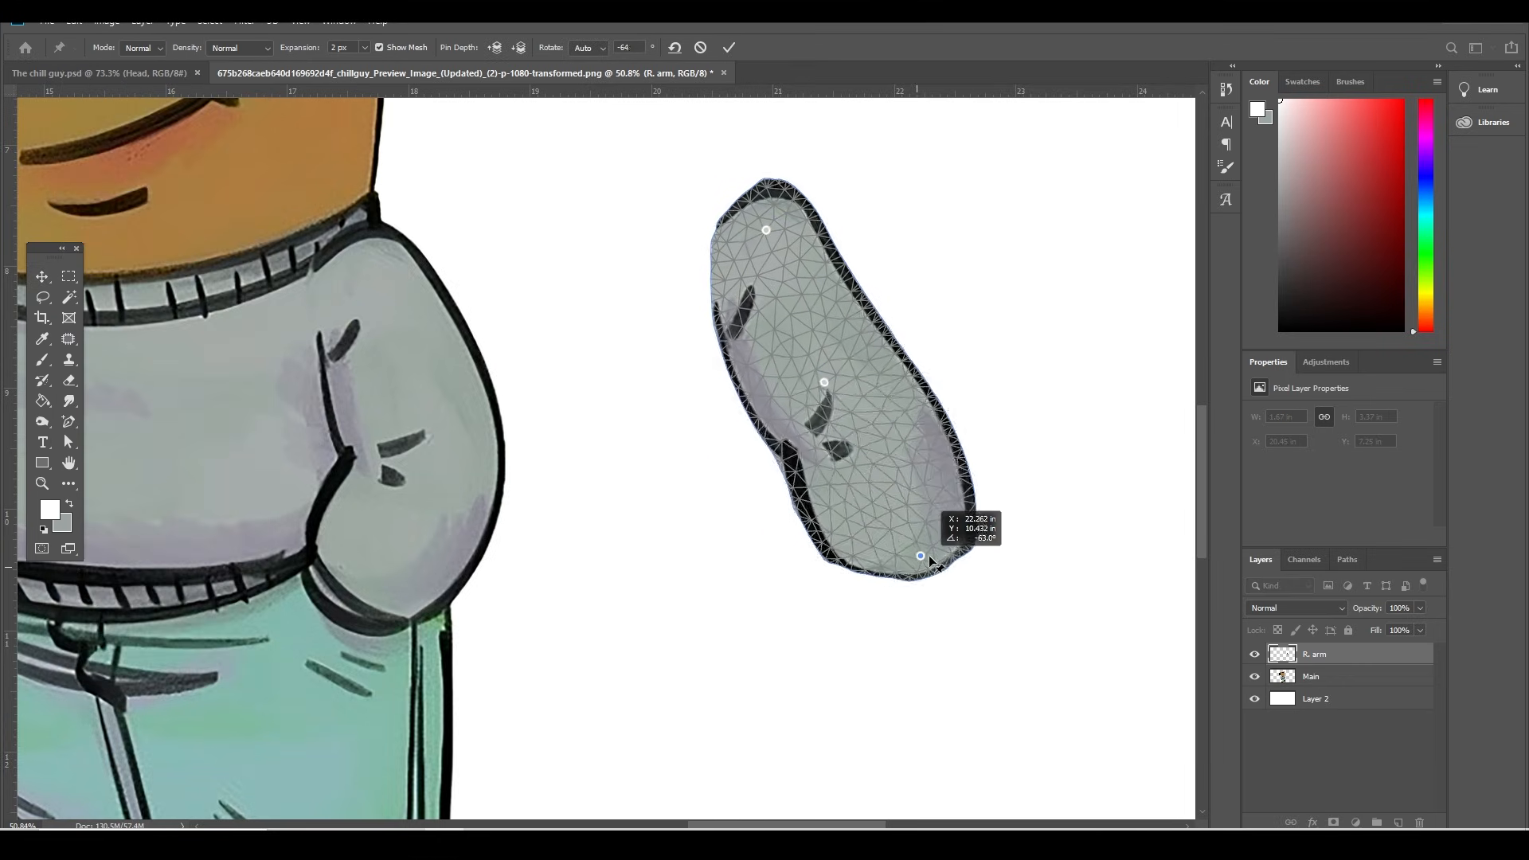
{"action": "left_click_drag", "start_coordinate": [918, 555], "coordinate": [849, 594]}
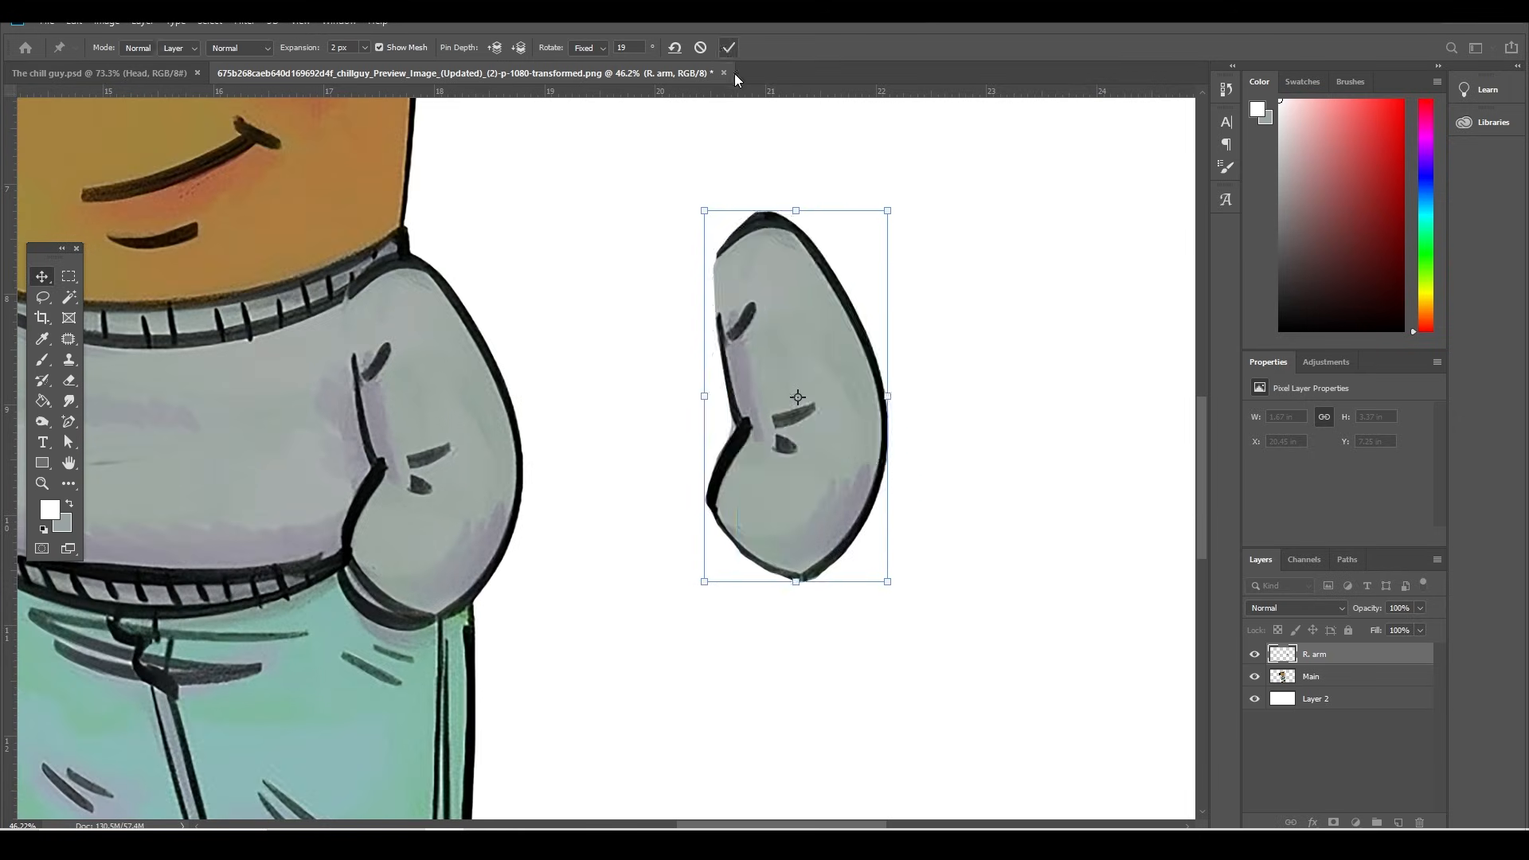
{"action": "left_click", "coordinate": [727, 46]}
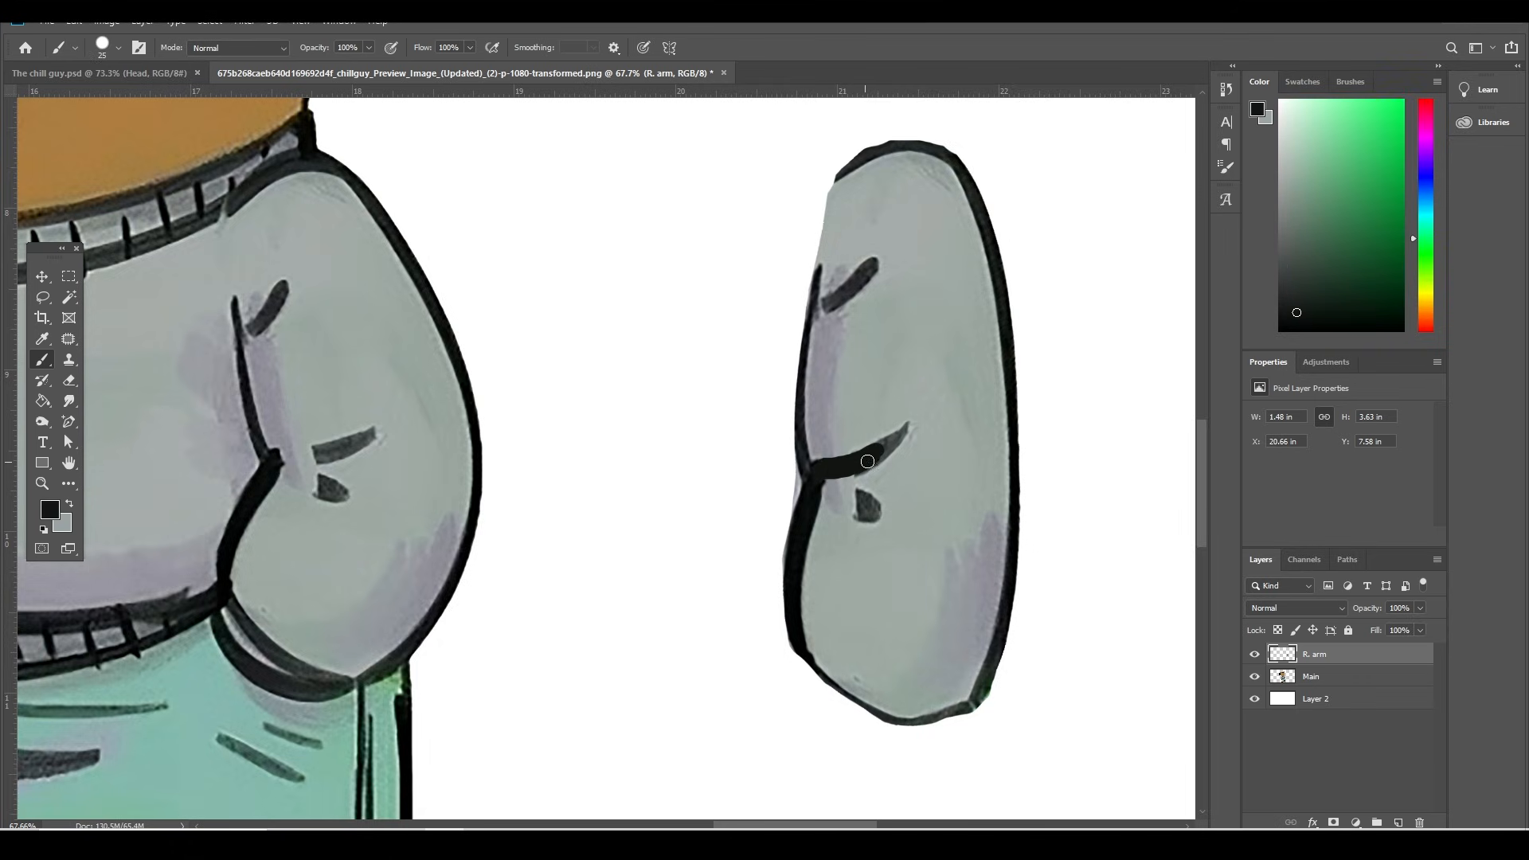
Step: Redraw the arm outline, duplicate it as 'R. arm copy' and flip the copy horizontally
{"action": "left_click_drag", "start_coordinate": [868, 462], "coordinate": [857, 495]}
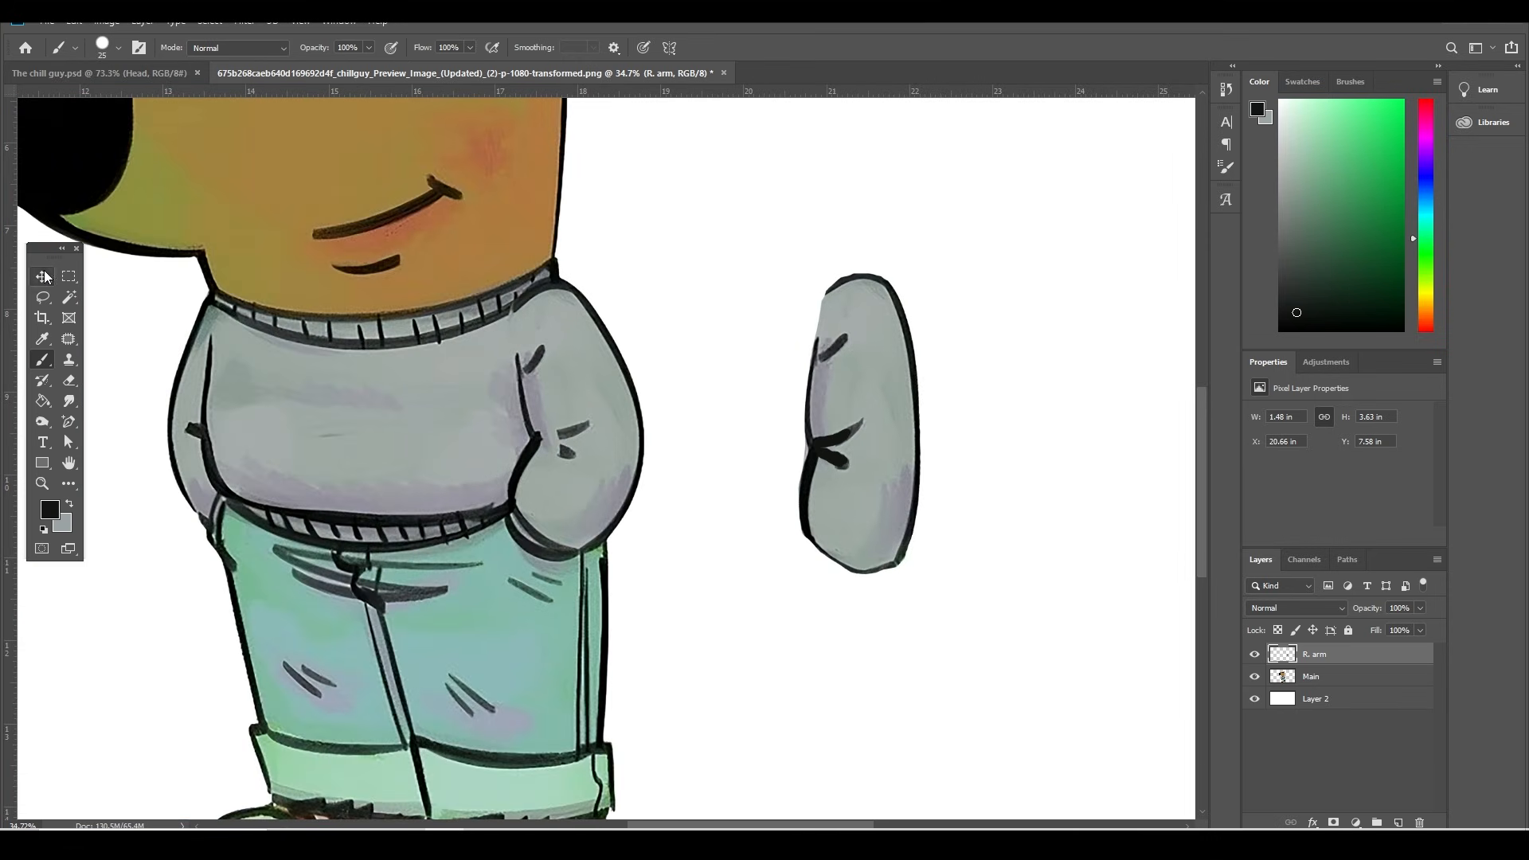
{"action": "key", "text": "ctrl+j"}
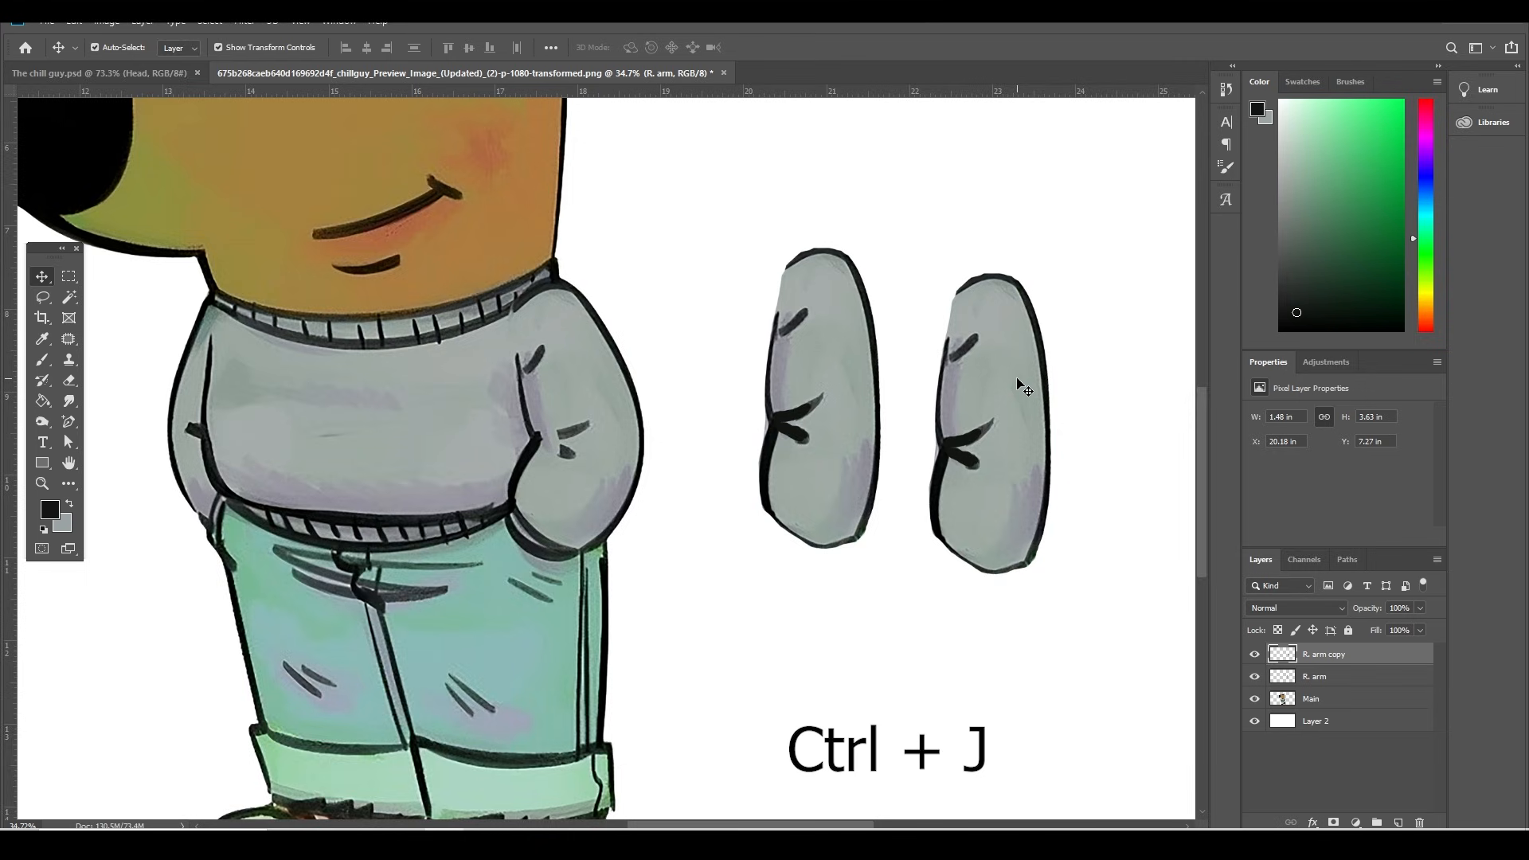
{"action": "key", "text": "ctrl+t"}
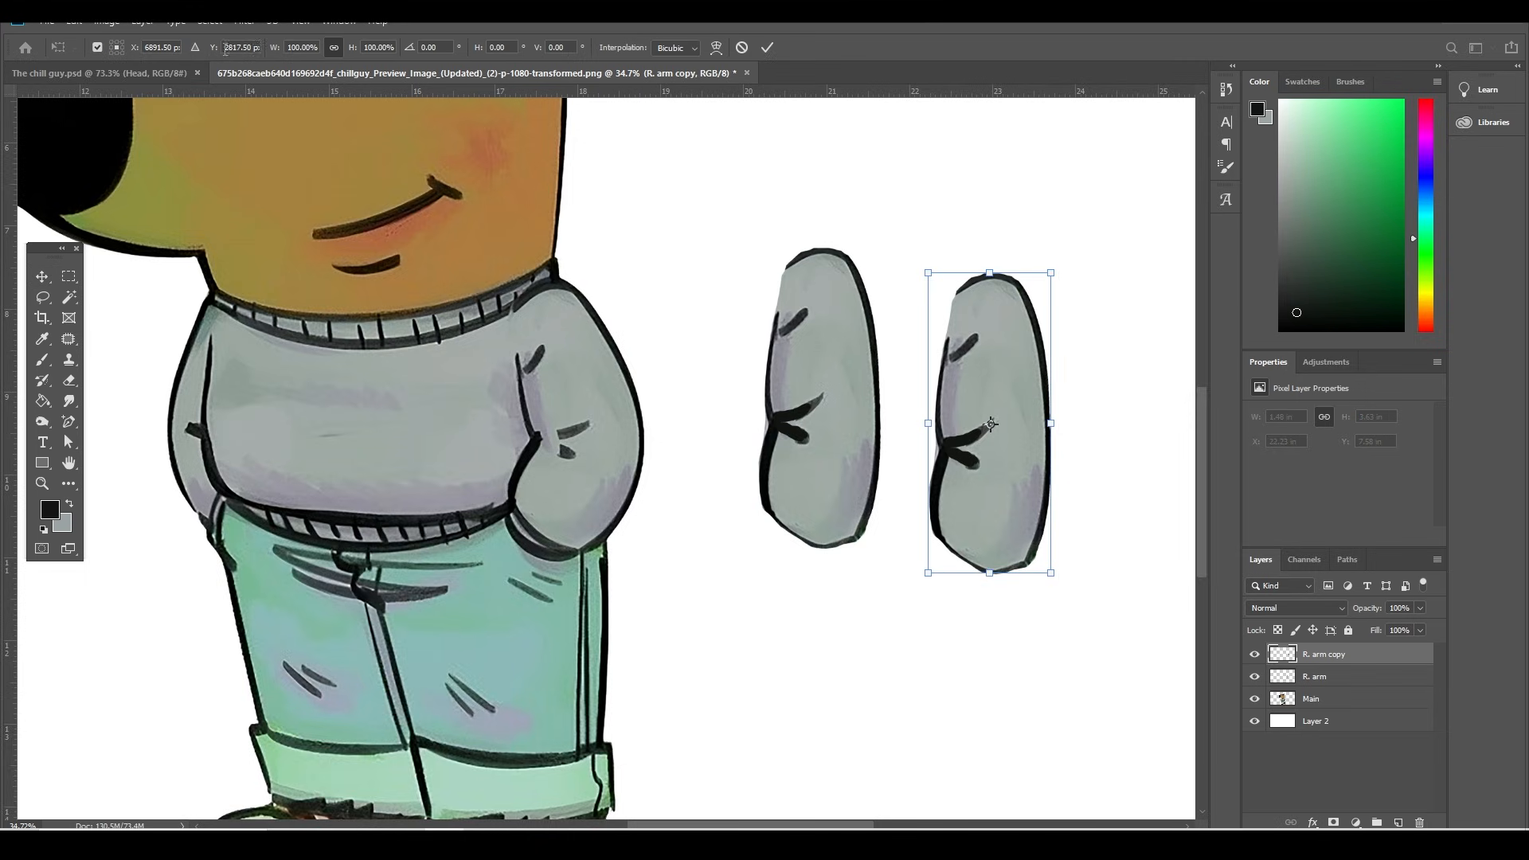
{"action": "key", "text": "ctrl+t"}
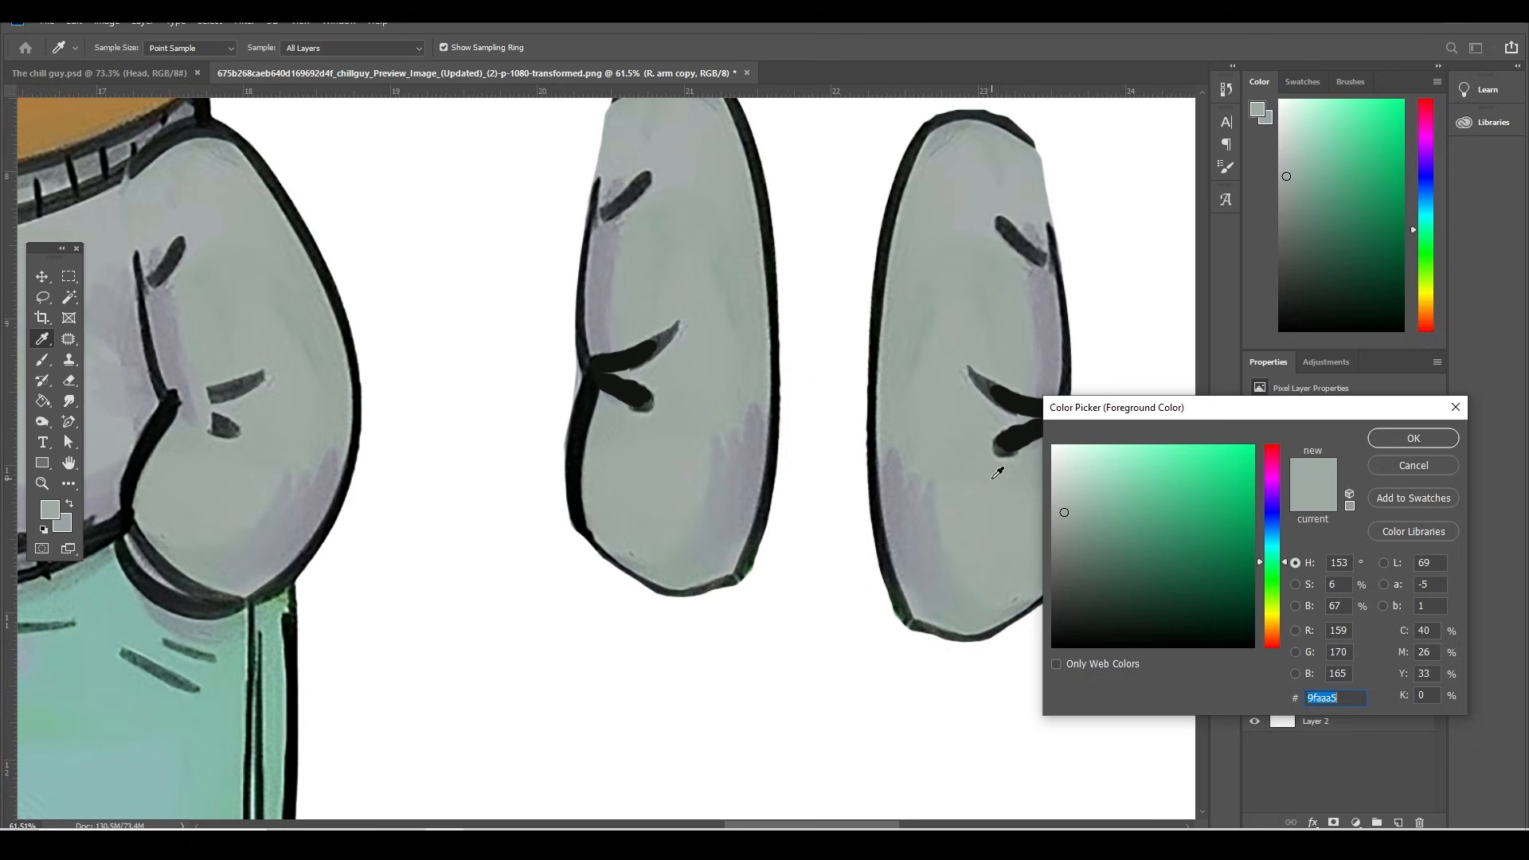
Step: Confirm the sampled sweater grey and shrink the brush for painting over the pocket creases
{"action": "left_click", "coordinate": [1411, 438]}
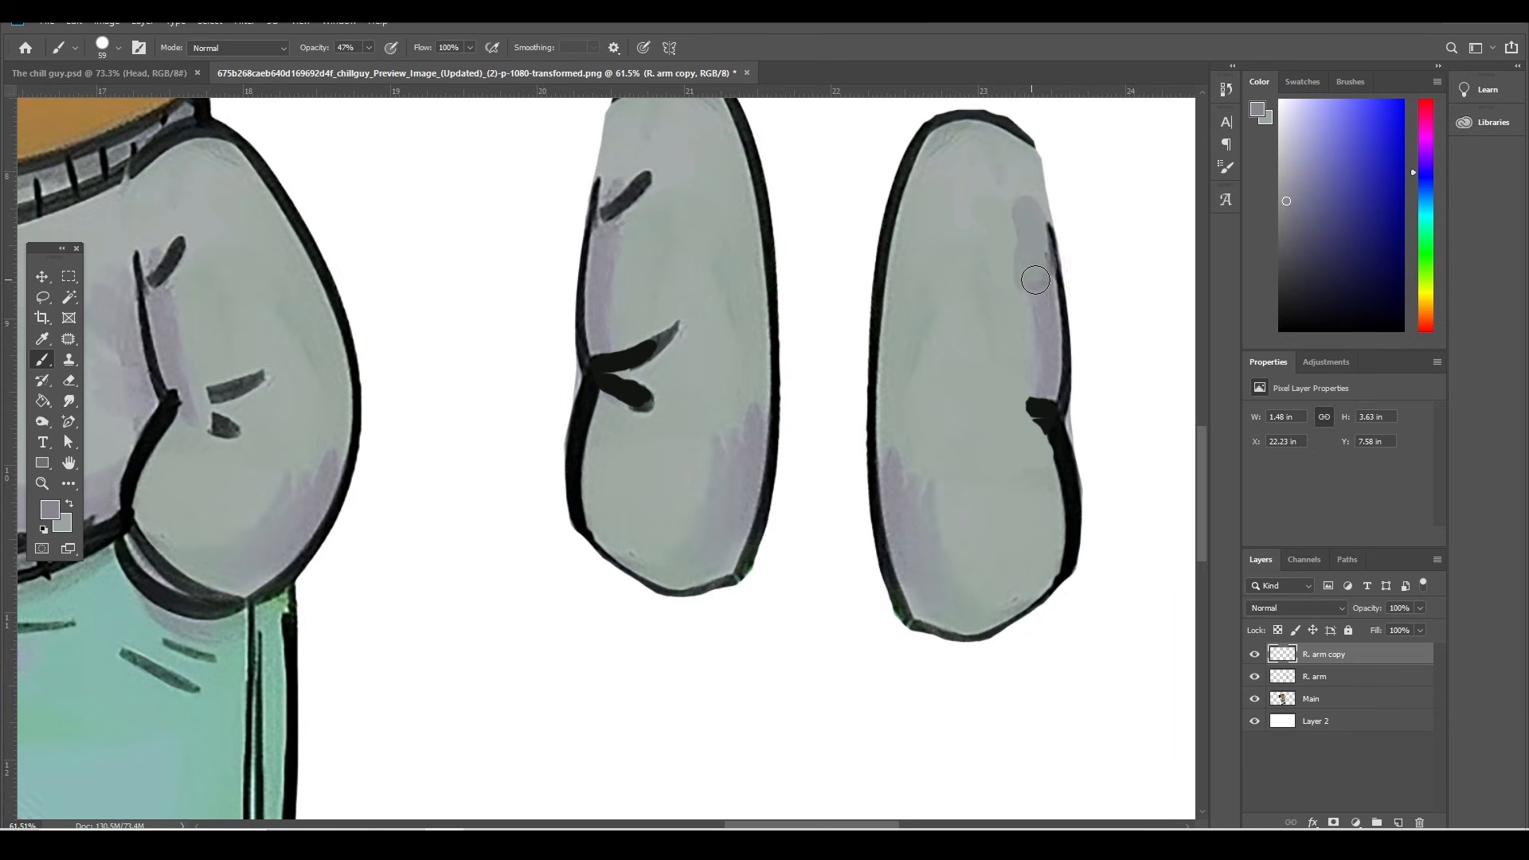
{"action": "left_click", "coordinate": [119, 46]}
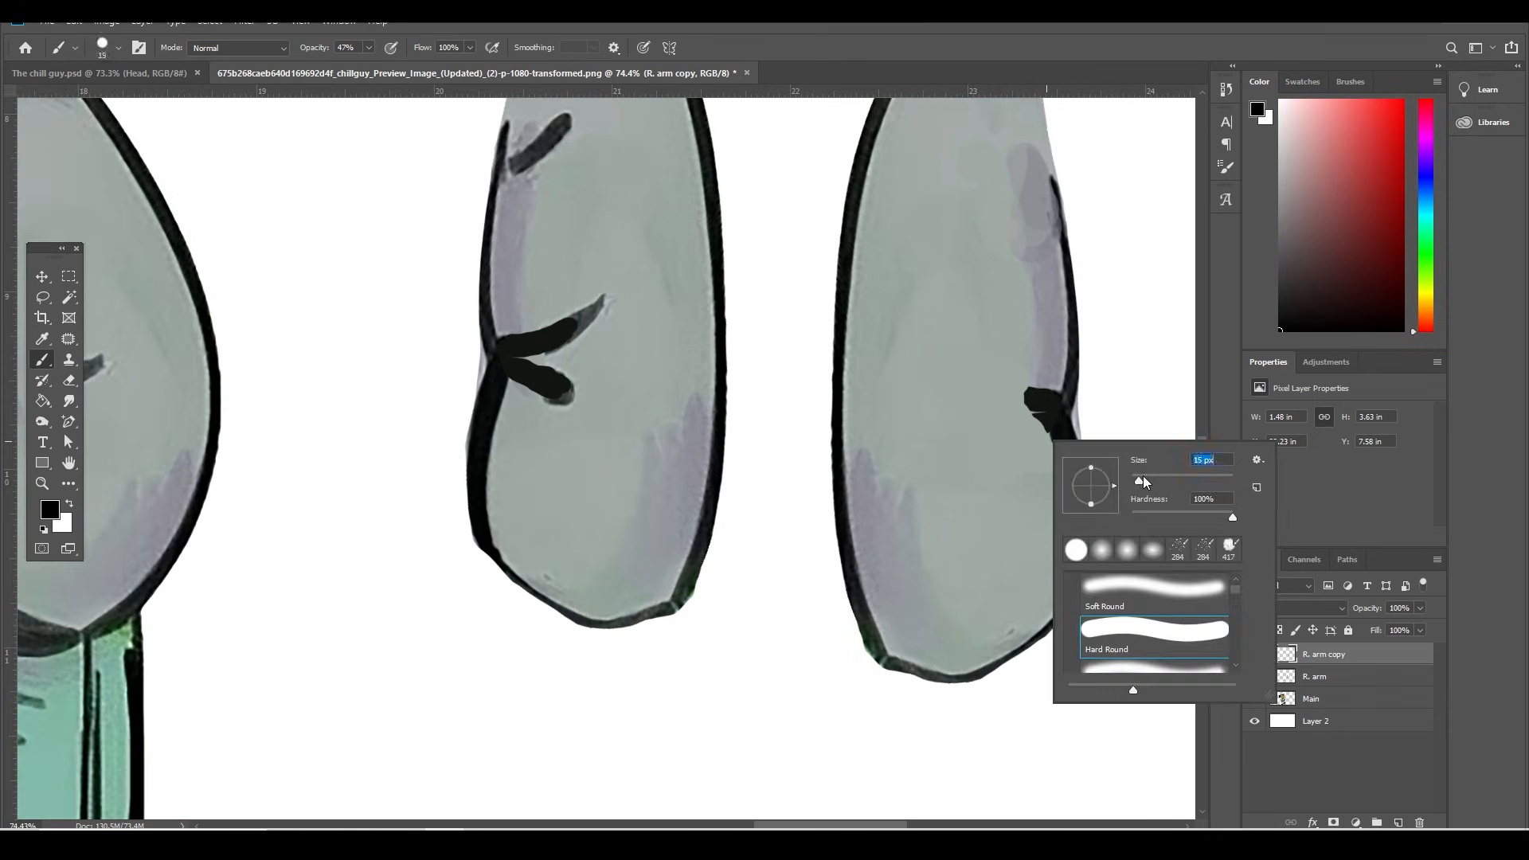
{"action": "left_click_drag", "start_coordinate": [911, 395], "coordinate": [1043, 405]}
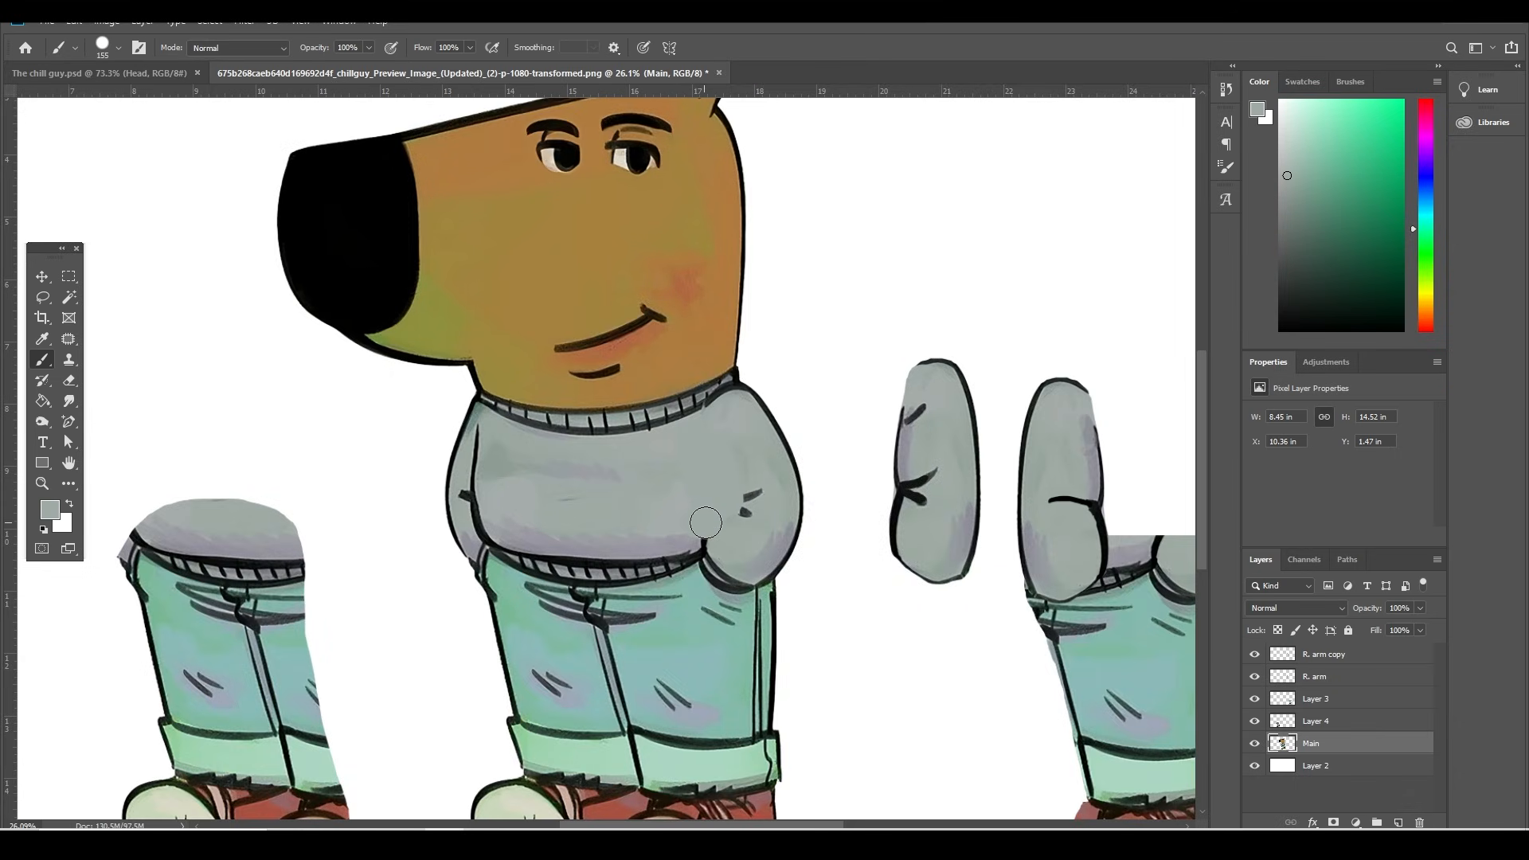
Step: Erase the old arm and leftover jeans from the Main layer, then brush in a clean sweater outline
{"action": "left_click", "coordinate": [68, 379]}
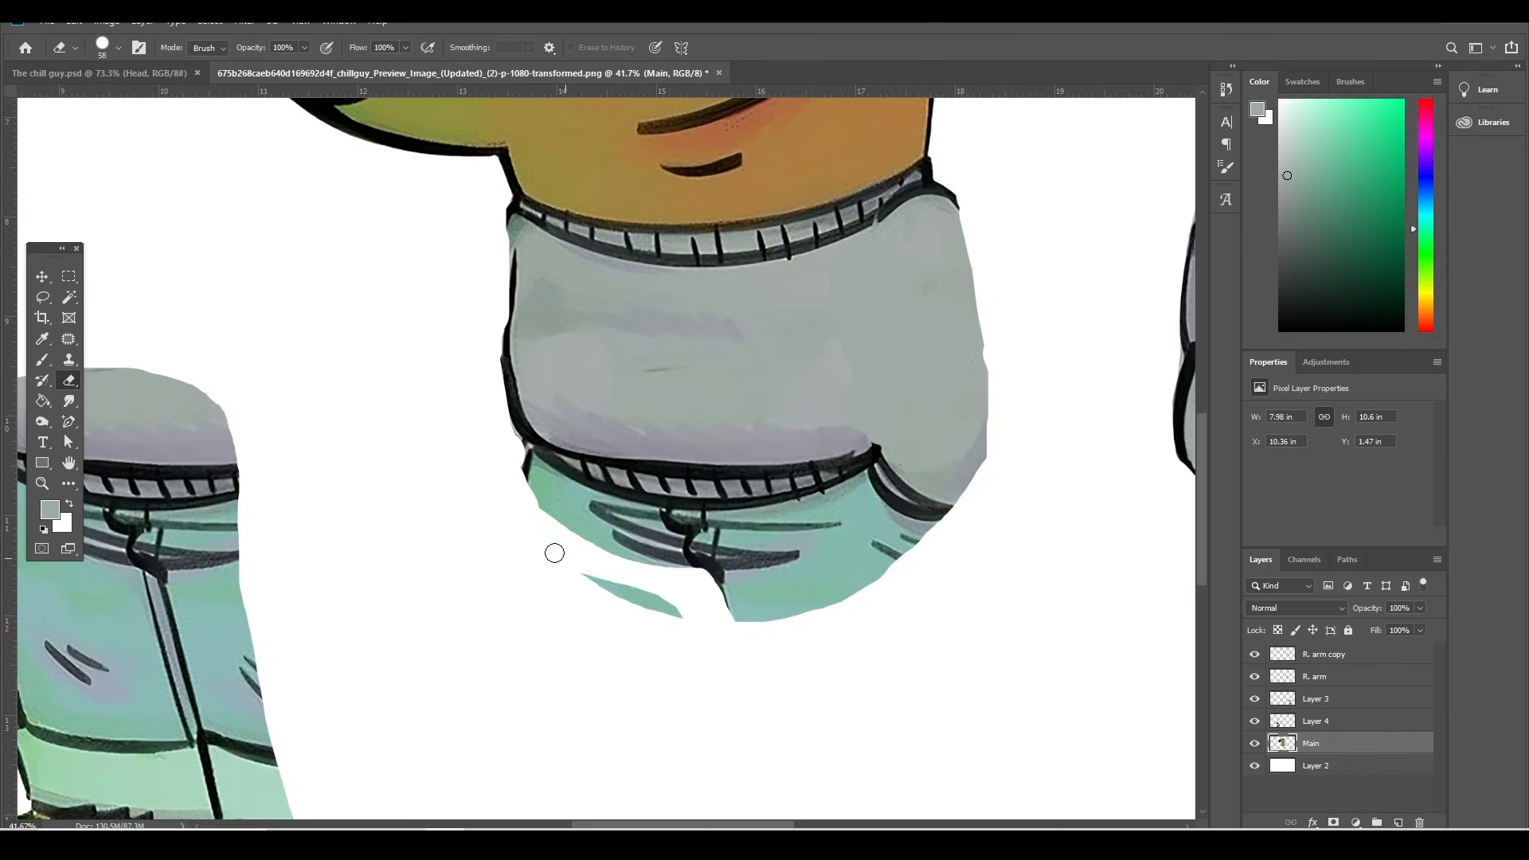
{"action": "left_click_drag", "start_coordinate": [554, 553], "coordinate": [721, 597]}
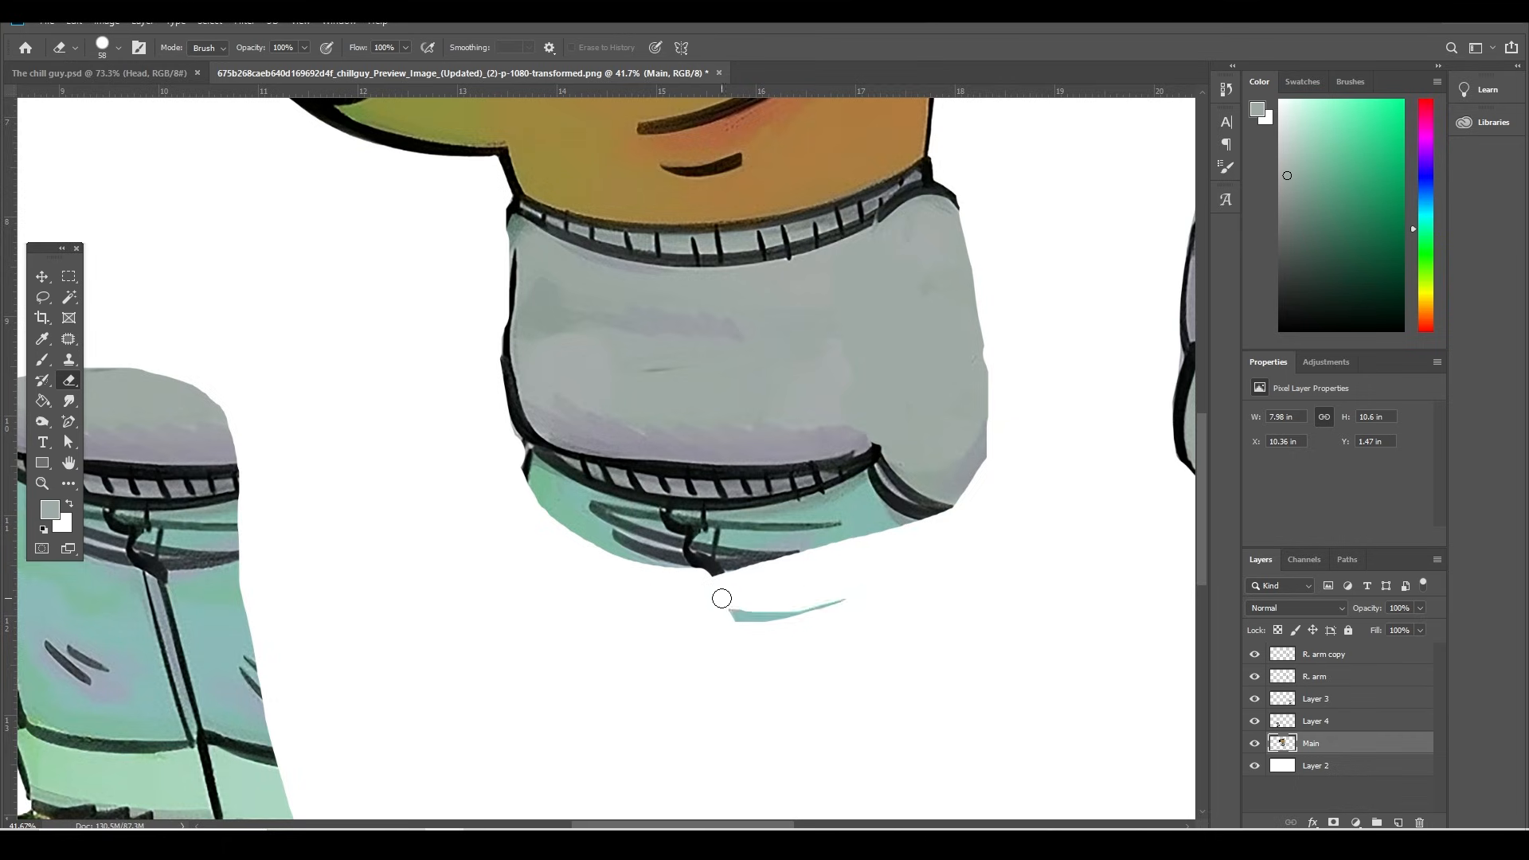
{"action": "scroll", "scroll_direction": "down", "scroll_amount": 3}
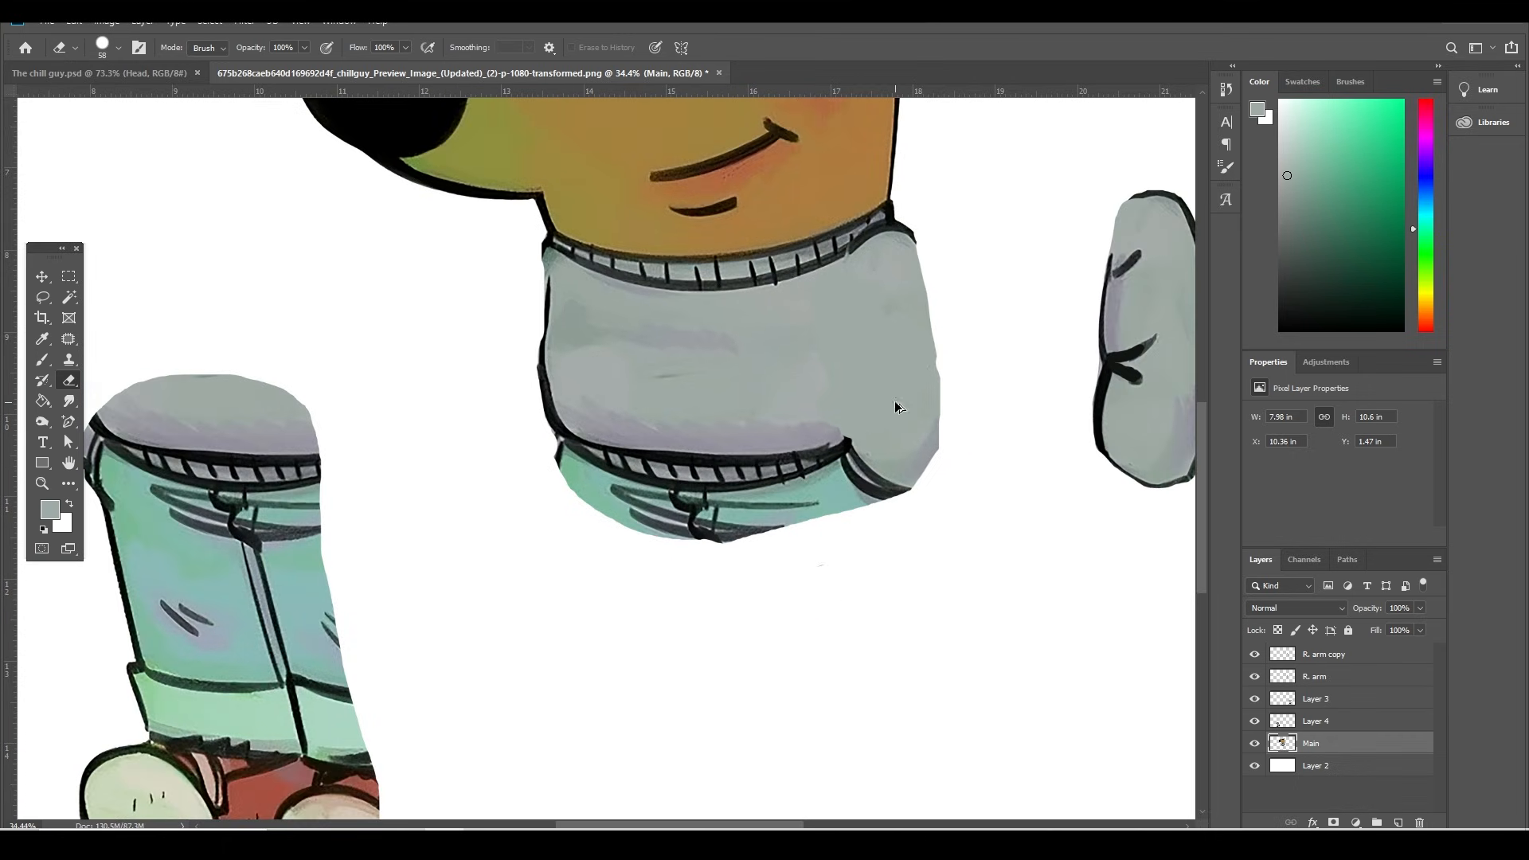
{"action": "left_click", "coordinate": [62, 46]}
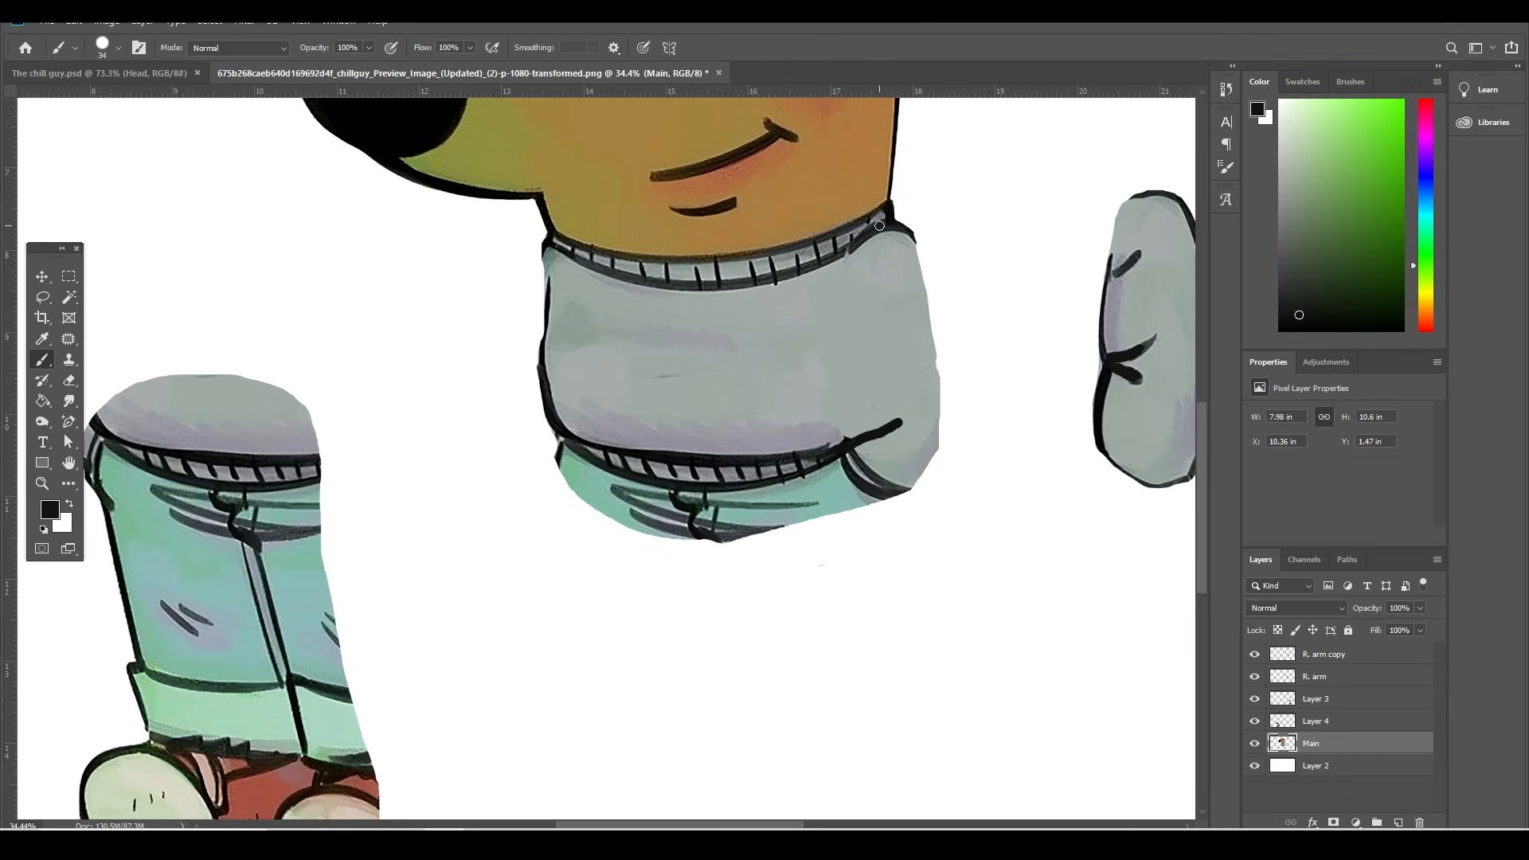
{"action": "left_click_drag", "start_coordinate": [877, 226], "coordinate": [896, 432]}
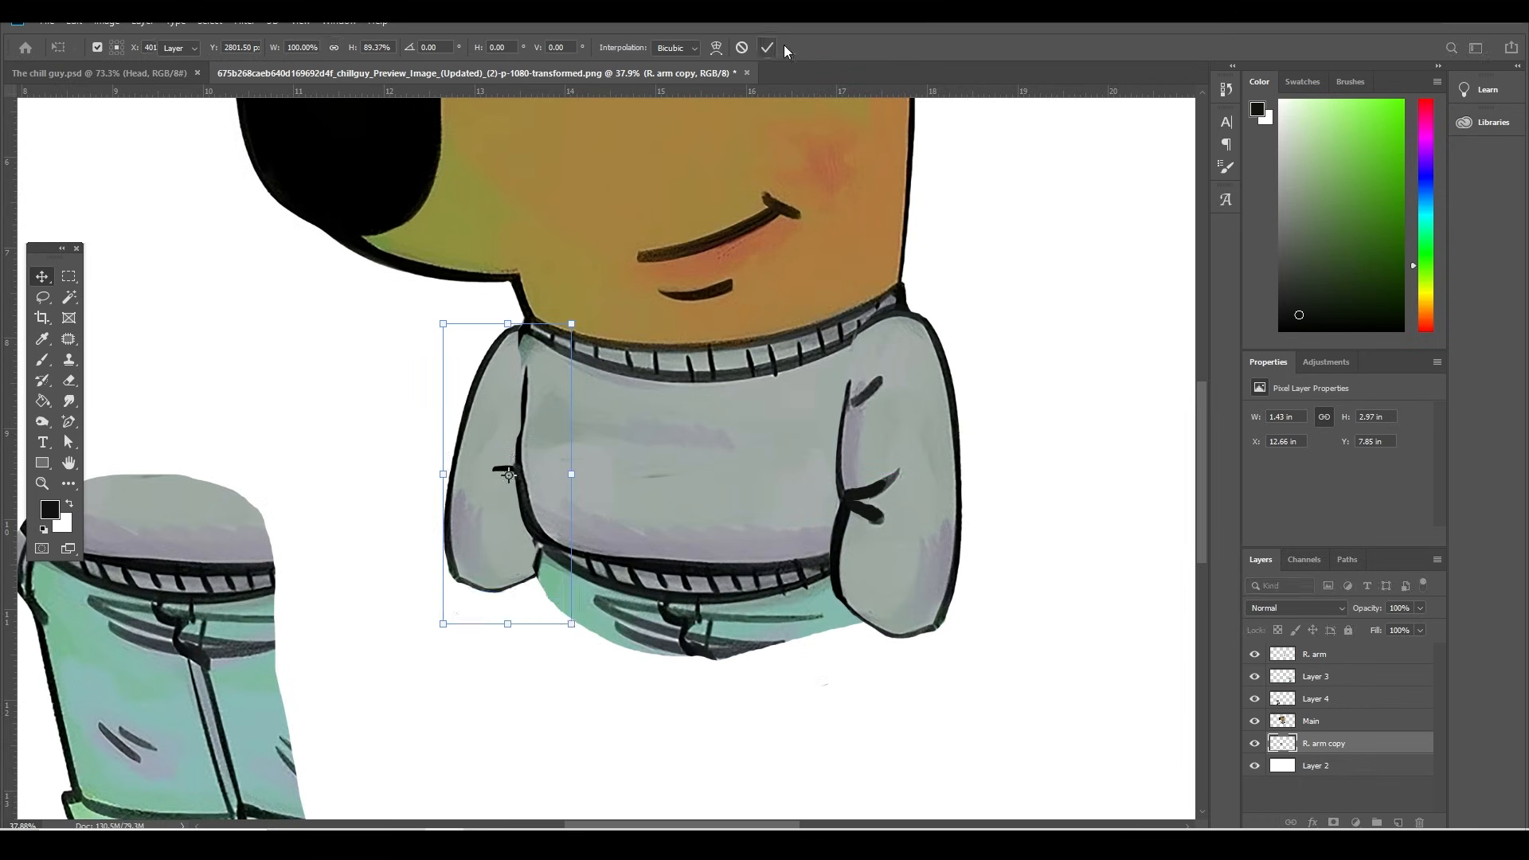
Step: Commit the arm copy's position against the torso's left side and pick the left leg
{"action": "left_click", "coordinate": [766, 46]}
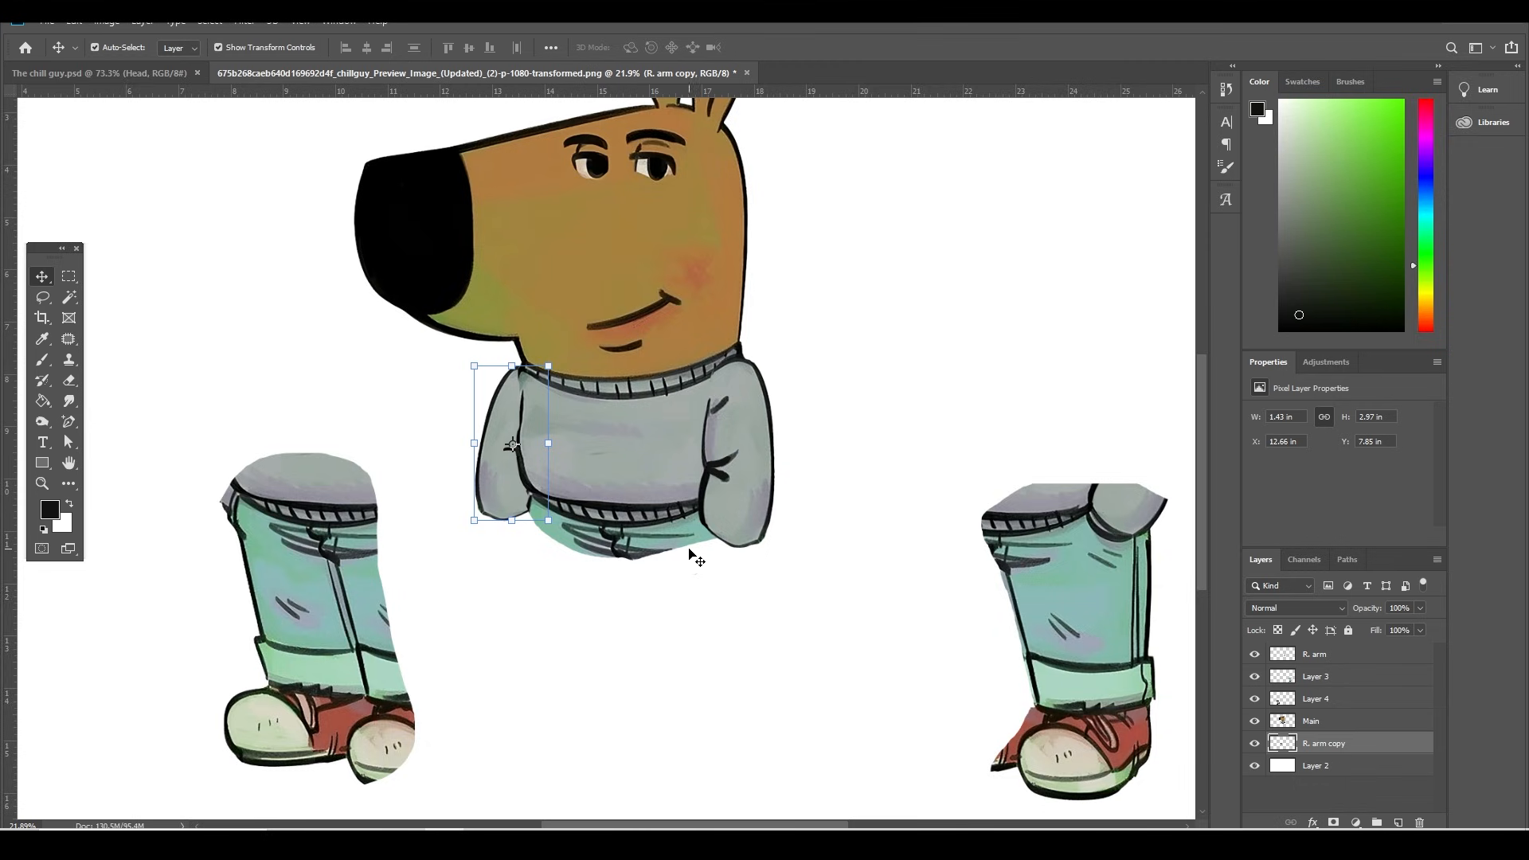
{"action": "left_click", "coordinate": [302, 614]}
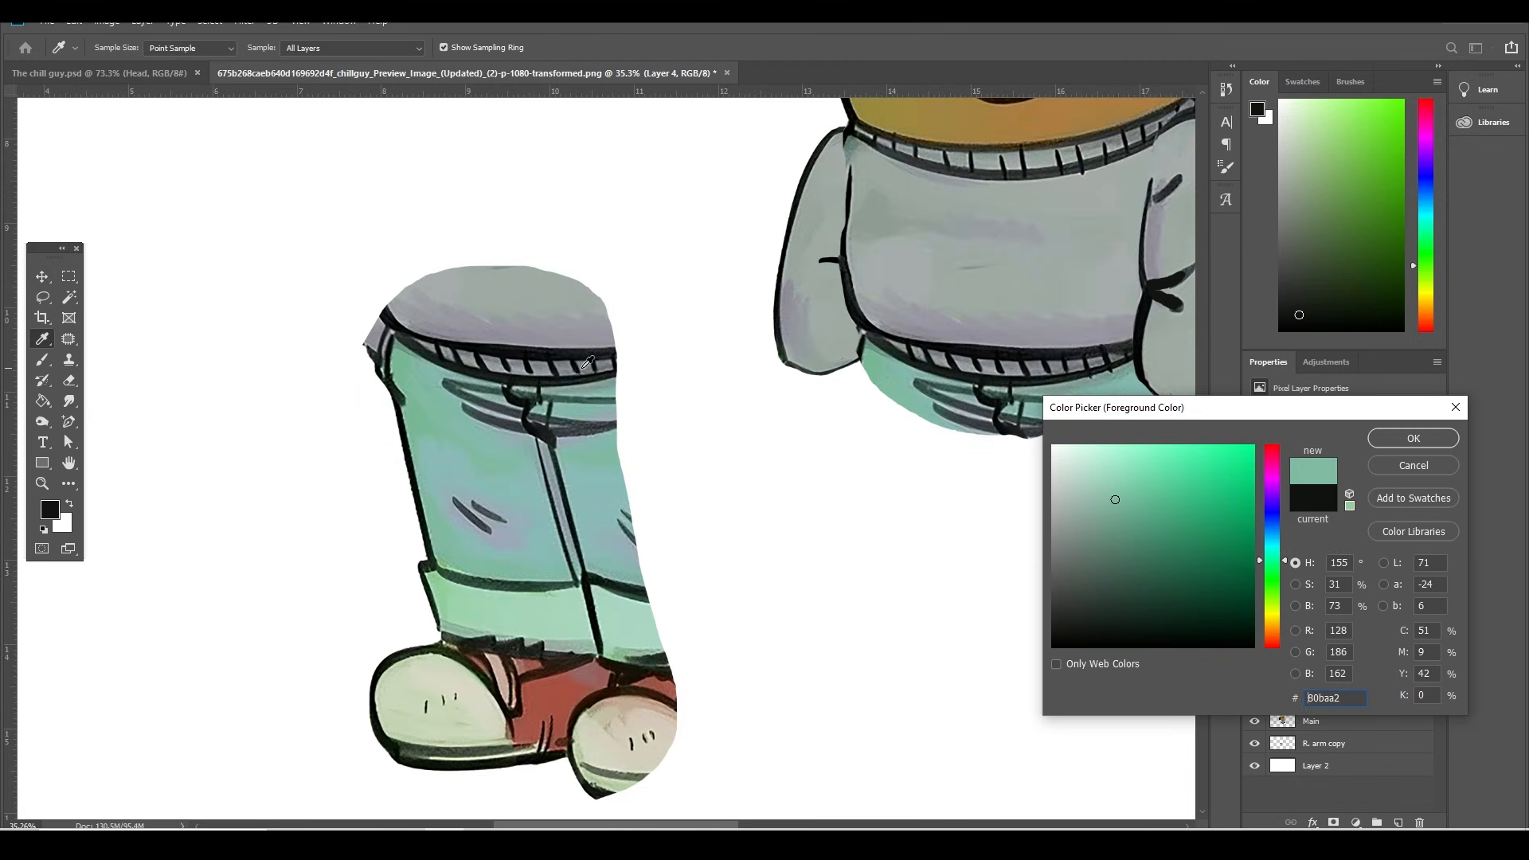
Step: Accept the sampled jeans green and paint over the left leg's waistband into a clean rounded top
{"action": "left_click", "coordinate": [1412, 438]}
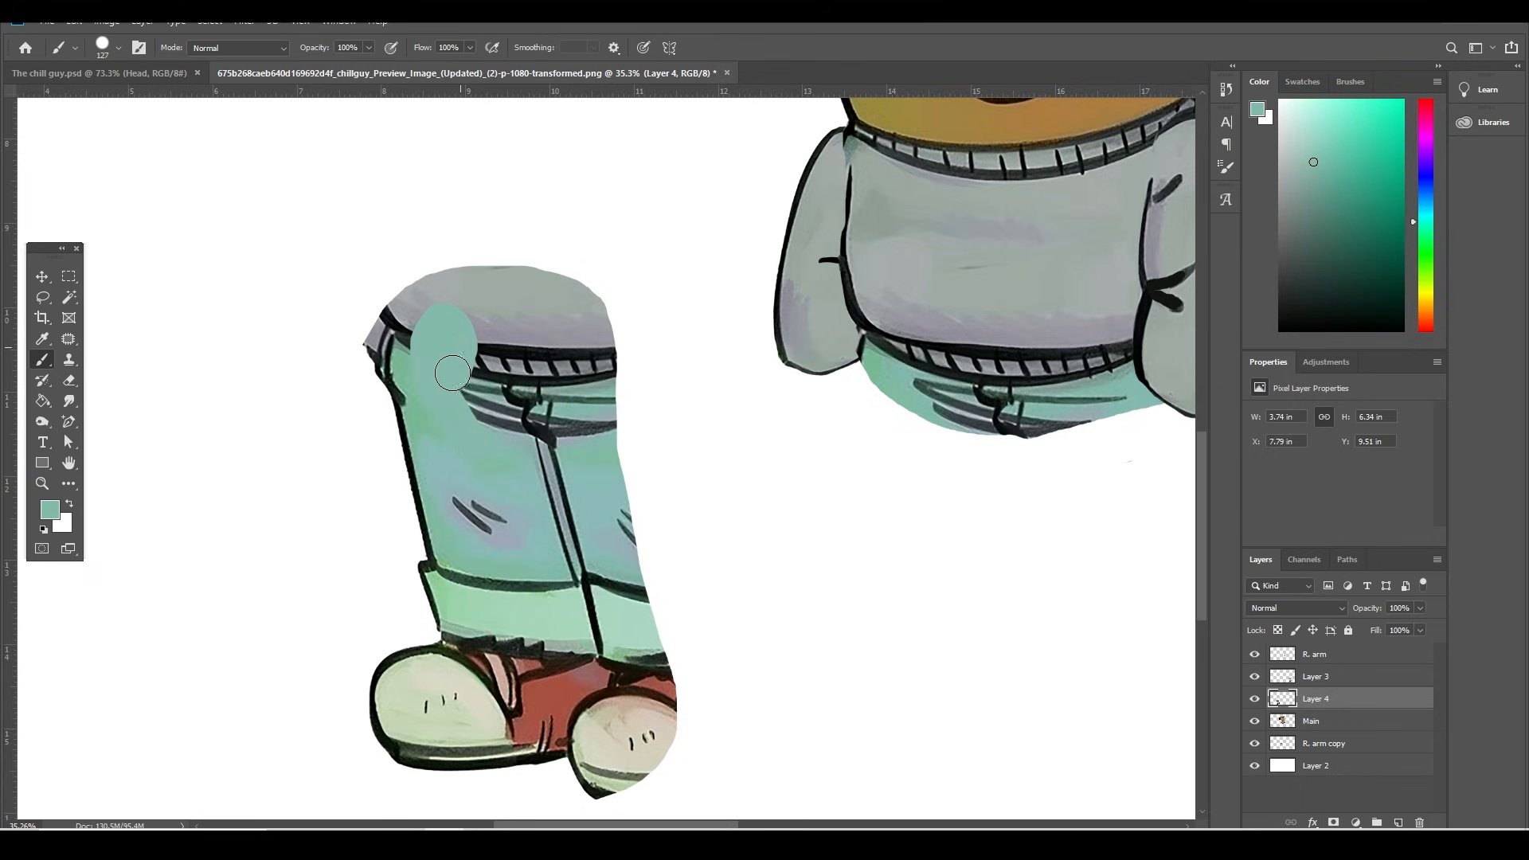
{"action": "left_click_drag", "start_coordinate": [454, 373], "coordinate": [409, 373]}
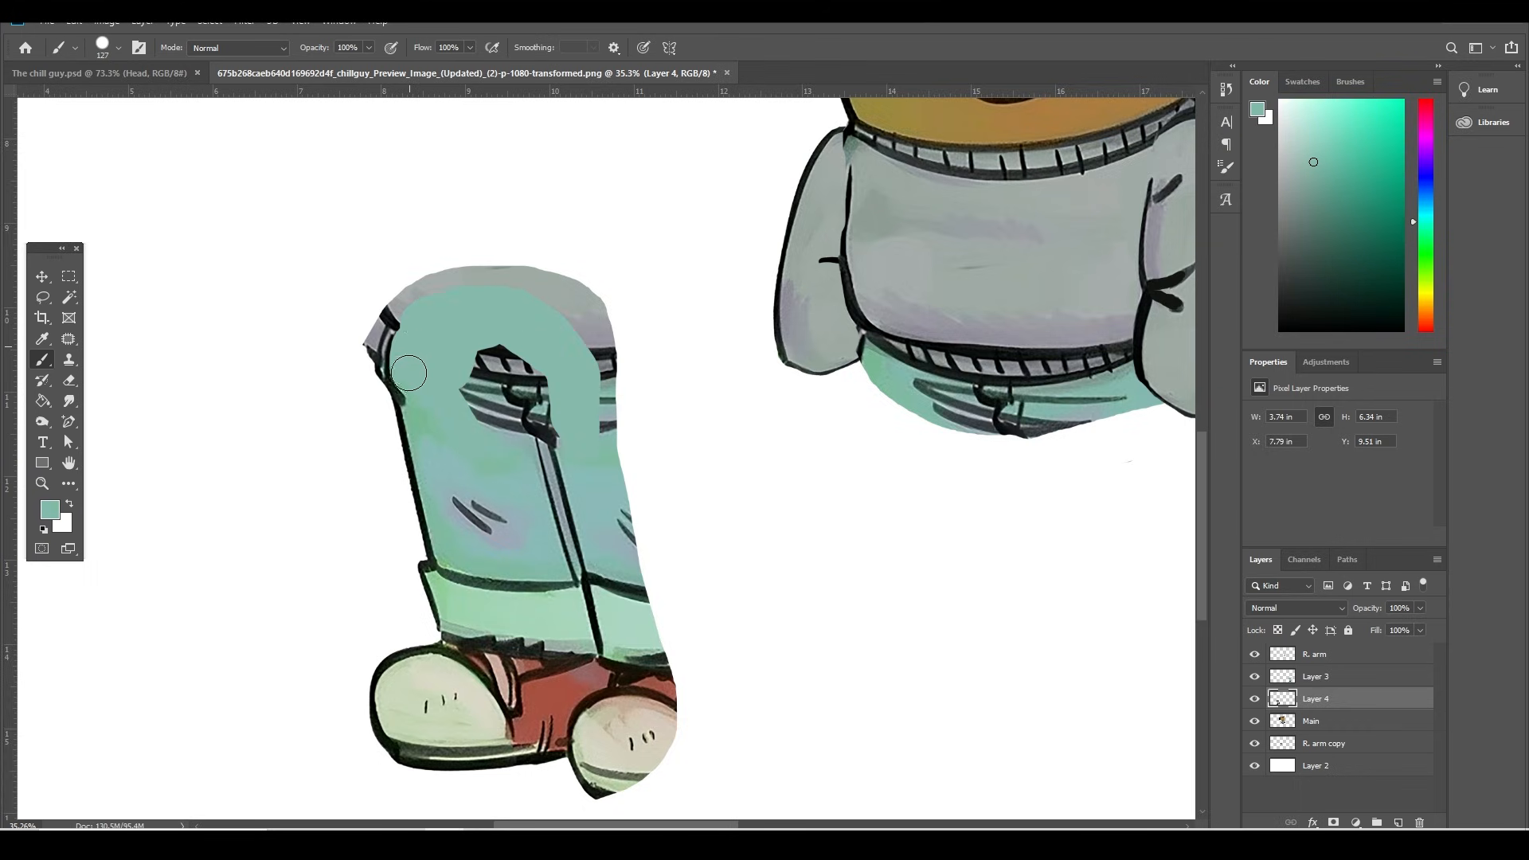
{"action": "left_click_drag", "start_coordinate": [408, 373], "coordinate": [491, 353]}
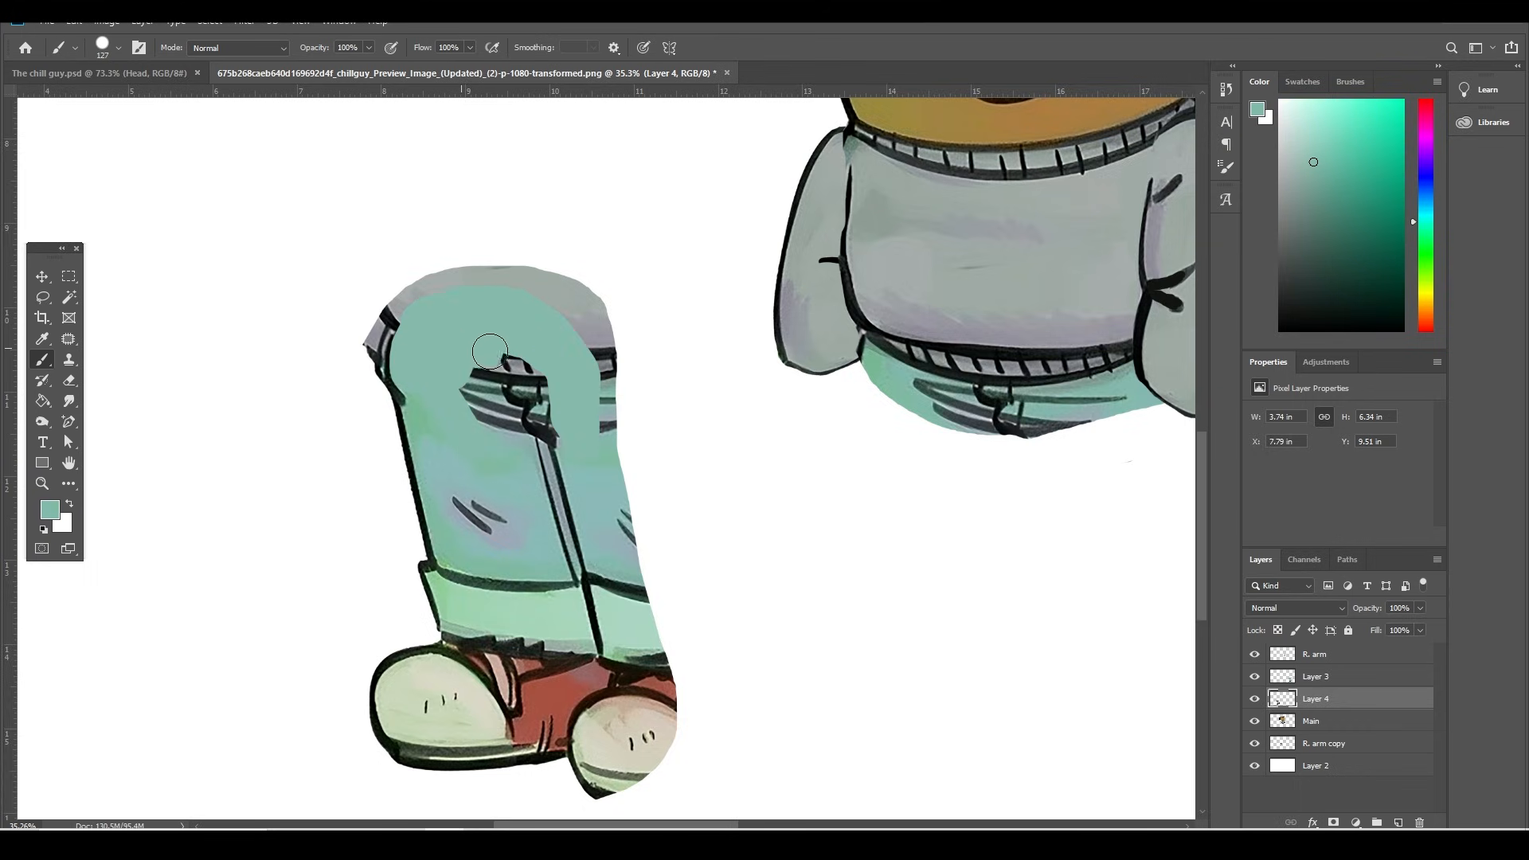
{"action": "left_click_drag", "start_coordinate": [492, 350], "coordinate": [516, 440]}
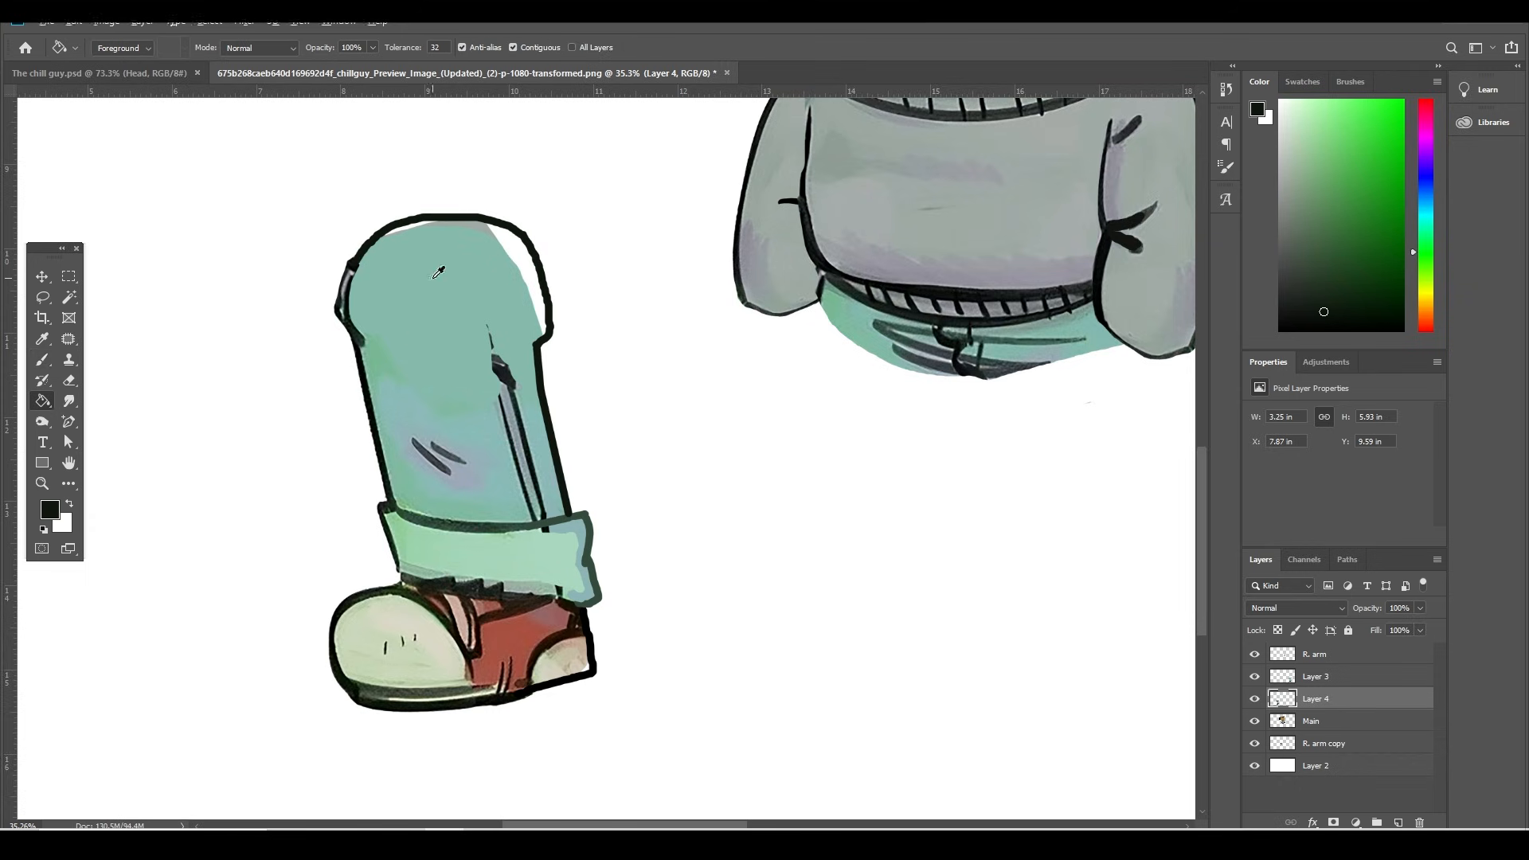
{"action": "left_click", "coordinate": [42, 360]}
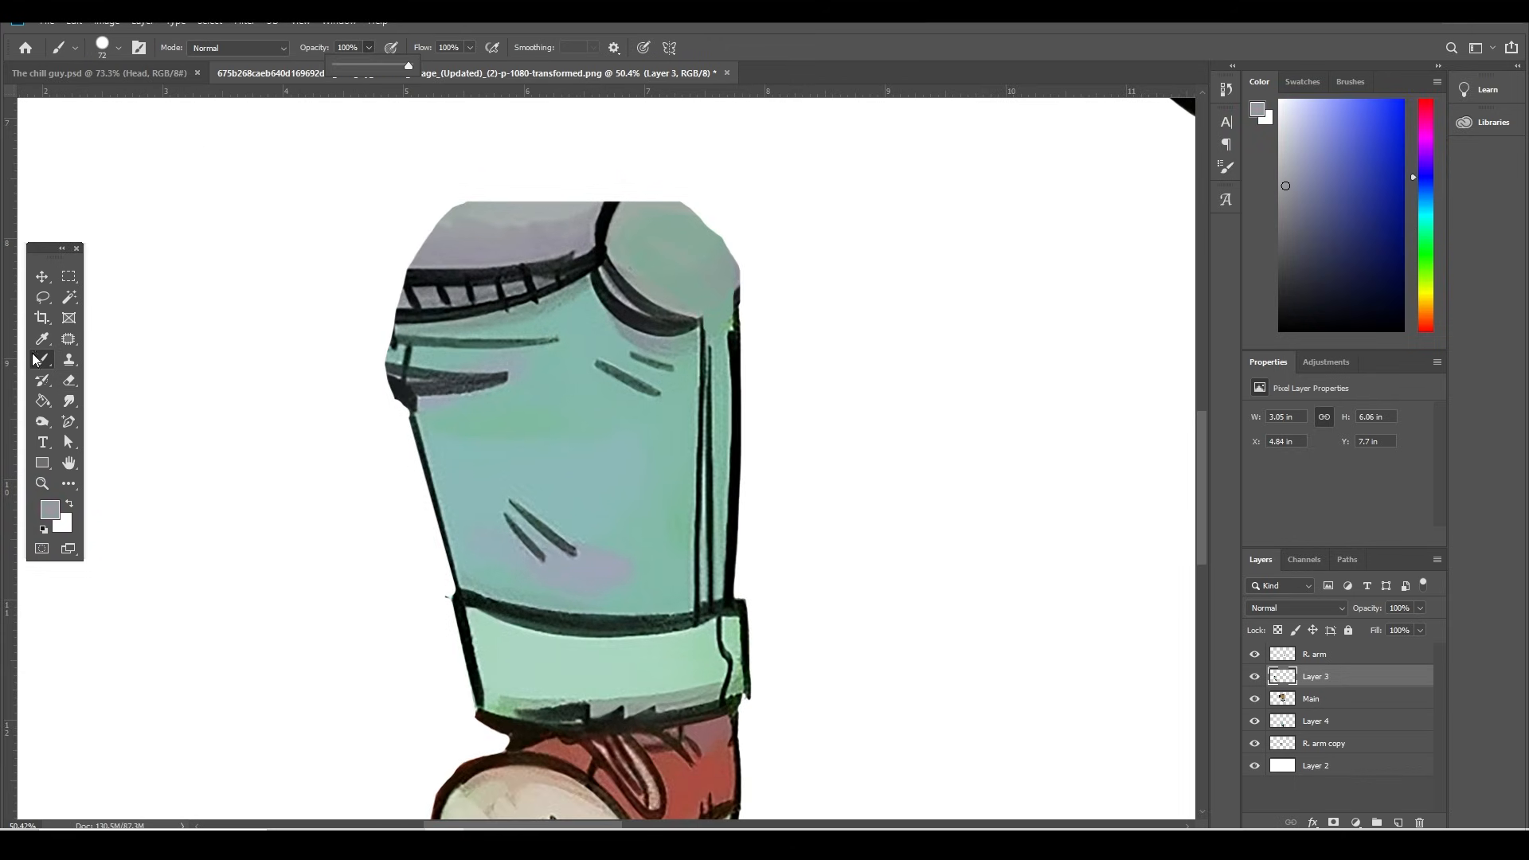
Step: Rotate the second leg about 37° into place under the torso so the dog stands fully posed
{"action": "left_click", "coordinate": [42, 277]}
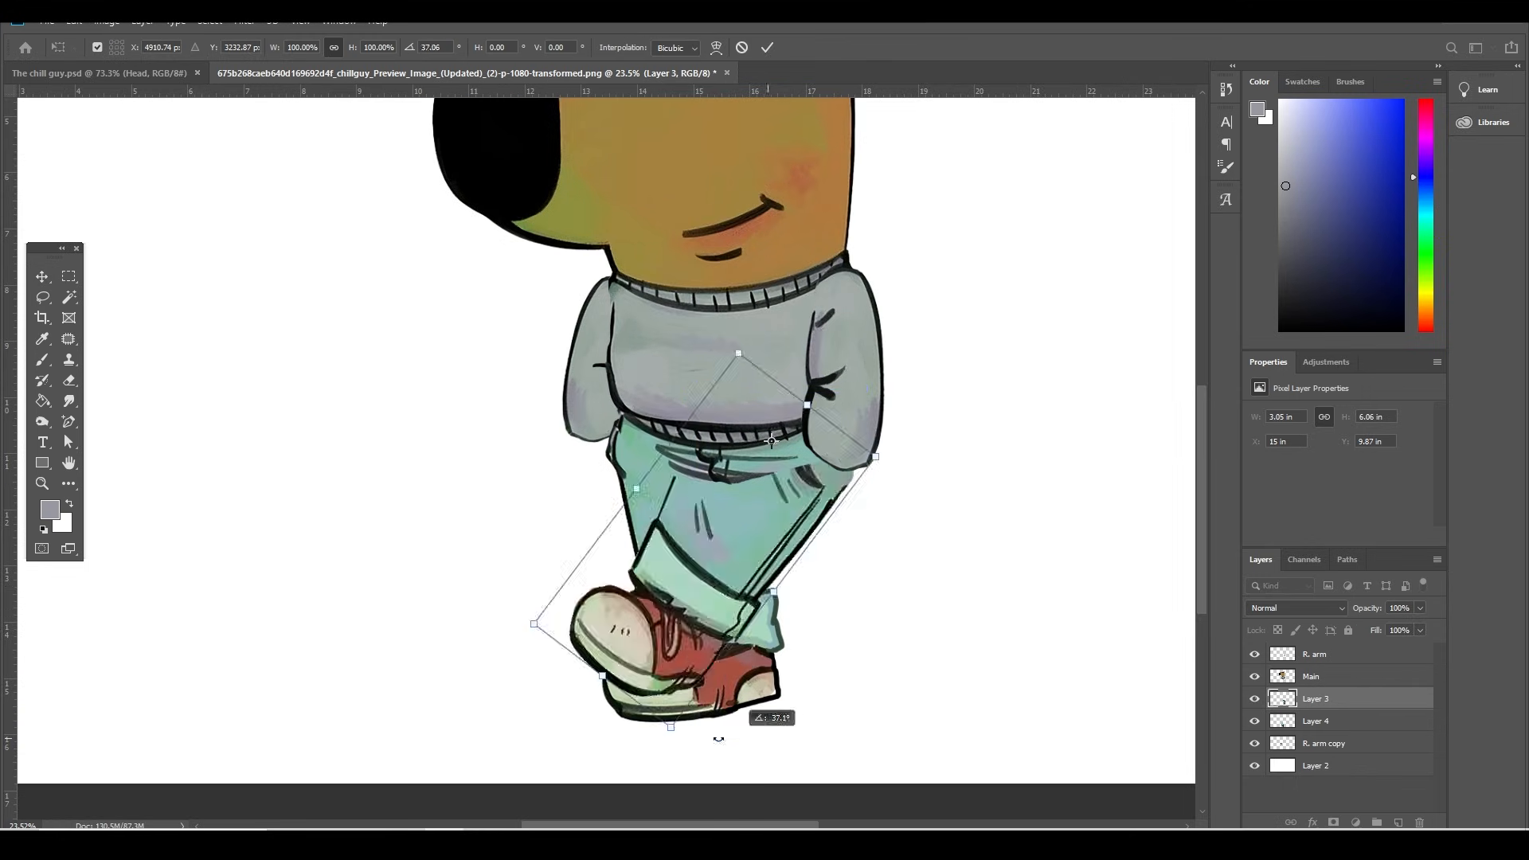
{"action": "left_click_drag", "start_coordinate": [770, 441], "coordinate": [774, 466]}
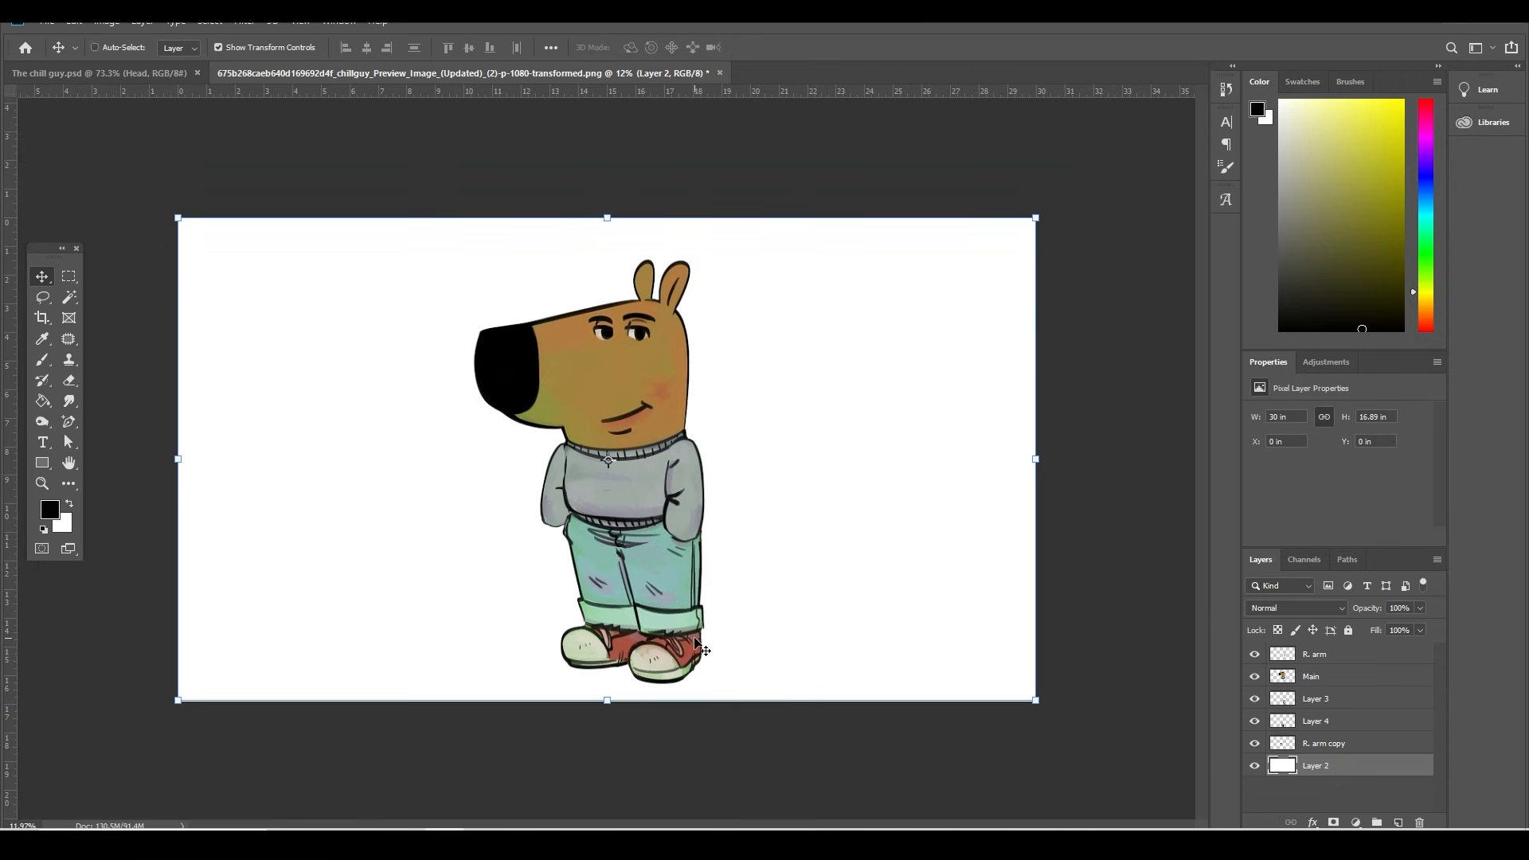
Step: Lasso the head from the Main layer onto its own Head layer and erase it from the body
{"action": "left_click", "coordinate": [1311, 675]}
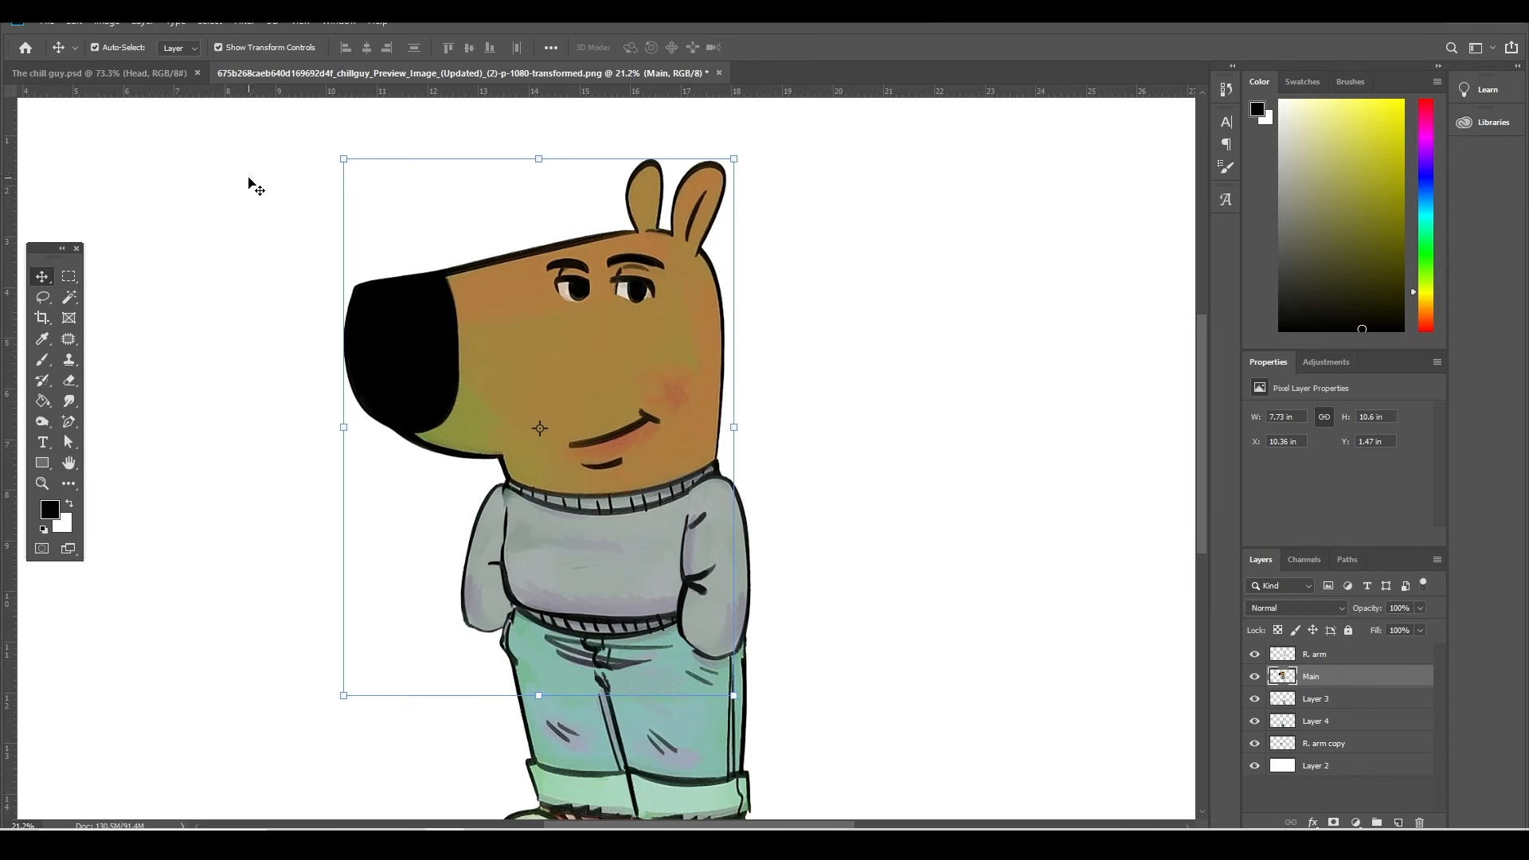
{"action": "left_click", "coordinate": [41, 298]}
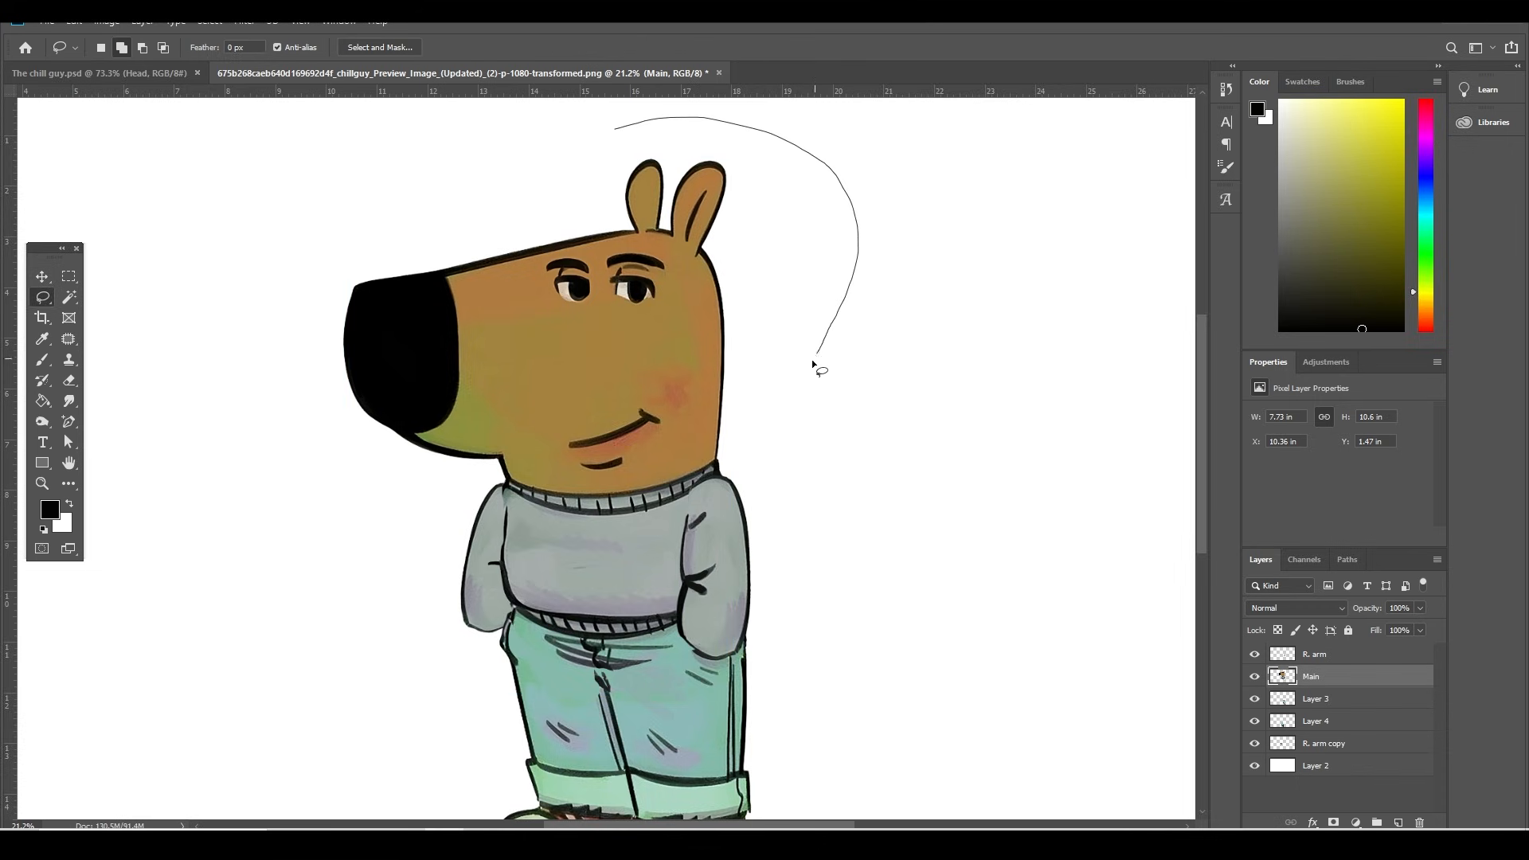
{"action": "key", "text": "ctrl+j"}
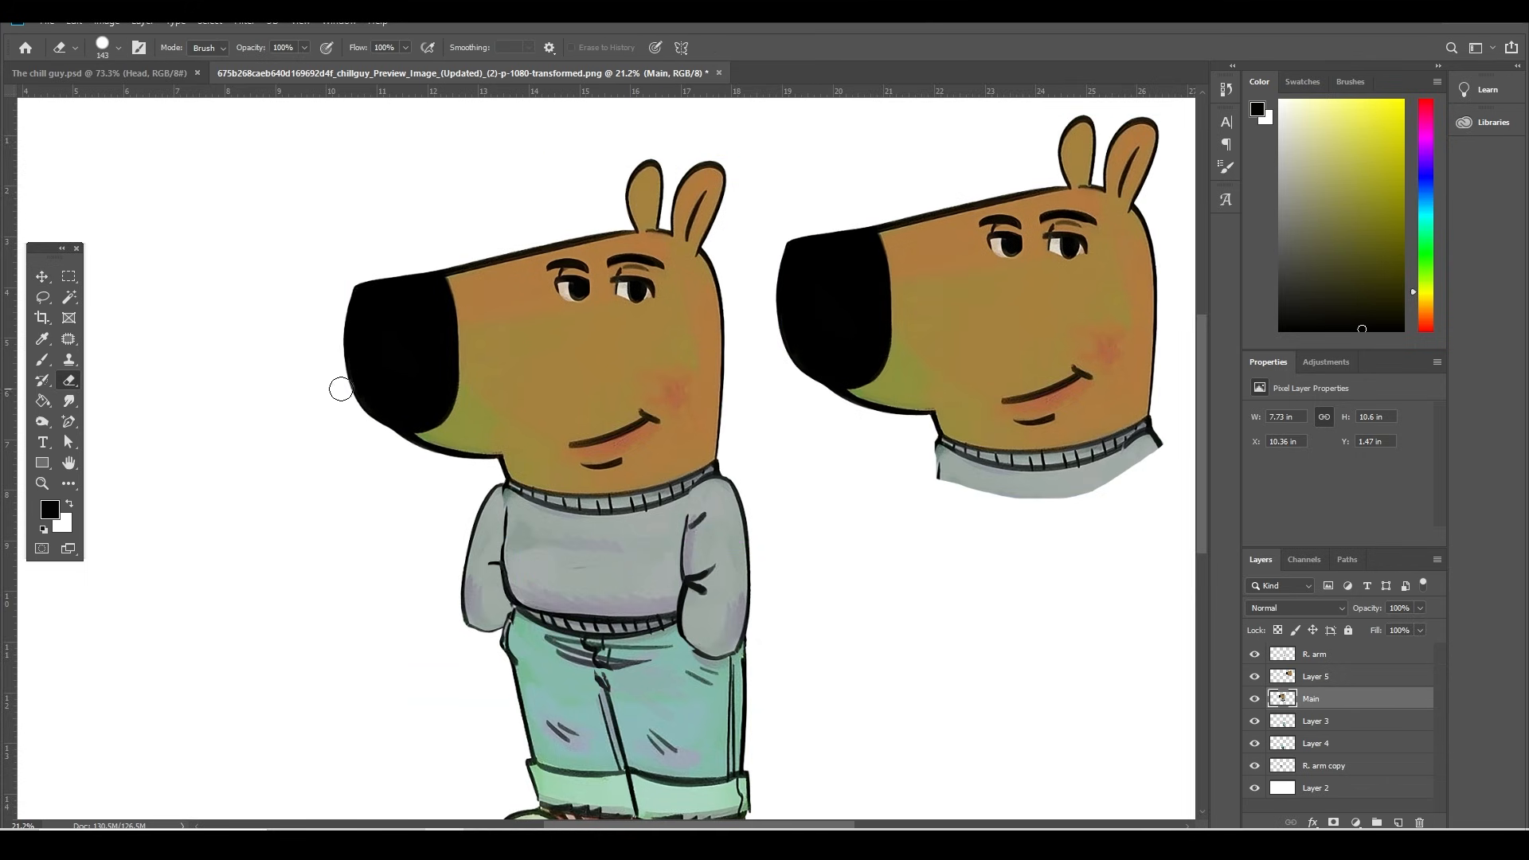
{"action": "left_click_drag", "start_coordinate": [341, 390], "coordinate": [472, 371]}
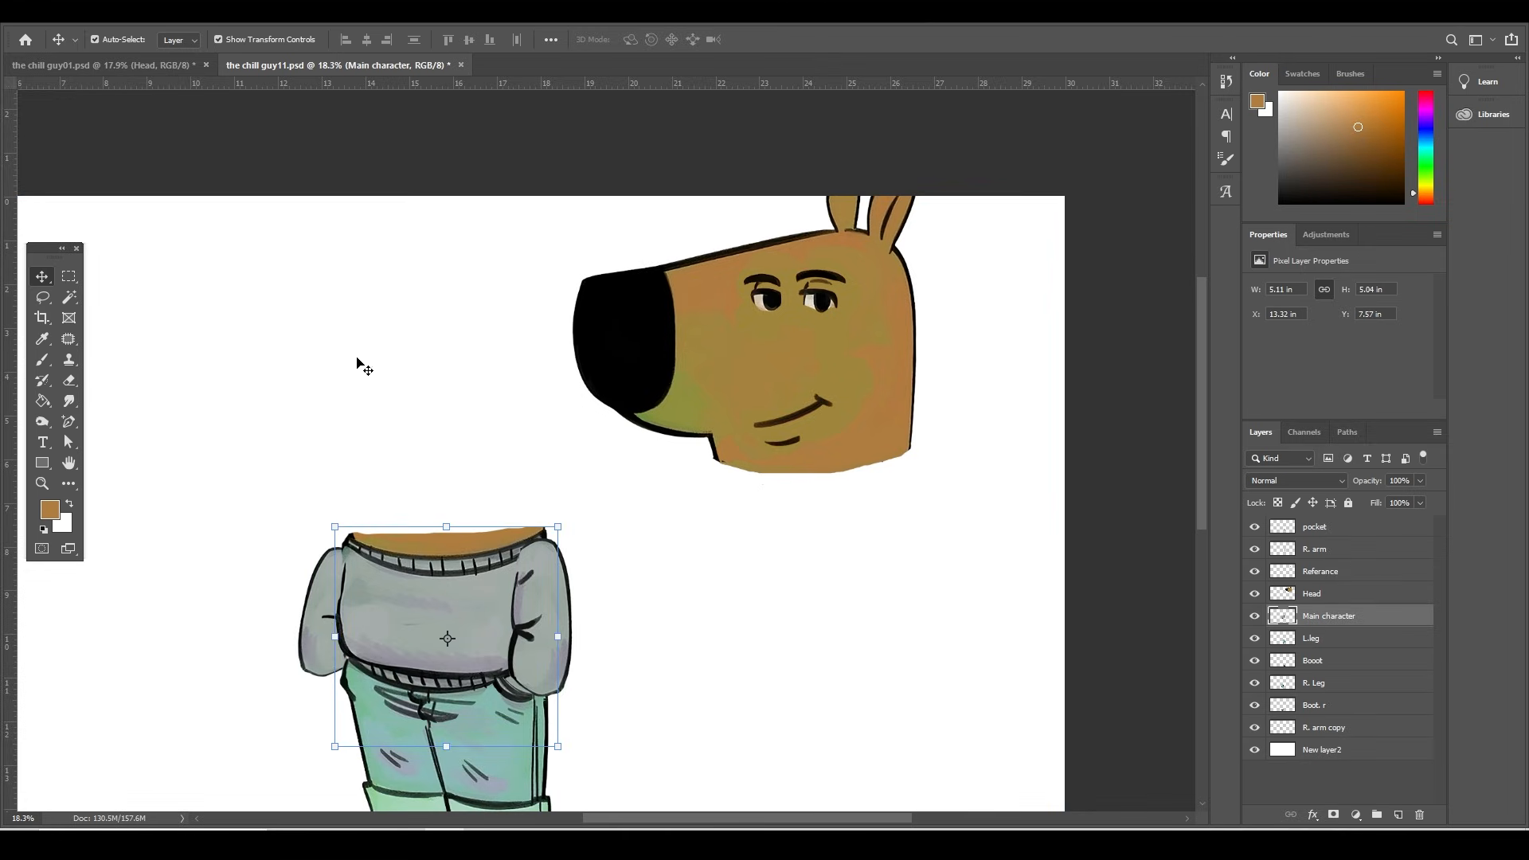
Step: Lasso the shoe off the leg layer, cut and paste it onto its own layer, and move it below the leg
{"action": "left_click", "coordinate": [1323, 748]}
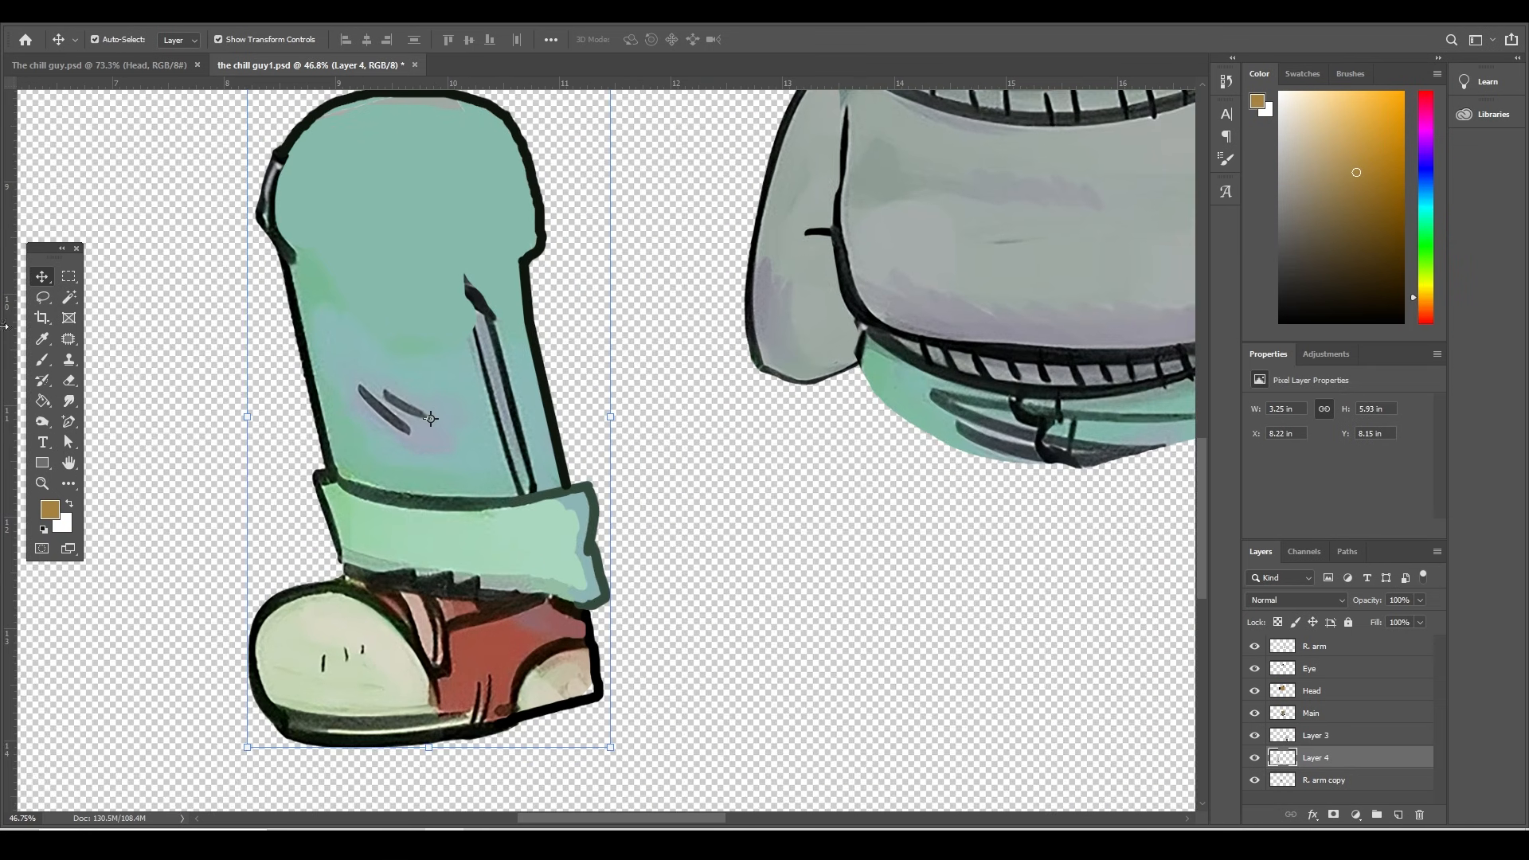
{"action": "left_click", "coordinate": [41, 298]}
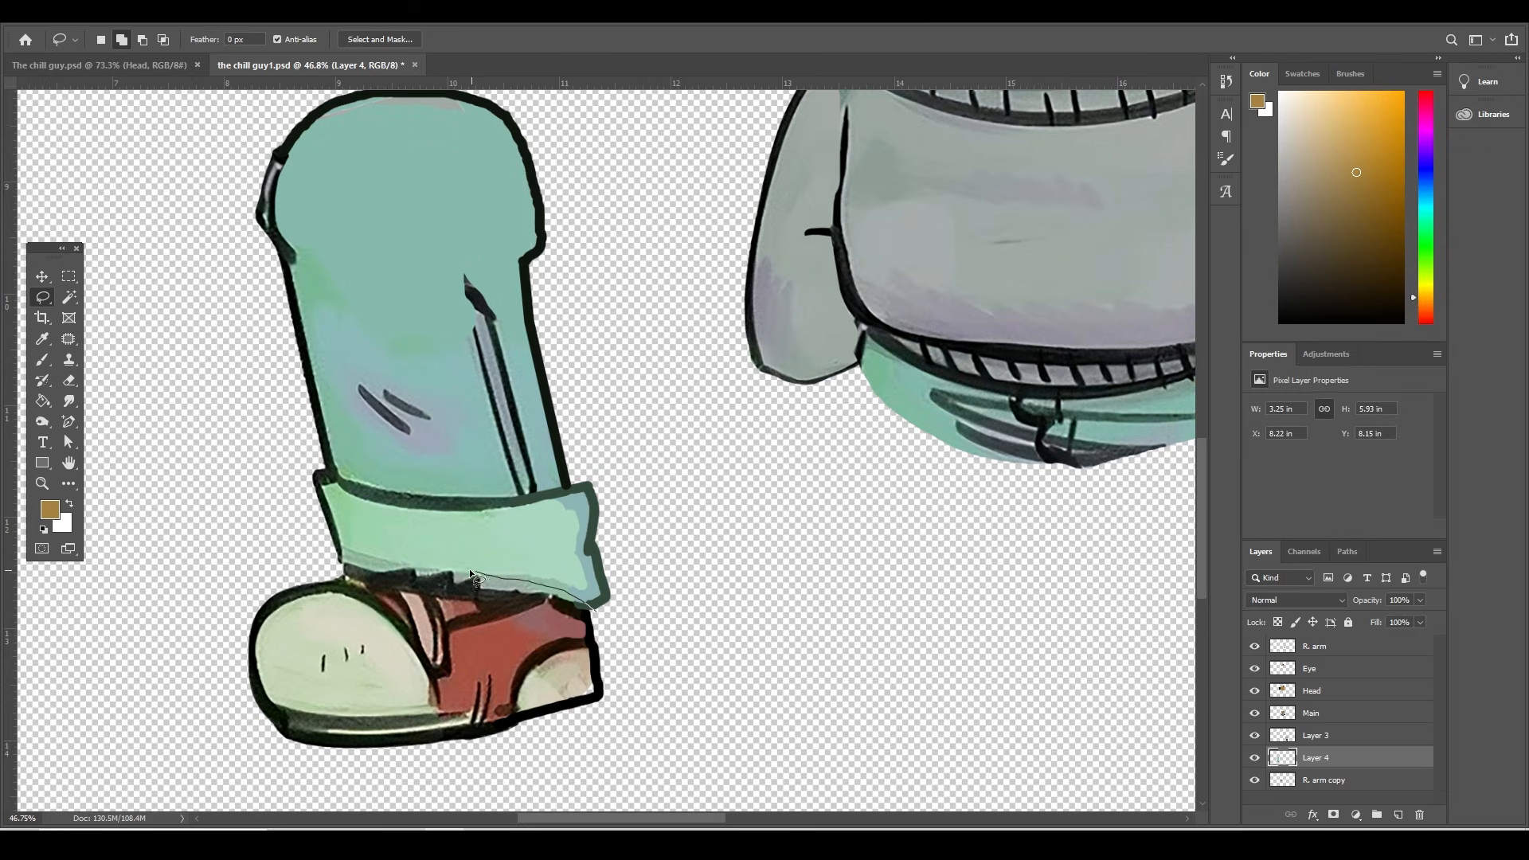
{"action": "left_click_drag", "start_coordinate": [478, 580], "coordinate": [625, 761]}
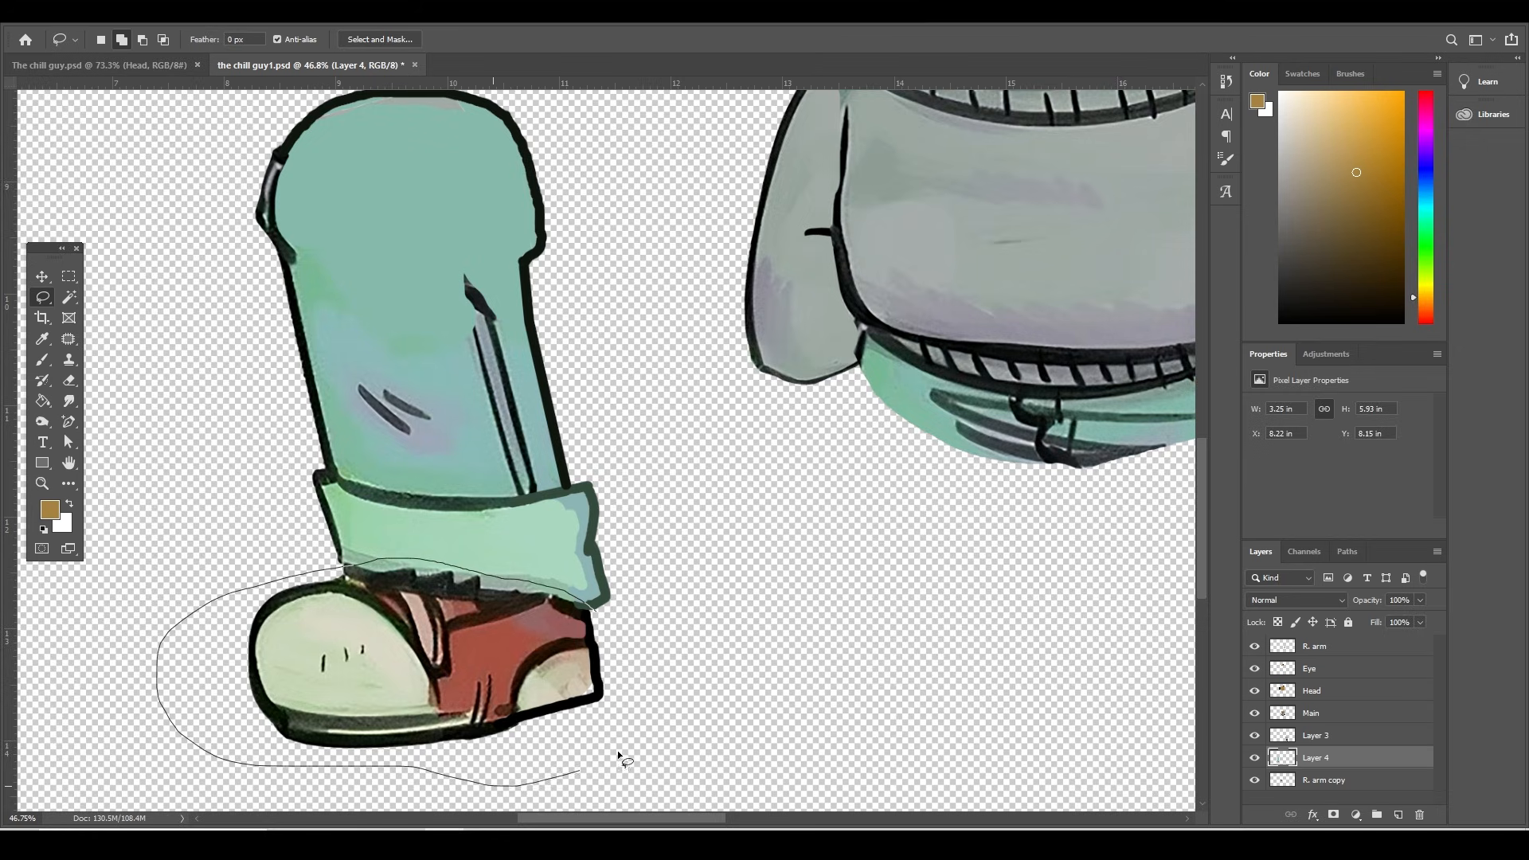
{"action": "key", "text": "ctrl+x"}
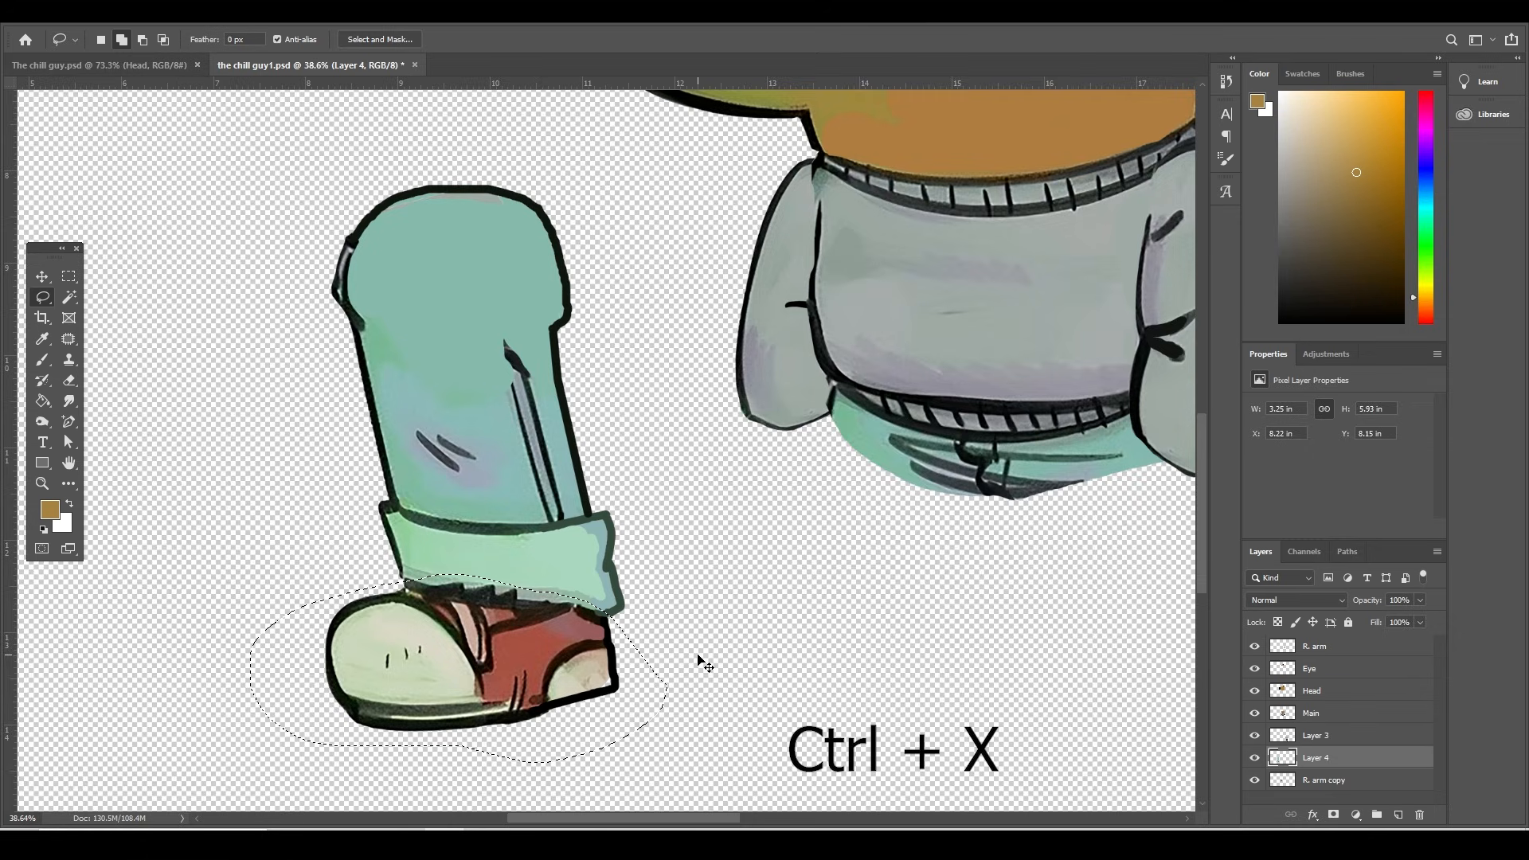
{"action": "key", "text": "ctrl+v"}
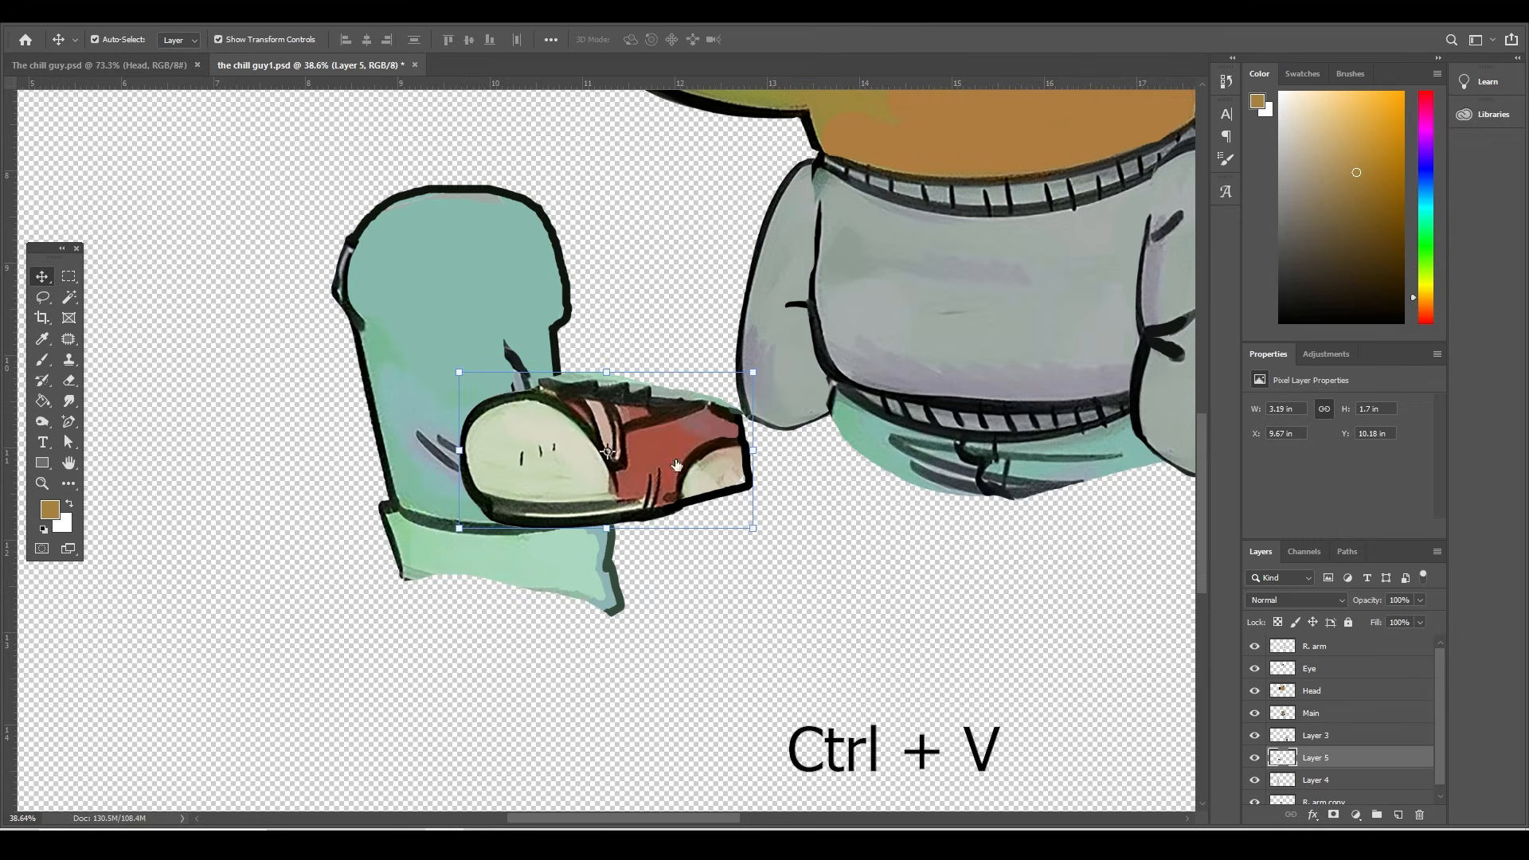
{"action": "left_click_drag", "start_coordinate": [605, 449], "coordinate": [440, 711]}
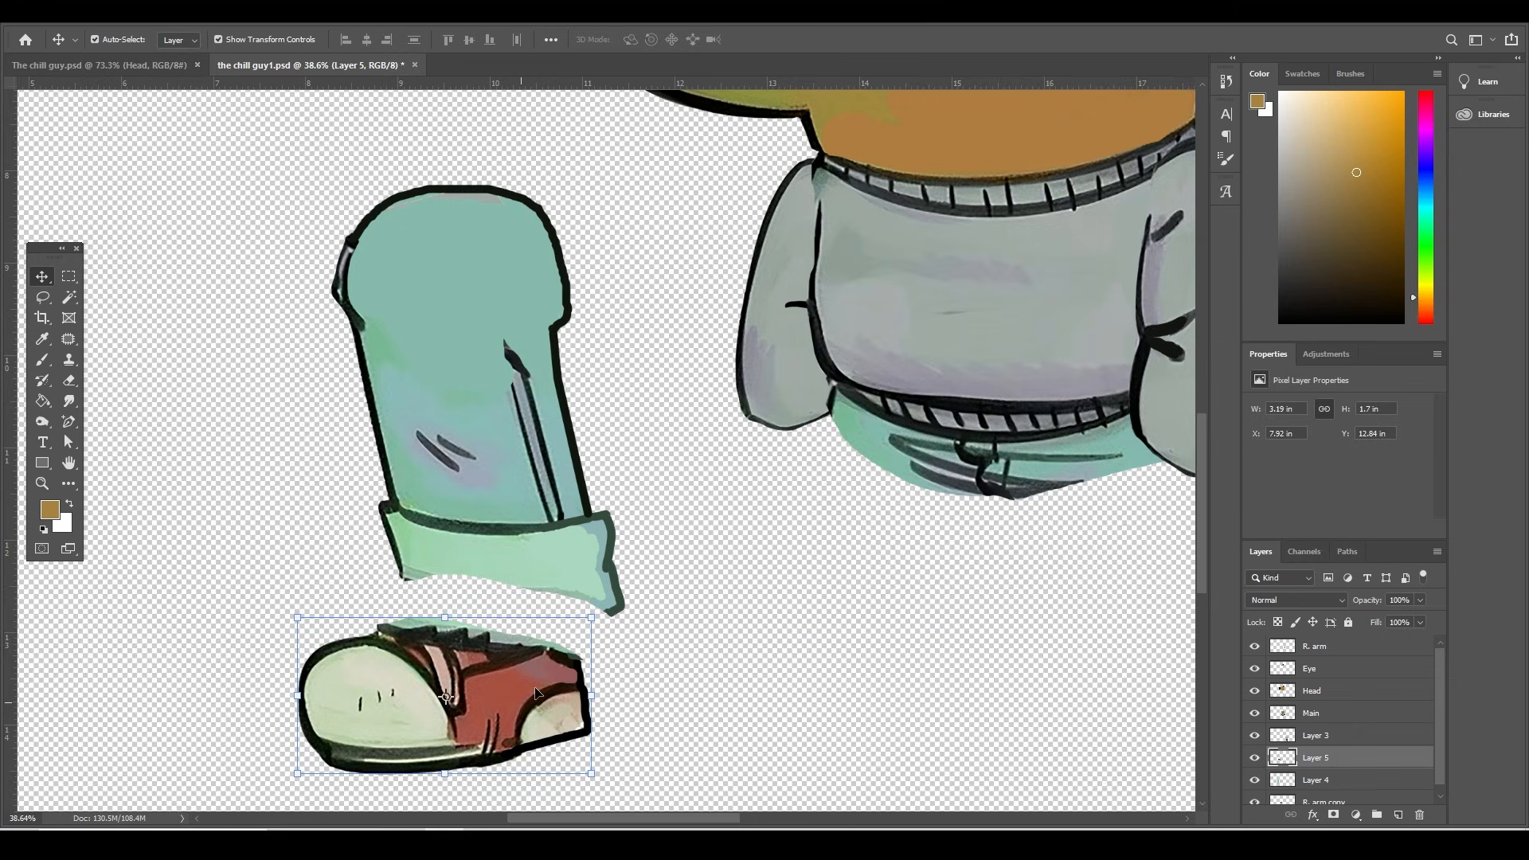
{"action": "mouse_move", "coordinate": [36, 371]}
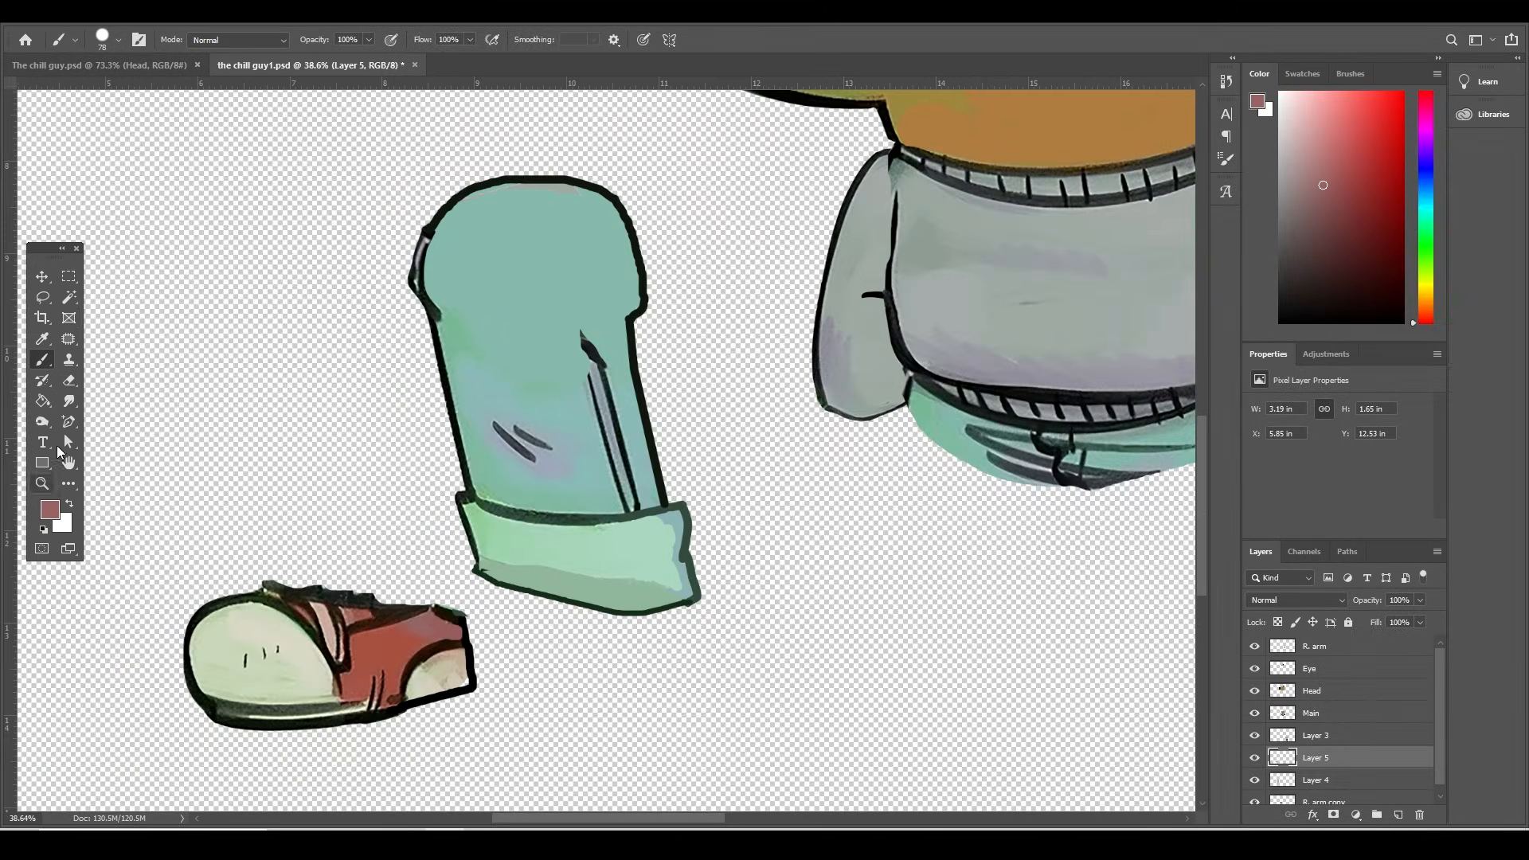
Step: Rename the shoe layer 'Boot, R', then paste and merge down the painted heel fill
{"action": "double_click", "coordinate": [1315, 756]}
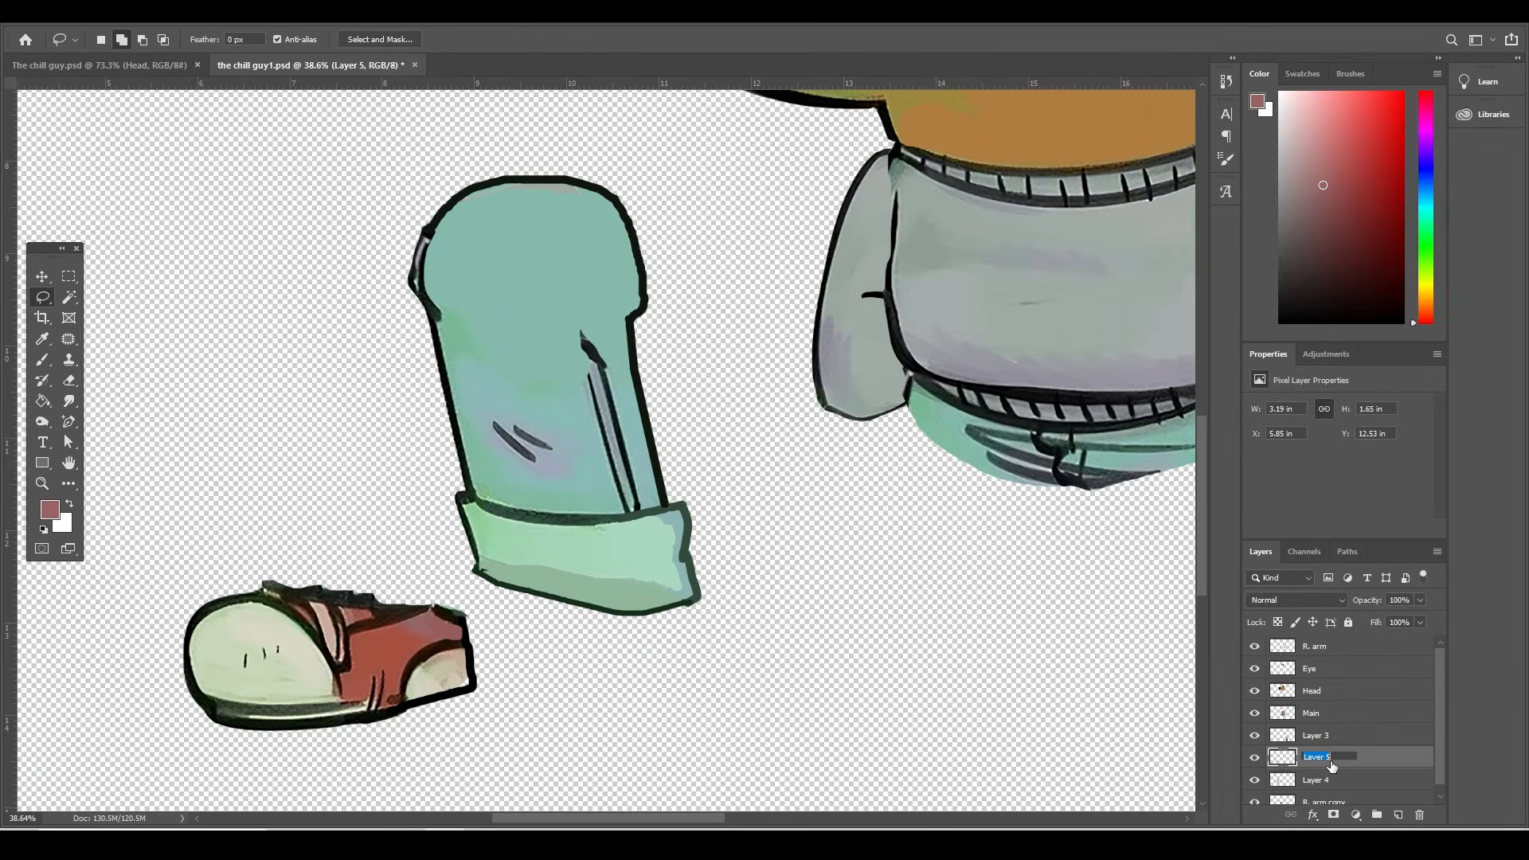
{"action": "type", "text": "Boot, R"}
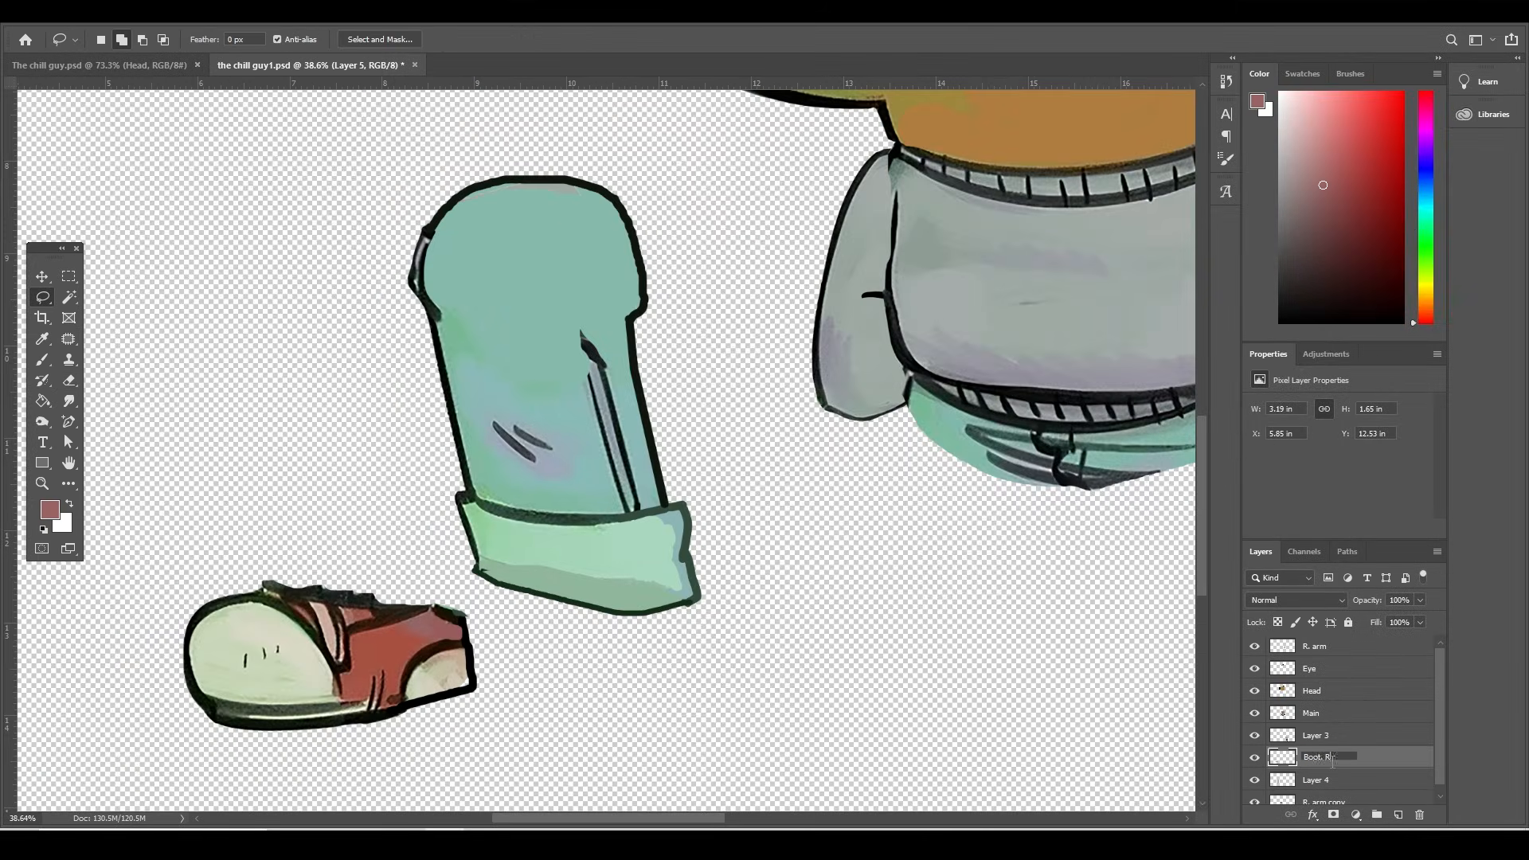
{"action": "left_click", "coordinate": [1313, 756]}
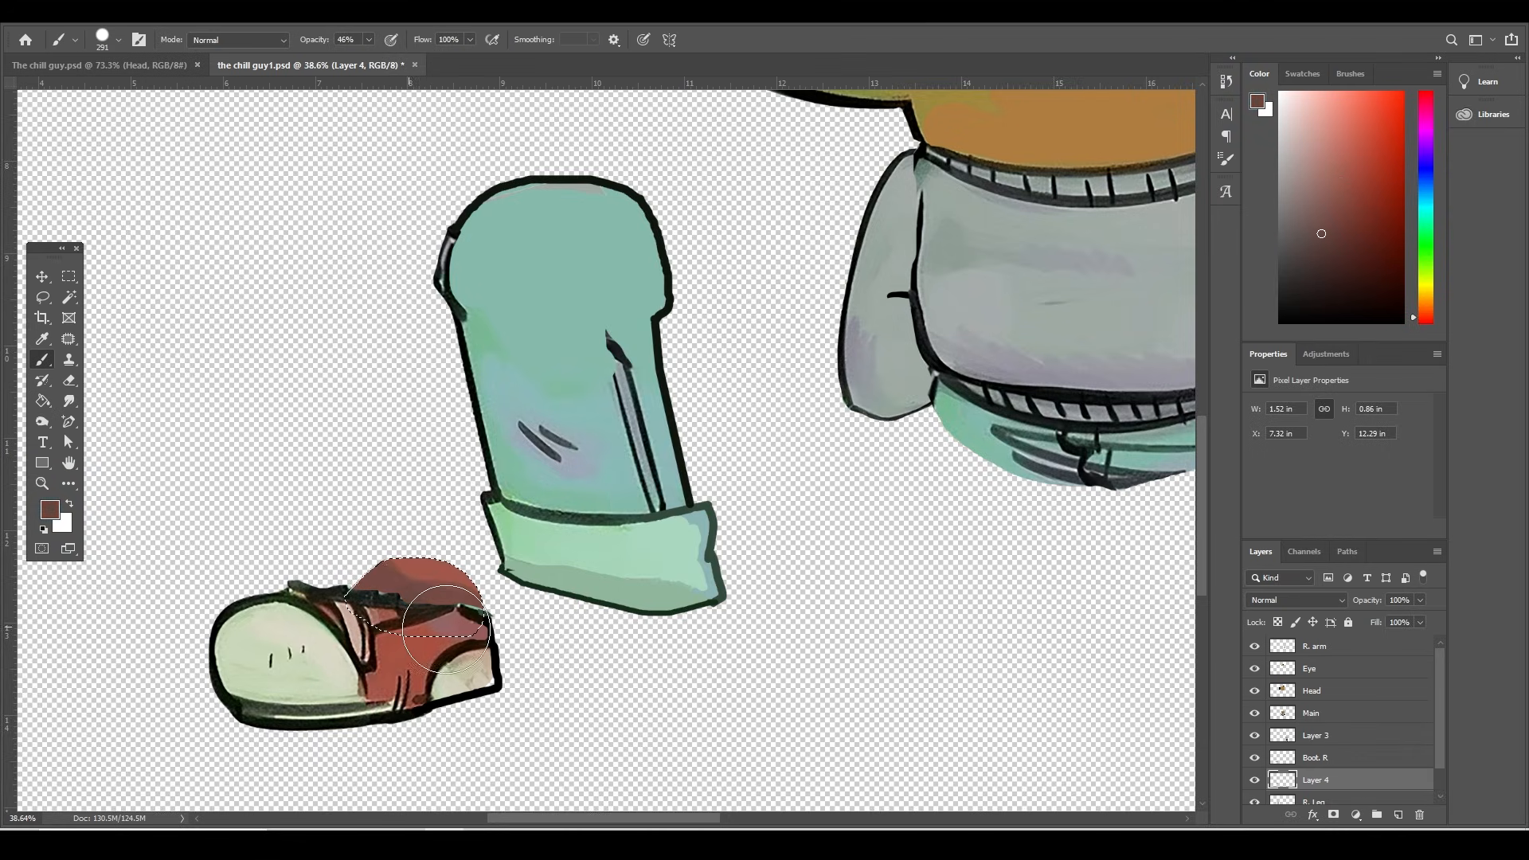
{"action": "key", "text": "ctrl+v"}
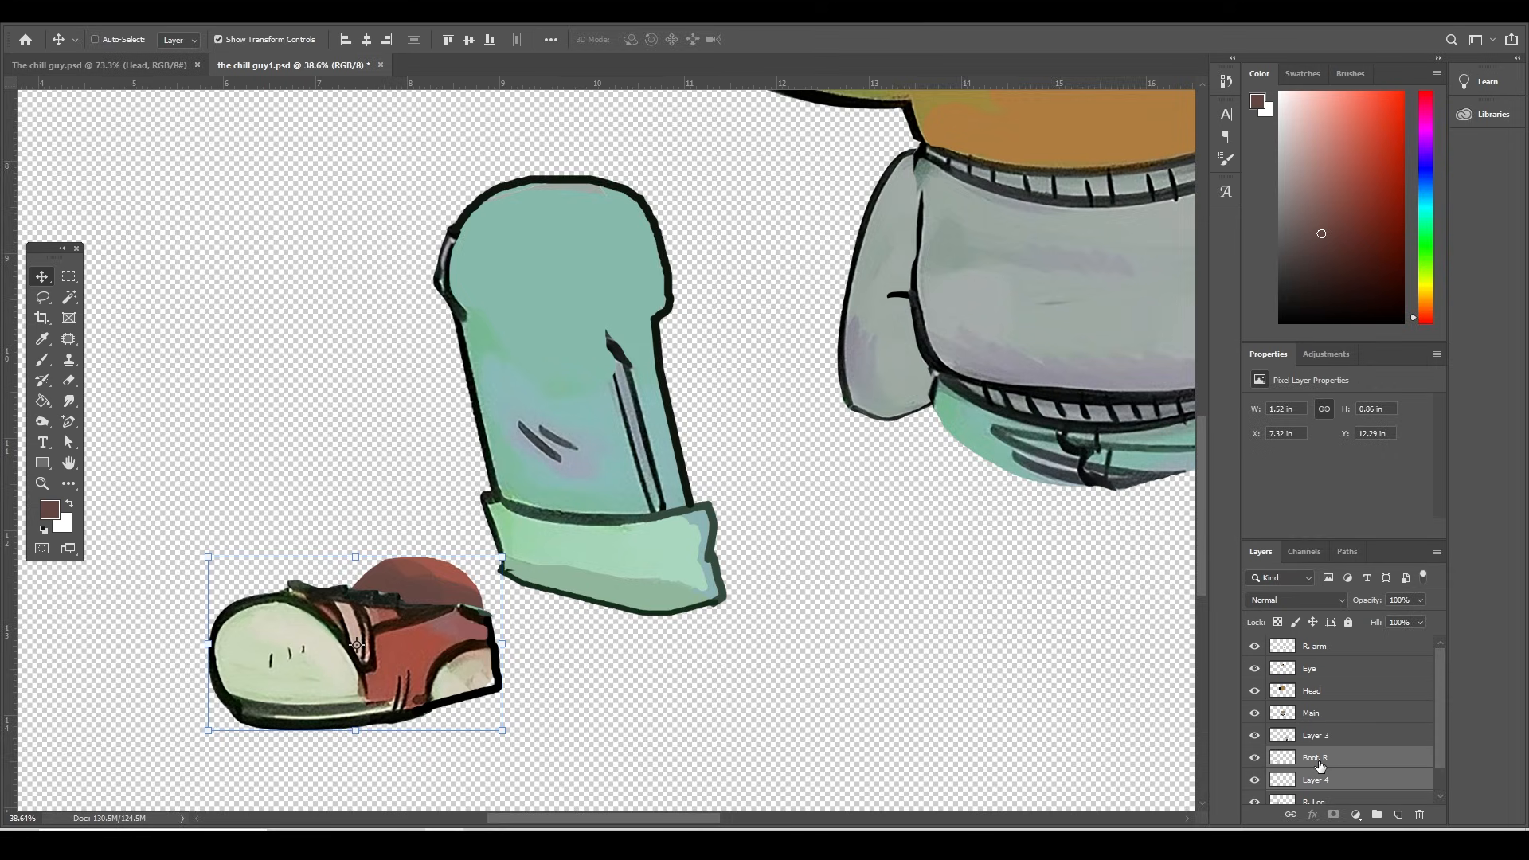
{"action": "key", "text": "ctrl+e"}
{"action": "type", "text": "L.leg"}
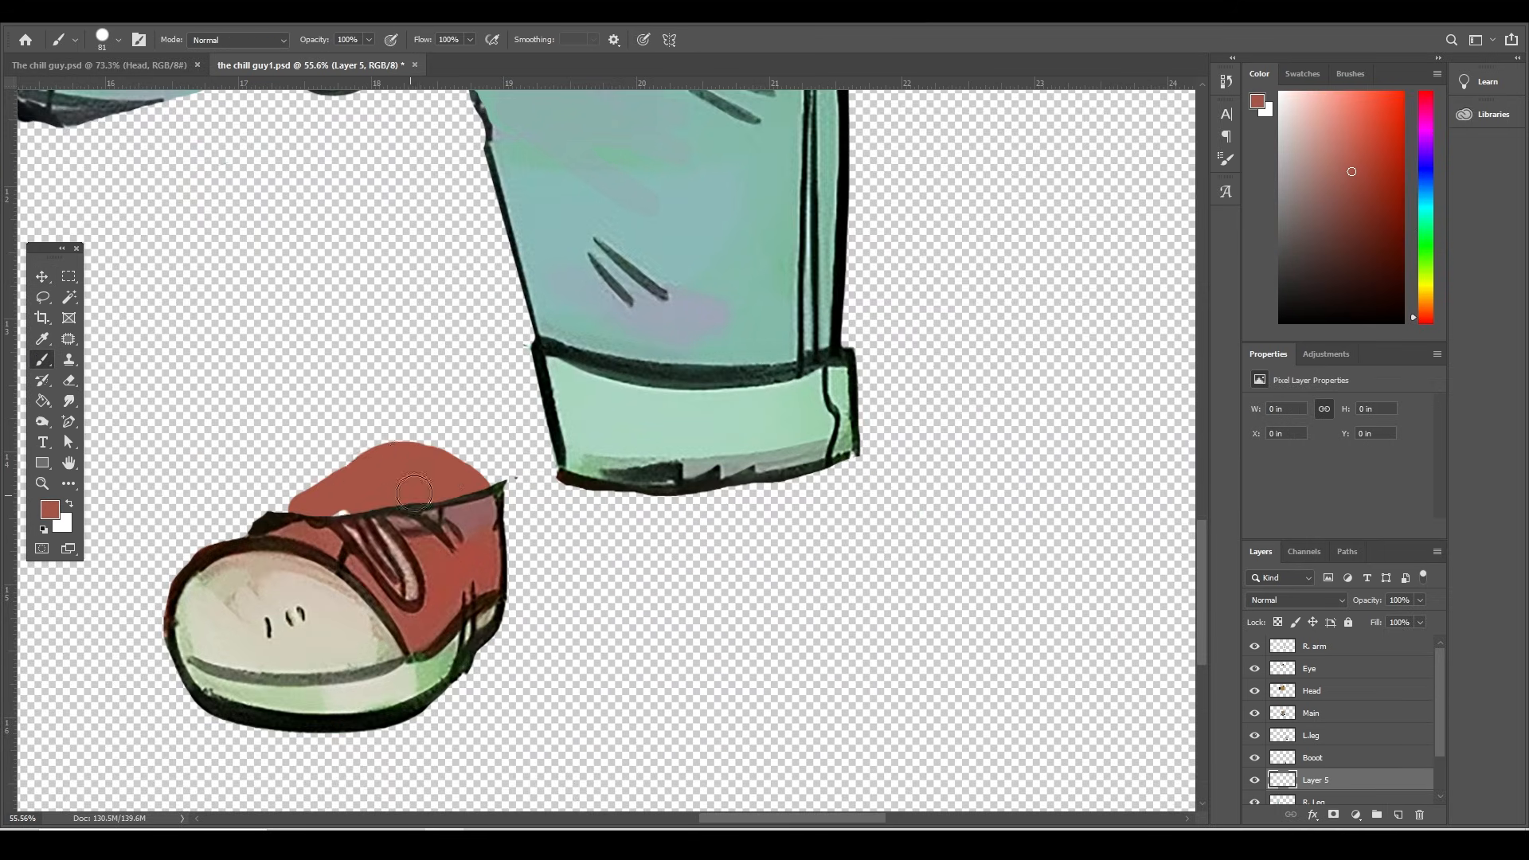
Step: Brush red colour over the sneaker
{"action": "left_click_drag", "start_coordinate": [371, 458], "coordinate": [321, 516]}
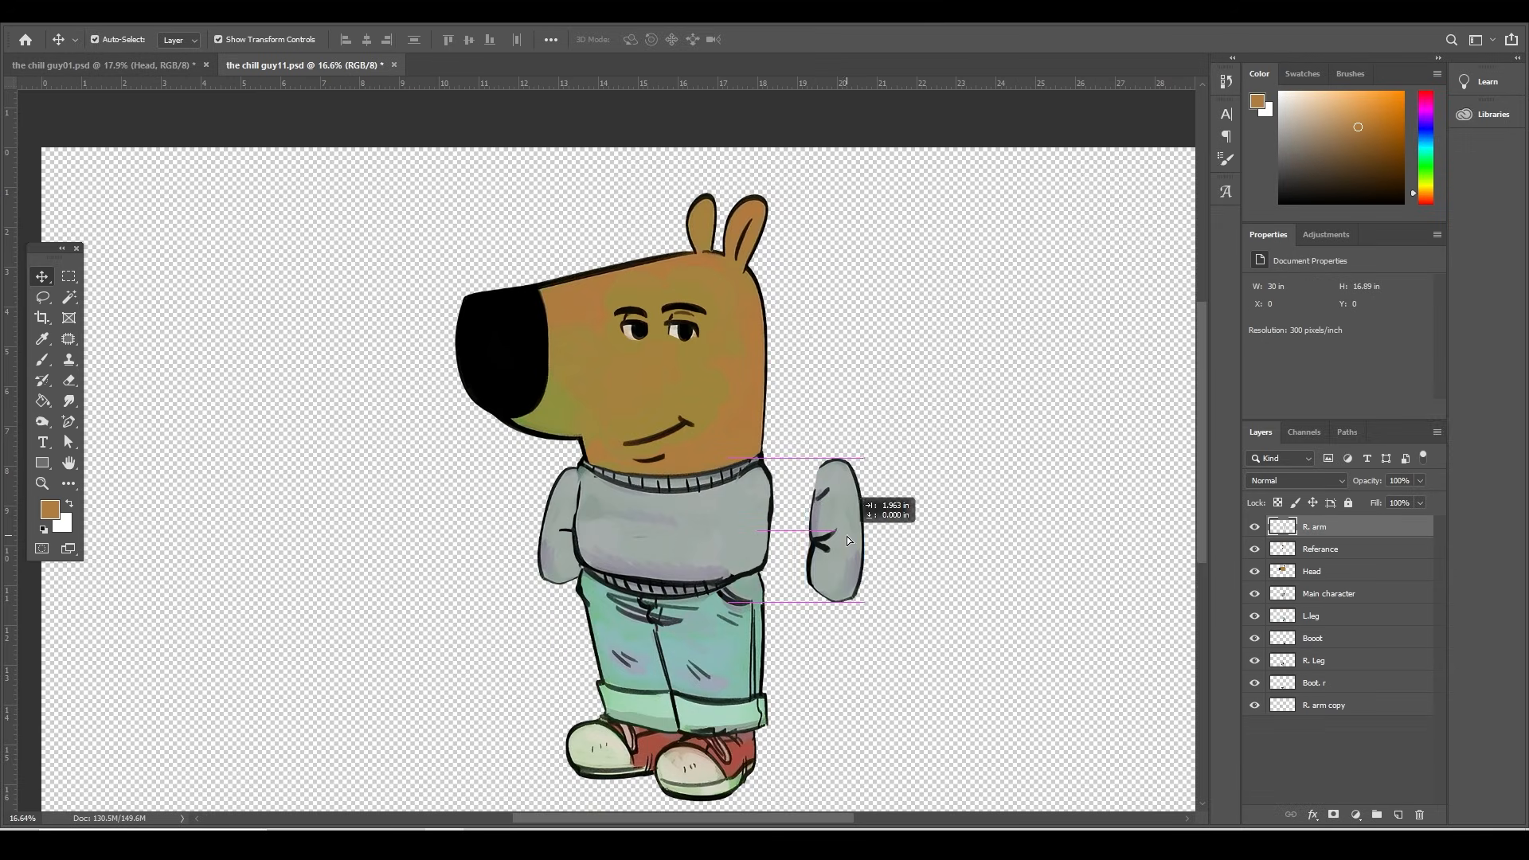
Step: Move a body part and the left leg away from the torso so each piece stands apart
{"action": "left_click_drag", "start_coordinate": [799, 542], "coordinate": [454, 542]}
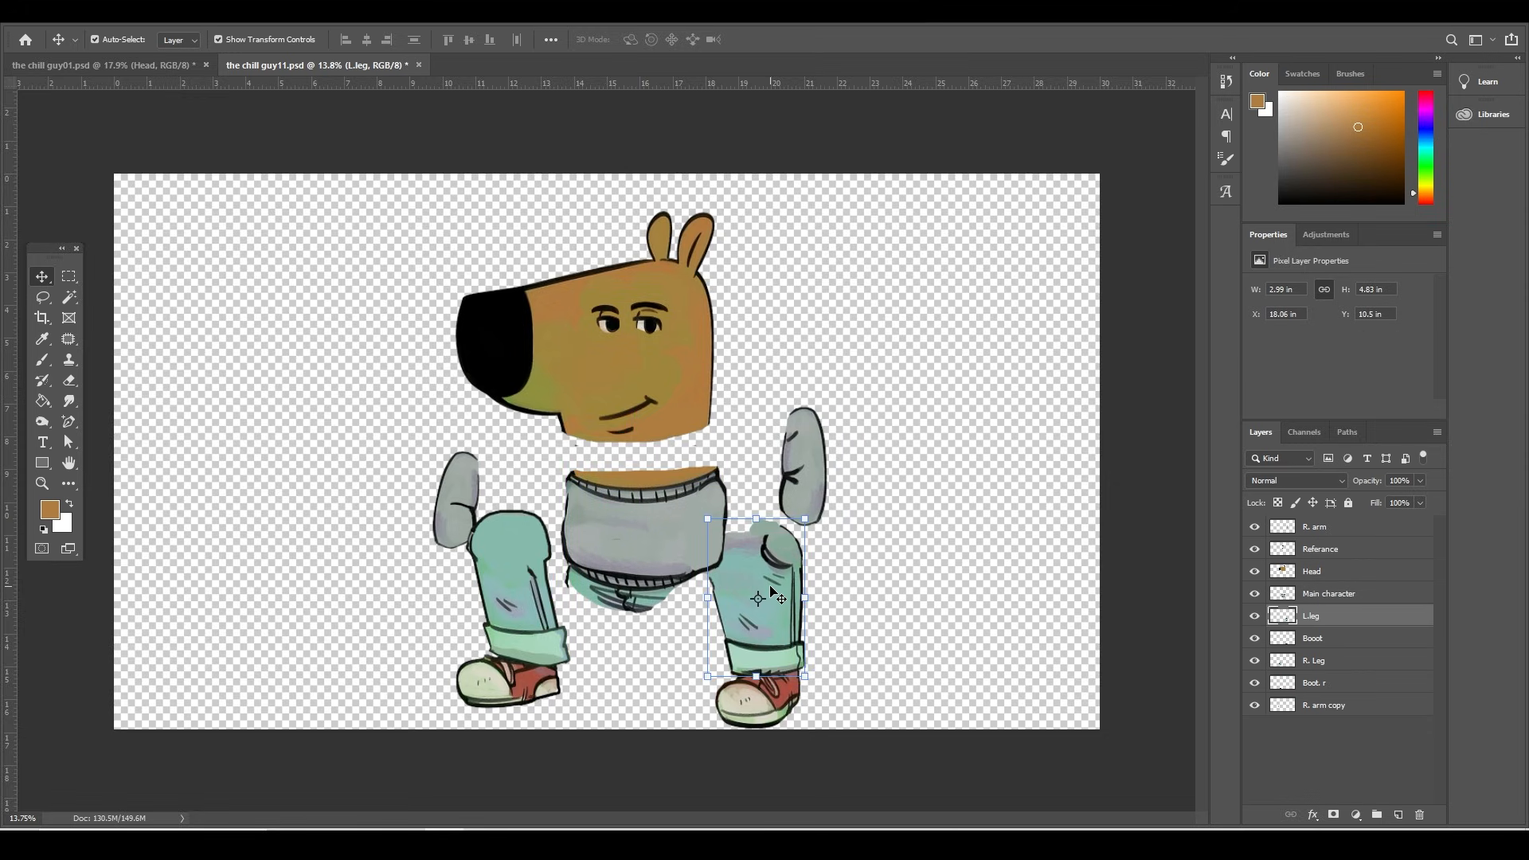
{"action": "left_click_drag", "start_coordinate": [758, 599], "coordinate": [667, 583]}
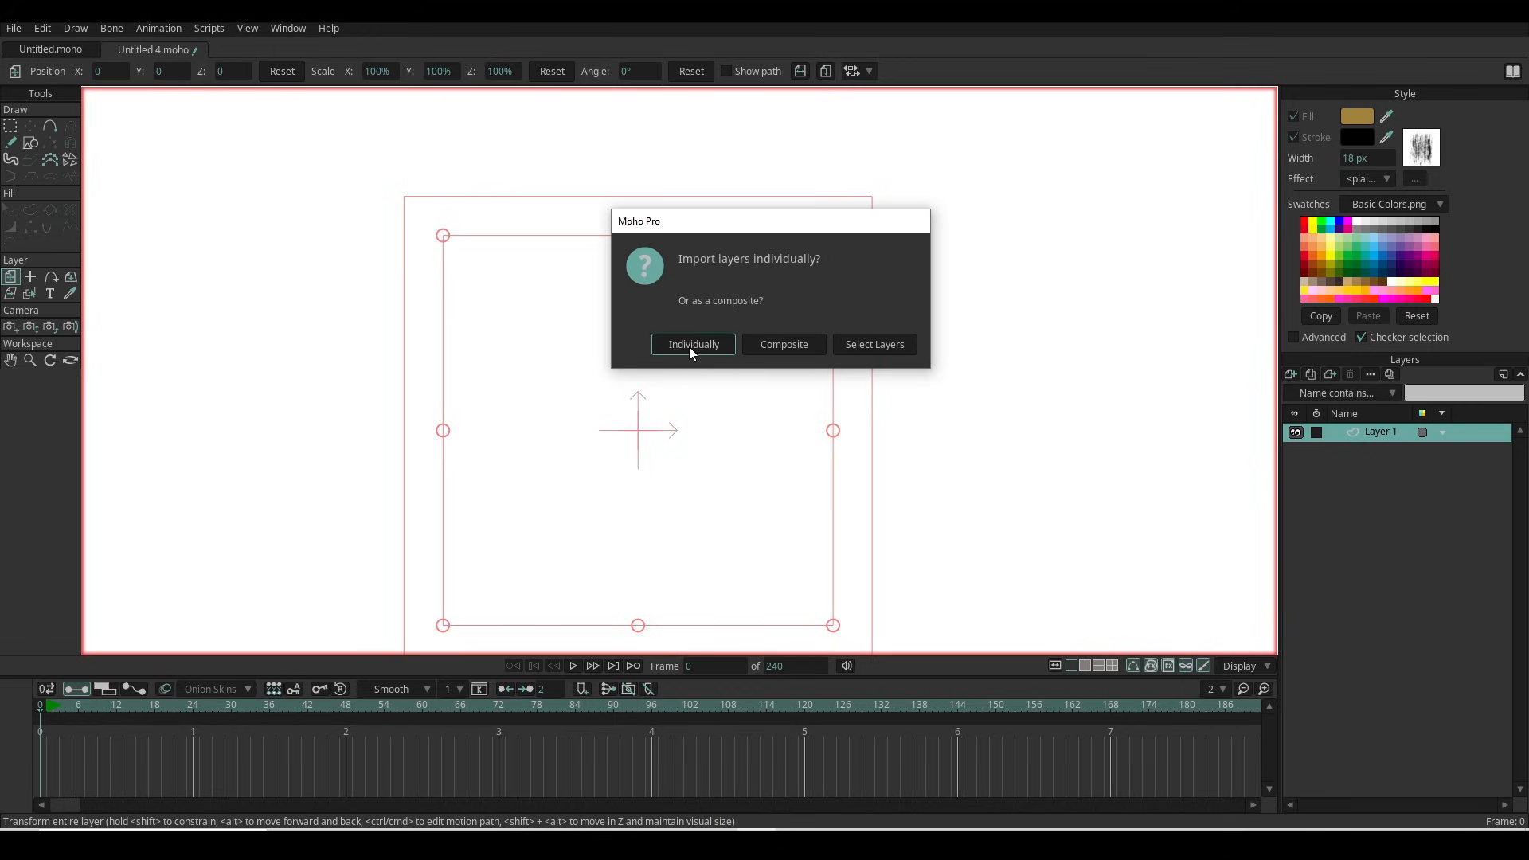
Step: Import the PSD layers individually and select the R. arm copy layer
{"action": "left_click", "coordinate": [693, 344]}
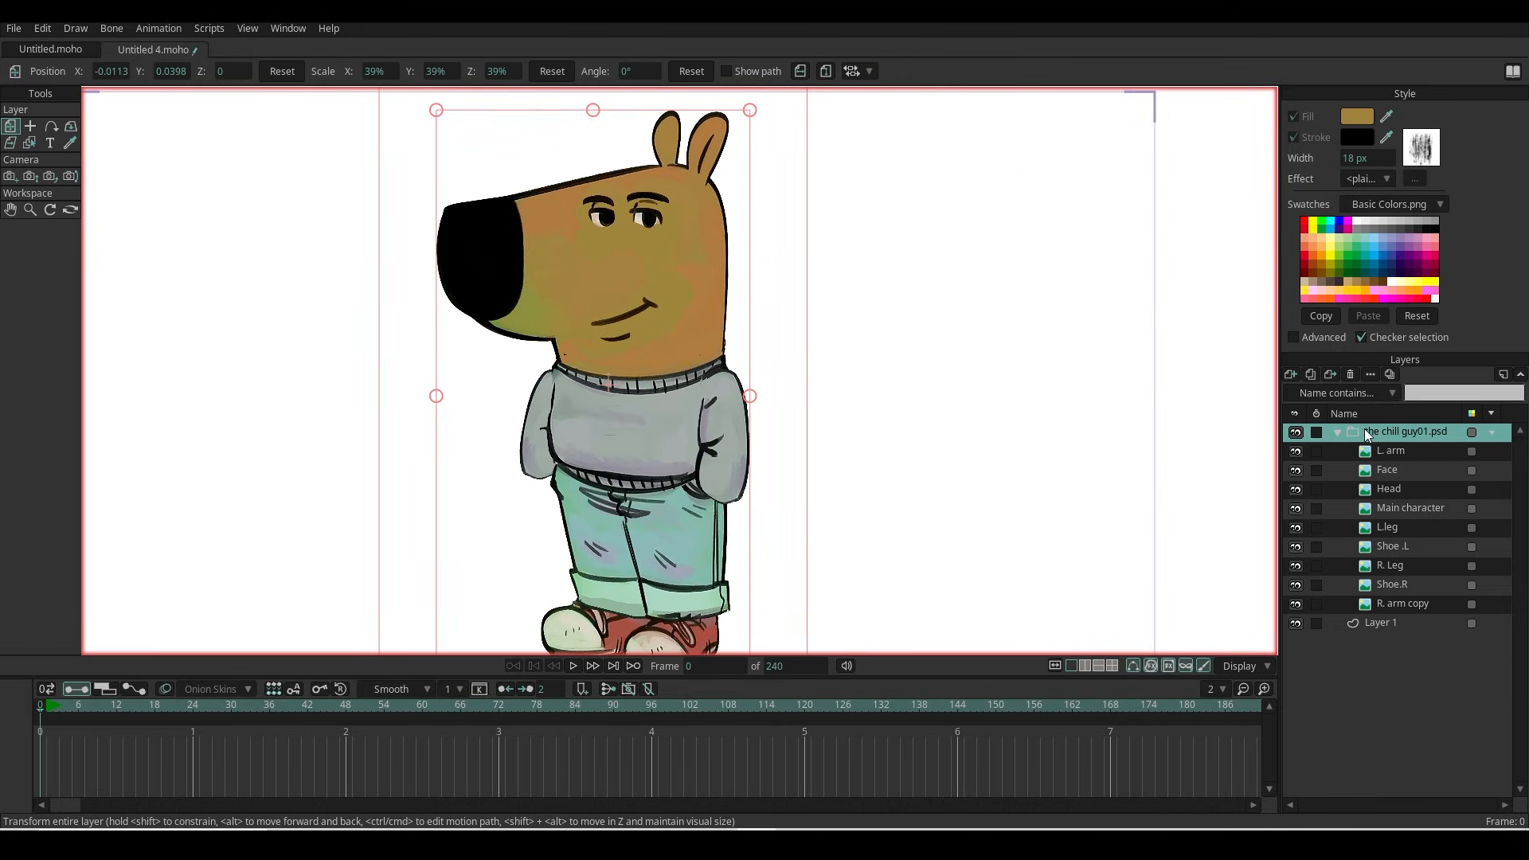
{"action": "mouse_move", "coordinate": [1409, 619]}
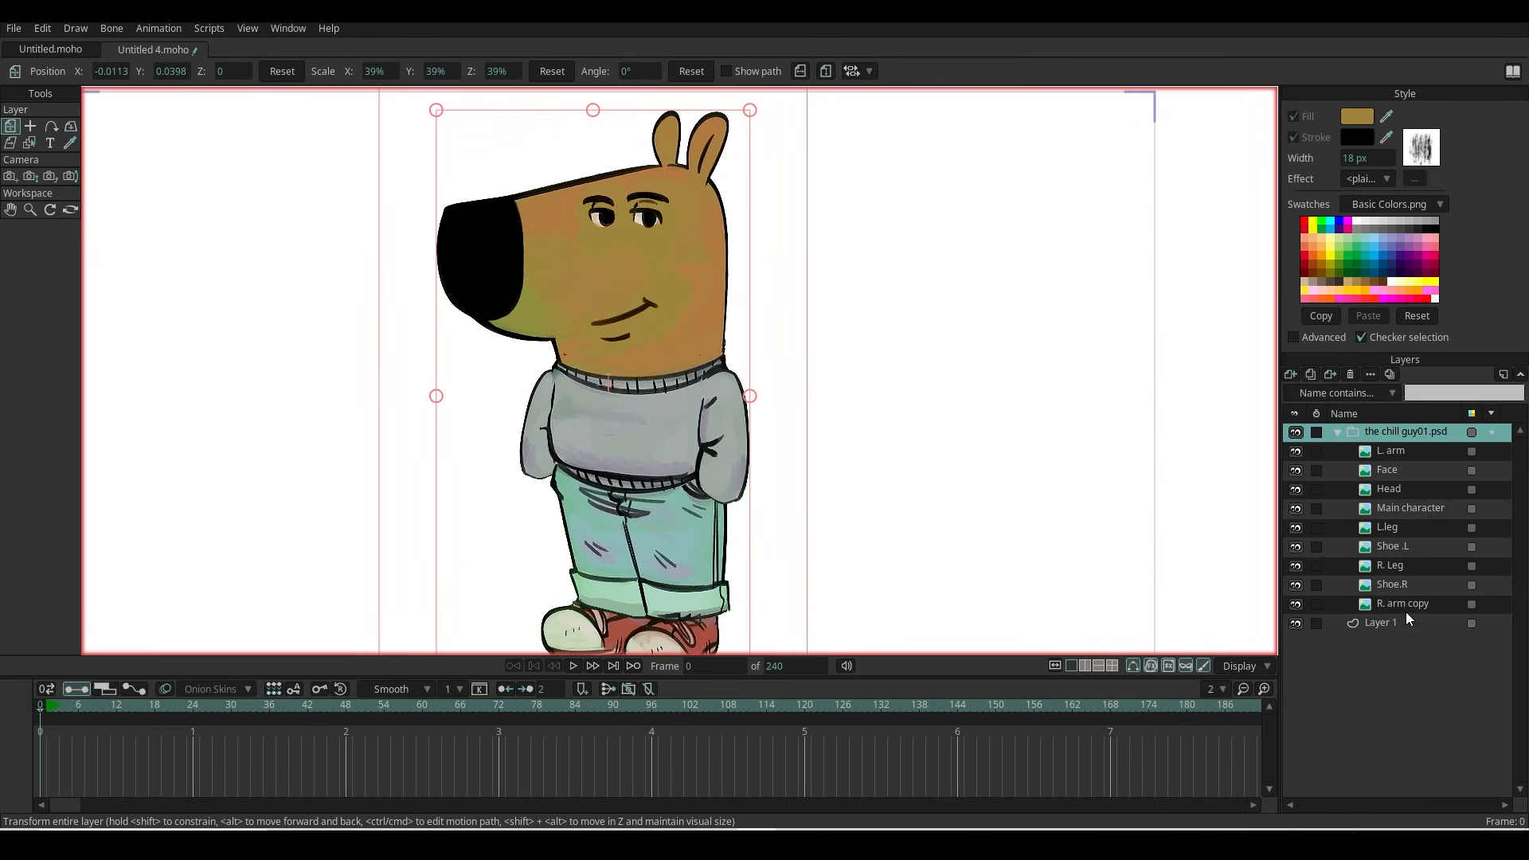
{"action": "left_click", "coordinate": [1401, 602]}
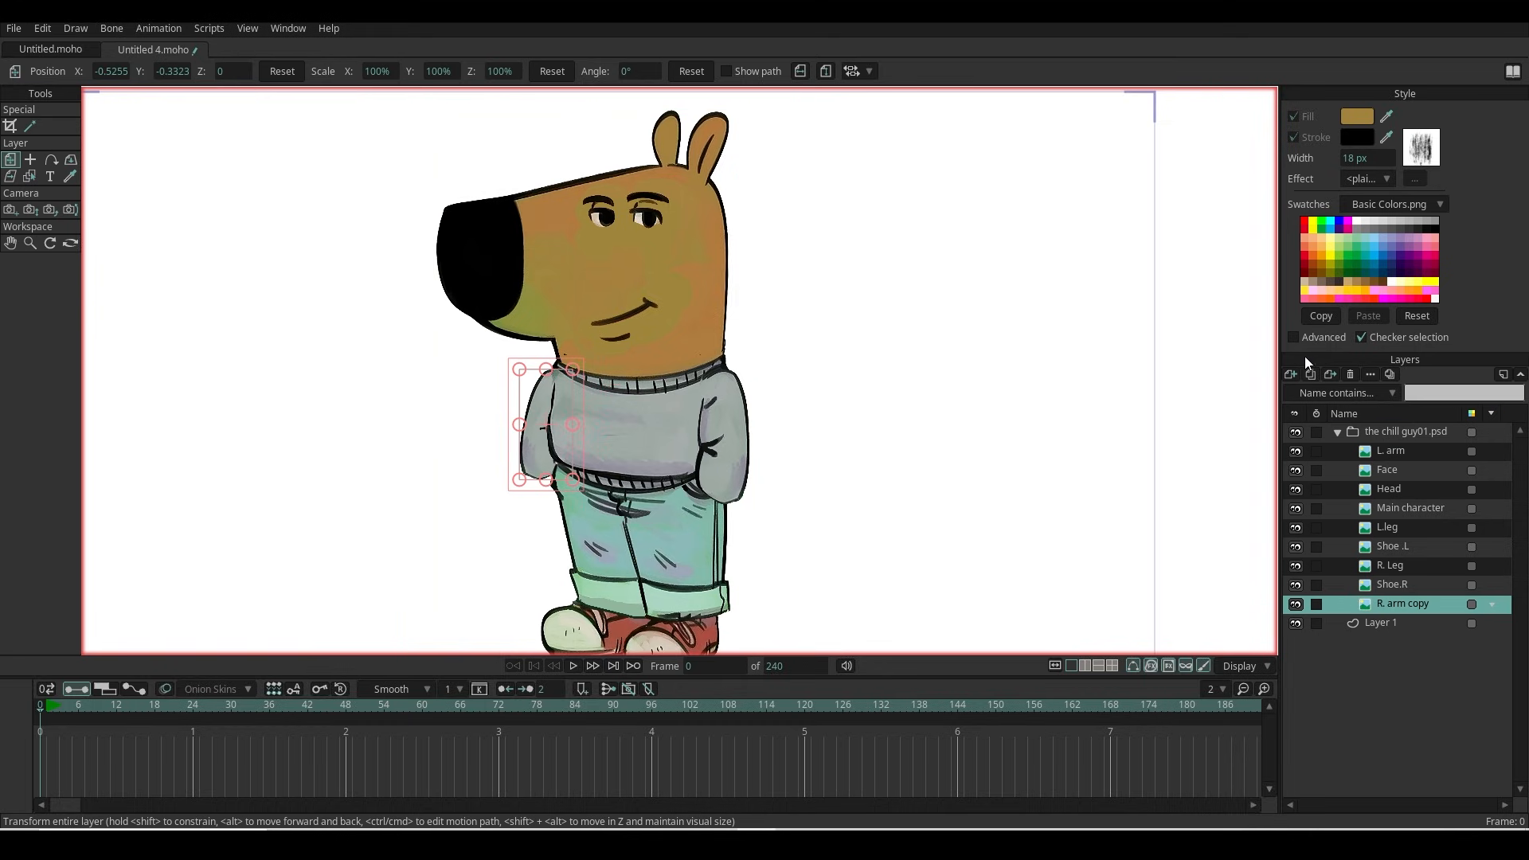
Step: Add a vector layer above the arm copy and start renaming it R. Hand
{"action": "left_click", "coordinate": [1289, 374]}
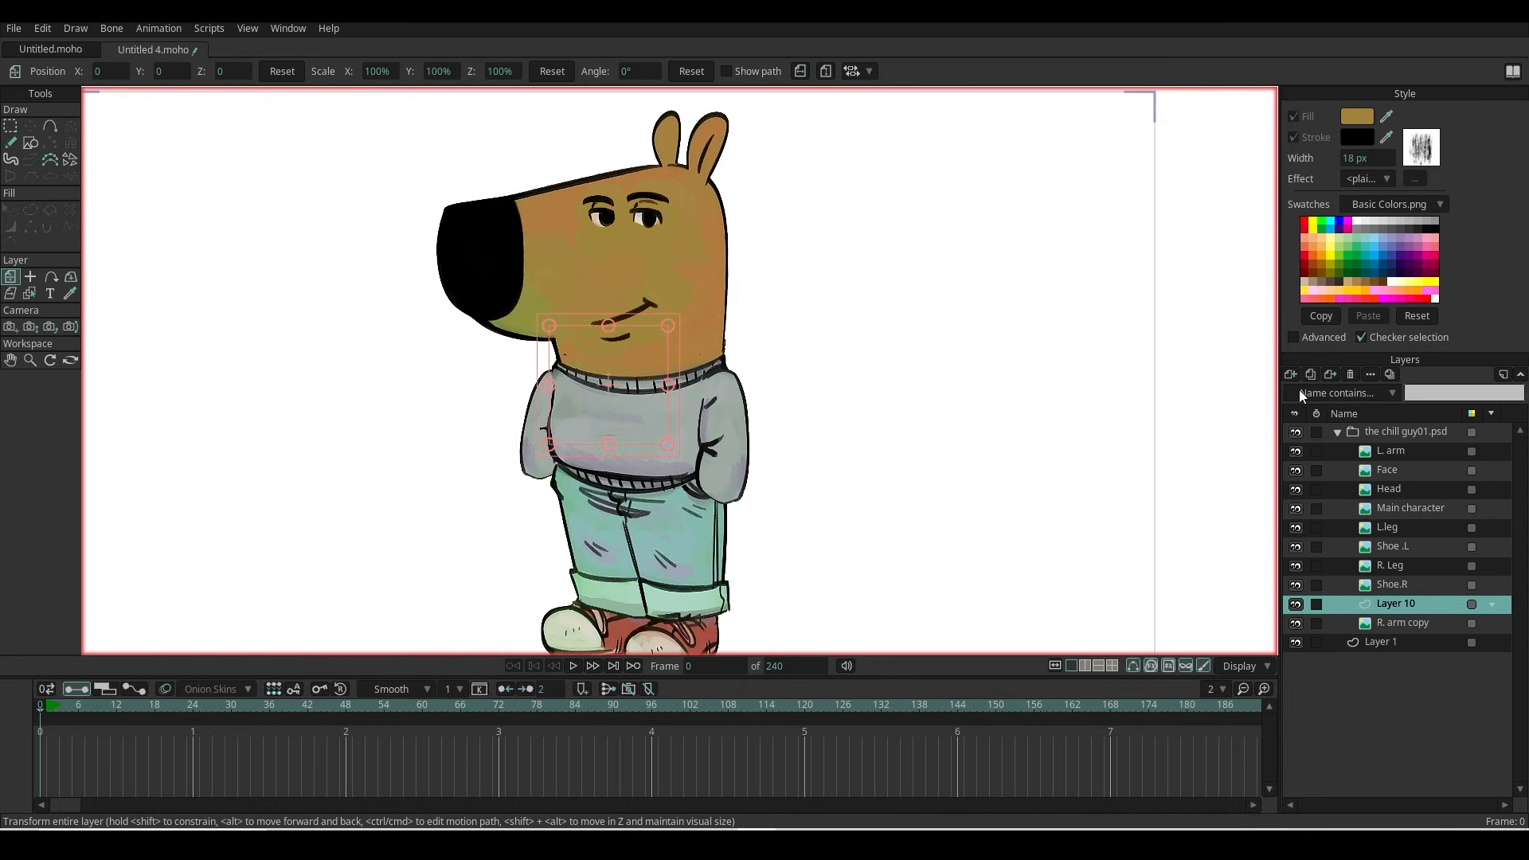
{"action": "double_click", "coordinate": [1395, 602]}
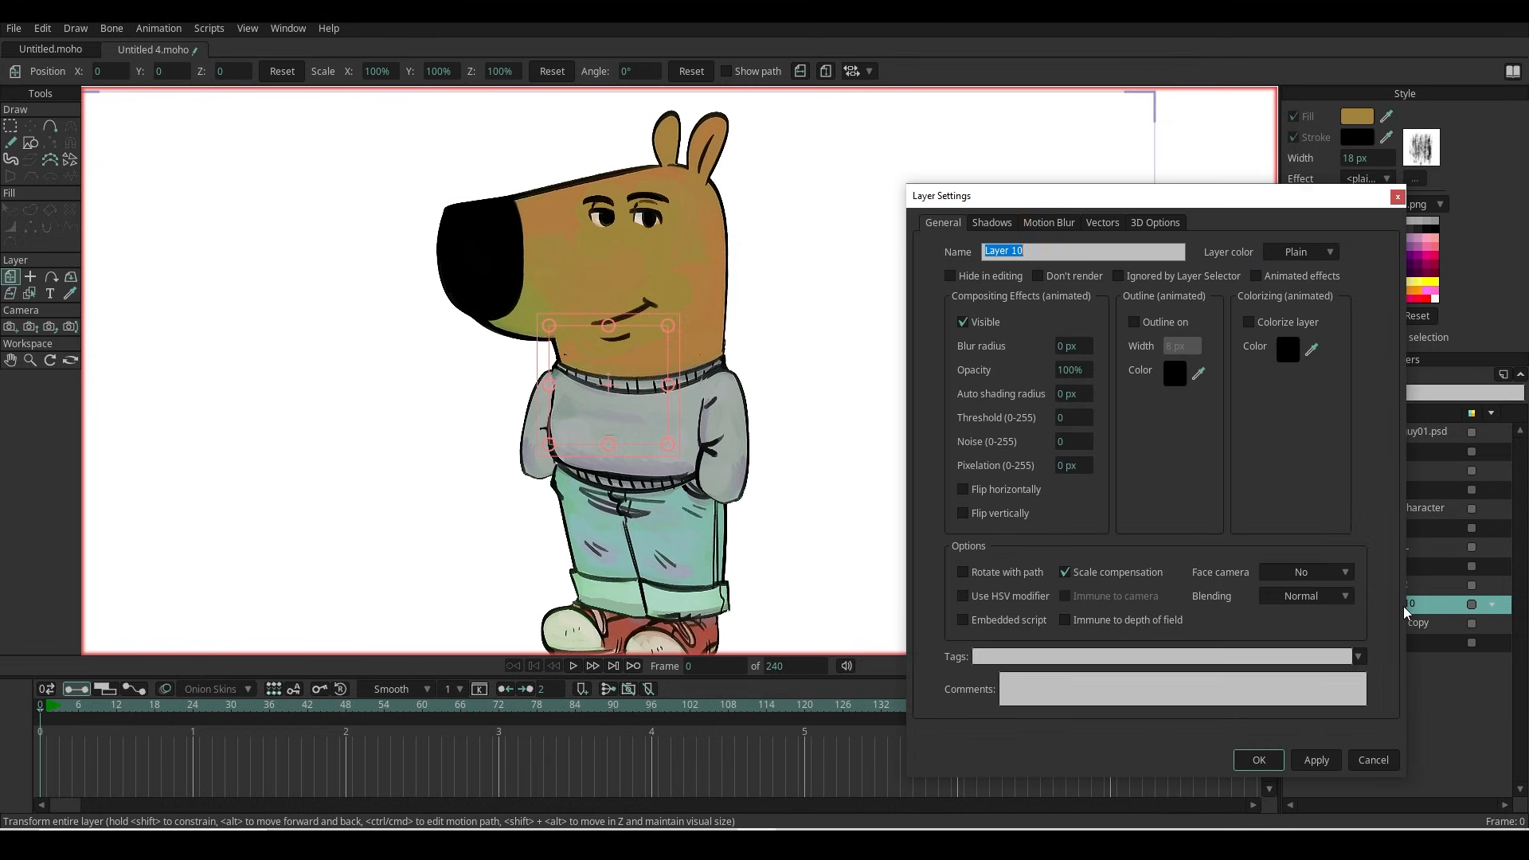
{"action": "type", "text": "R. H"}
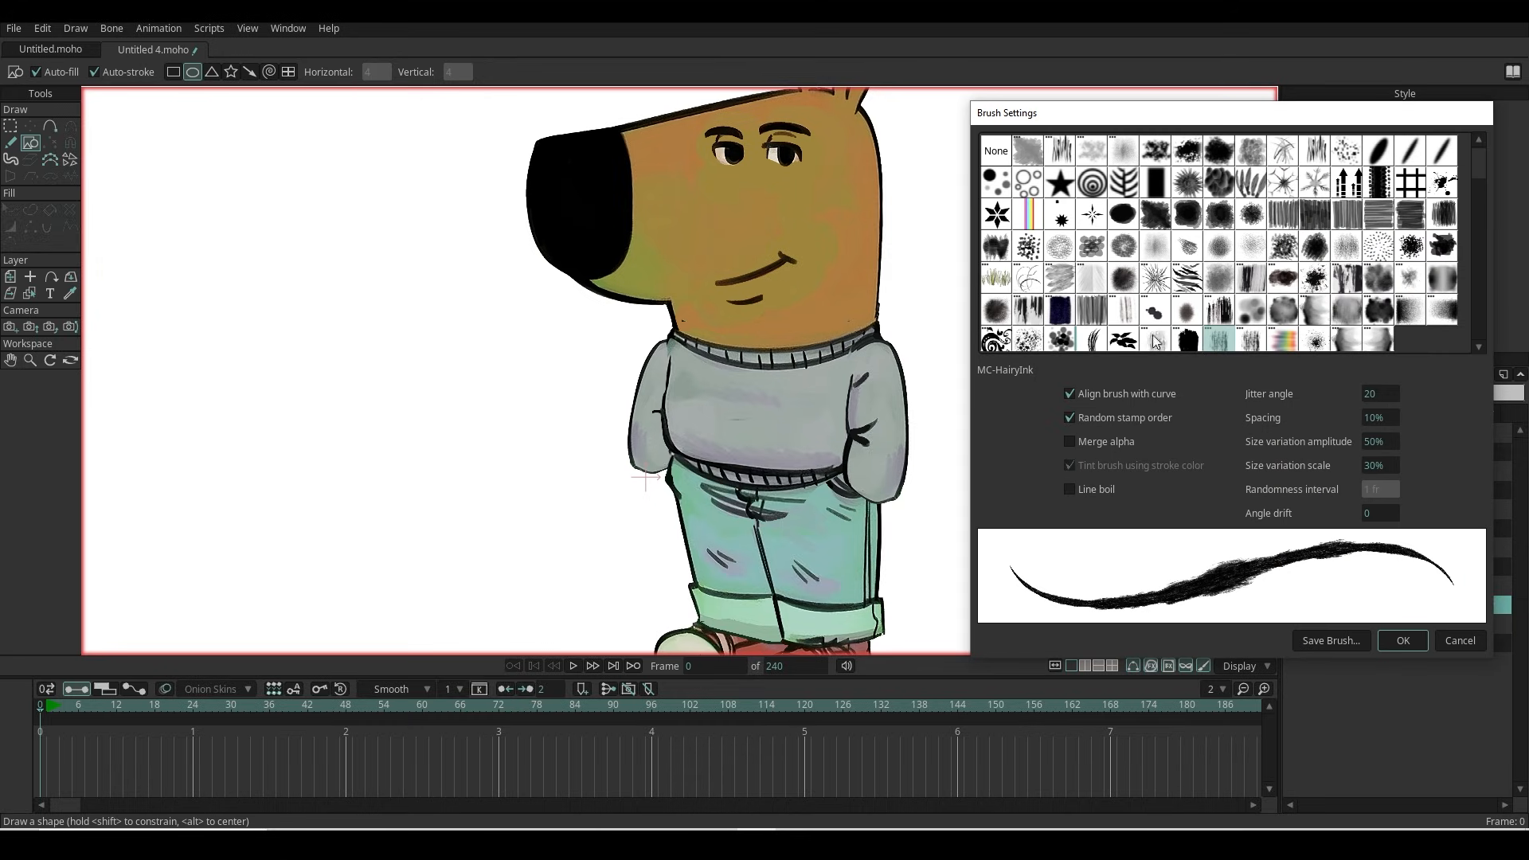
{"action": "mouse_move", "coordinate": [1184, 356]}
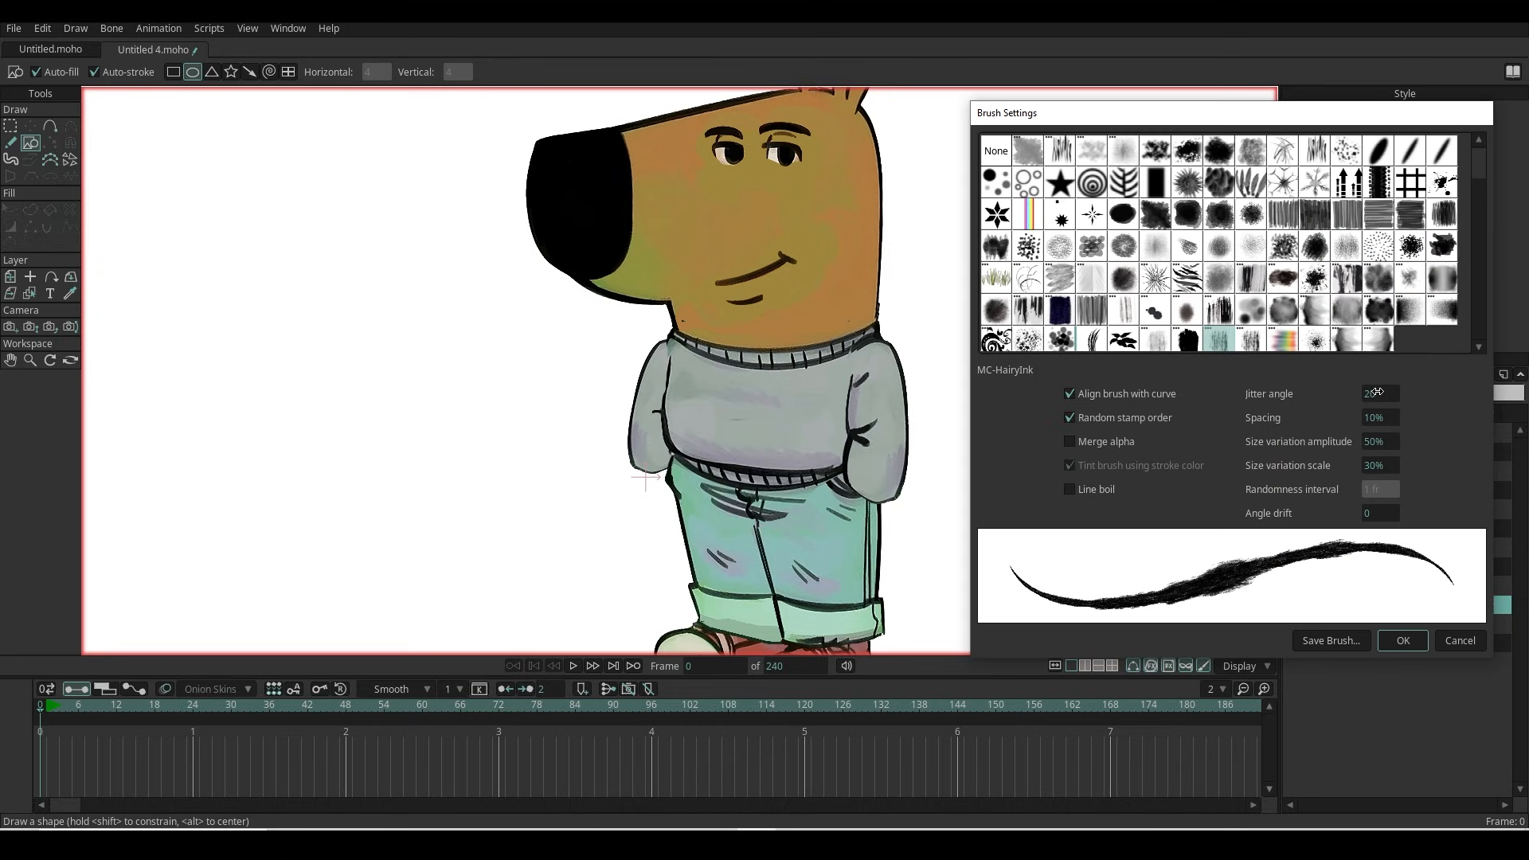
Step: Set the MC-HairyInk brush jitter angle to 30 and confirm the brush settings
{"action": "left_click", "coordinate": [1388, 394]}
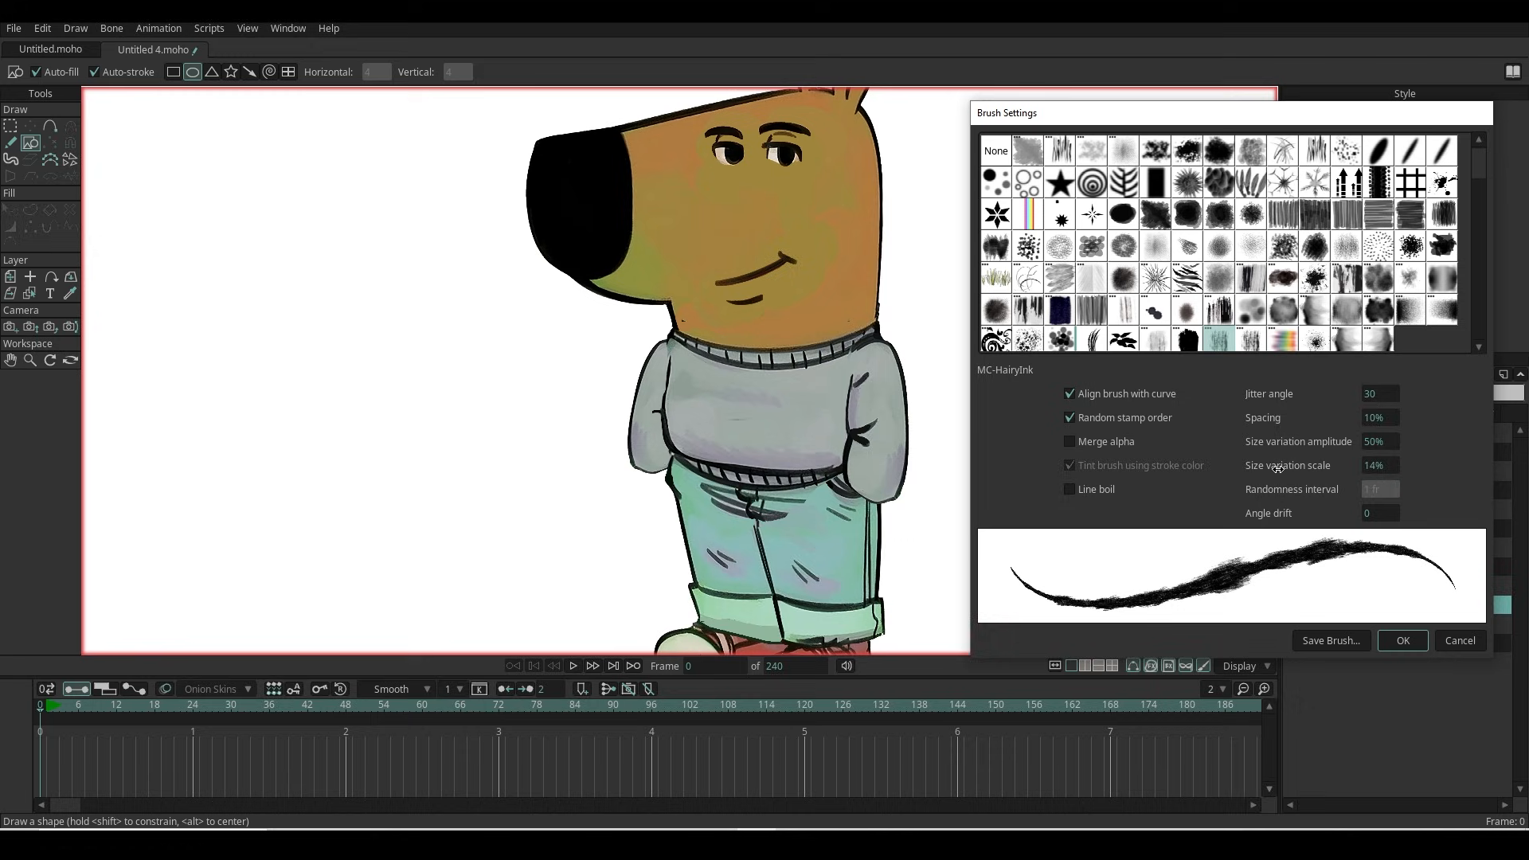
{"action": "left_click", "coordinate": [1401, 640]}
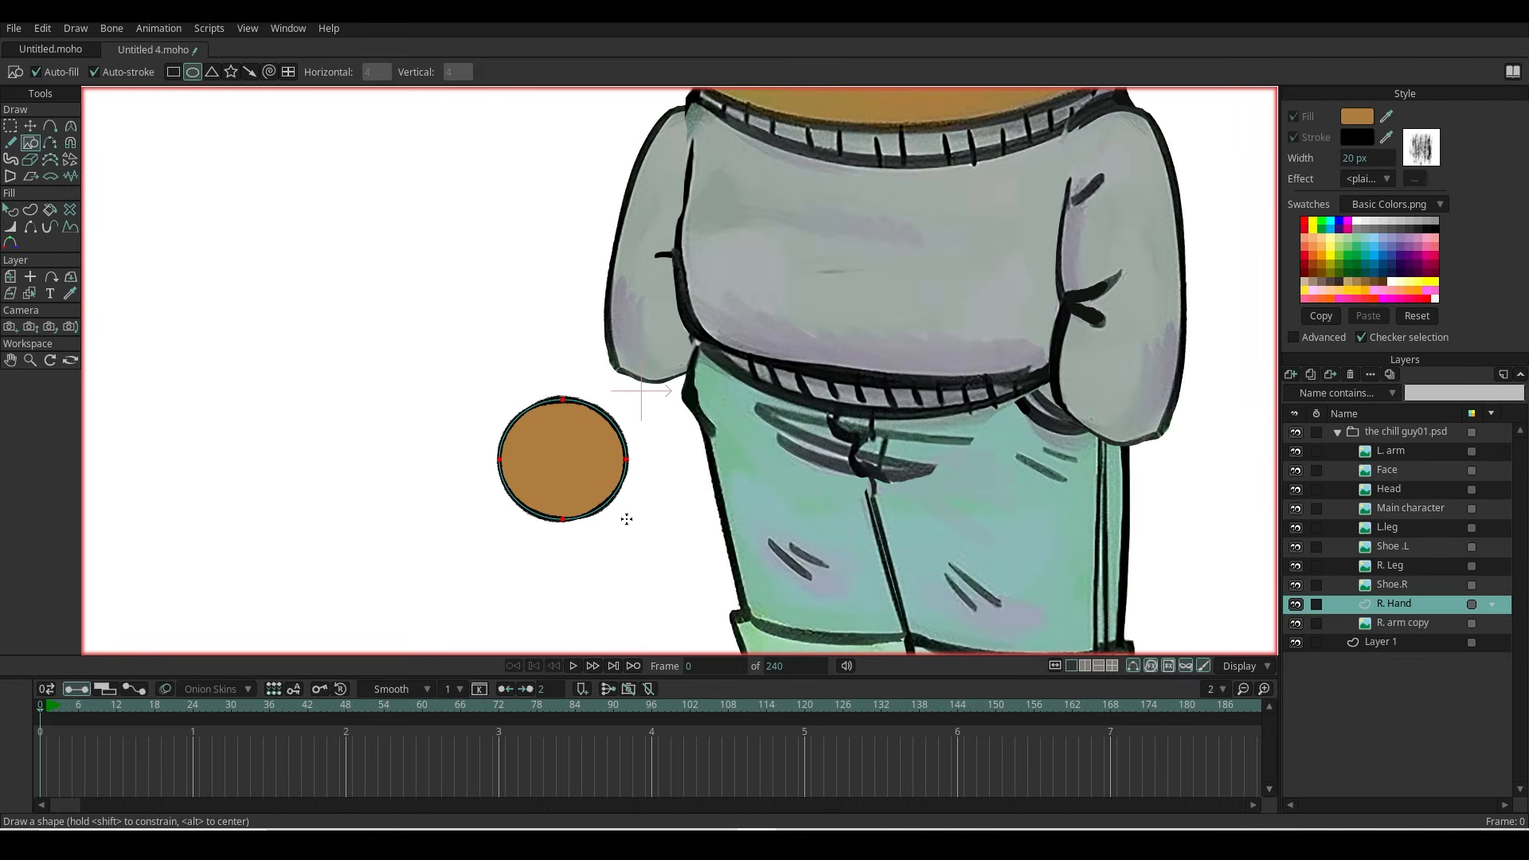
Step: Stretch the tan circle's points into a palm shape, then shrink and rotate the hand drawing
{"action": "left_click", "coordinate": [29, 126]}
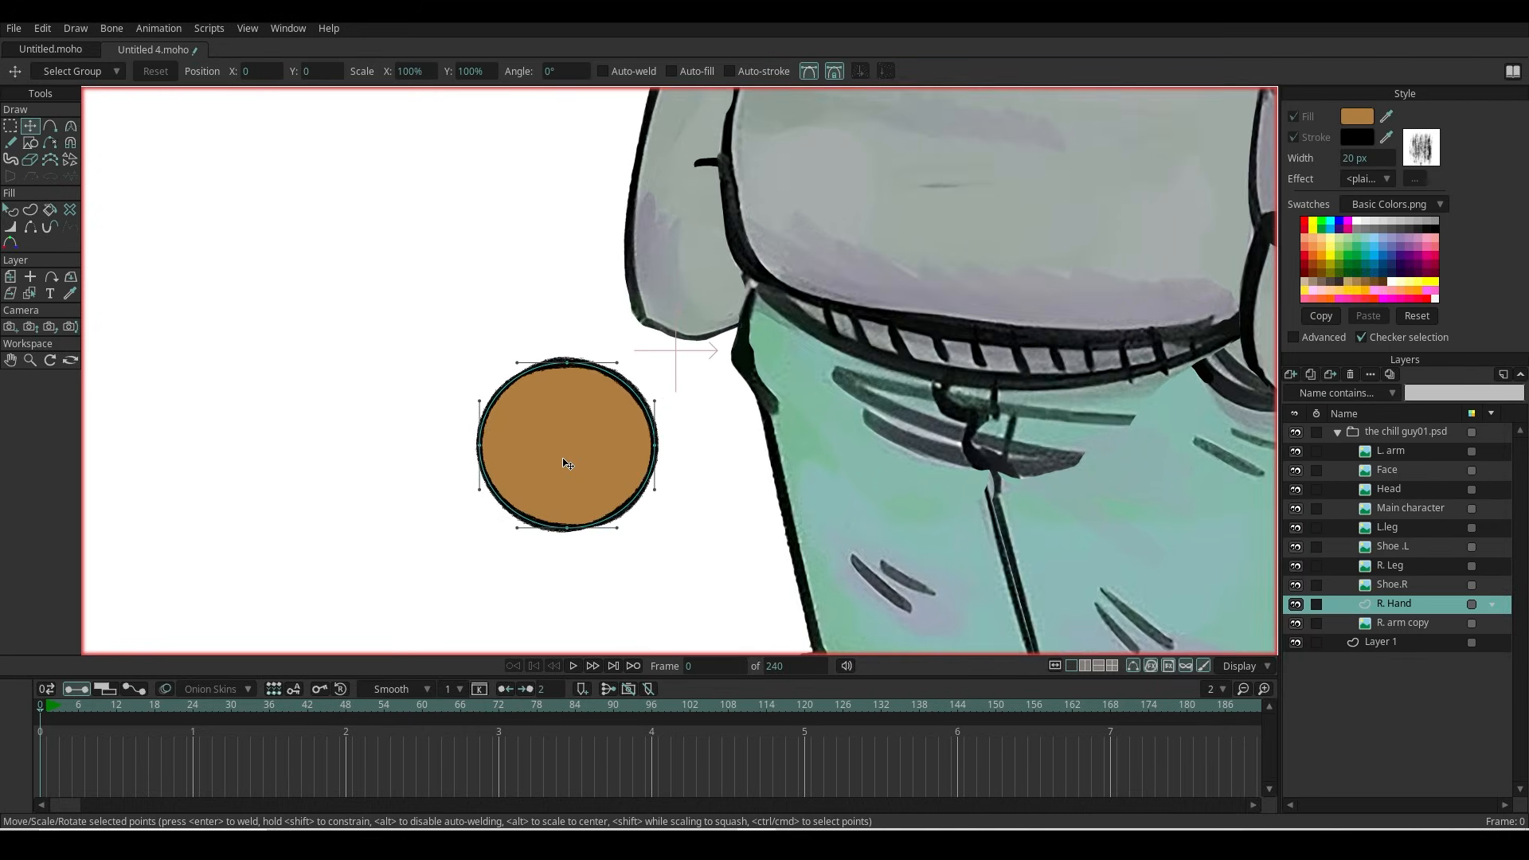
{"action": "left_click_drag", "start_coordinate": [568, 441], "coordinate": [609, 432]}
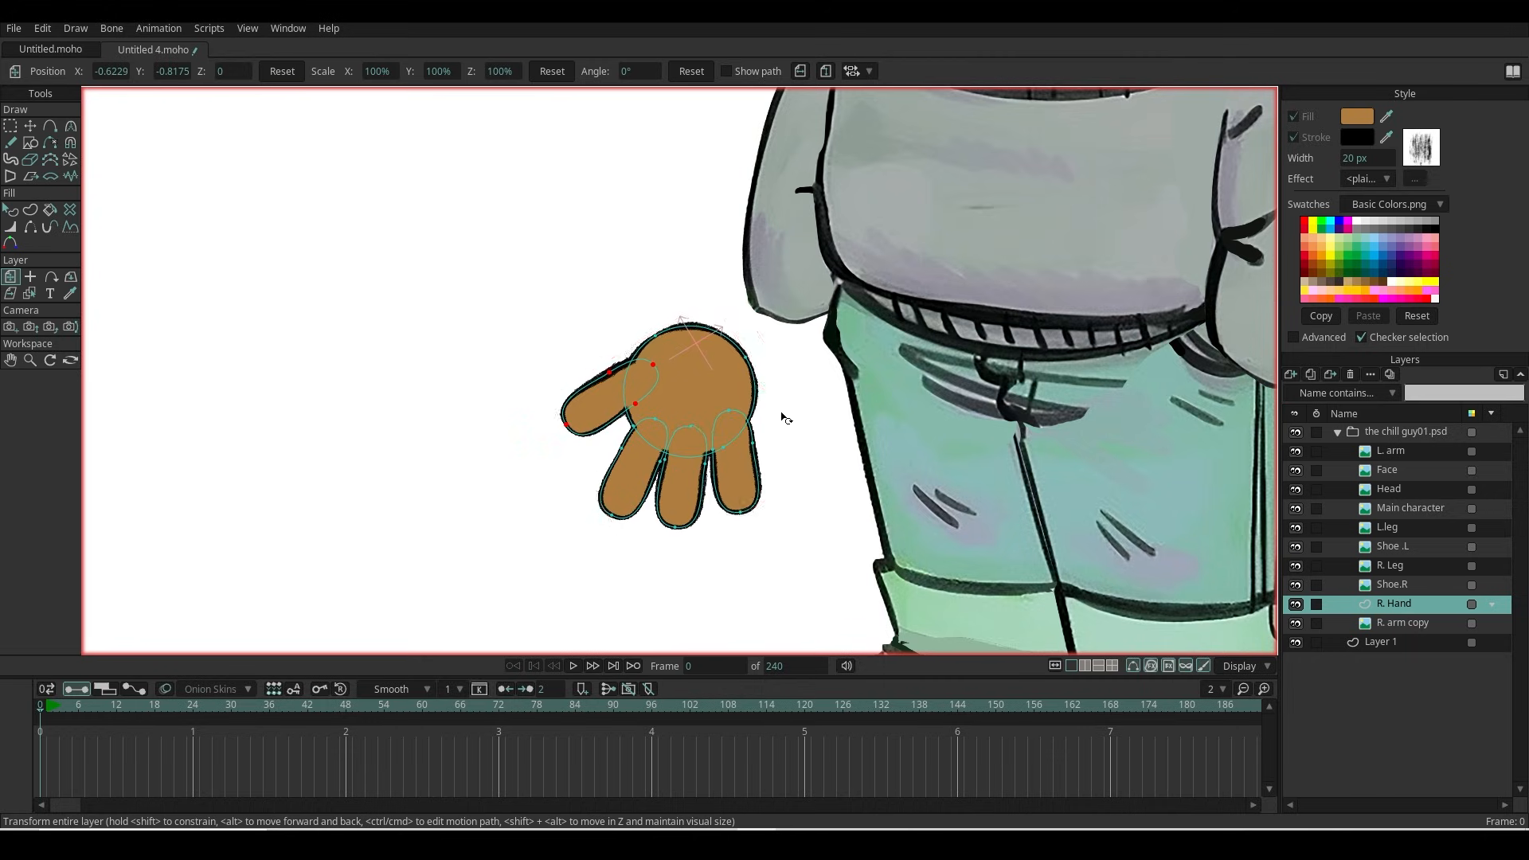
{"action": "left_click_drag", "start_coordinate": [780, 418], "coordinate": [571, 473]}
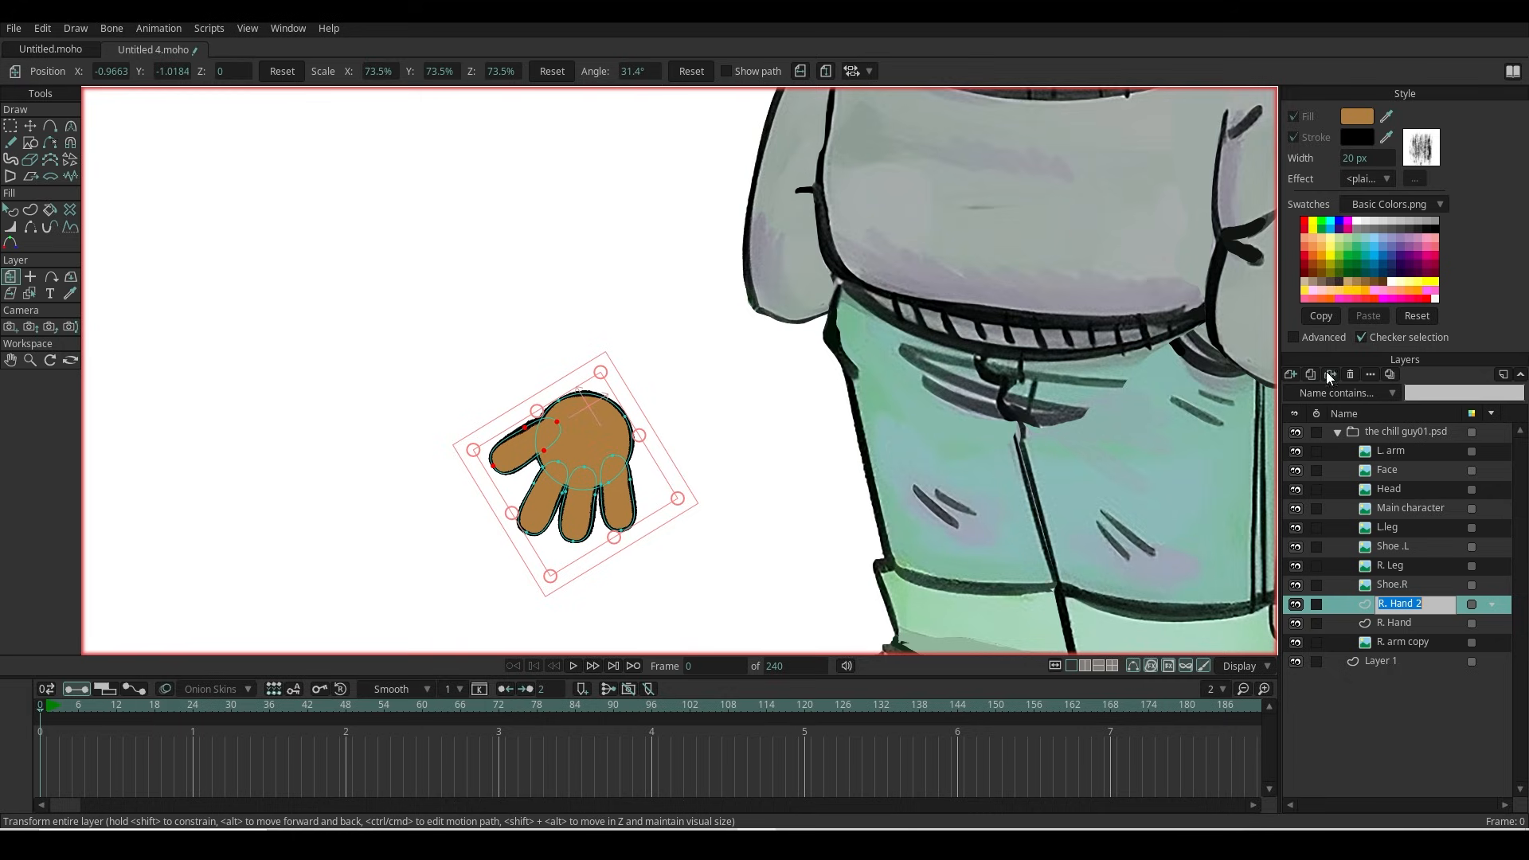
{"action": "mouse_move", "coordinate": [1374, 611]}
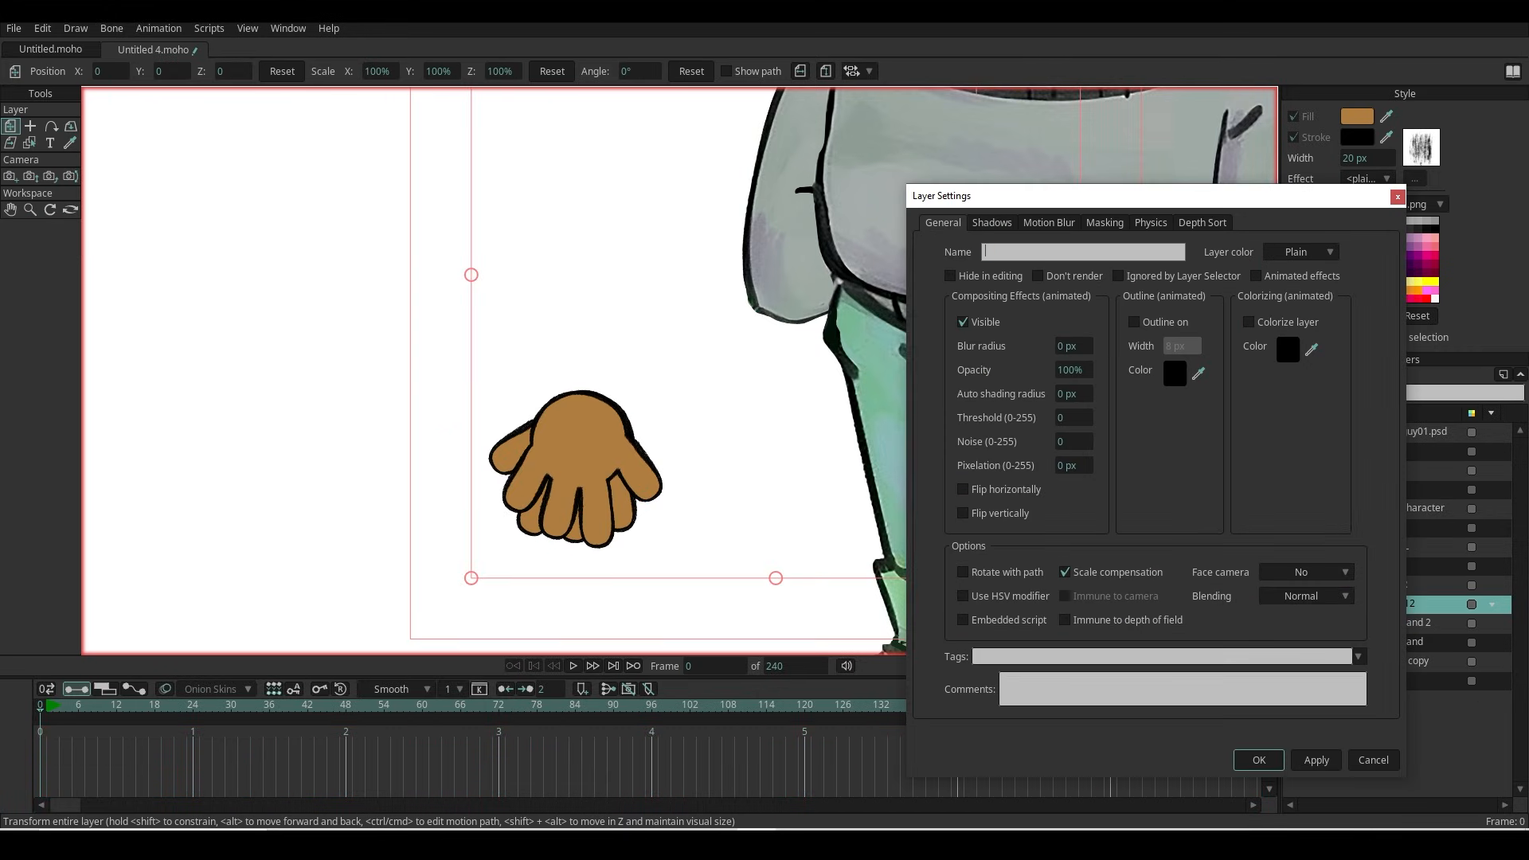
Step: Name the hand group 'R. hand 2', convert it to a switch layer and choose which hand it shows
{"action": "type", "text": "R. hand 2"}
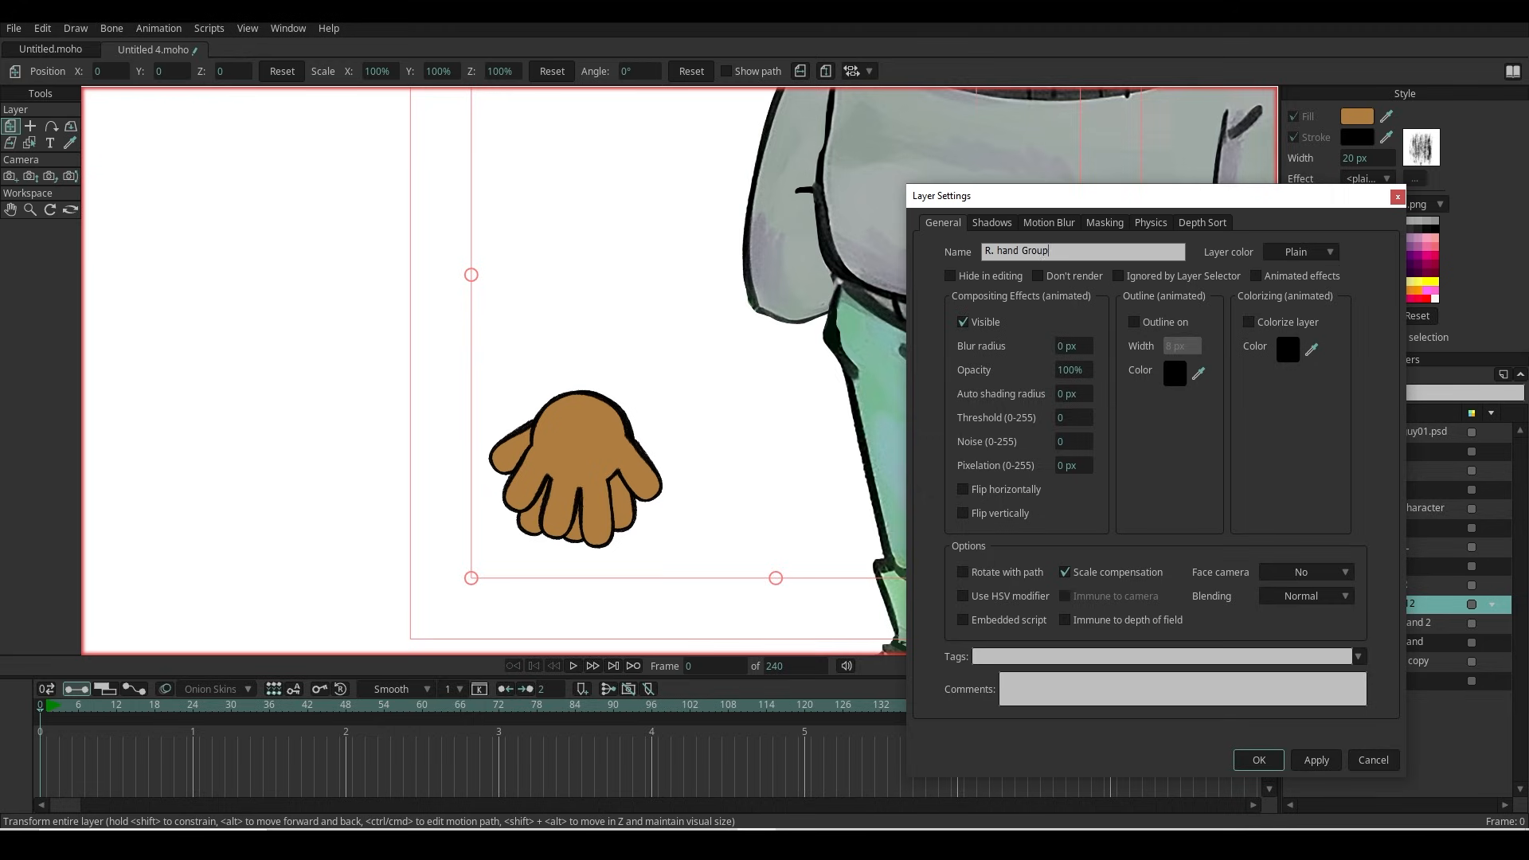
{"action": "left_click", "coordinate": [1258, 760]}
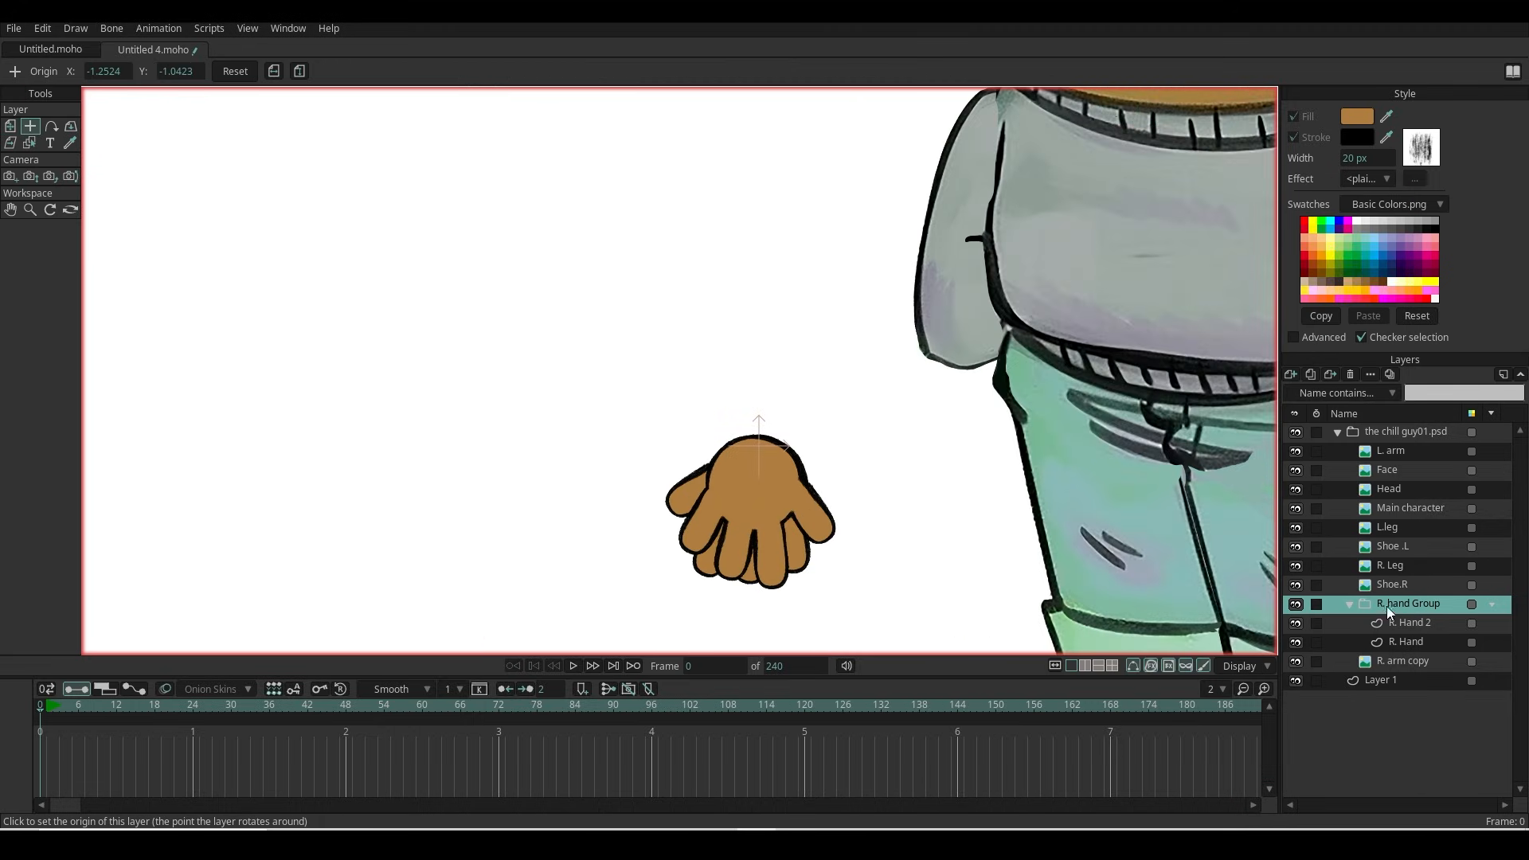
{"action": "right_click", "coordinate": [1406, 601]}
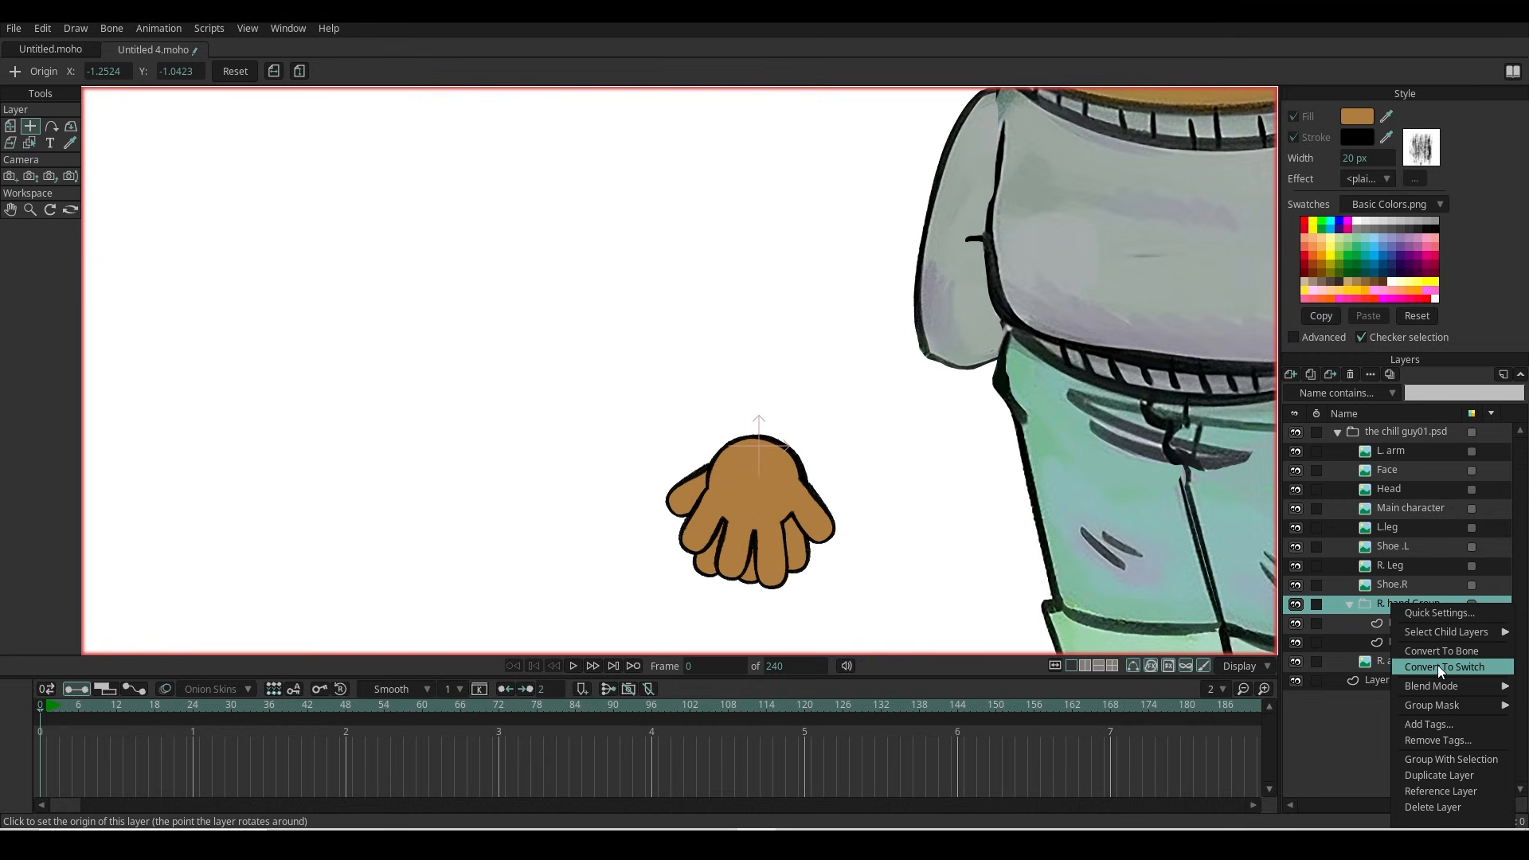
{"action": "left_click", "coordinate": [1444, 666]}
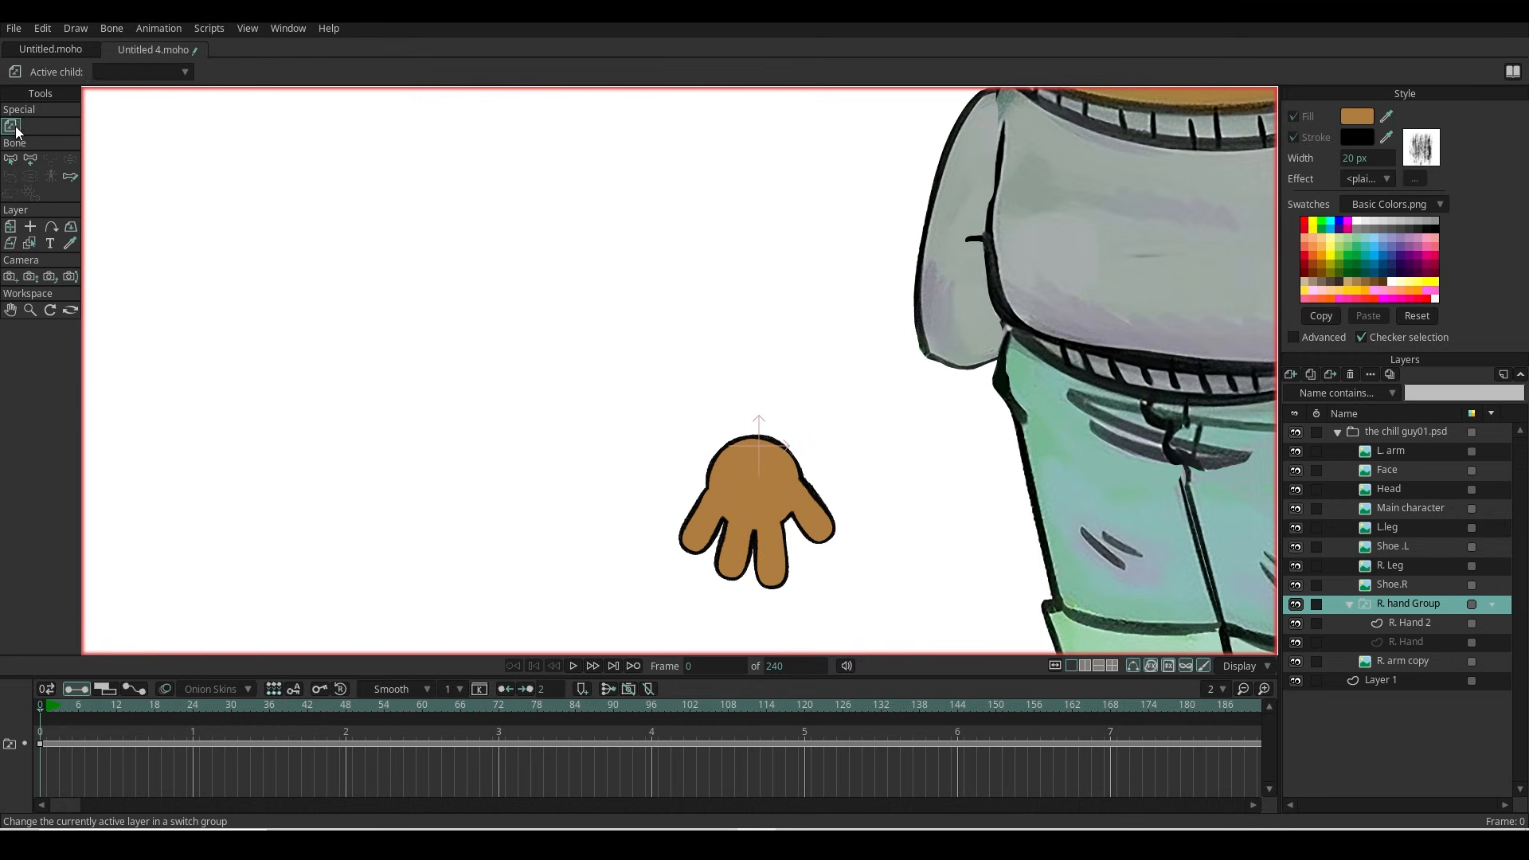
{"action": "left_click", "coordinate": [11, 228]}
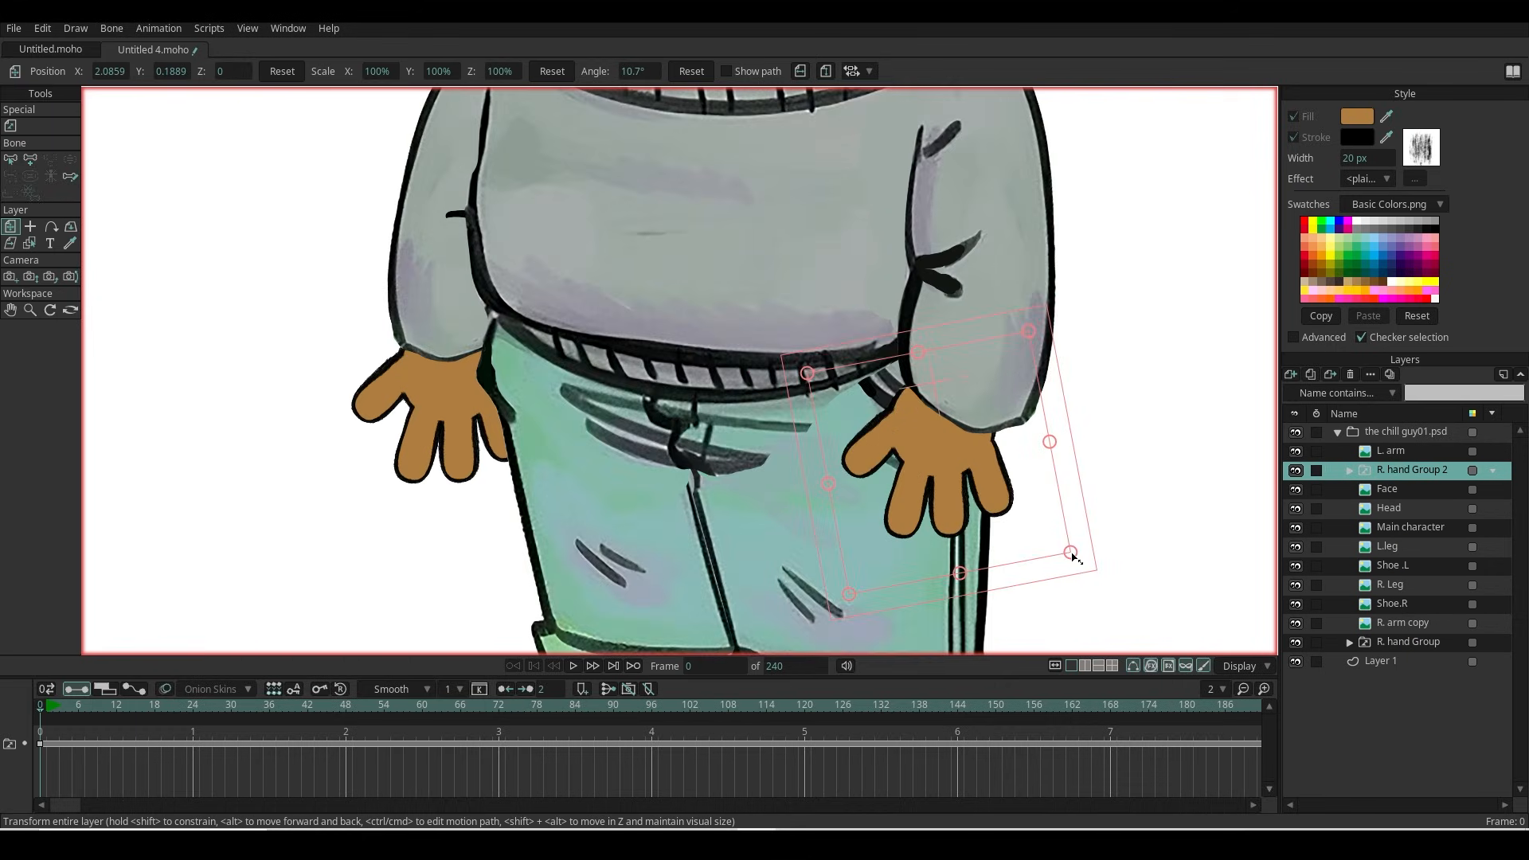
Step: Scale and straighten the duplicated hand group, rename it as the left hand group, and bring the character into view
{"action": "left_click_drag", "start_coordinate": [1071, 554], "coordinate": [1062, 607]}
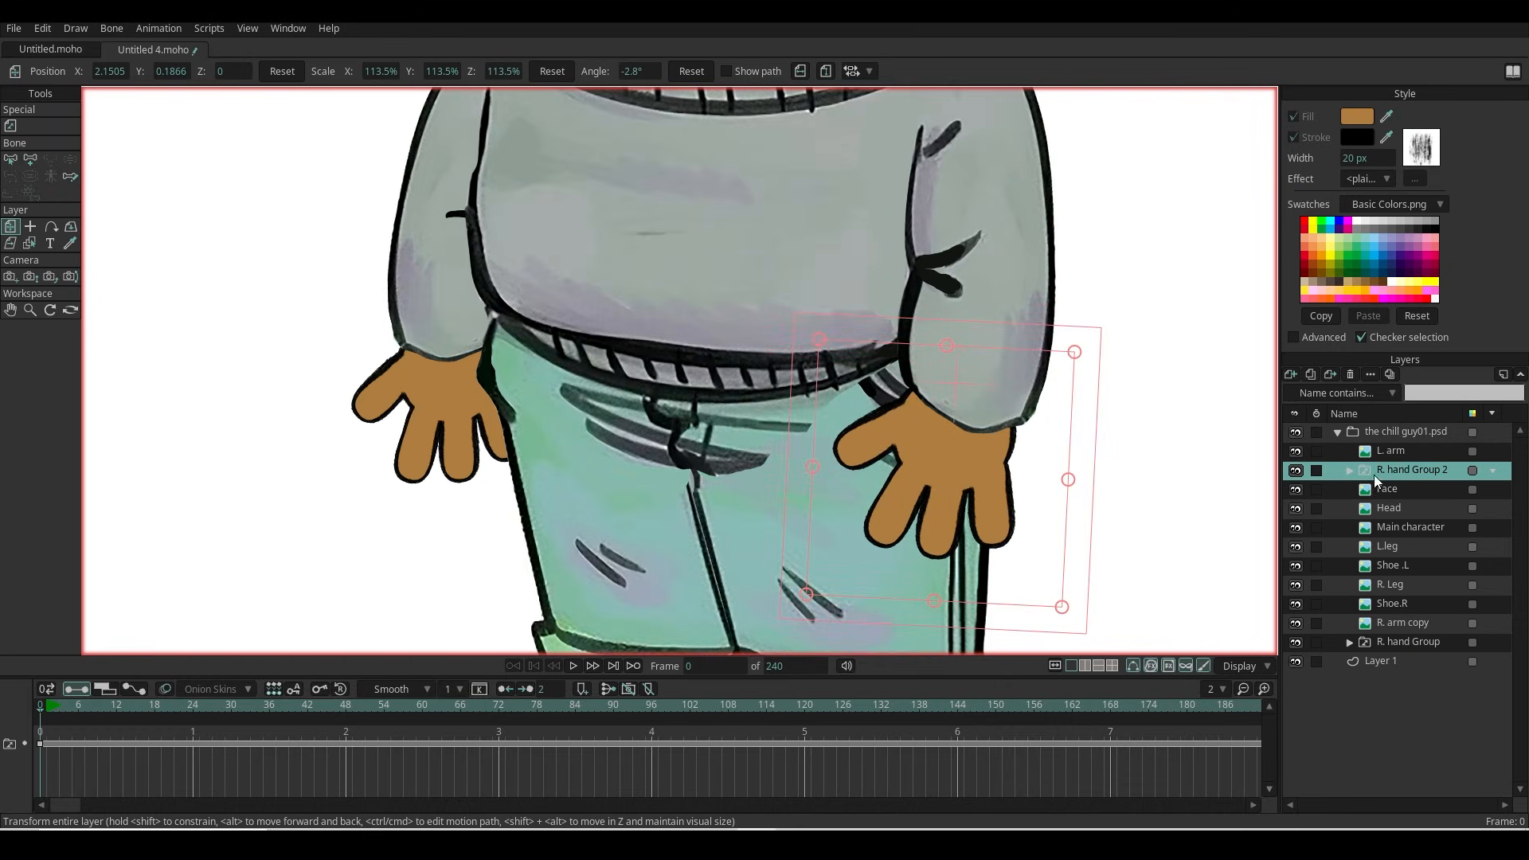
{"action": "double_click", "coordinate": [1413, 468]}
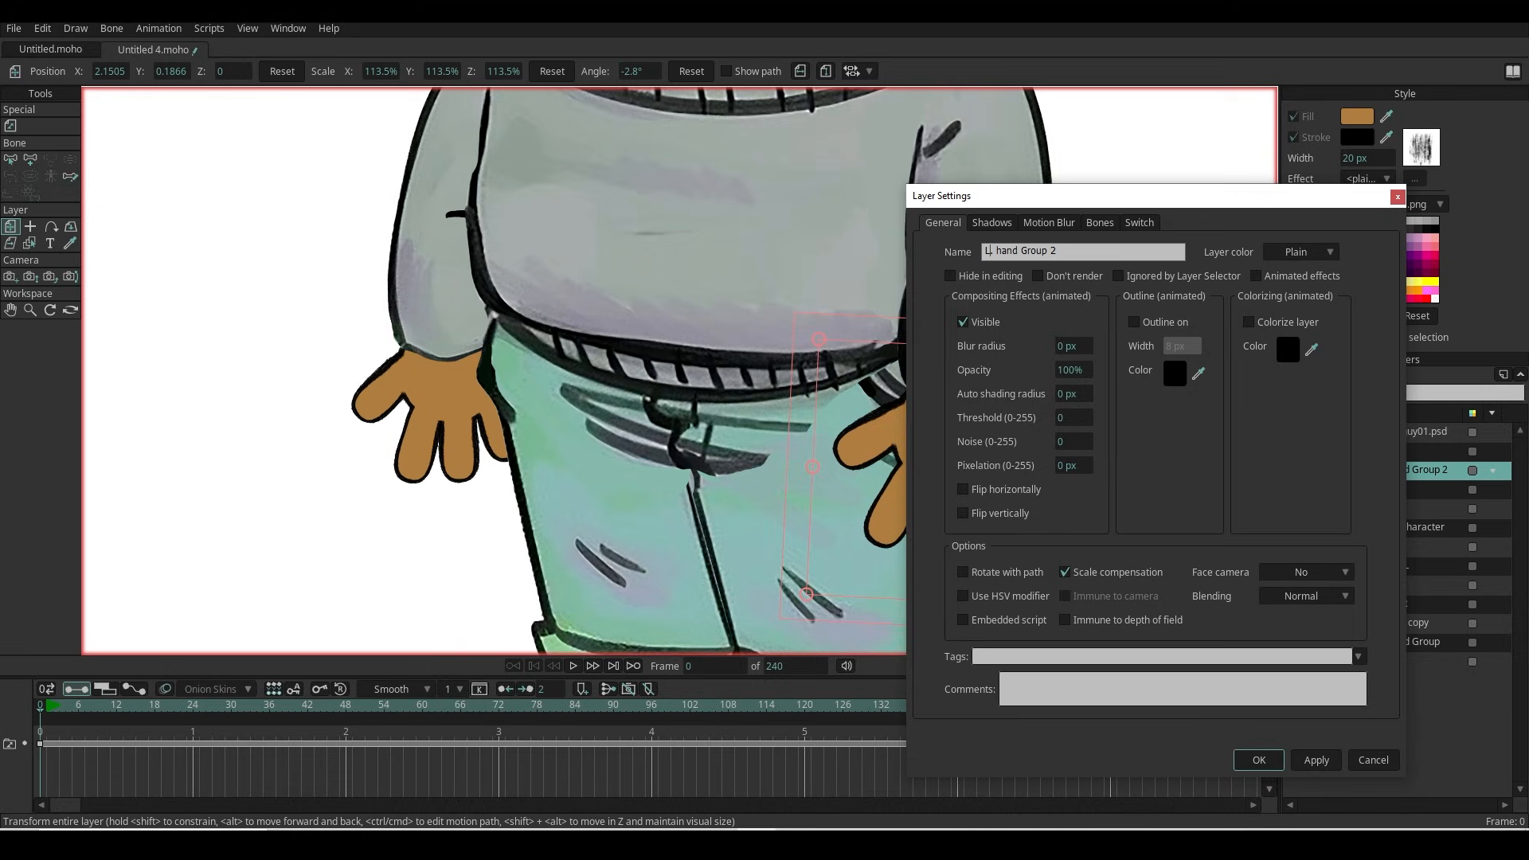
{"action": "left_click", "coordinate": [1257, 759]}
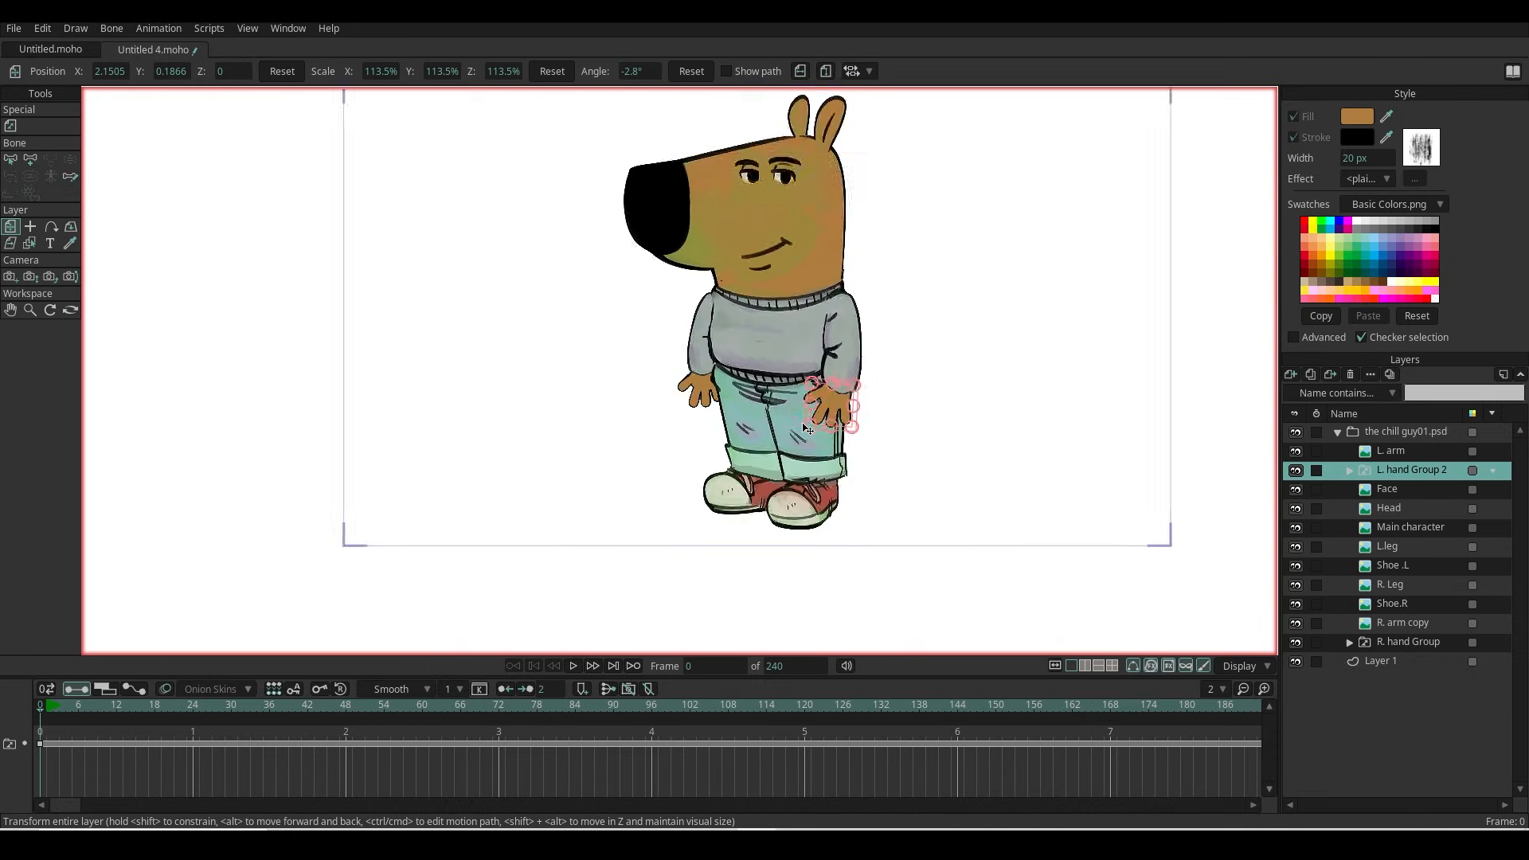
{"action": "left_click_drag", "start_coordinate": [807, 427], "coordinate": [583, 438]}
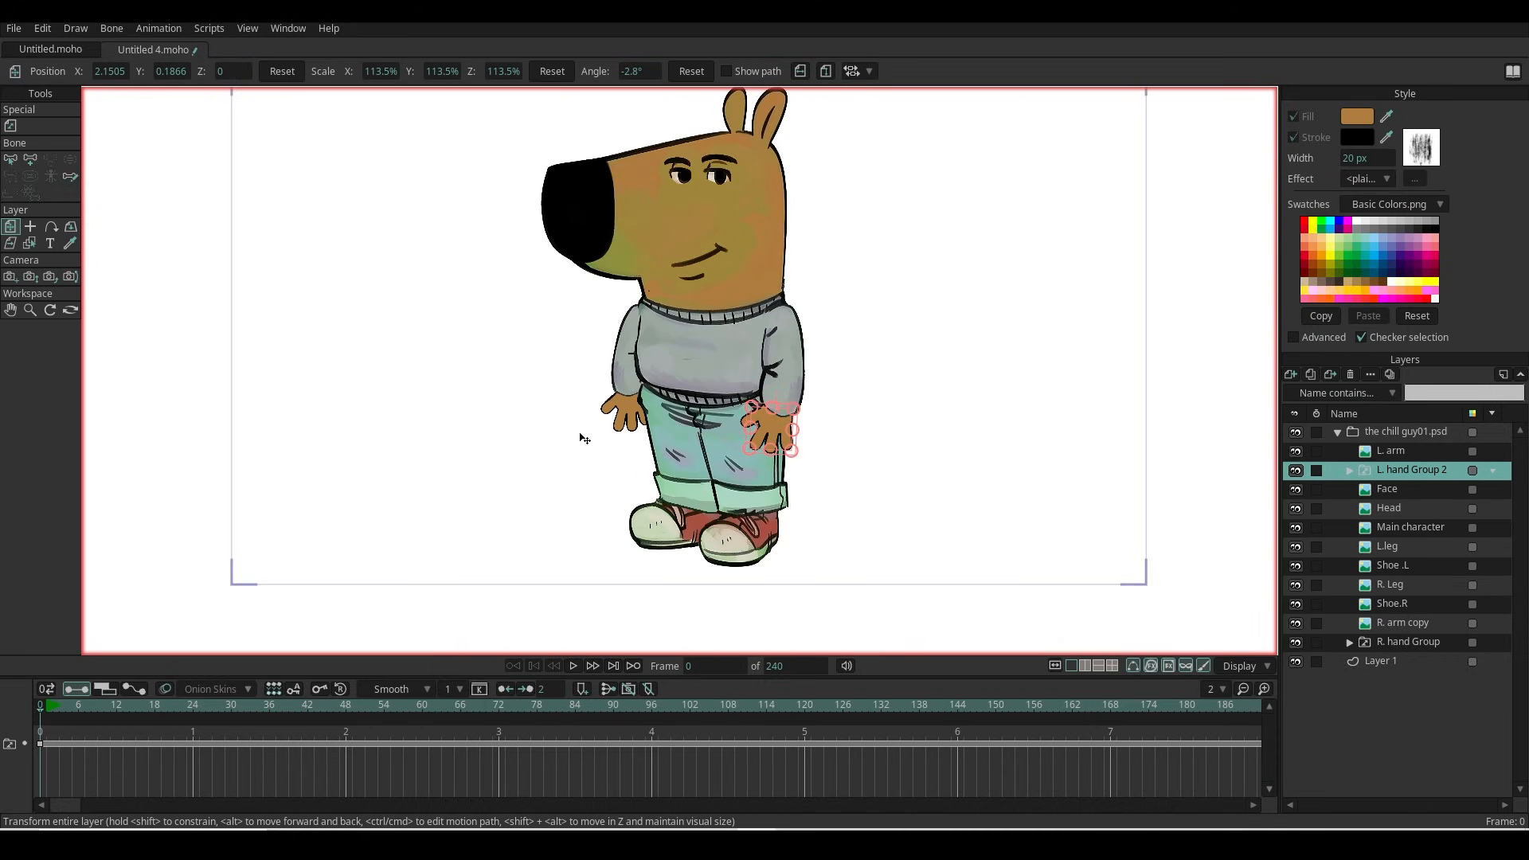
{"action": "right_click", "coordinate": [1404, 432]}
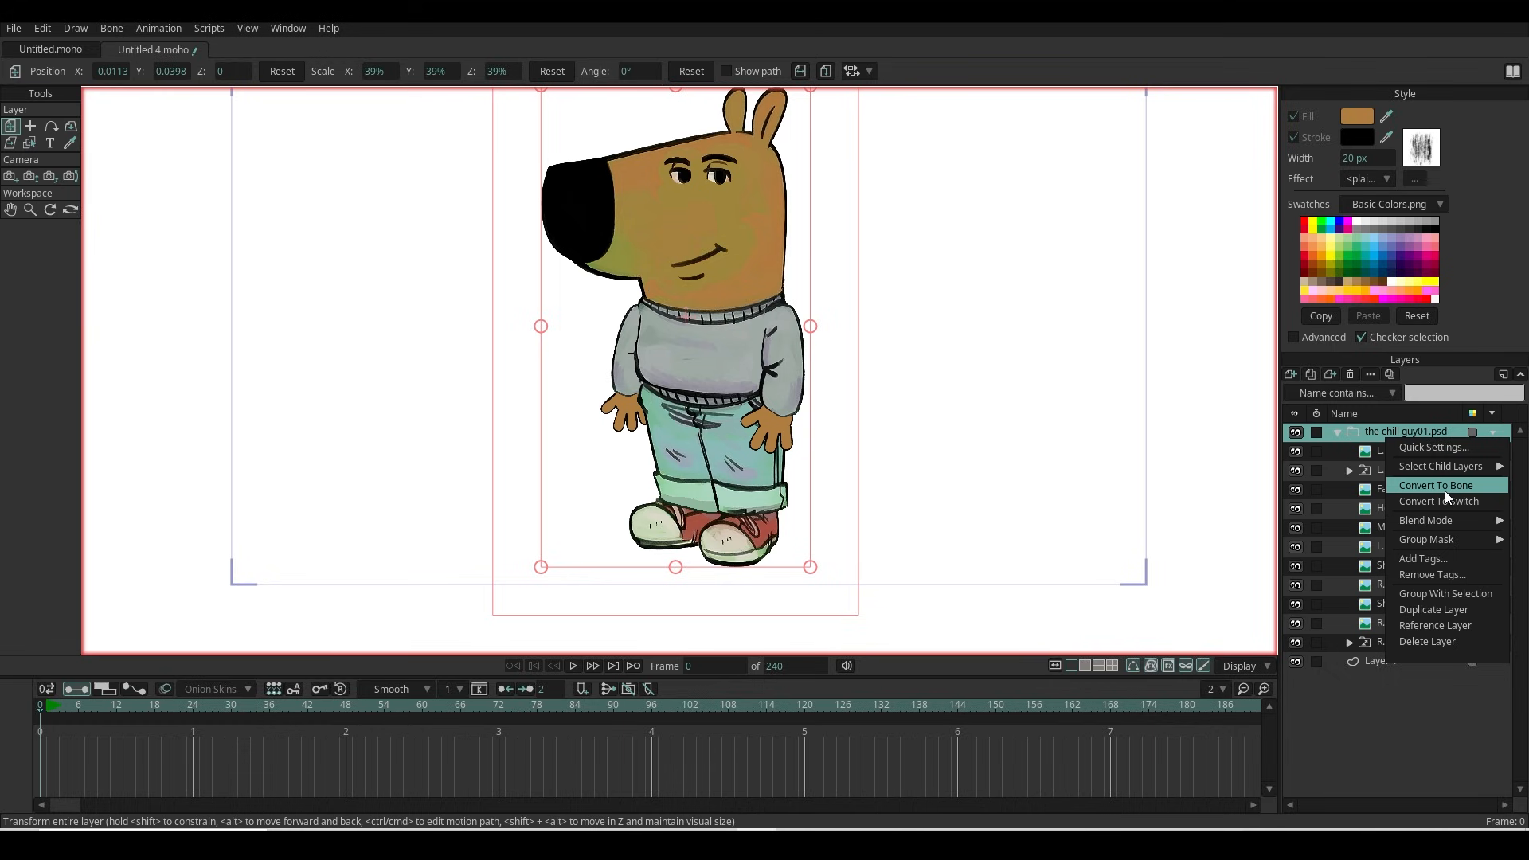
Step: Convert the character group to a bone layer and add bones down through the lower body
{"action": "left_click", "coordinate": [1435, 484]}
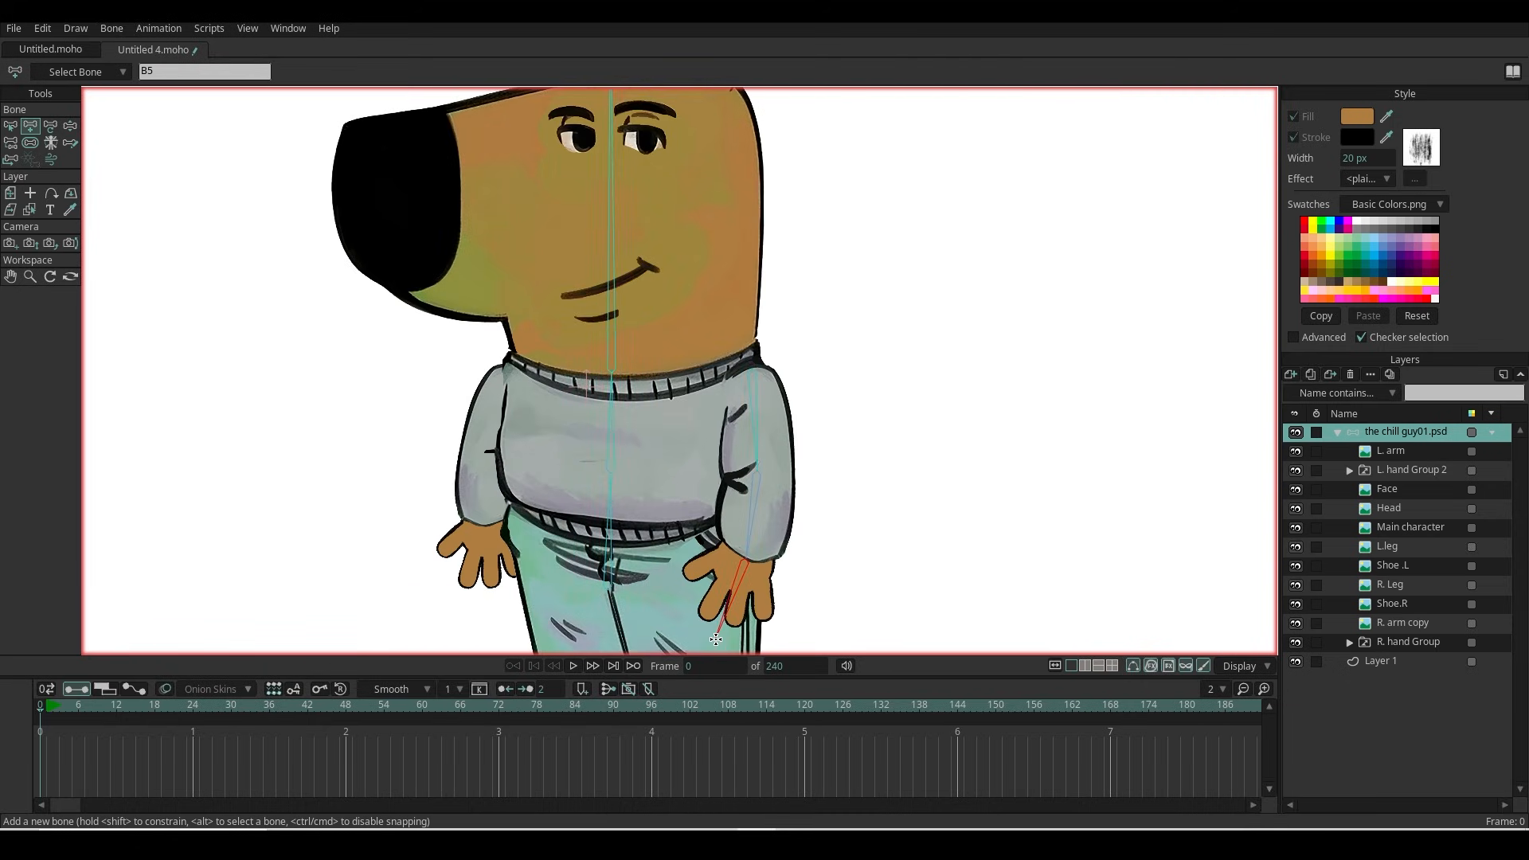
{"action": "left_click", "coordinate": [484, 454]}
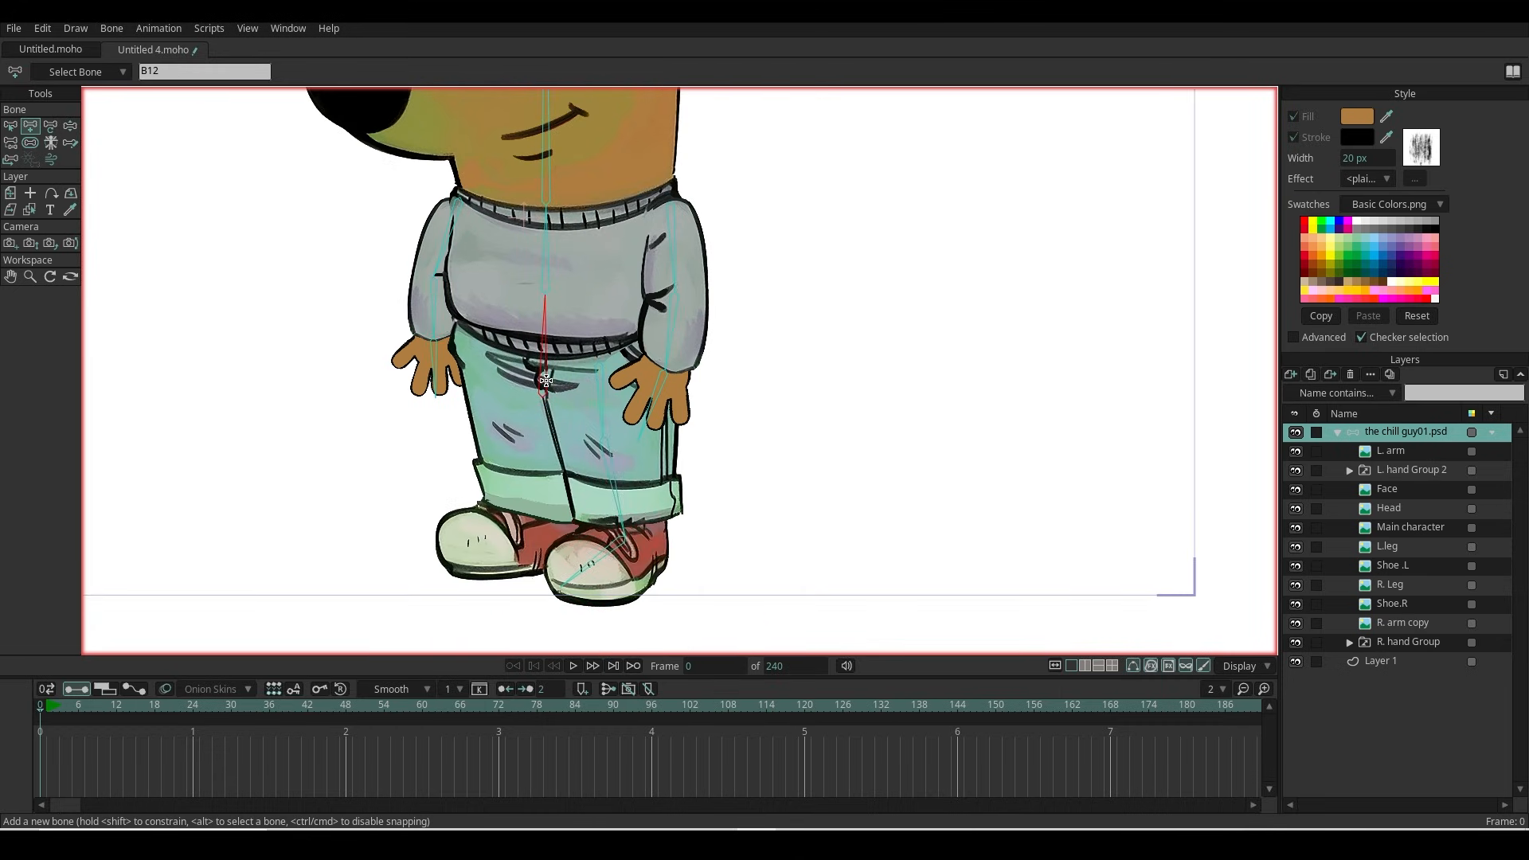
{"action": "left_click_drag", "start_coordinate": [547, 380], "coordinate": [541, 522]}
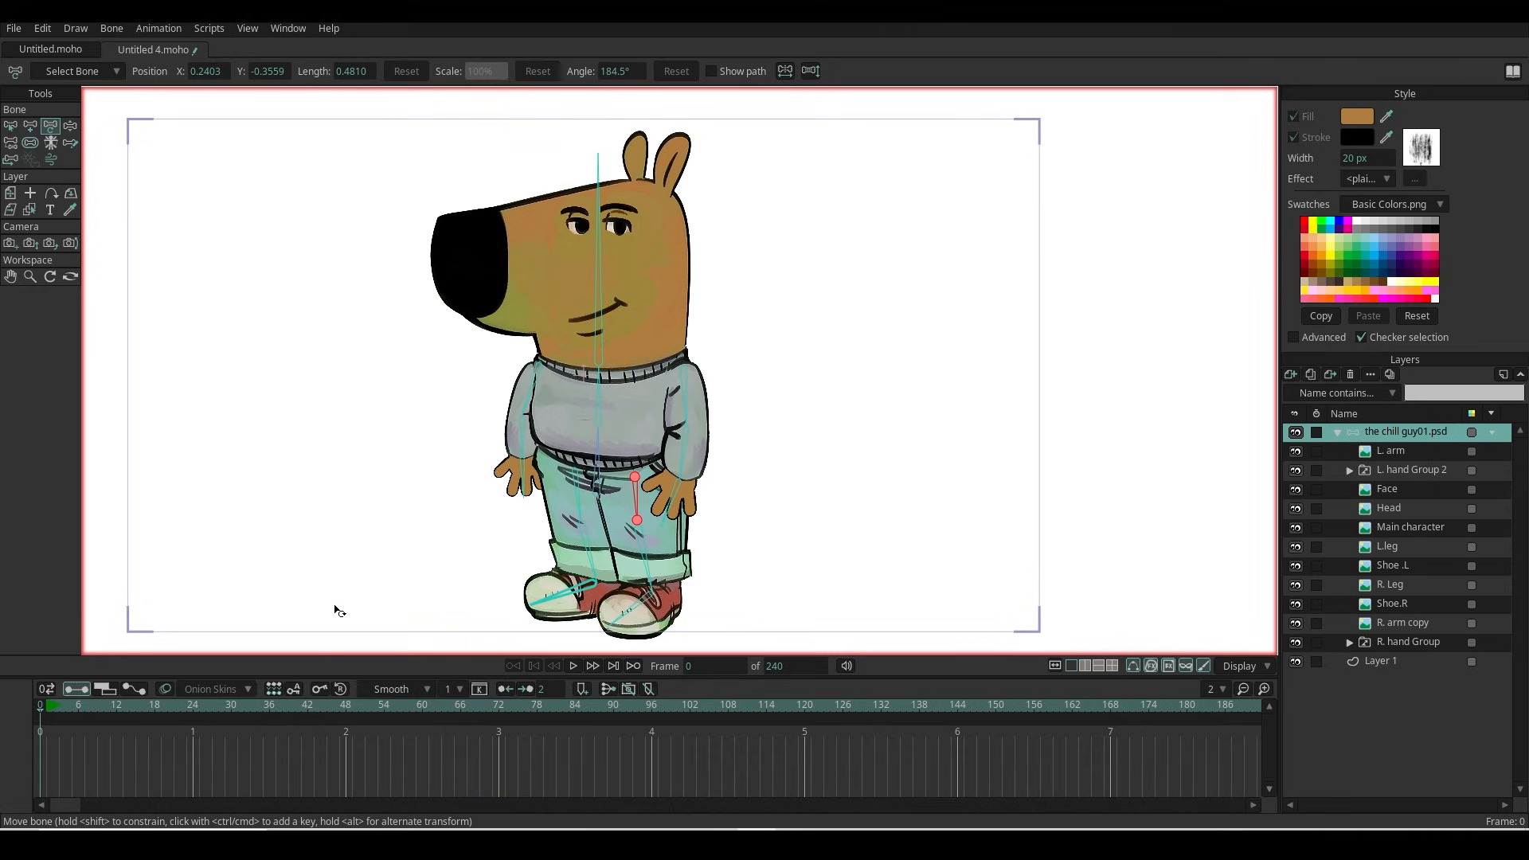
{"action": "mouse_move", "coordinate": [77, 597]}
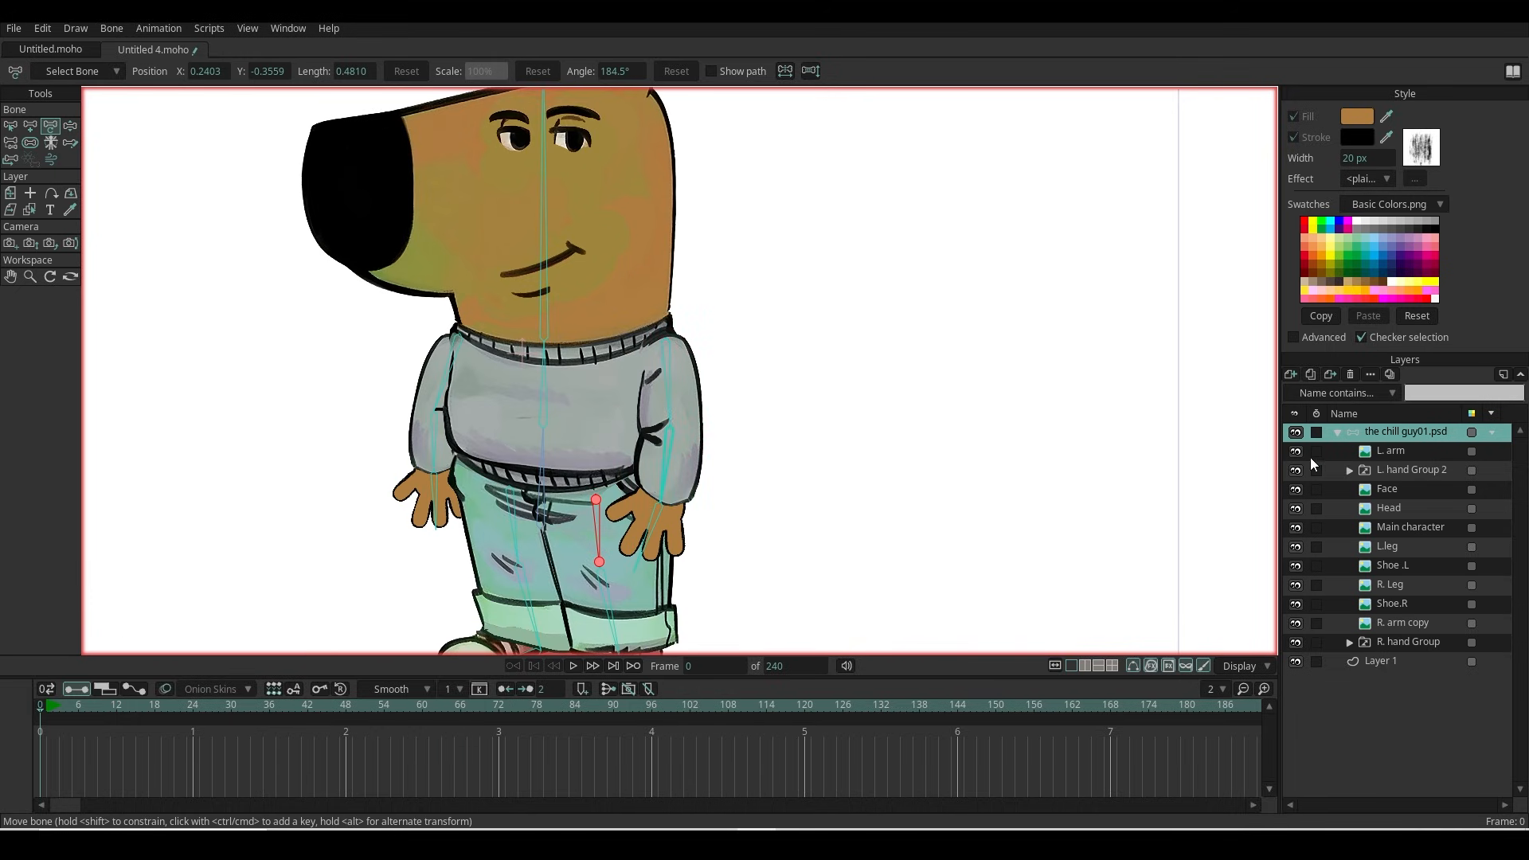
{"action": "mouse_move", "coordinate": [1392, 446]}
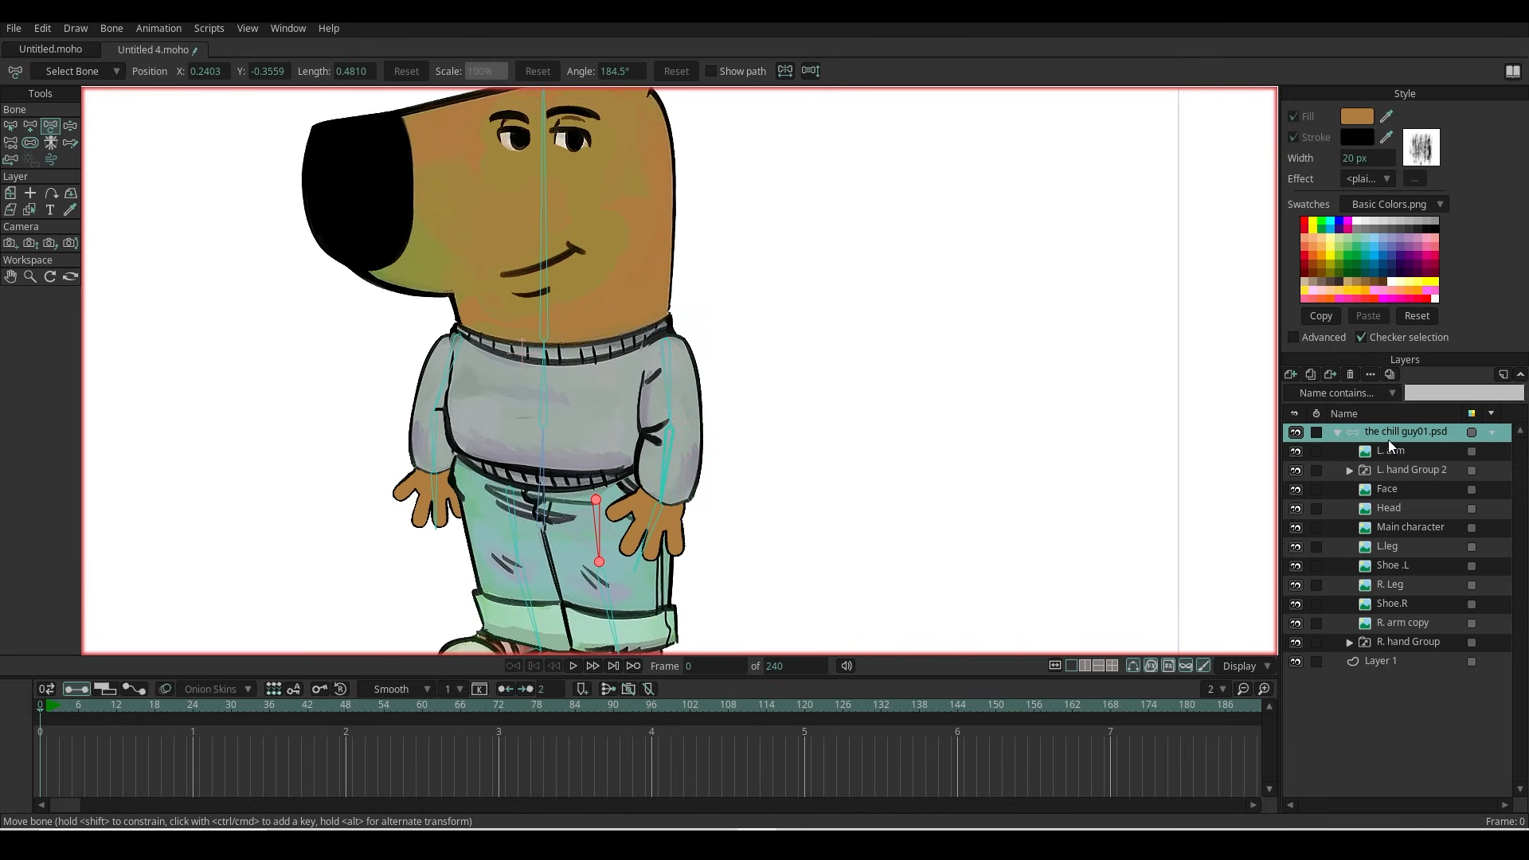
Step: Constrain the L. arm layer to its arm bone and bend the elbow to confirm it swings
{"action": "left_click", "coordinate": [1390, 451]}
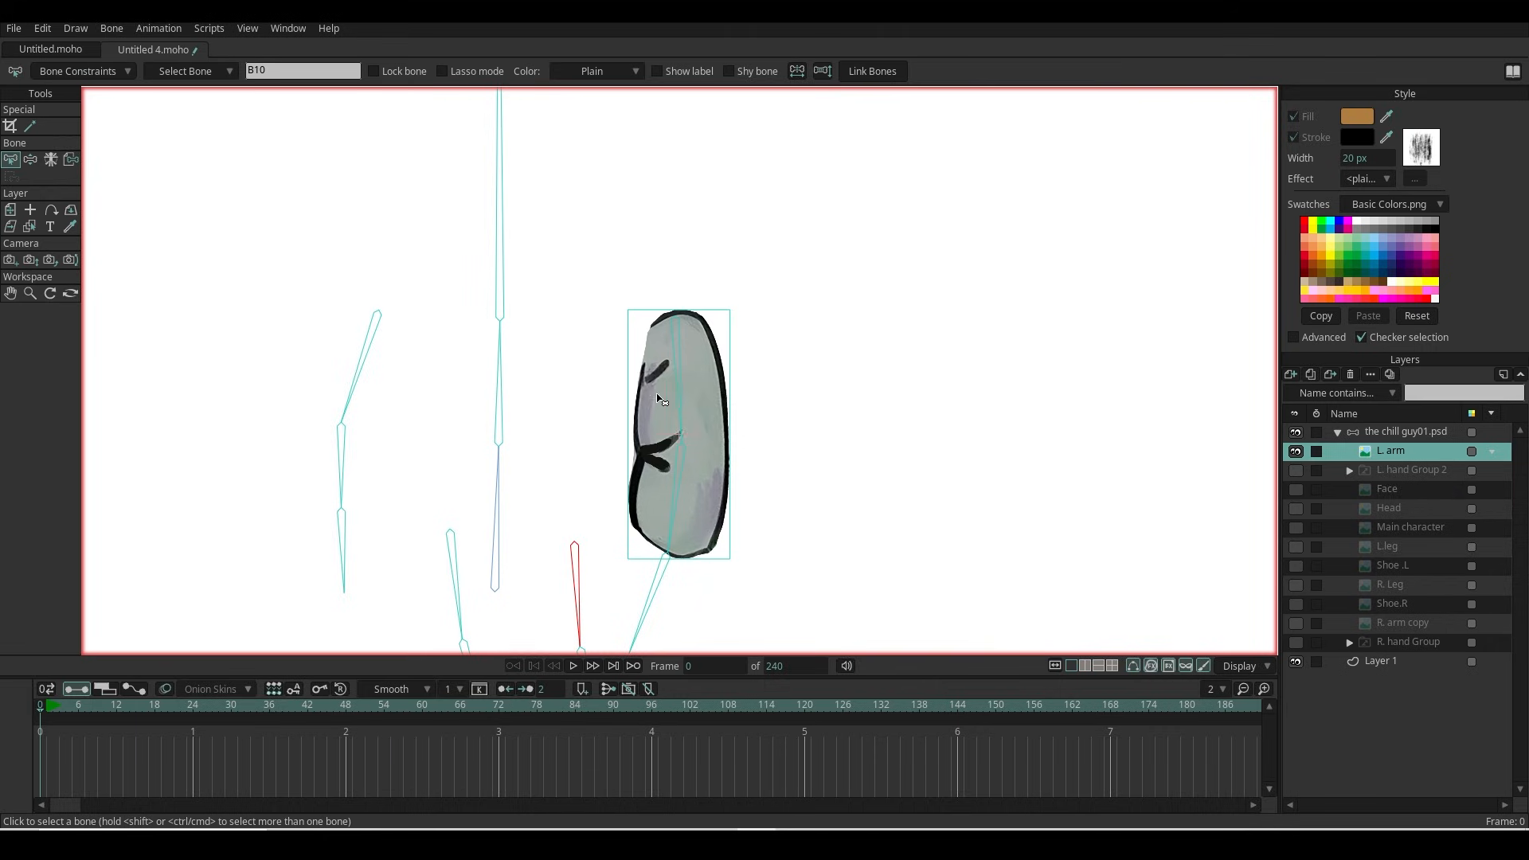
{"action": "left_click", "coordinate": [675, 428]}
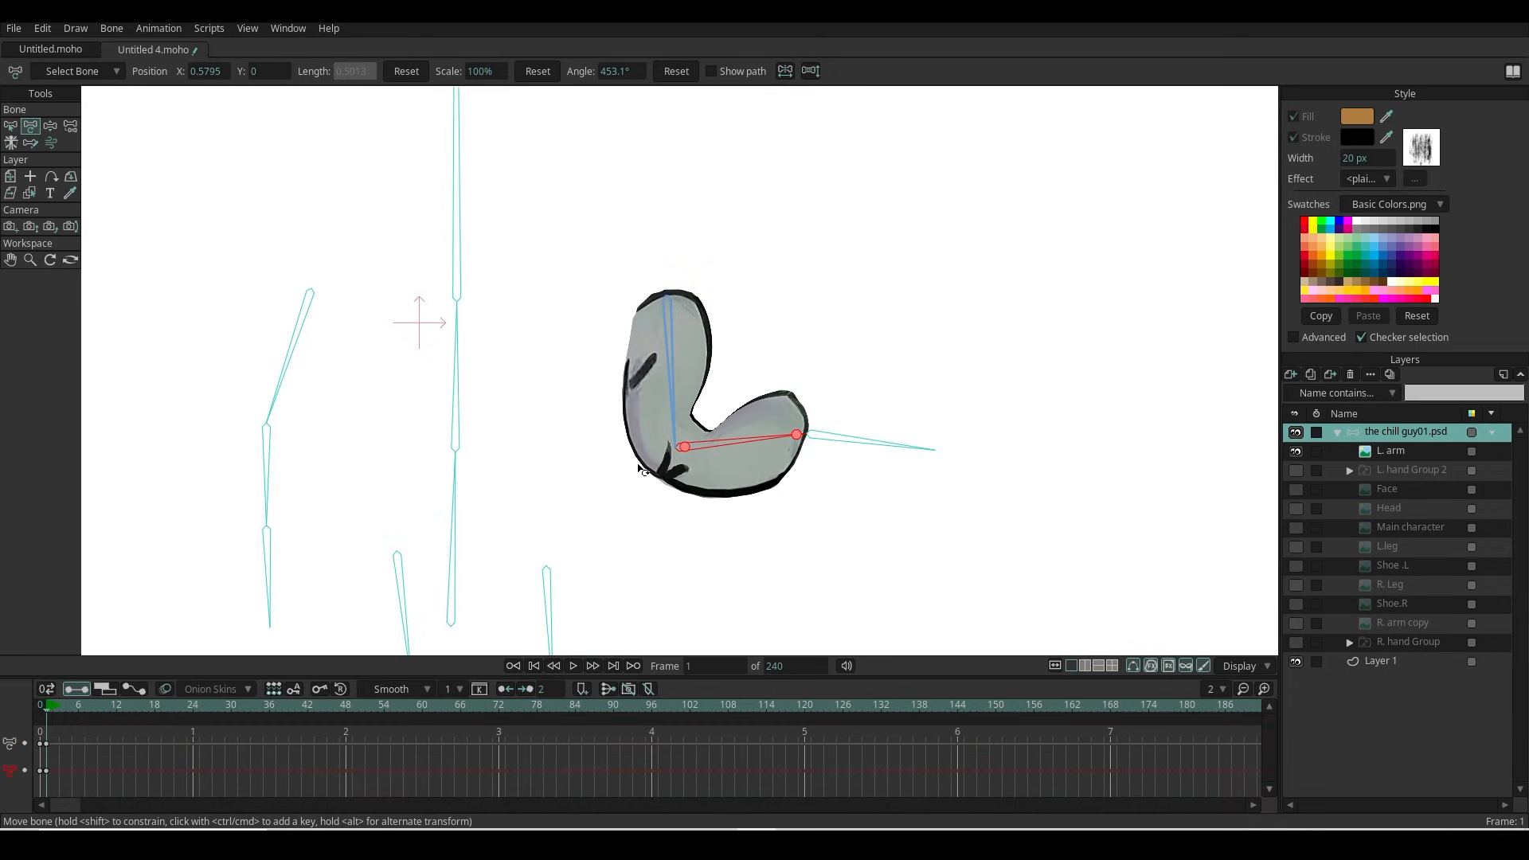
{"action": "left_click_drag", "start_coordinate": [795, 434], "coordinate": [556, 472]}
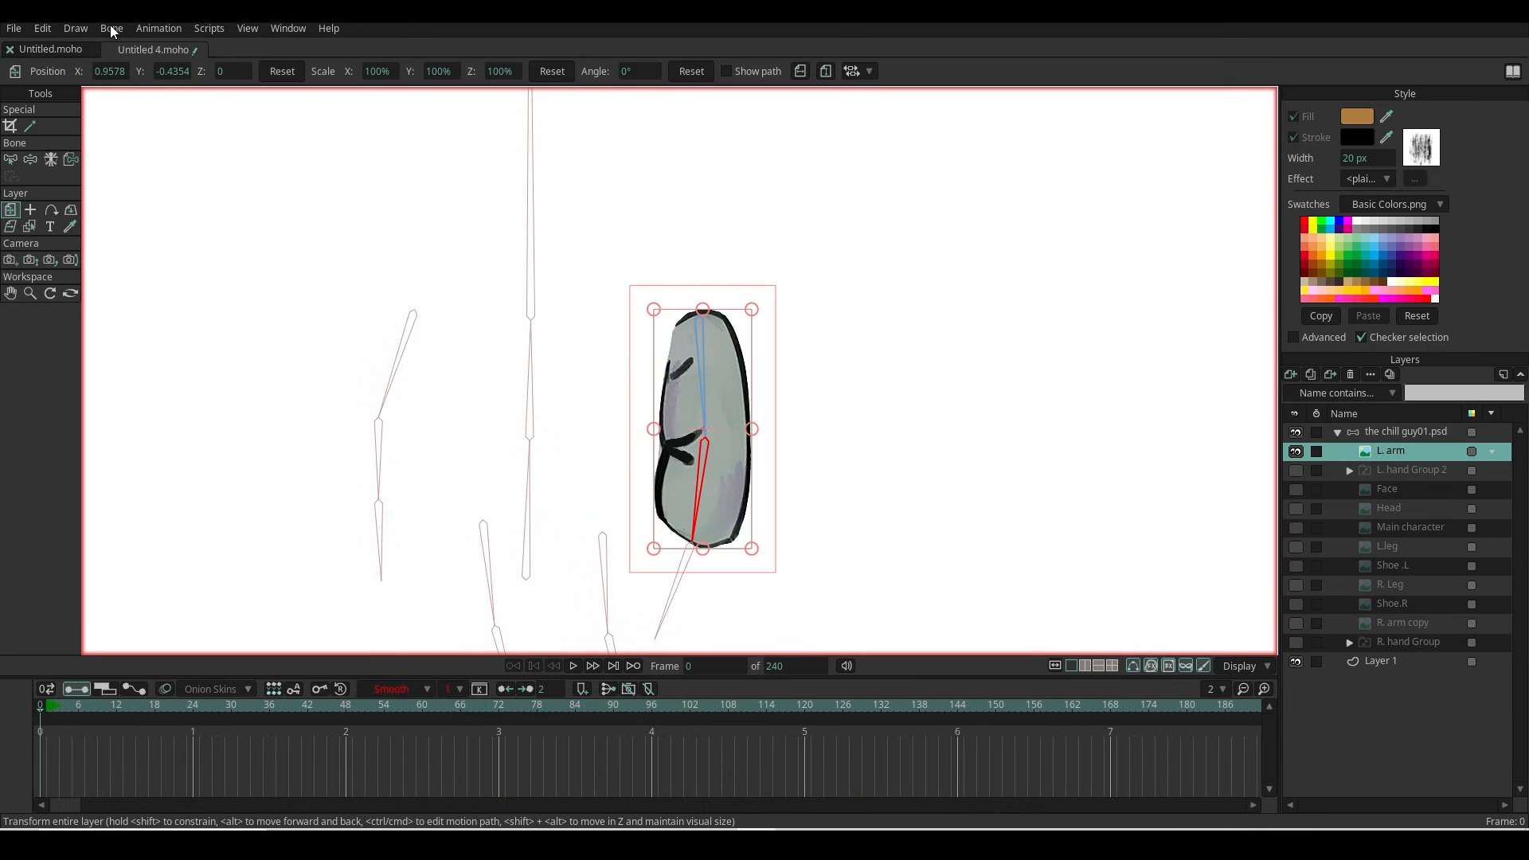
{"action": "mouse_move", "coordinate": [689, 431]}
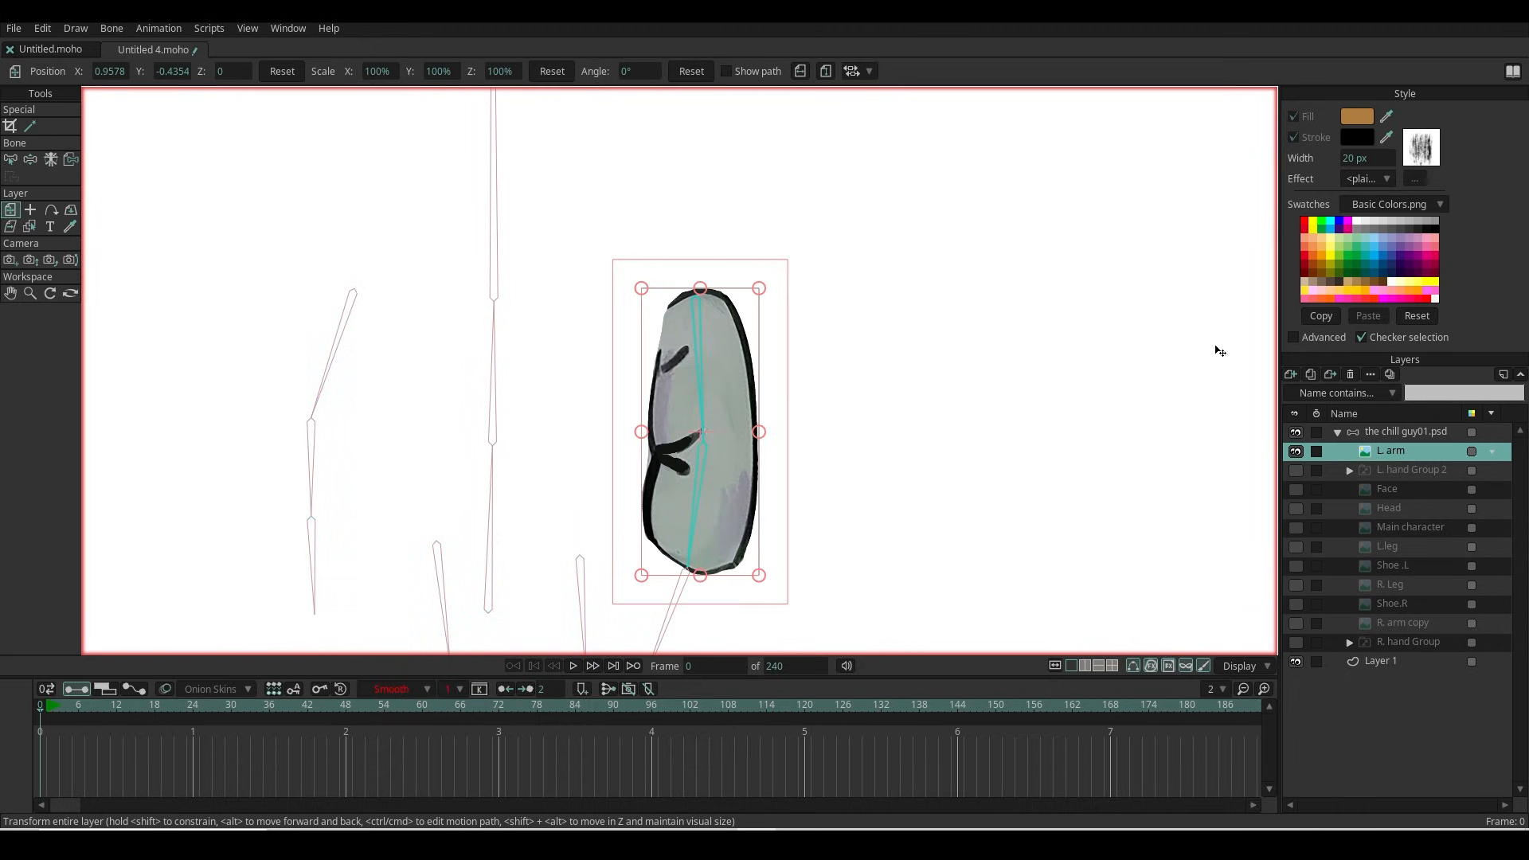
{"action": "mouse_move", "coordinate": [73, 29]}
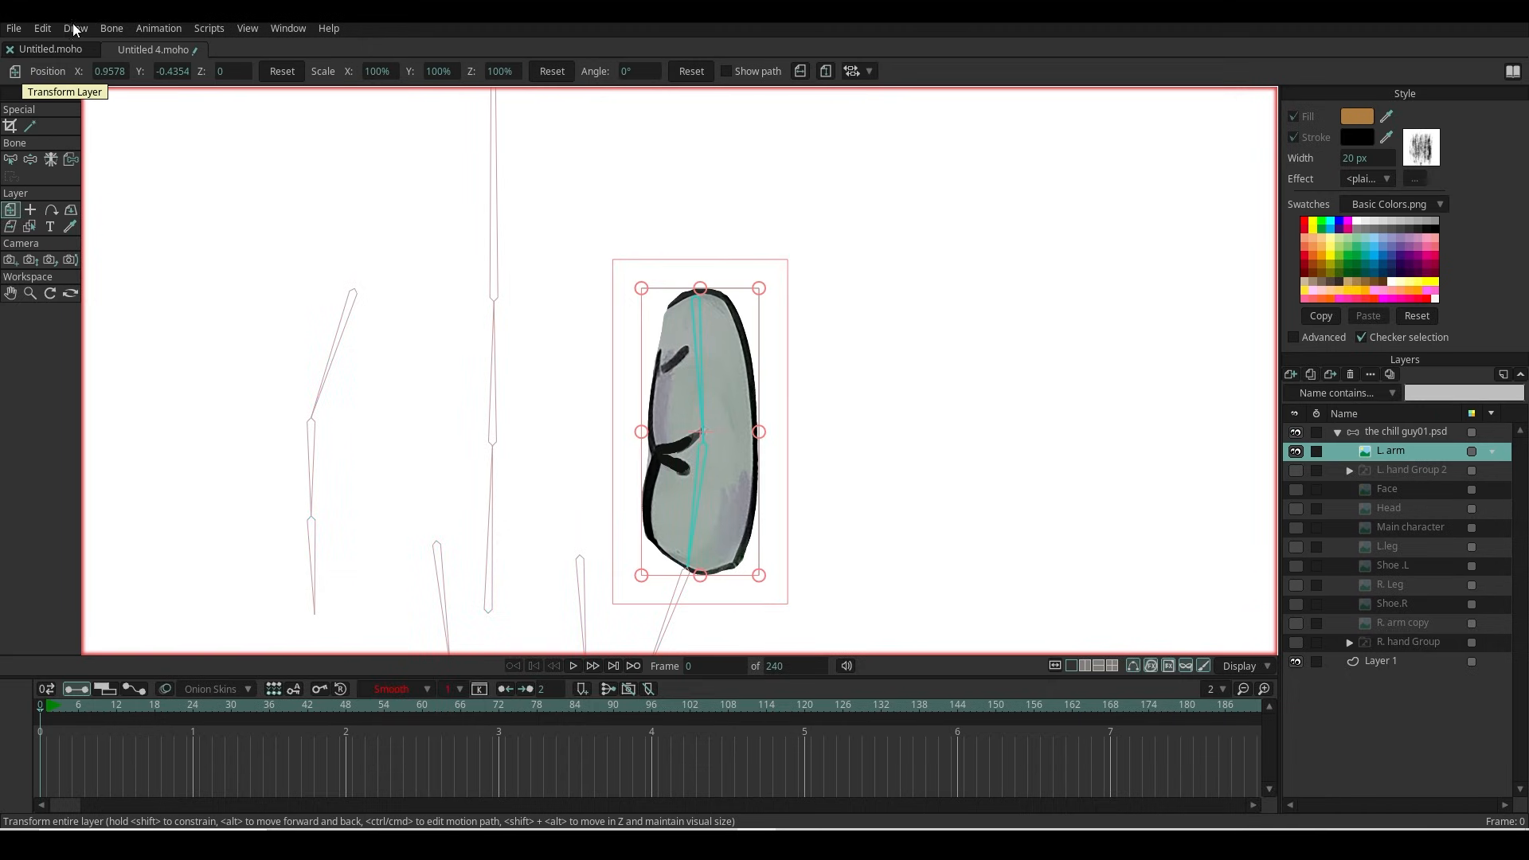
{"action": "left_click", "coordinate": [75, 27]}
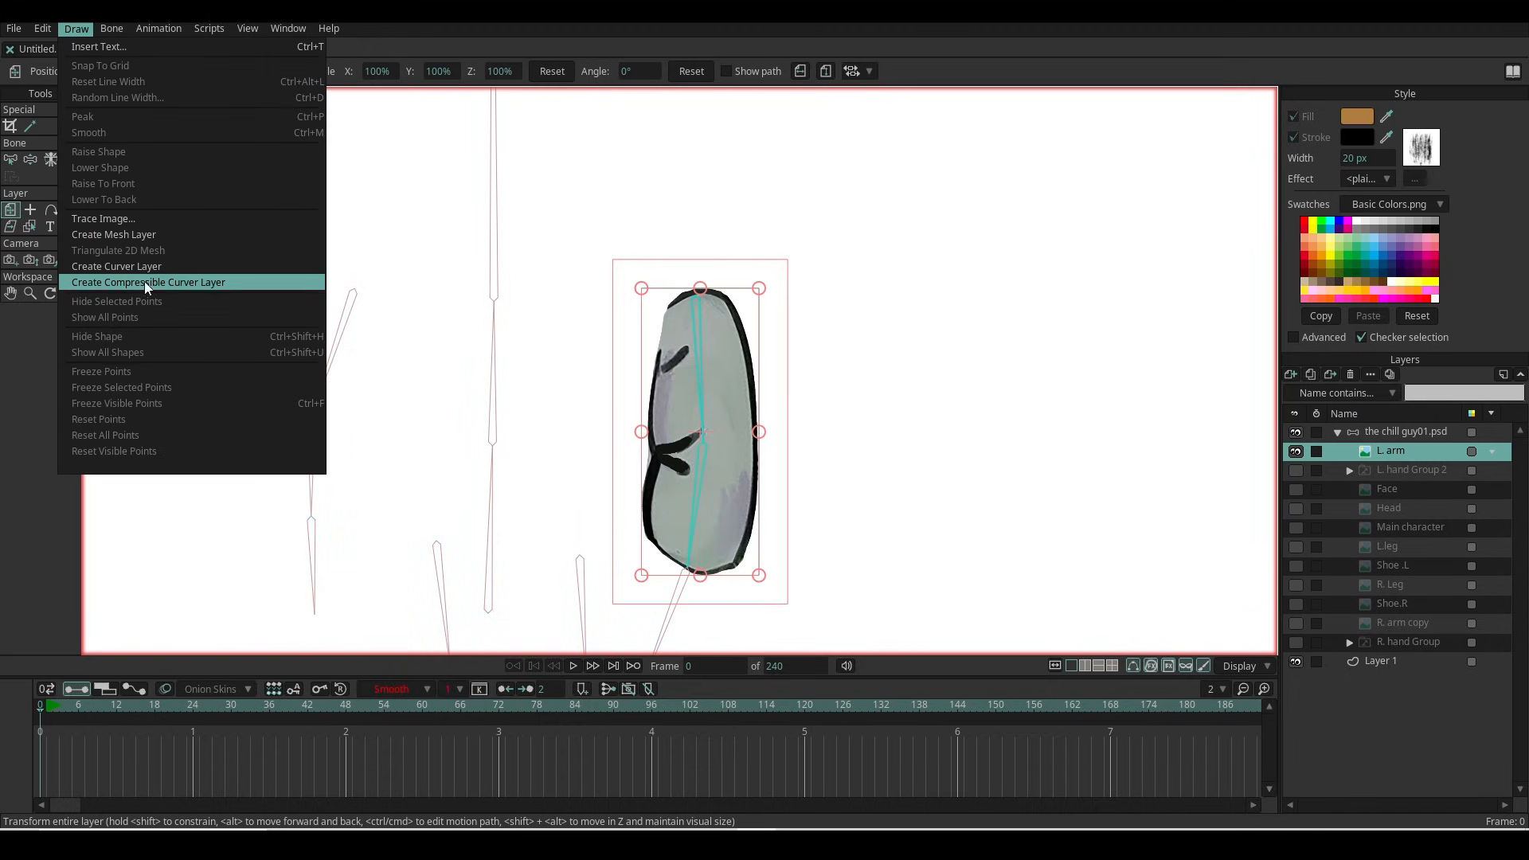
Step: Create an L. arm (Warp) curve layer rotated -90° to run along the sleeve, ends pulled straight
{"action": "left_click", "coordinate": [148, 281]}
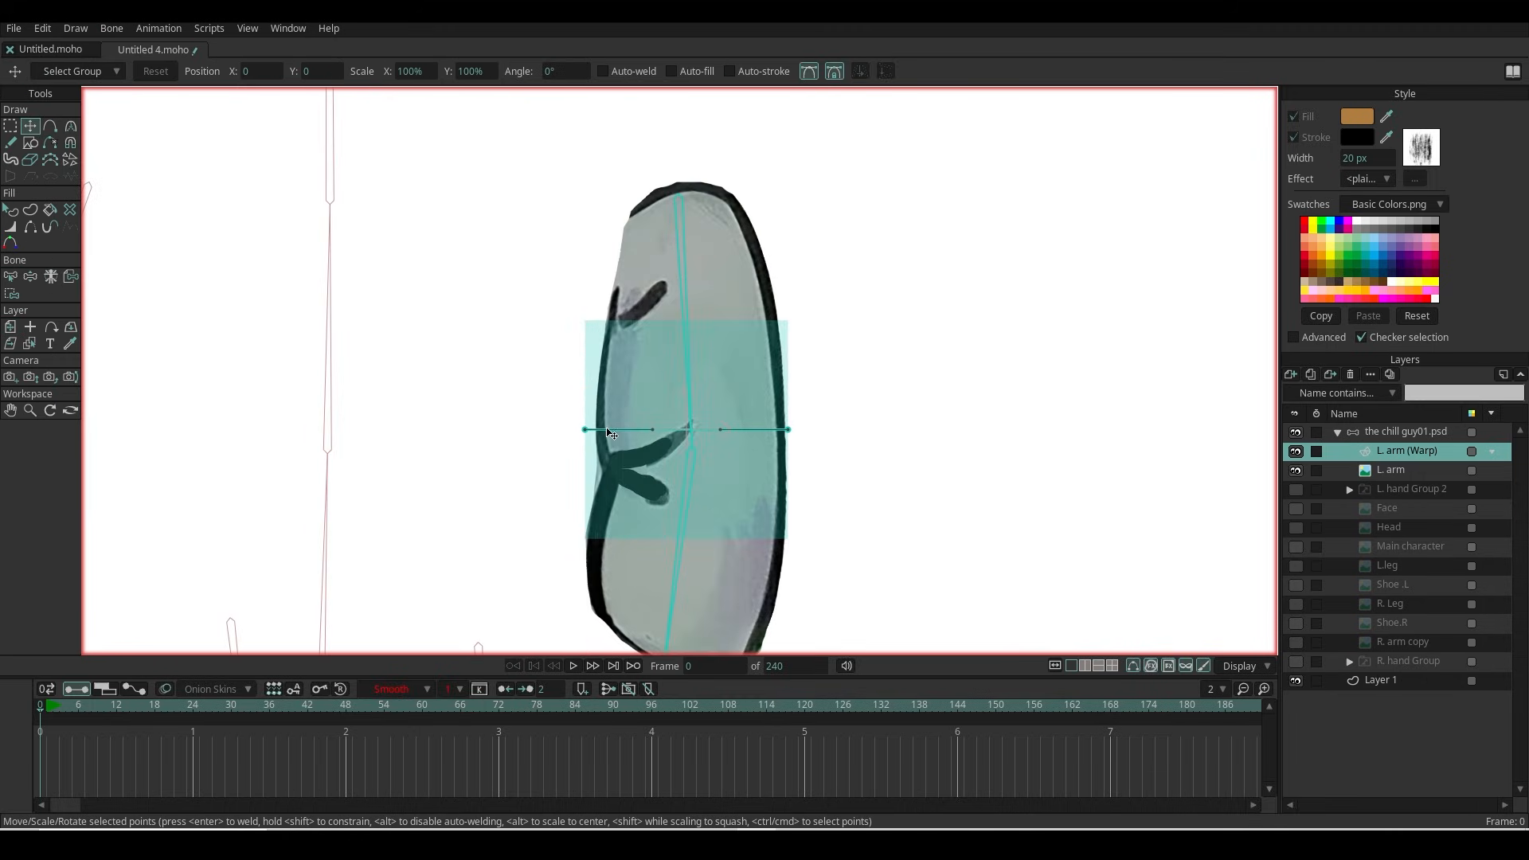
{"action": "mouse_move", "coordinate": [734, 383]}
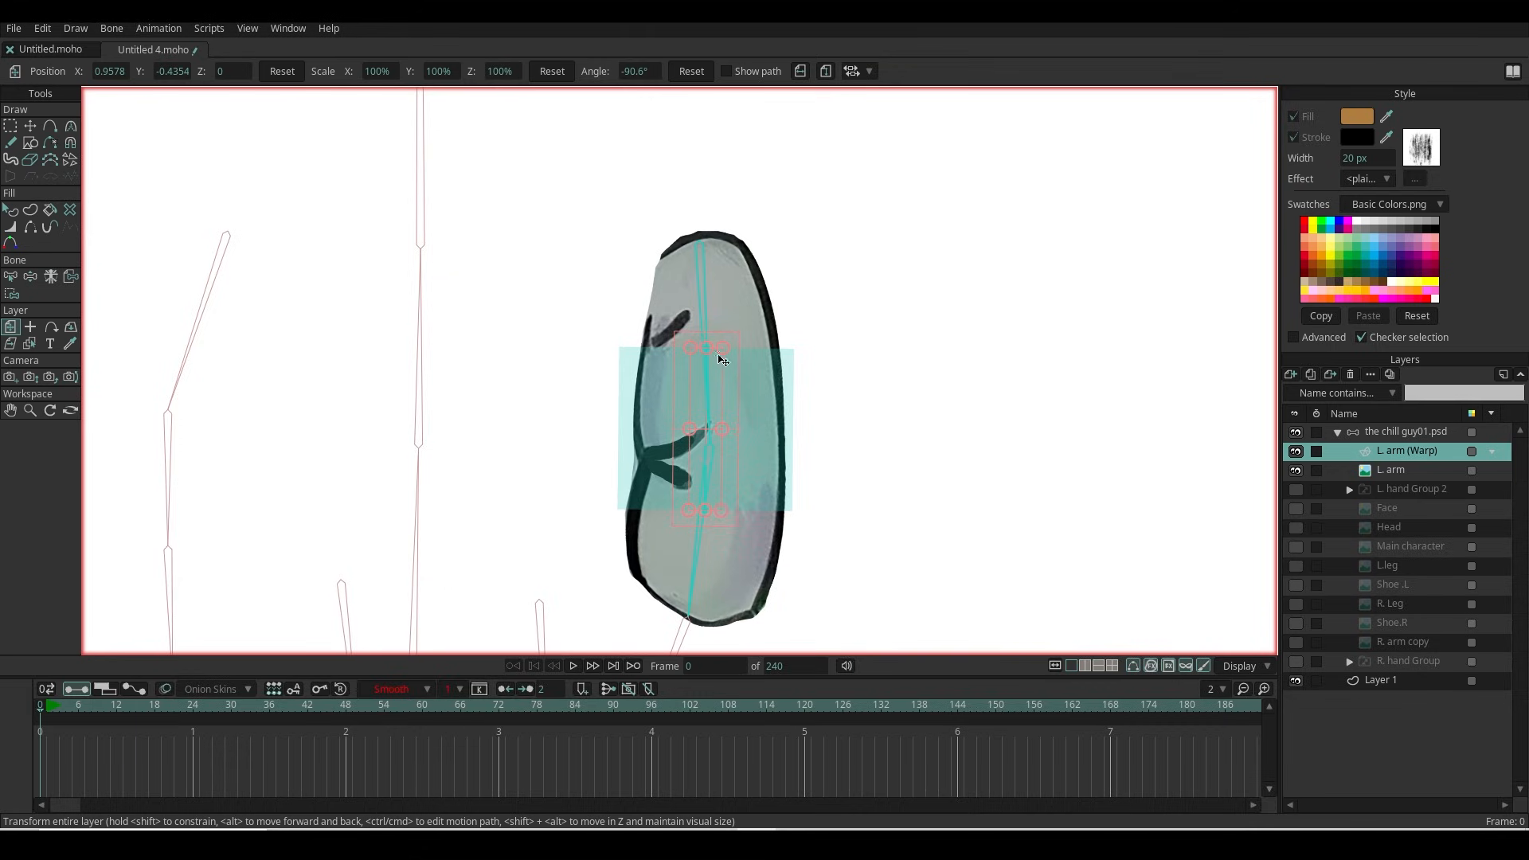
{"action": "left_click_drag", "start_coordinate": [721, 358], "coordinate": [701, 569]}
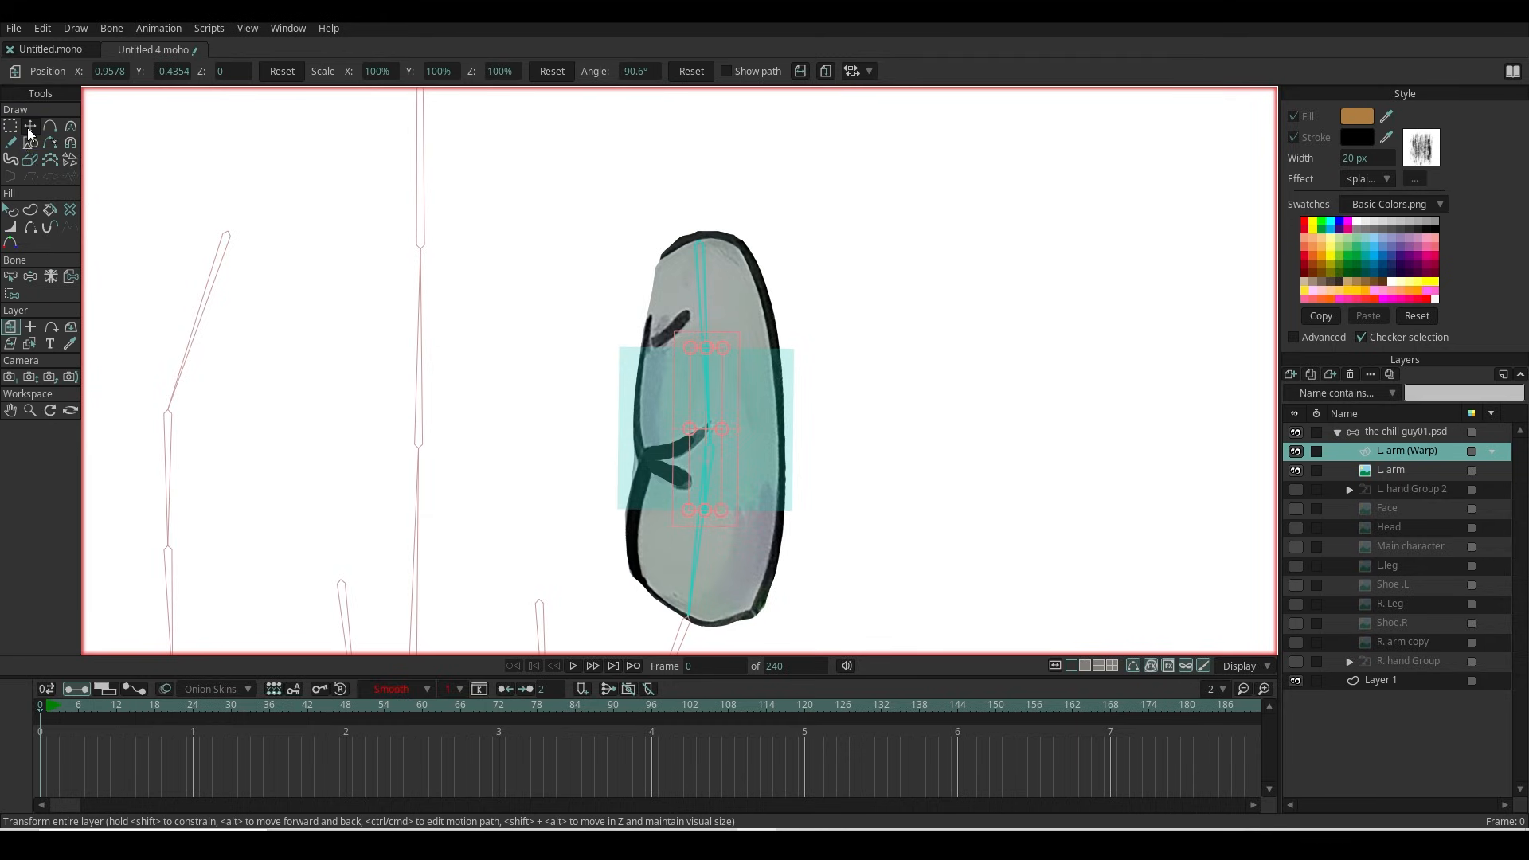
{"action": "left_click", "coordinate": [30, 126]}
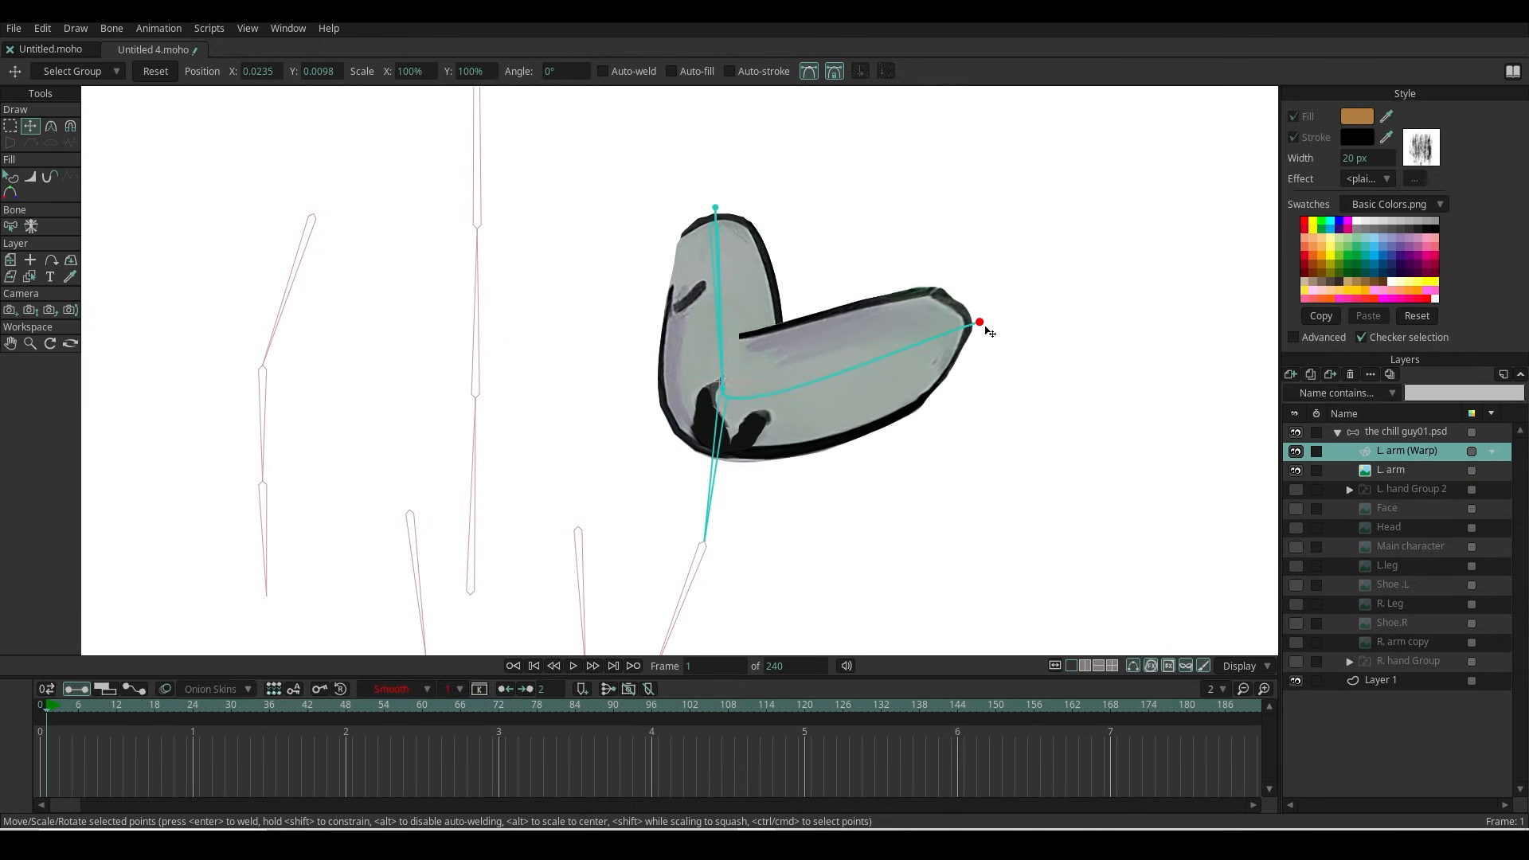
{"action": "left_click_drag", "start_coordinate": [979, 323], "coordinate": [804, 624]}
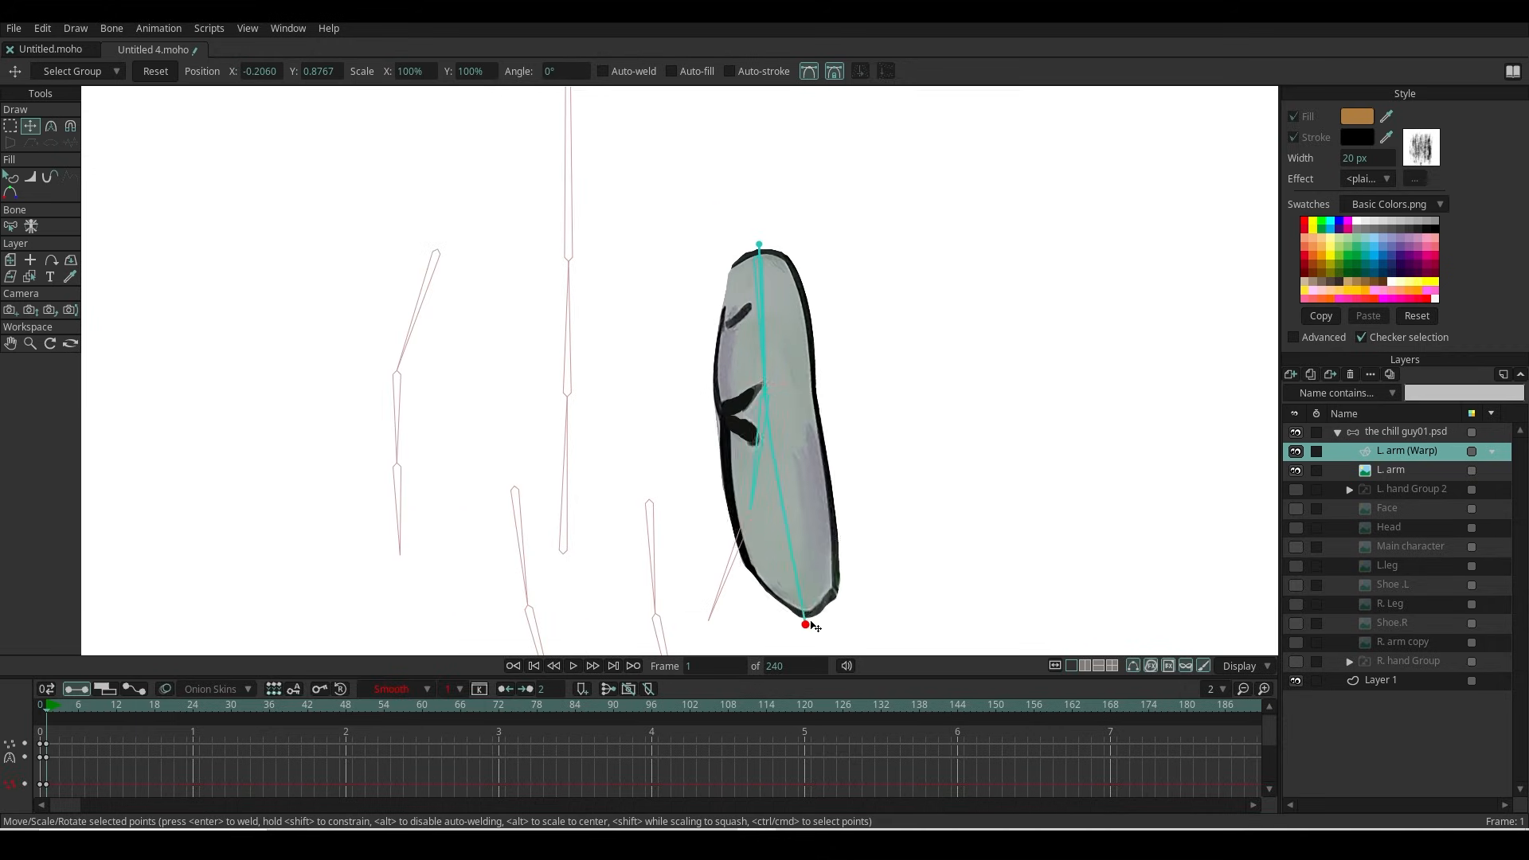
Step: Squash and restore the warp curve, then rotate the forearm bone at frame 1 to check the smooth bend
{"action": "left_click_drag", "start_coordinate": [804, 624], "coordinate": [758, 519]}
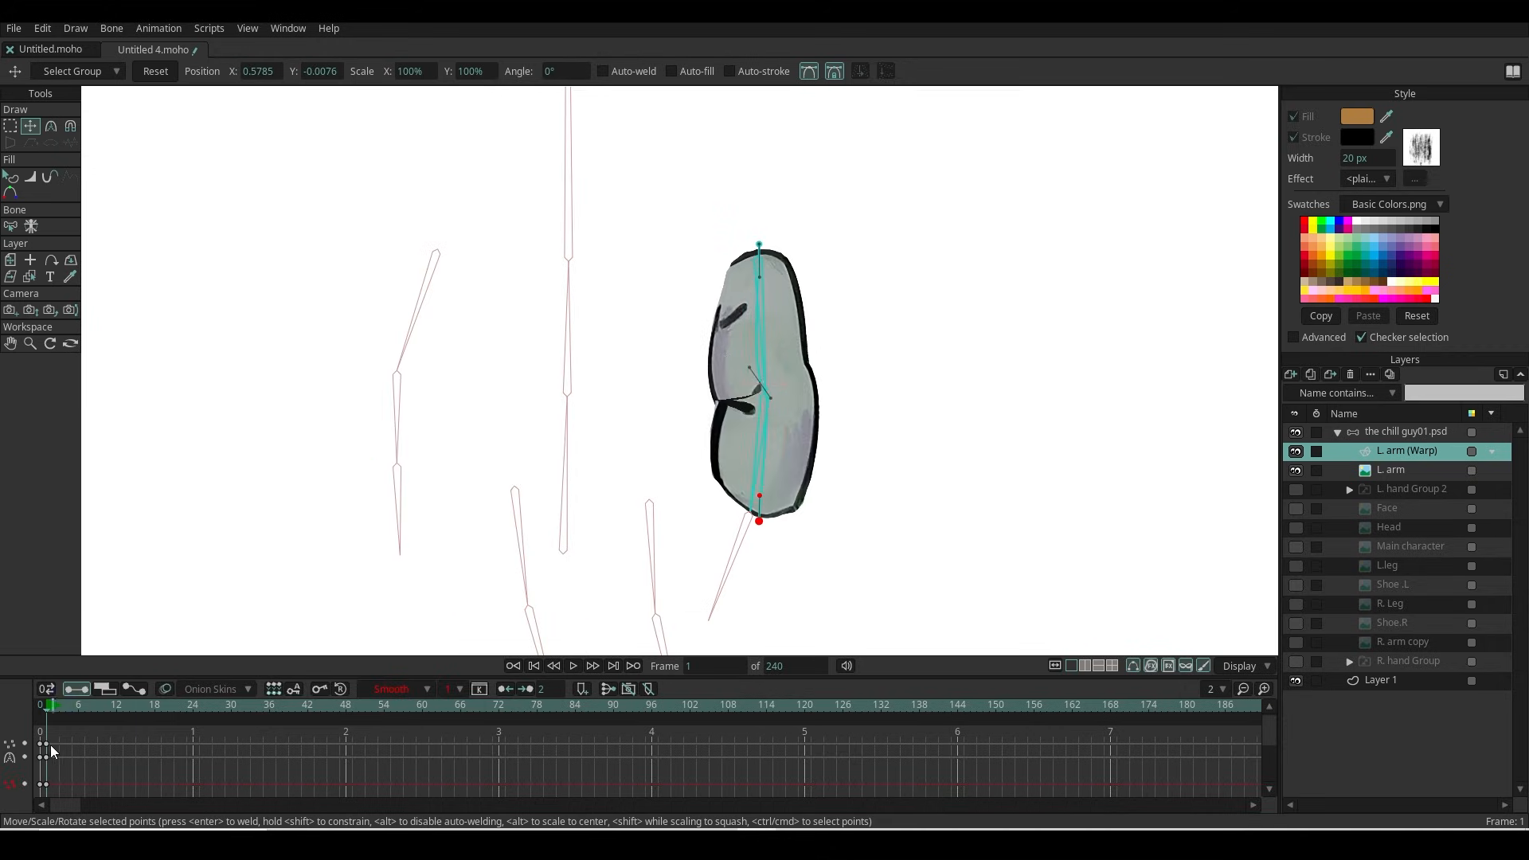
{"action": "left_click_drag", "start_coordinate": [758, 522], "coordinate": [970, 336]}
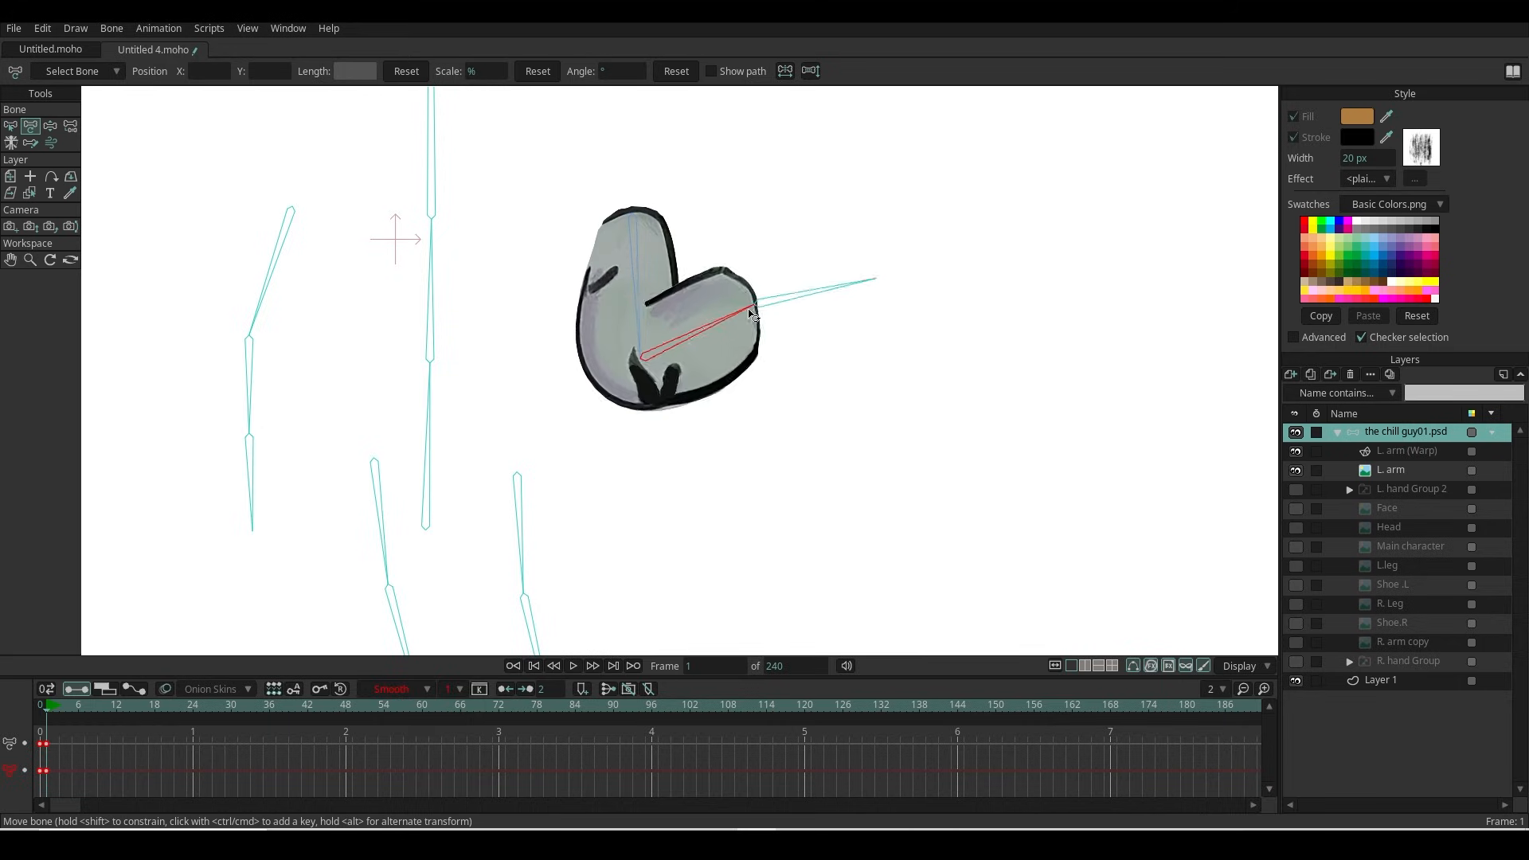
{"action": "left_click_drag", "start_coordinate": [750, 312], "coordinate": [634, 366]}
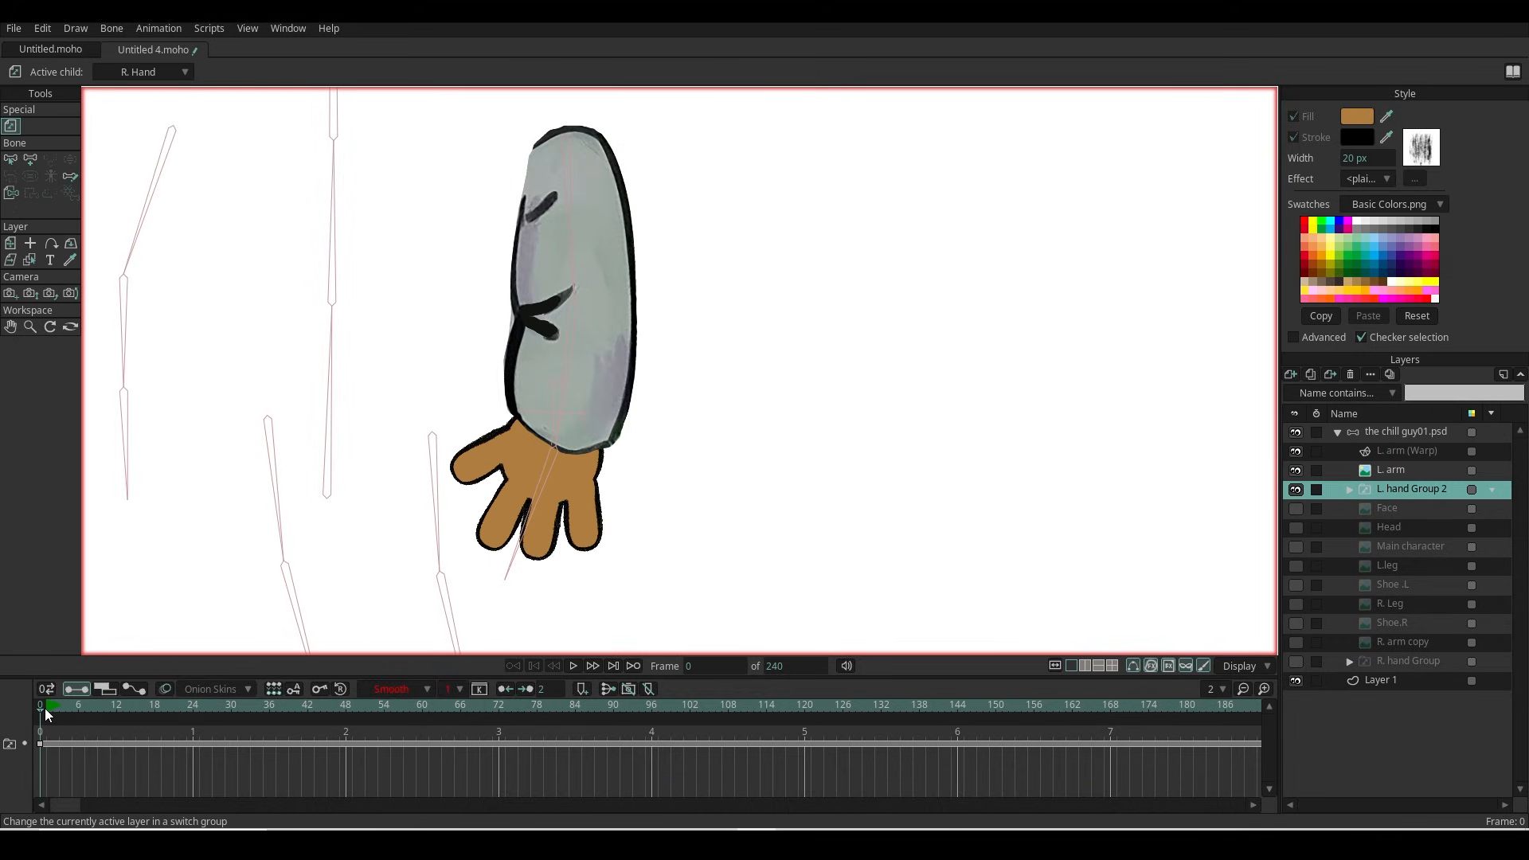
Step: Bind the hand layer inside L. hand Group 2 to the forearm bone and bend it to confirm the hand follows
{"action": "left_click", "coordinate": [592, 665]}
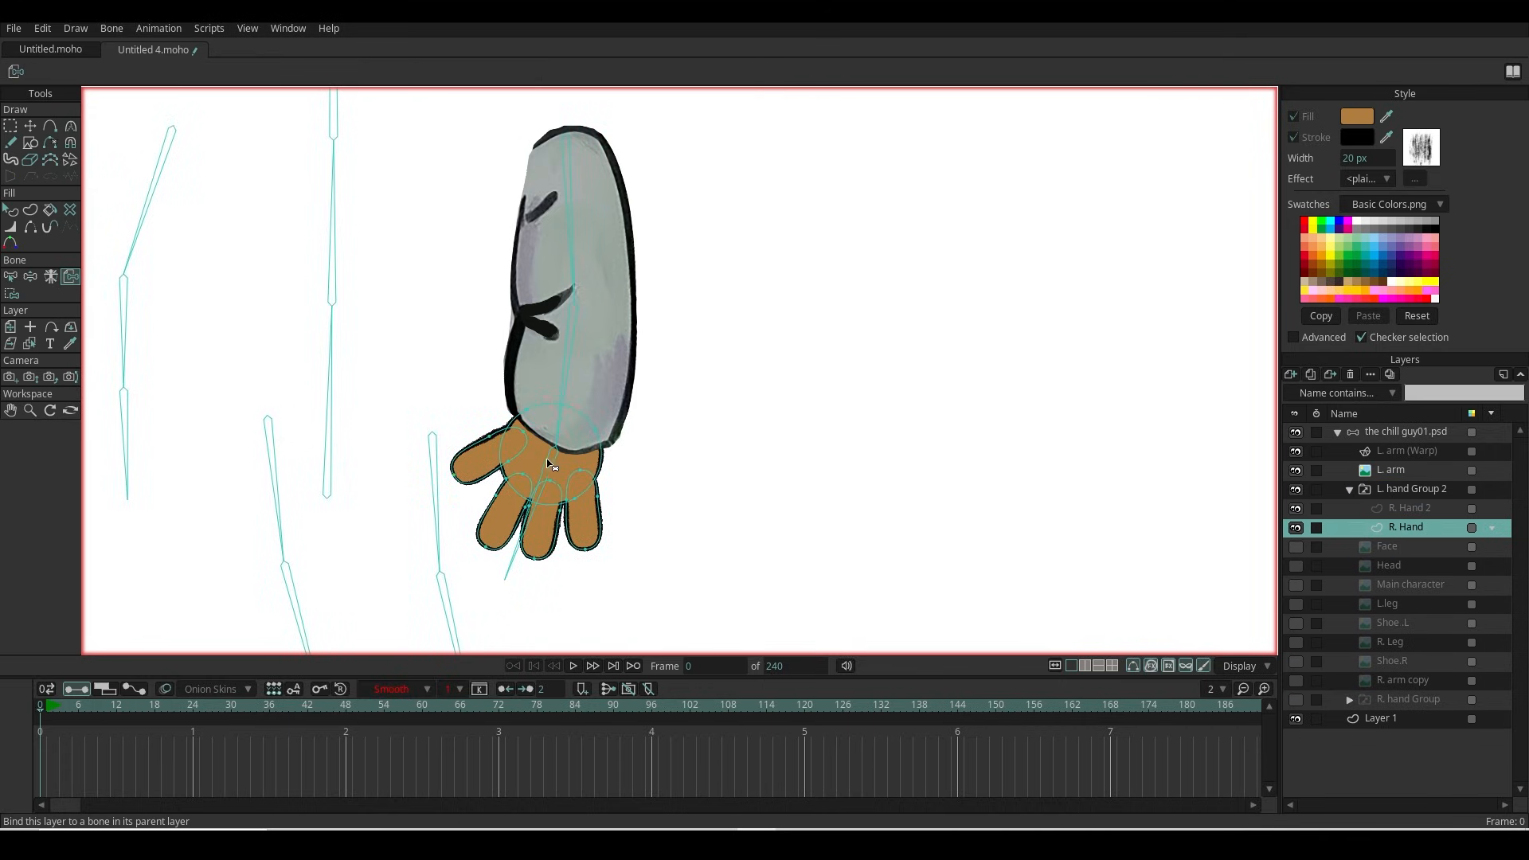
{"action": "left_click", "coordinate": [1408, 506]}
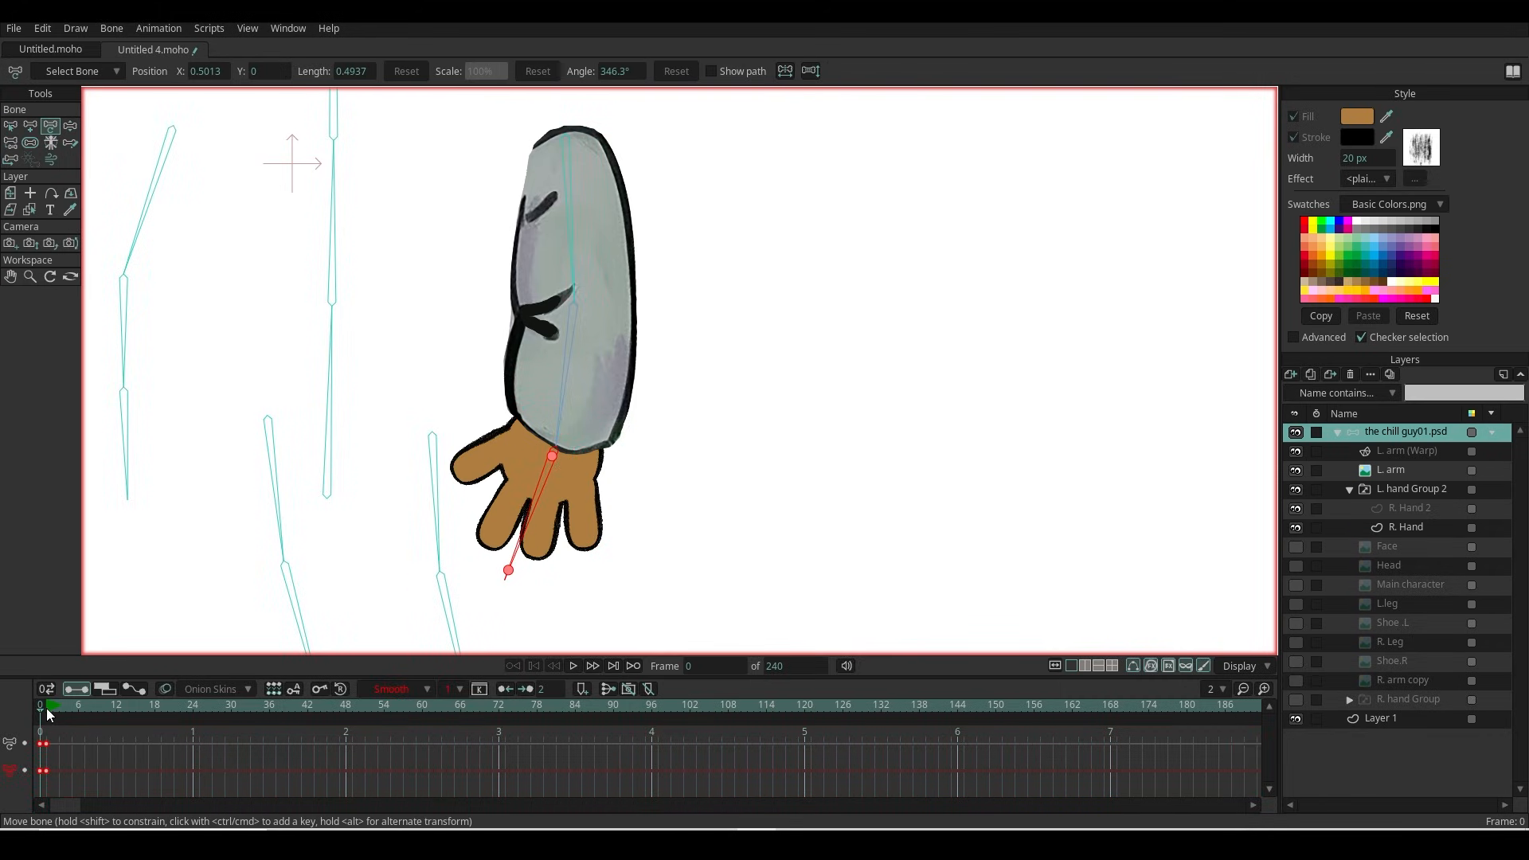
{"action": "left_click_drag", "start_coordinate": [551, 455], "coordinate": [735, 263]}
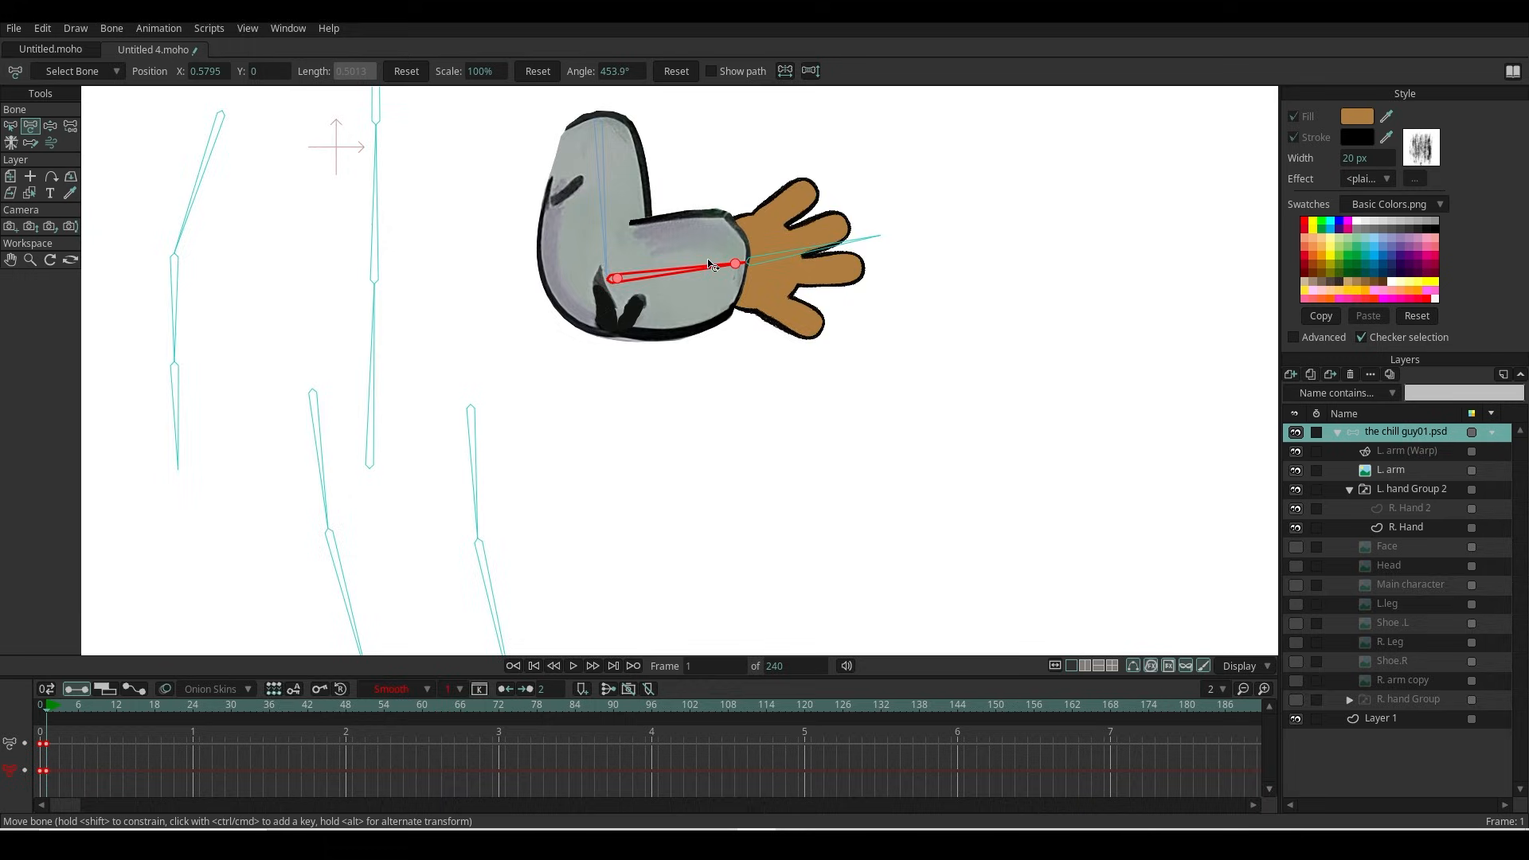
{"action": "left_click_drag", "start_coordinate": [735, 263], "coordinate": [507, 175]}
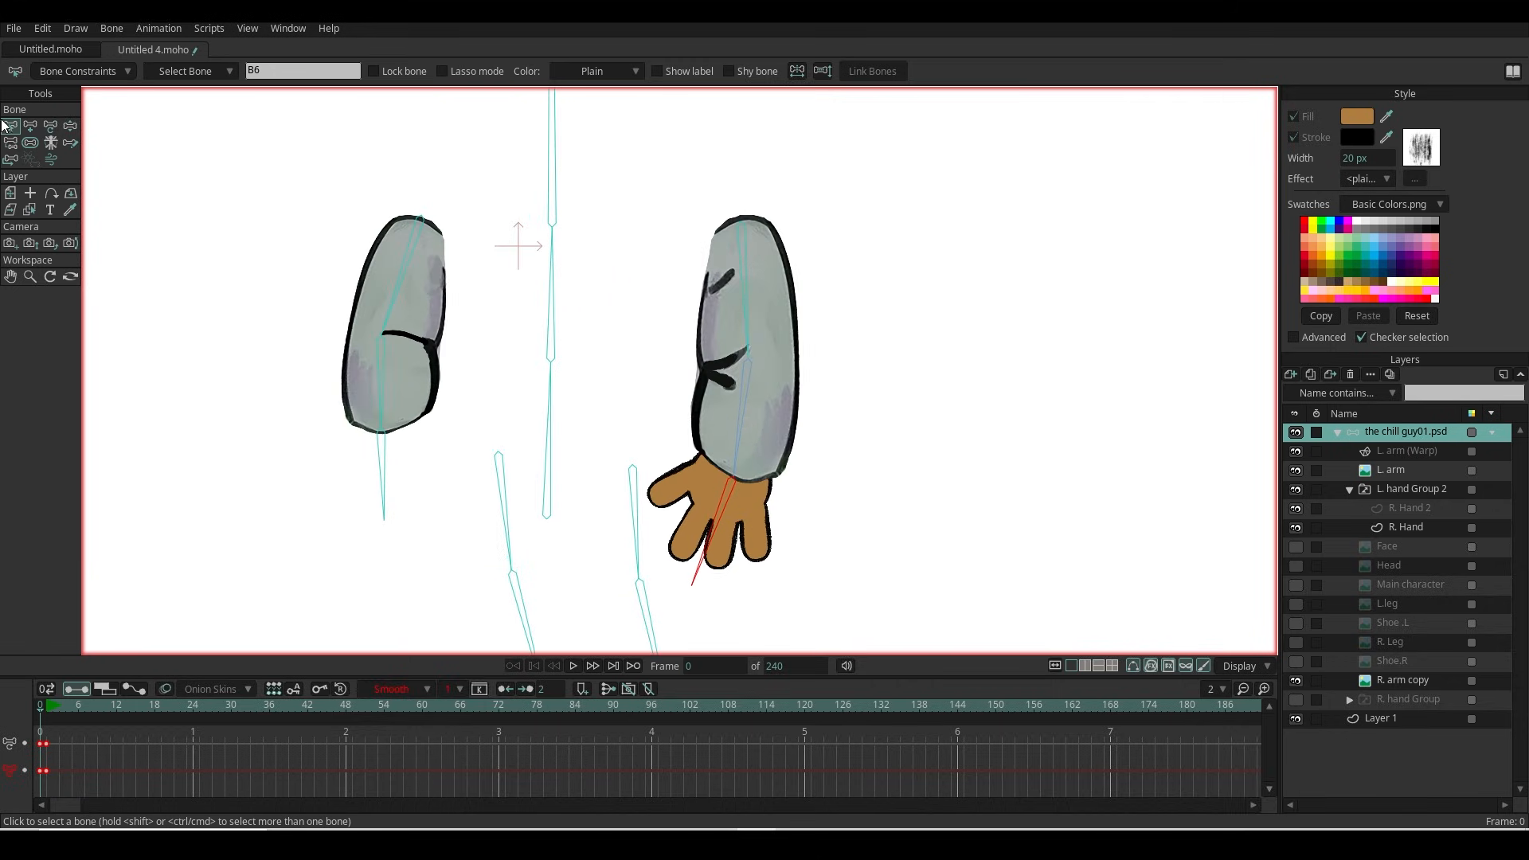
Step: Give the R. arm copy its own warp layer, adjust the curve end point, and set up its hand group
{"action": "left_click", "coordinate": [1401, 680]}
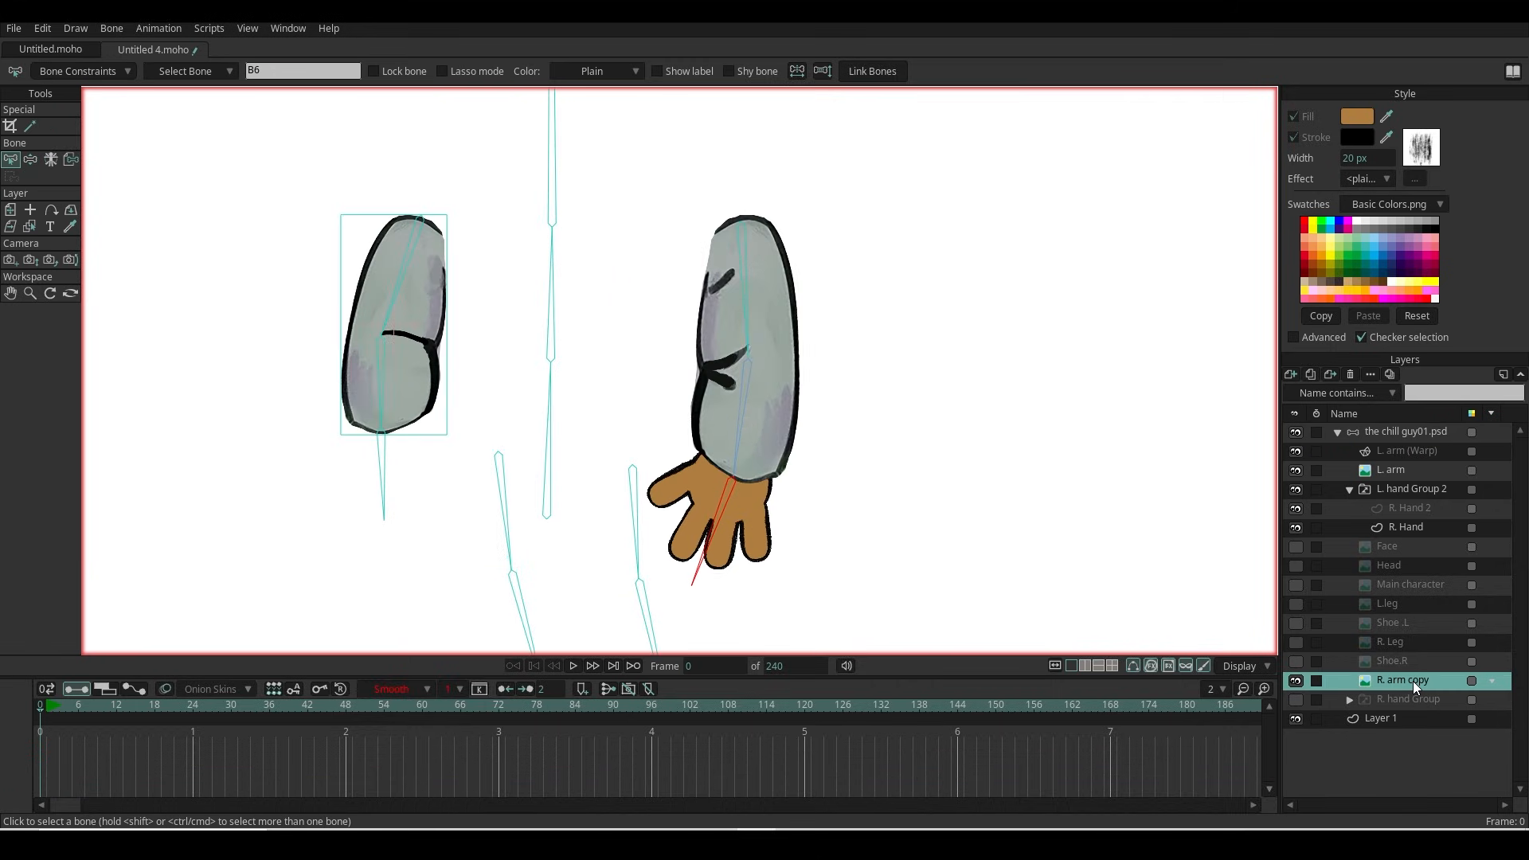
{"action": "left_click", "coordinate": [74, 27]}
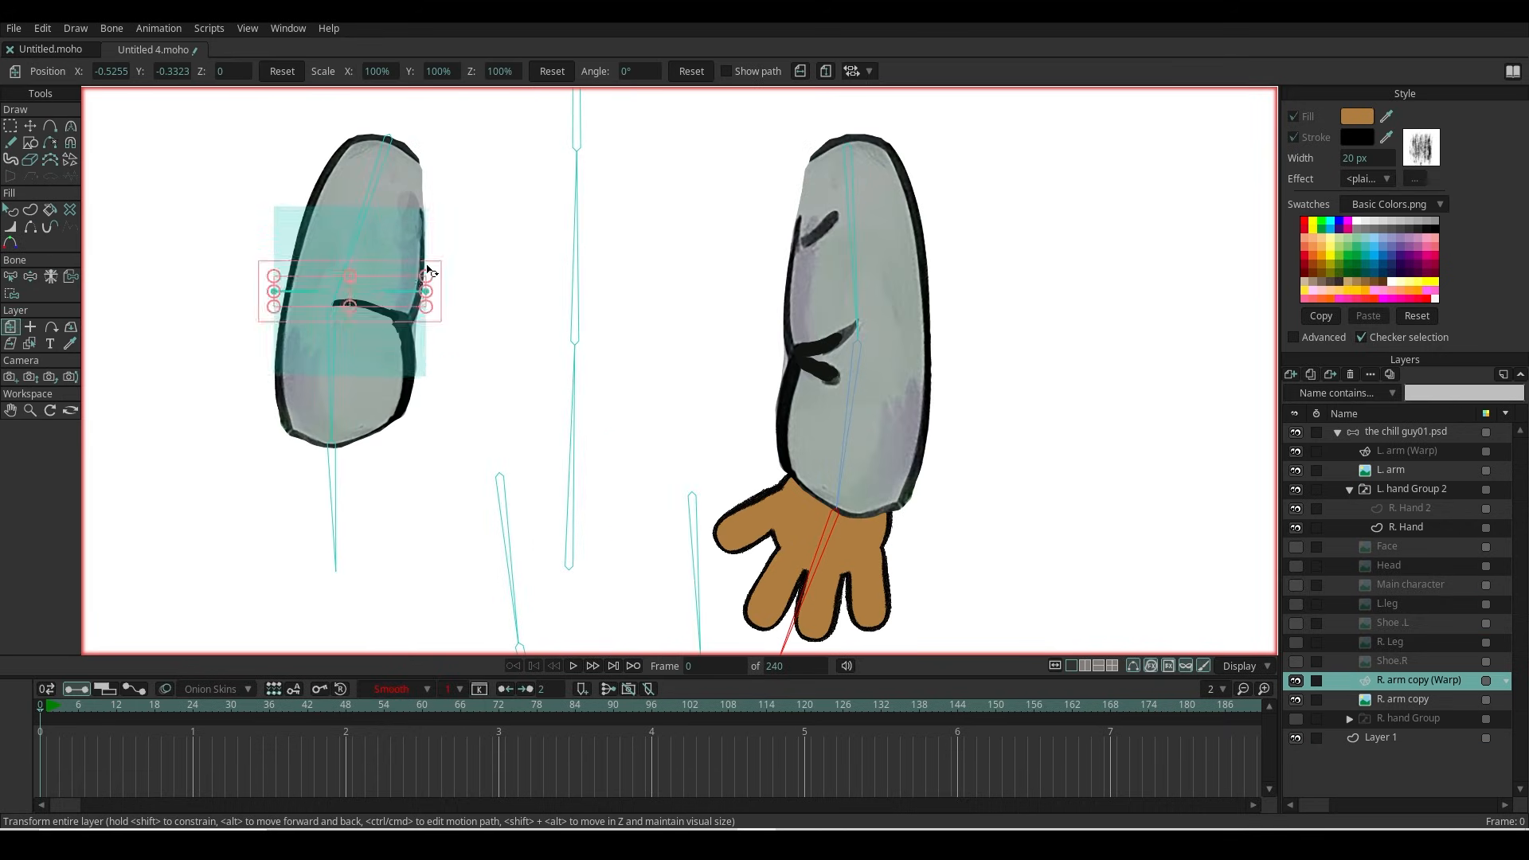
{"action": "left_click", "coordinate": [29, 124]}
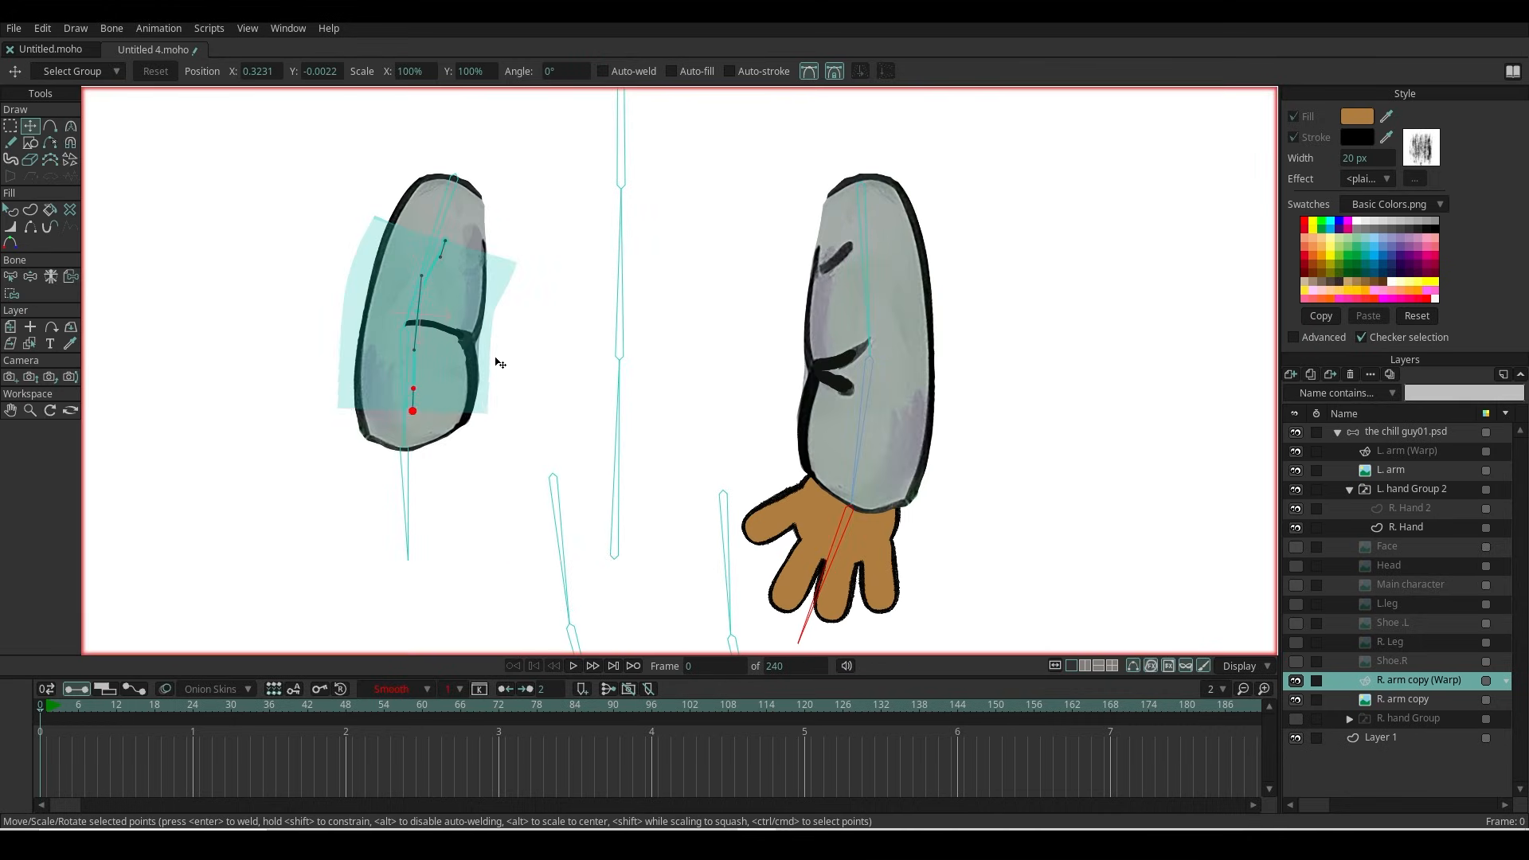
{"action": "left_click_drag", "start_coordinate": [412, 411], "coordinate": [444, 175]}
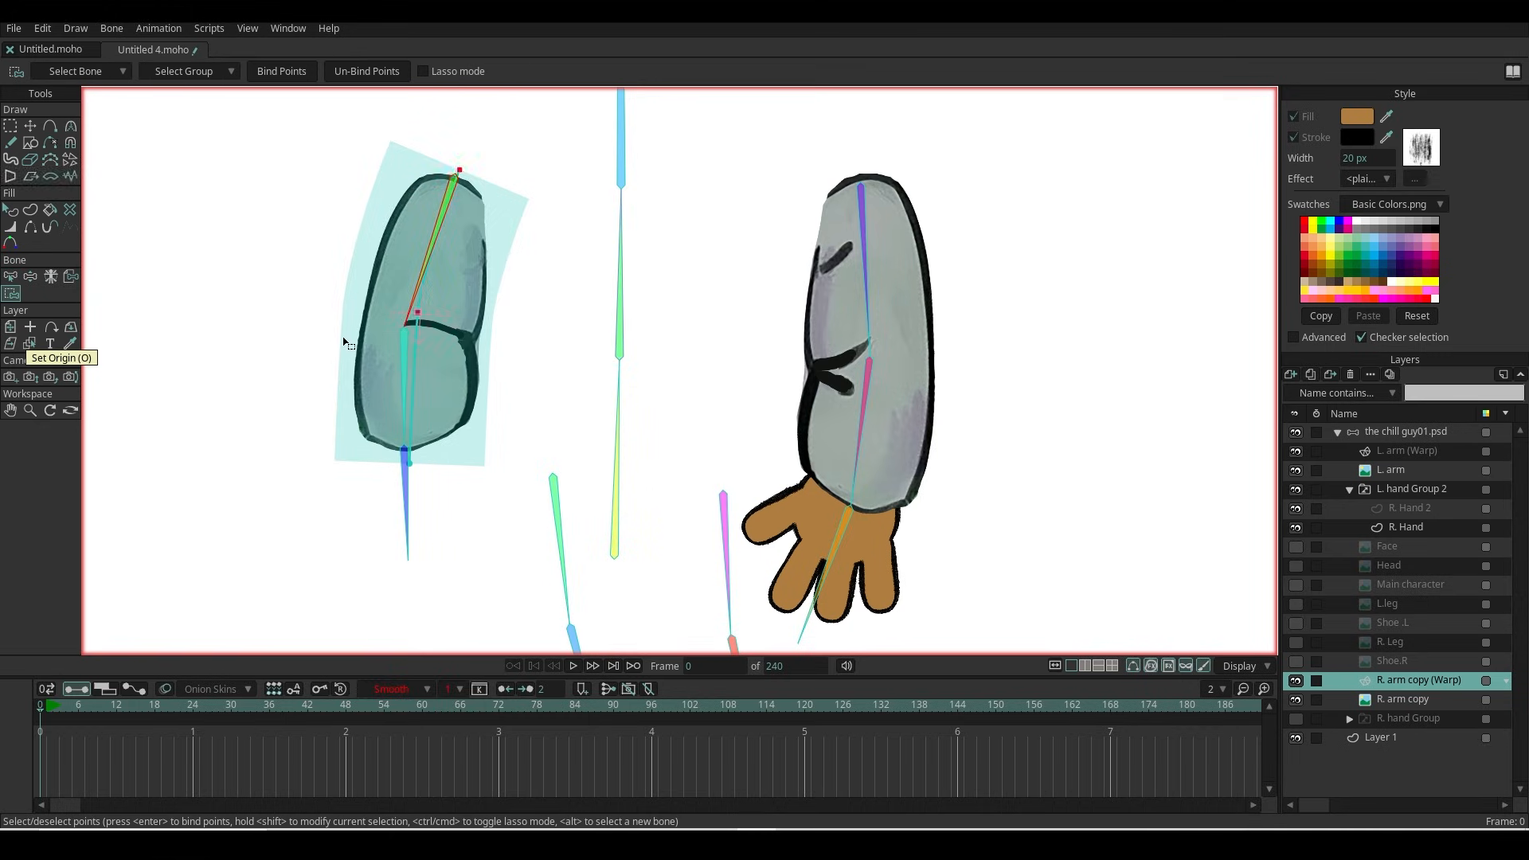
{"action": "left_click", "coordinate": [1402, 697]}
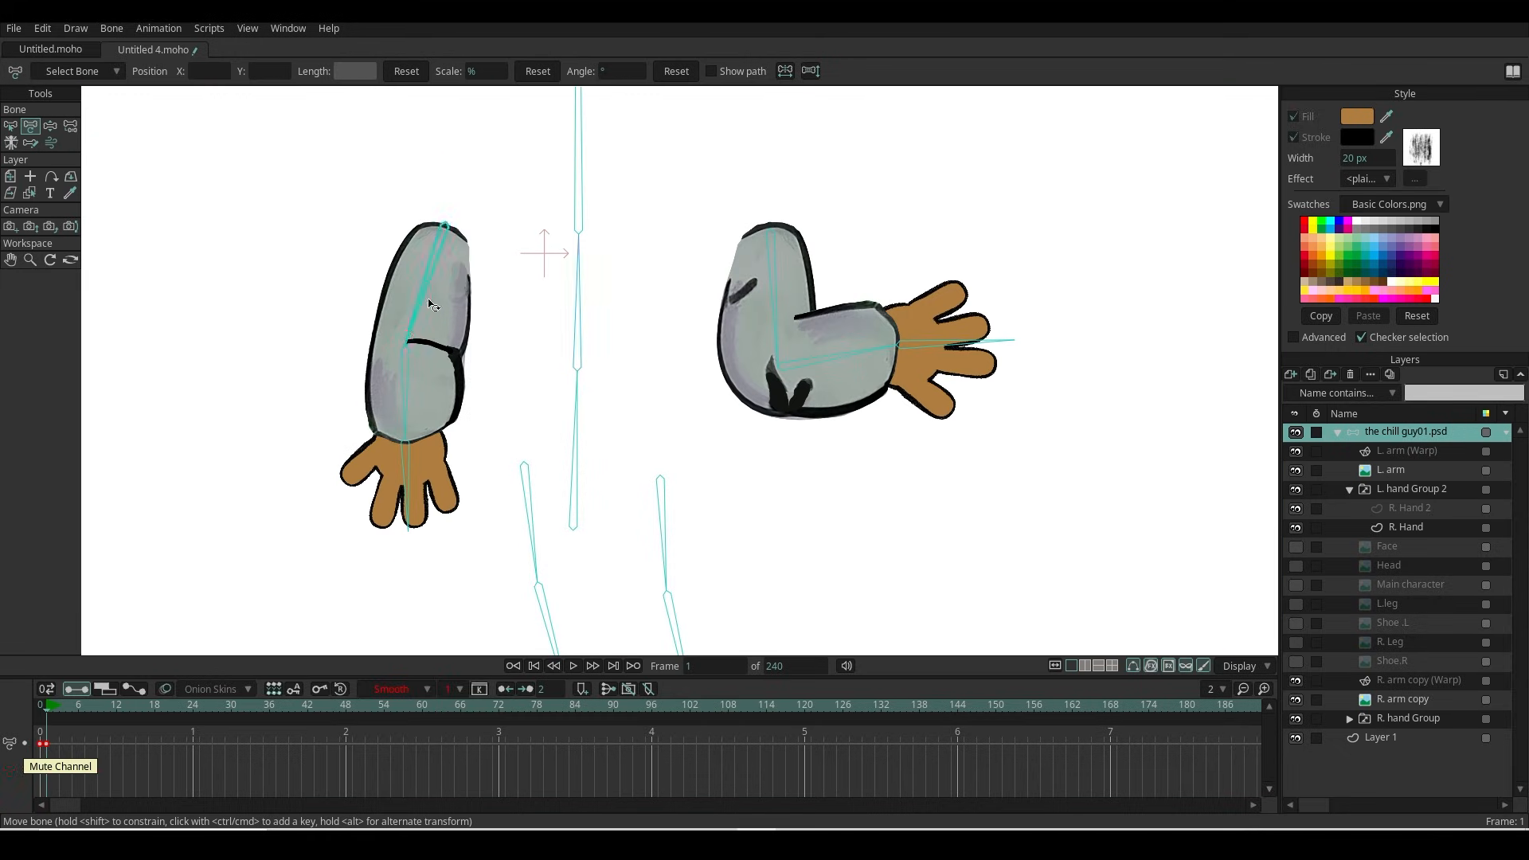
Step: Add warp layers to L.leg and R. Leg and bind their mesh points to the leg bones
{"action": "left_click_drag", "start_coordinate": [444, 331], "coordinate": [497, 478]}
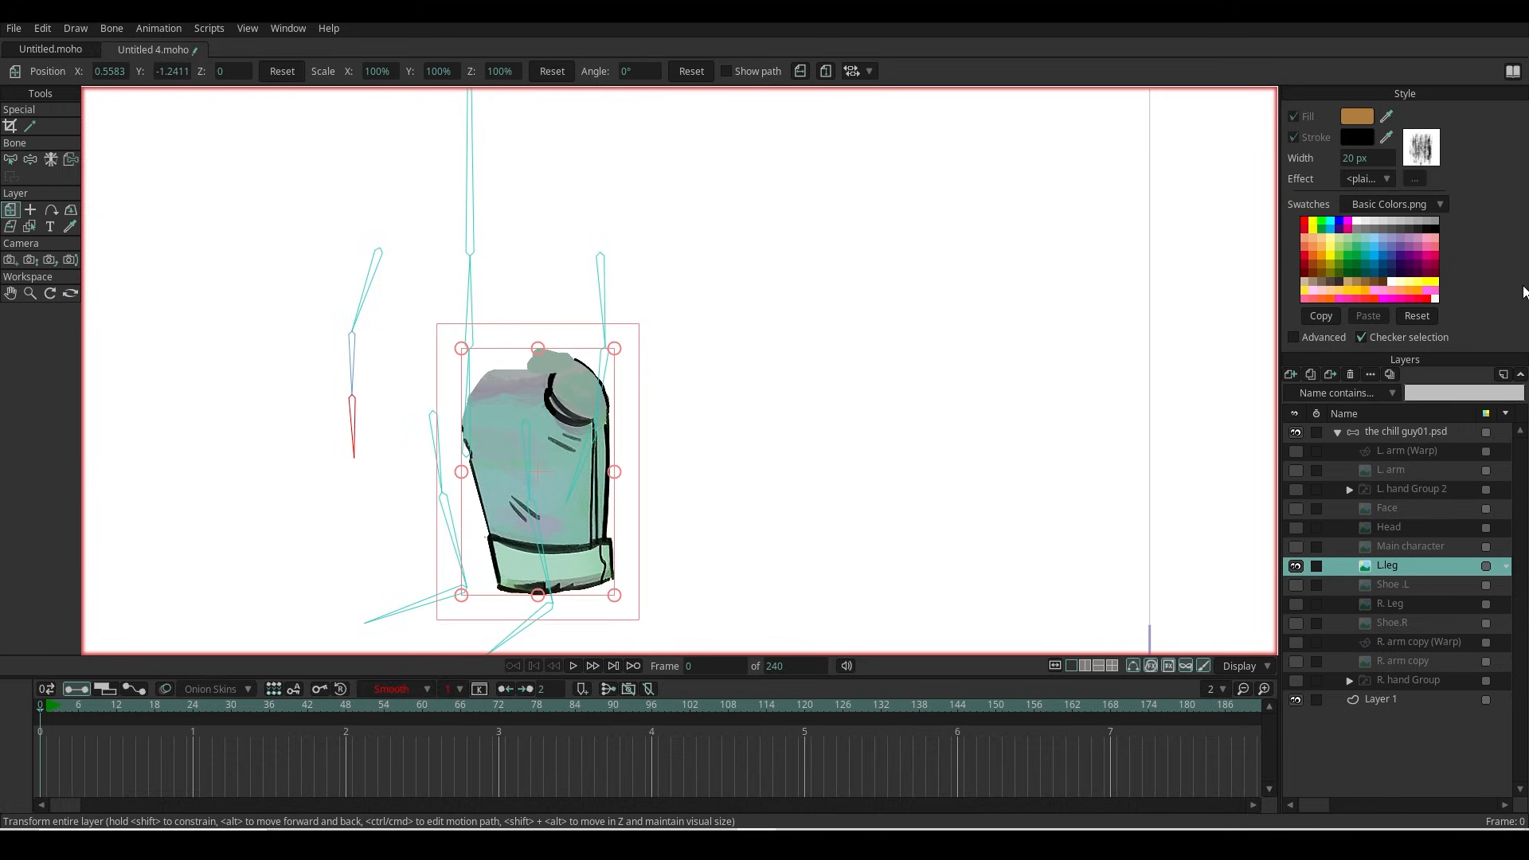
{"action": "left_click", "coordinate": [14, 27]}
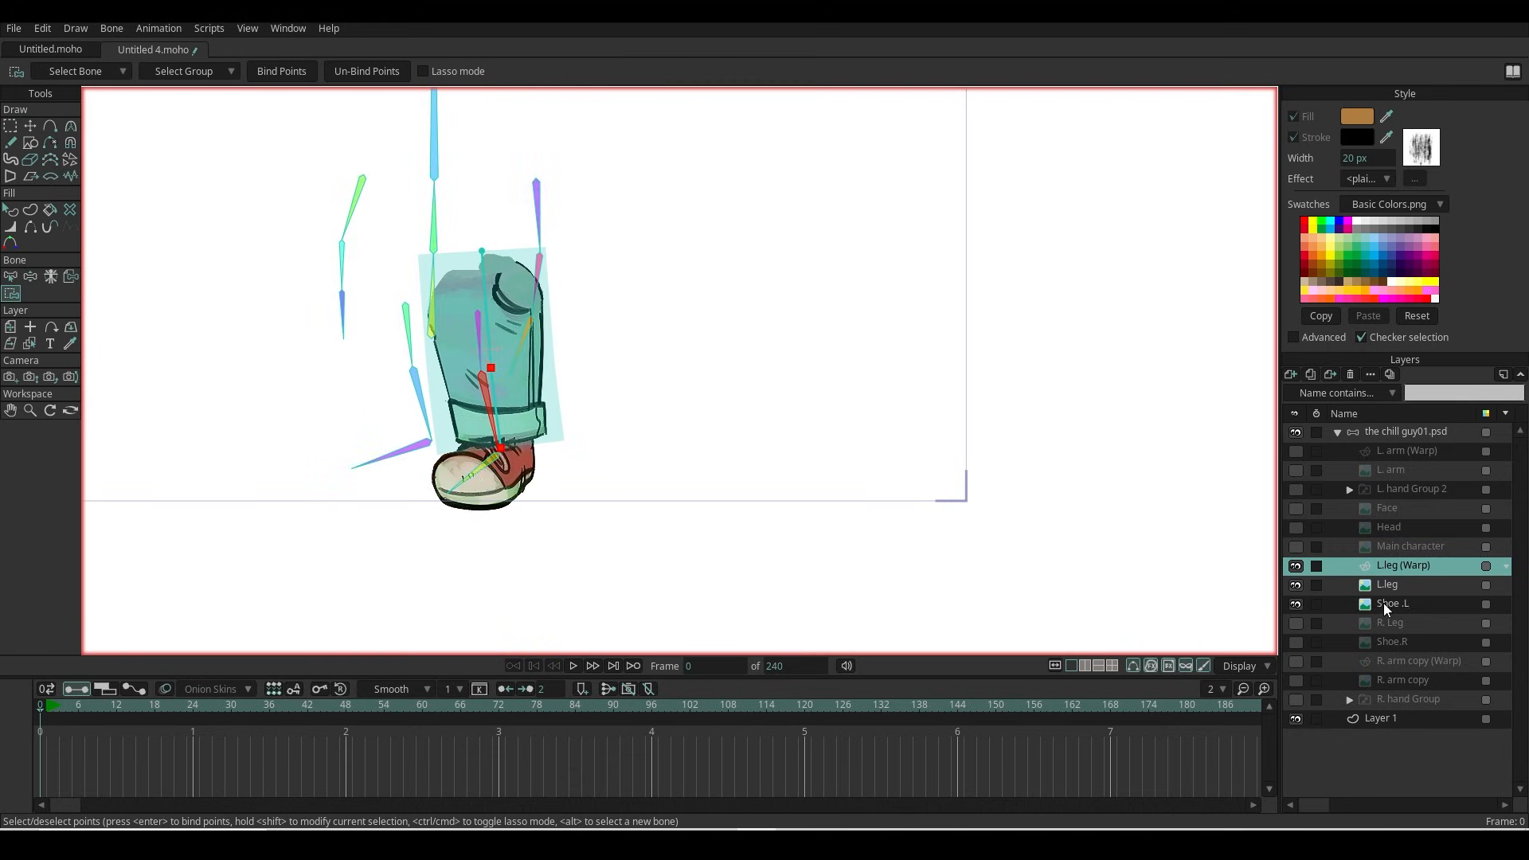
{"action": "left_click", "coordinate": [1392, 604]}
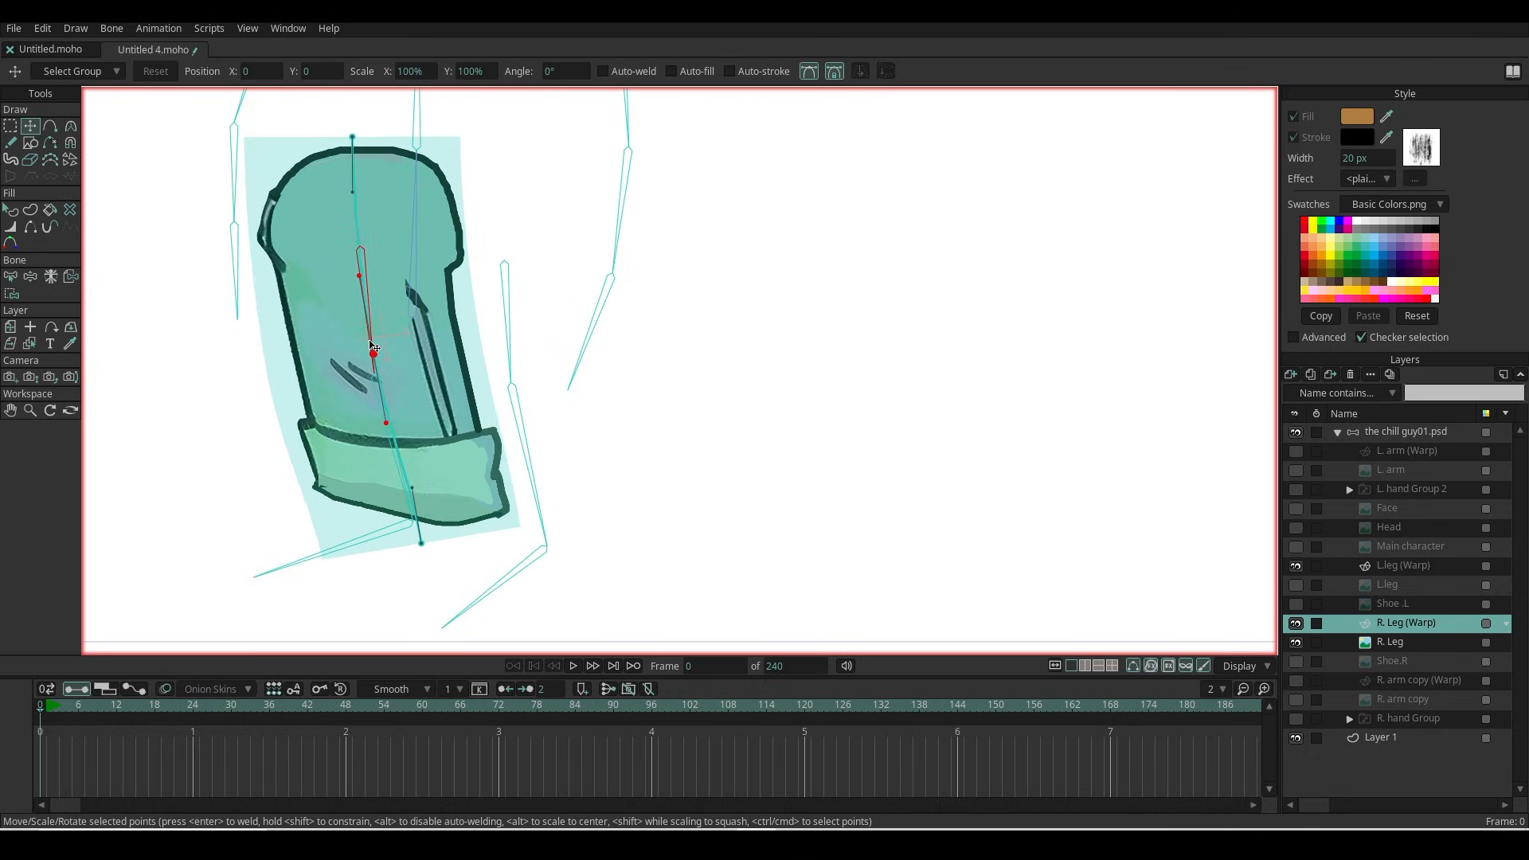
{"action": "left_click", "coordinate": [11, 293]}
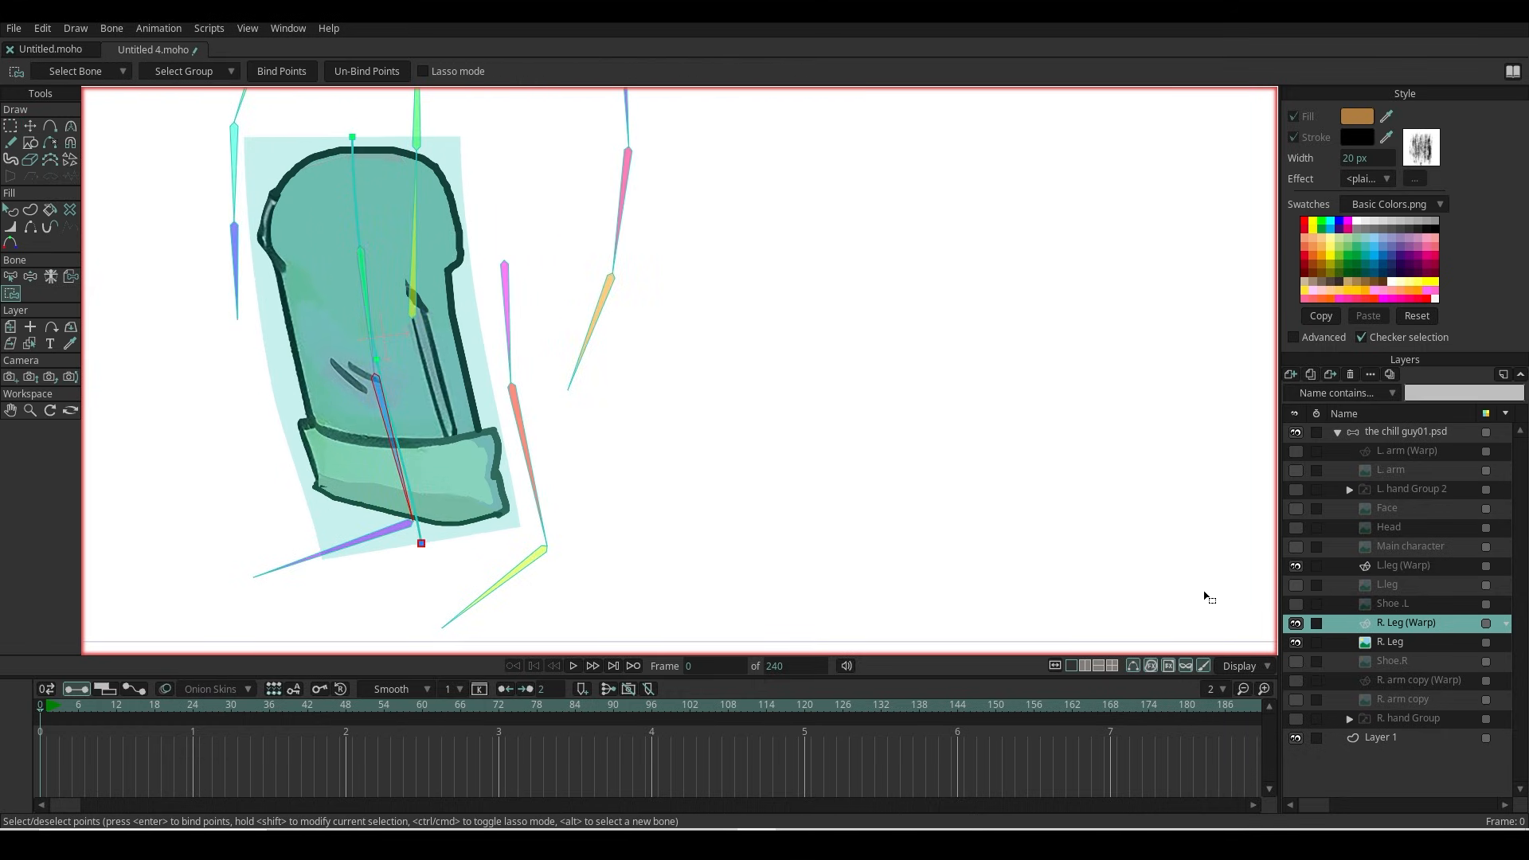
{"action": "left_click", "coordinate": [1391, 659]}
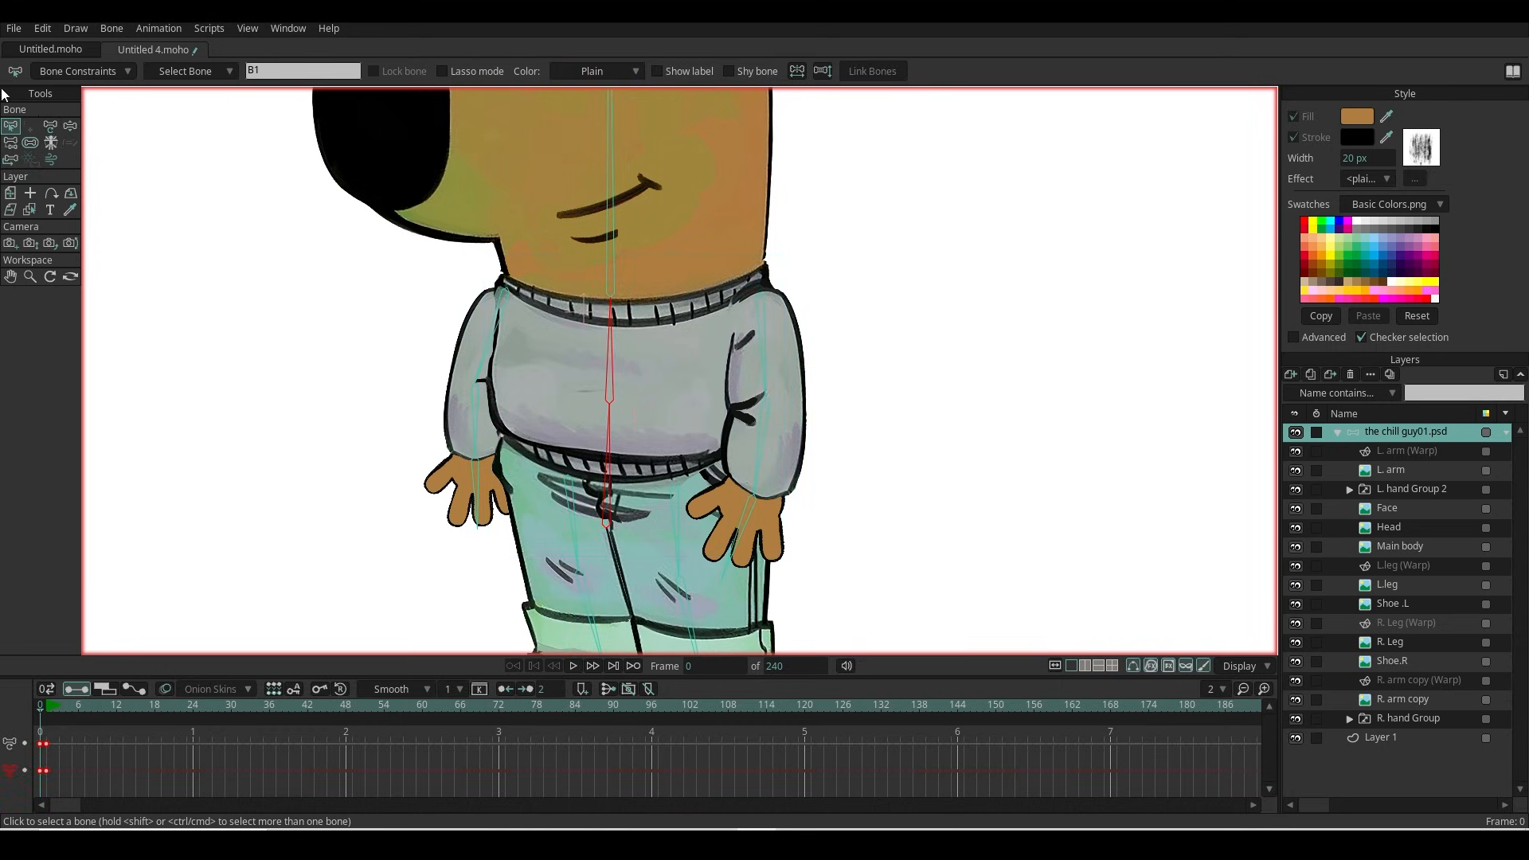
Step: Rename Main character to Main body, tilt the neck bone to test, and make the Head layer active
{"action": "left_click", "coordinate": [1388, 527]}
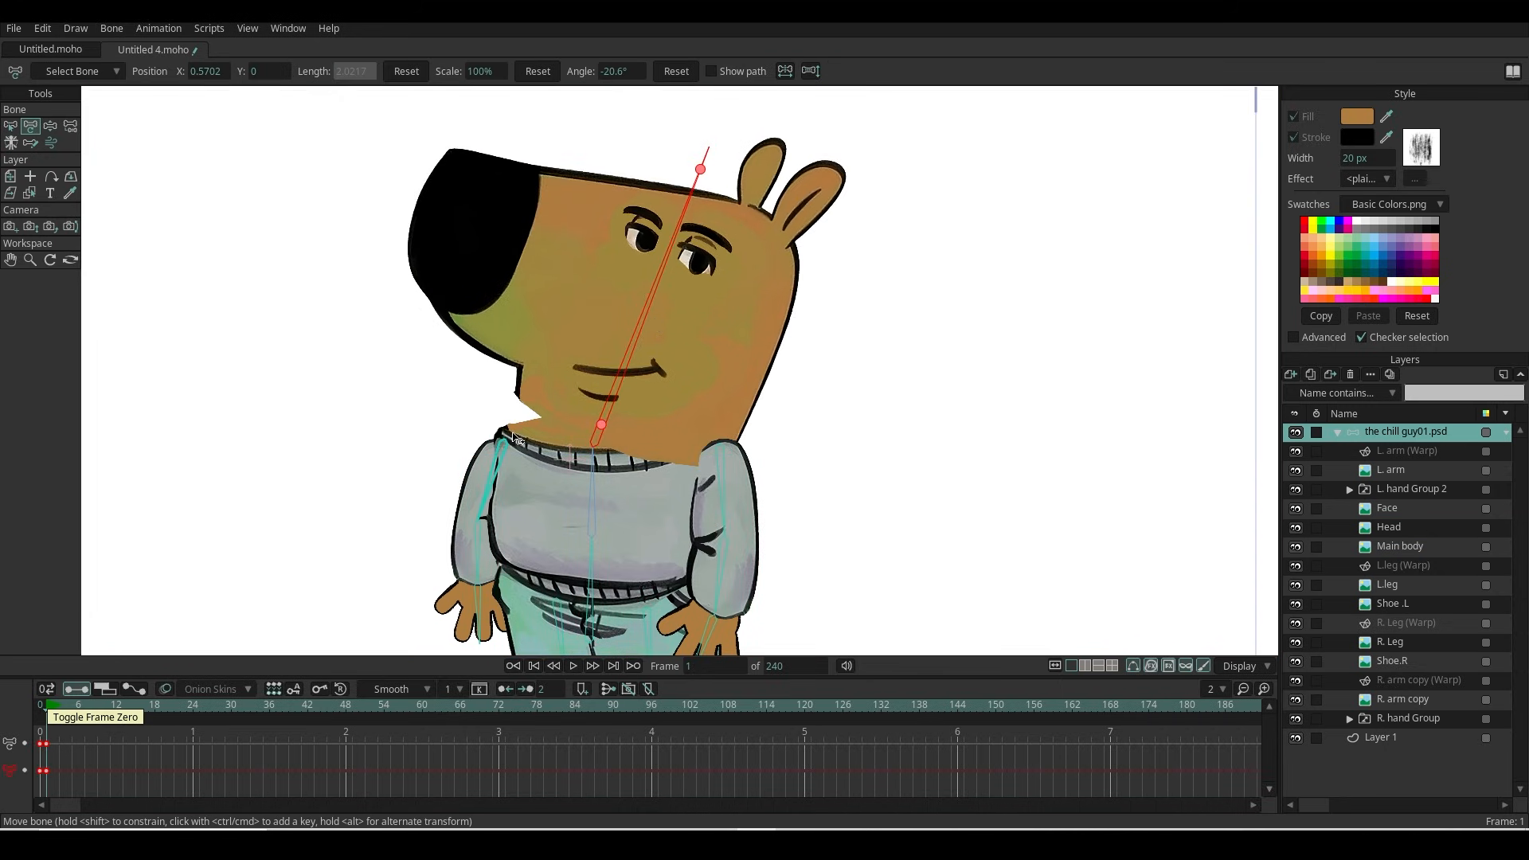
{"action": "left_click_drag", "start_coordinate": [699, 167], "coordinate": [519, 93]}
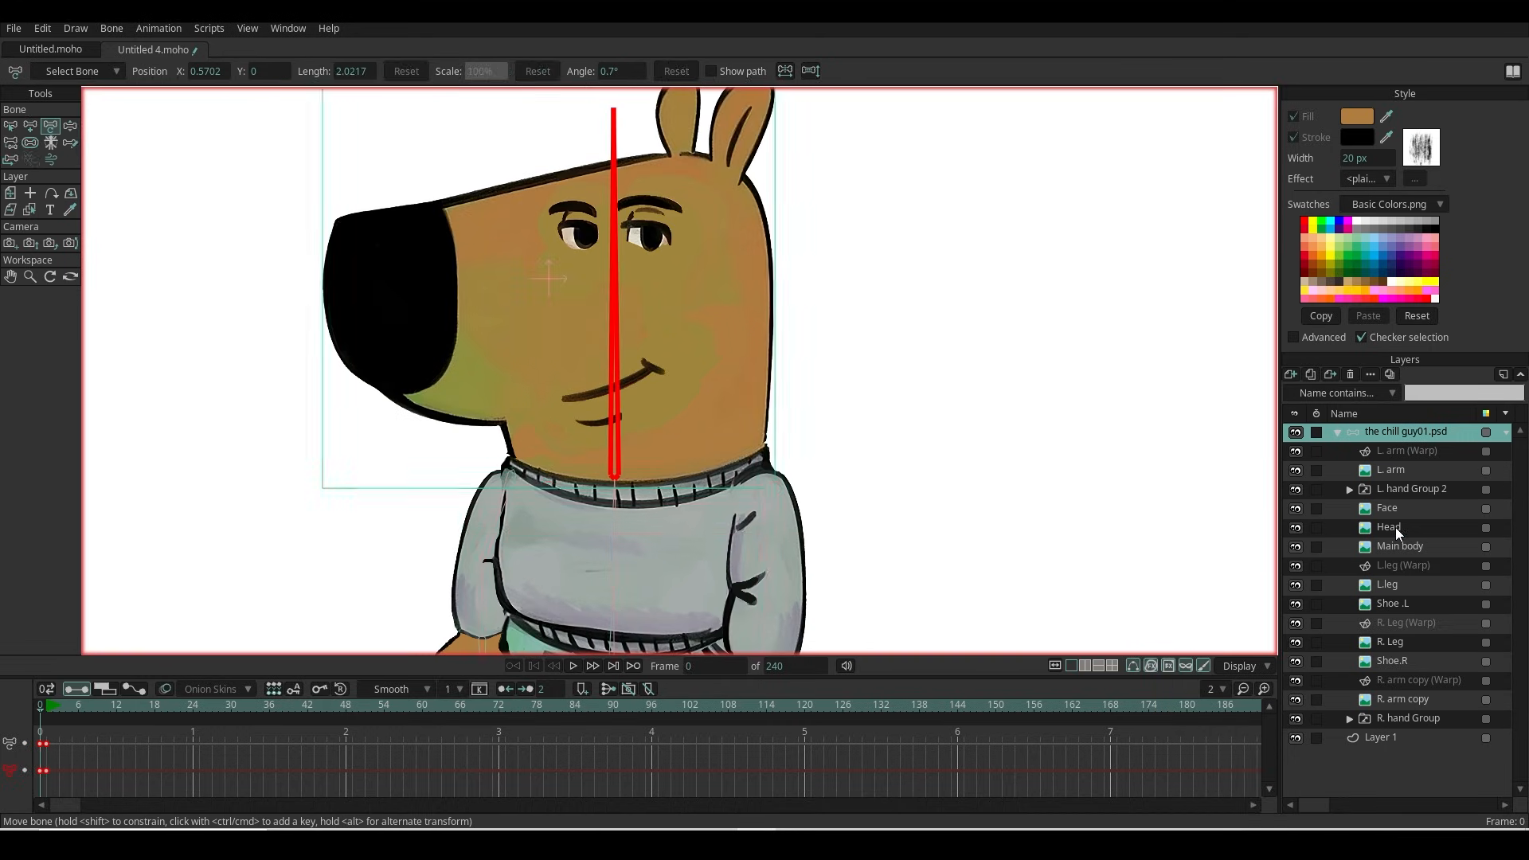
{"action": "left_click", "coordinate": [109, 27]}
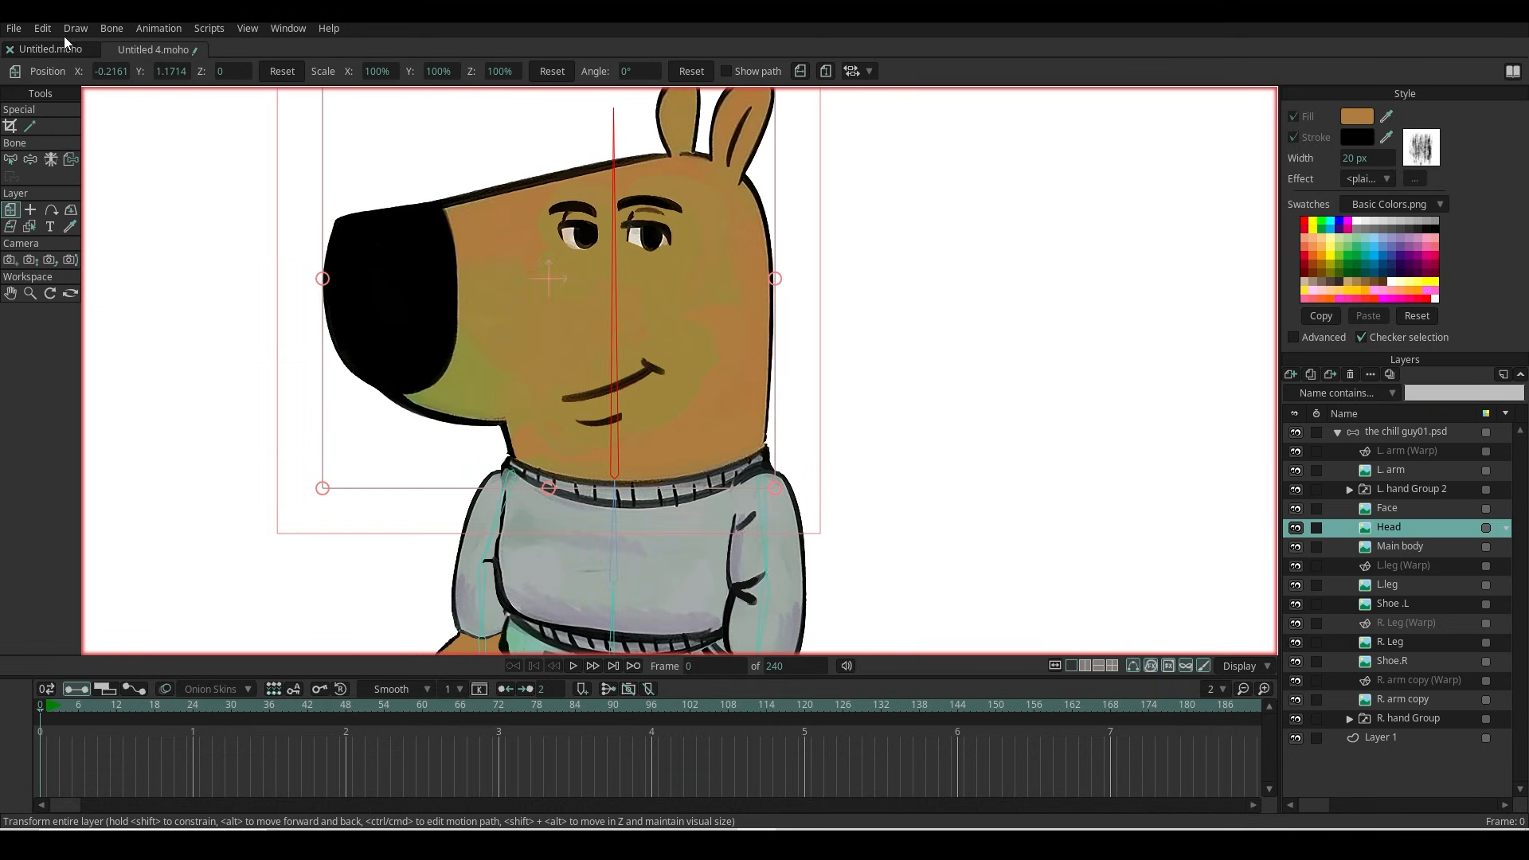
Step: Create a Head (Warp) layer and trace mesh points around the dog's head, snout and ears
{"action": "left_click", "coordinate": [75, 27]}
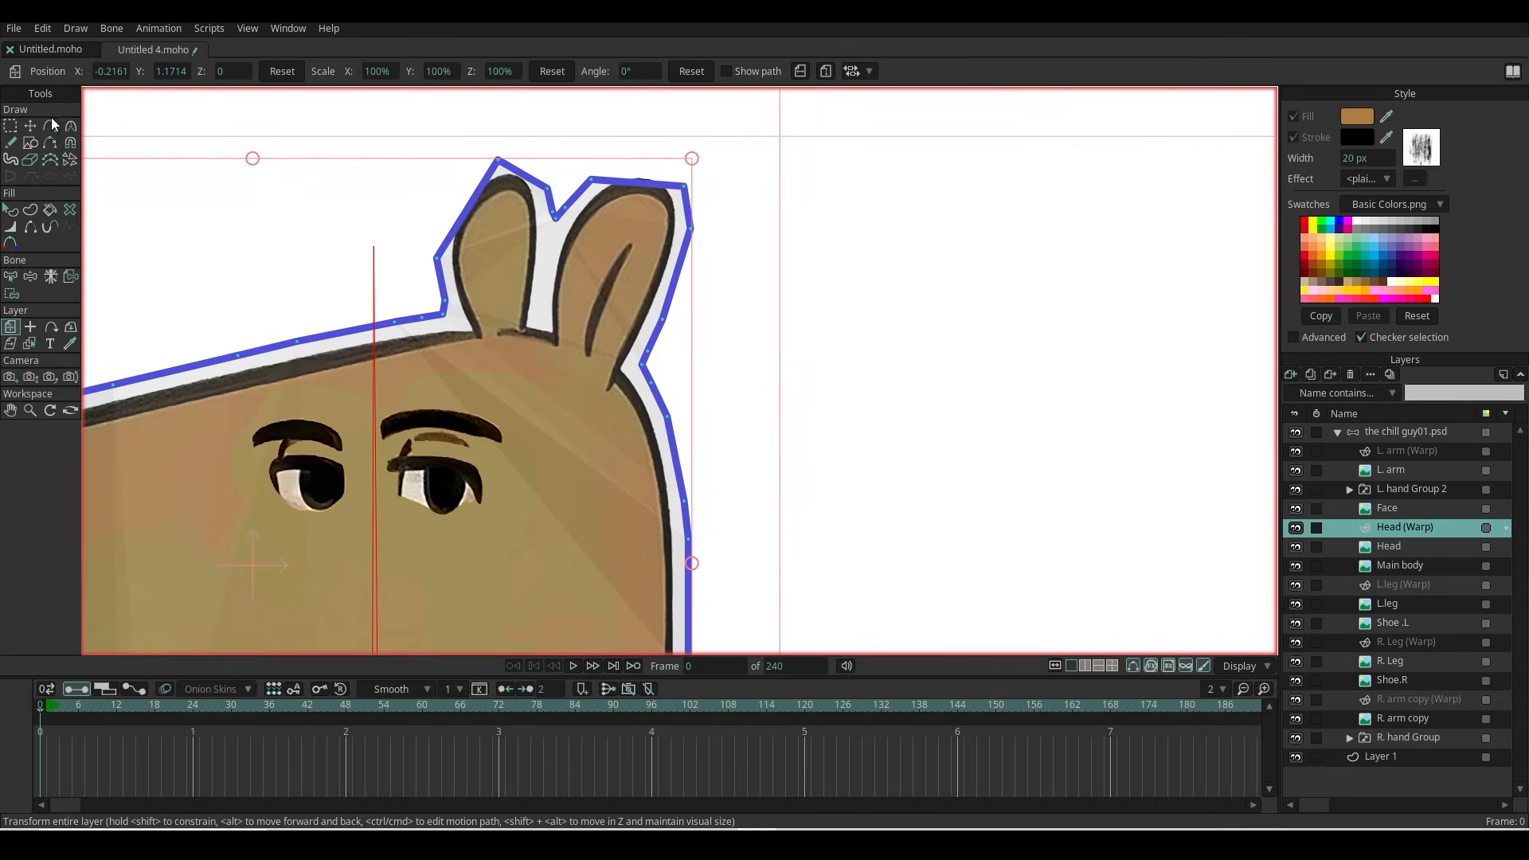
{"action": "left_click", "coordinate": [28, 140]}
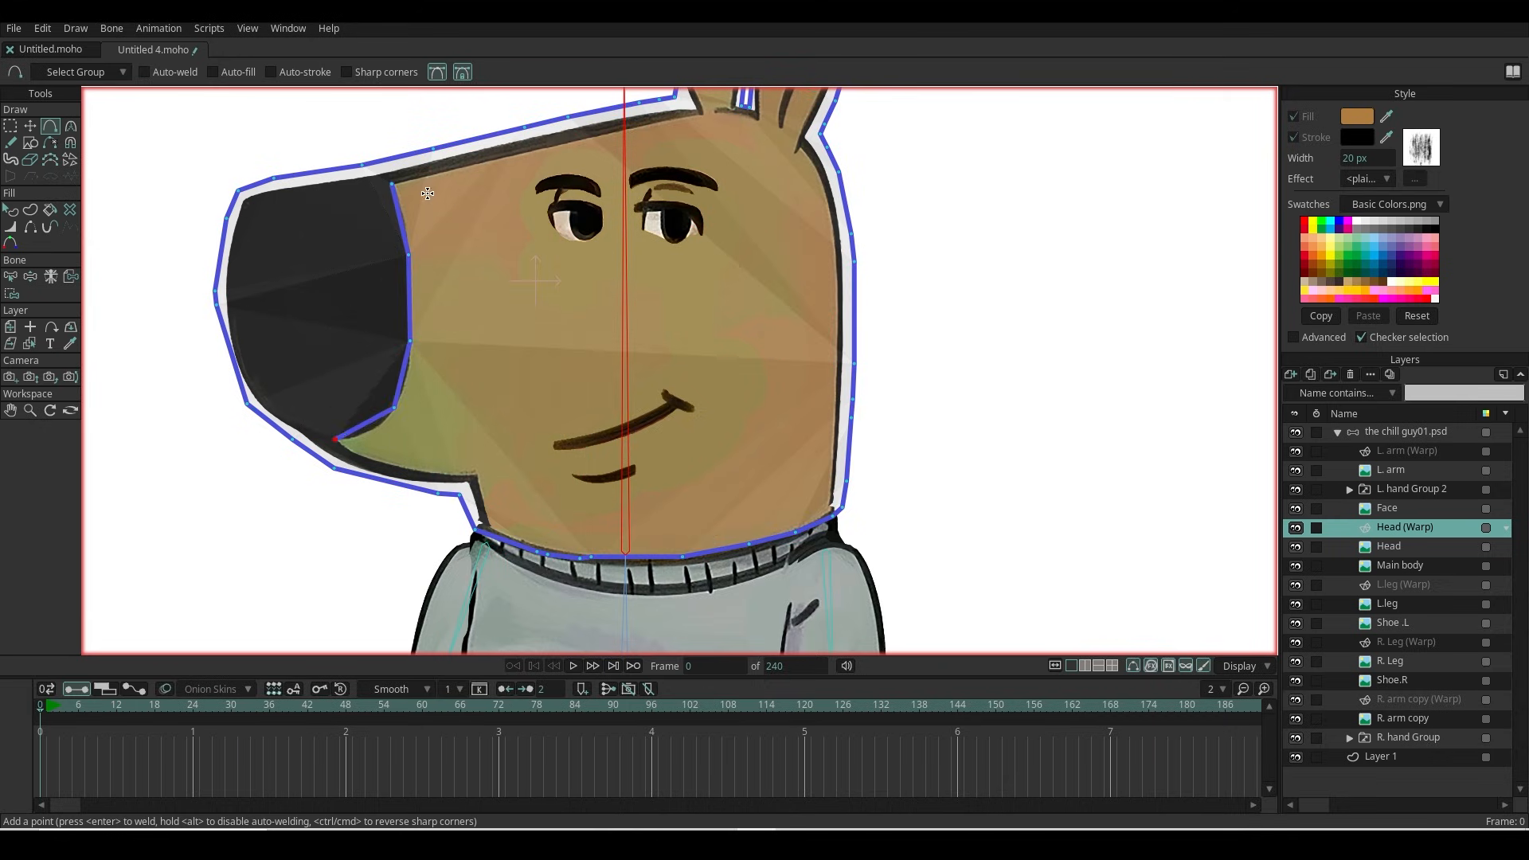
{"action": "left_click", "coordinate": [807, 209]}
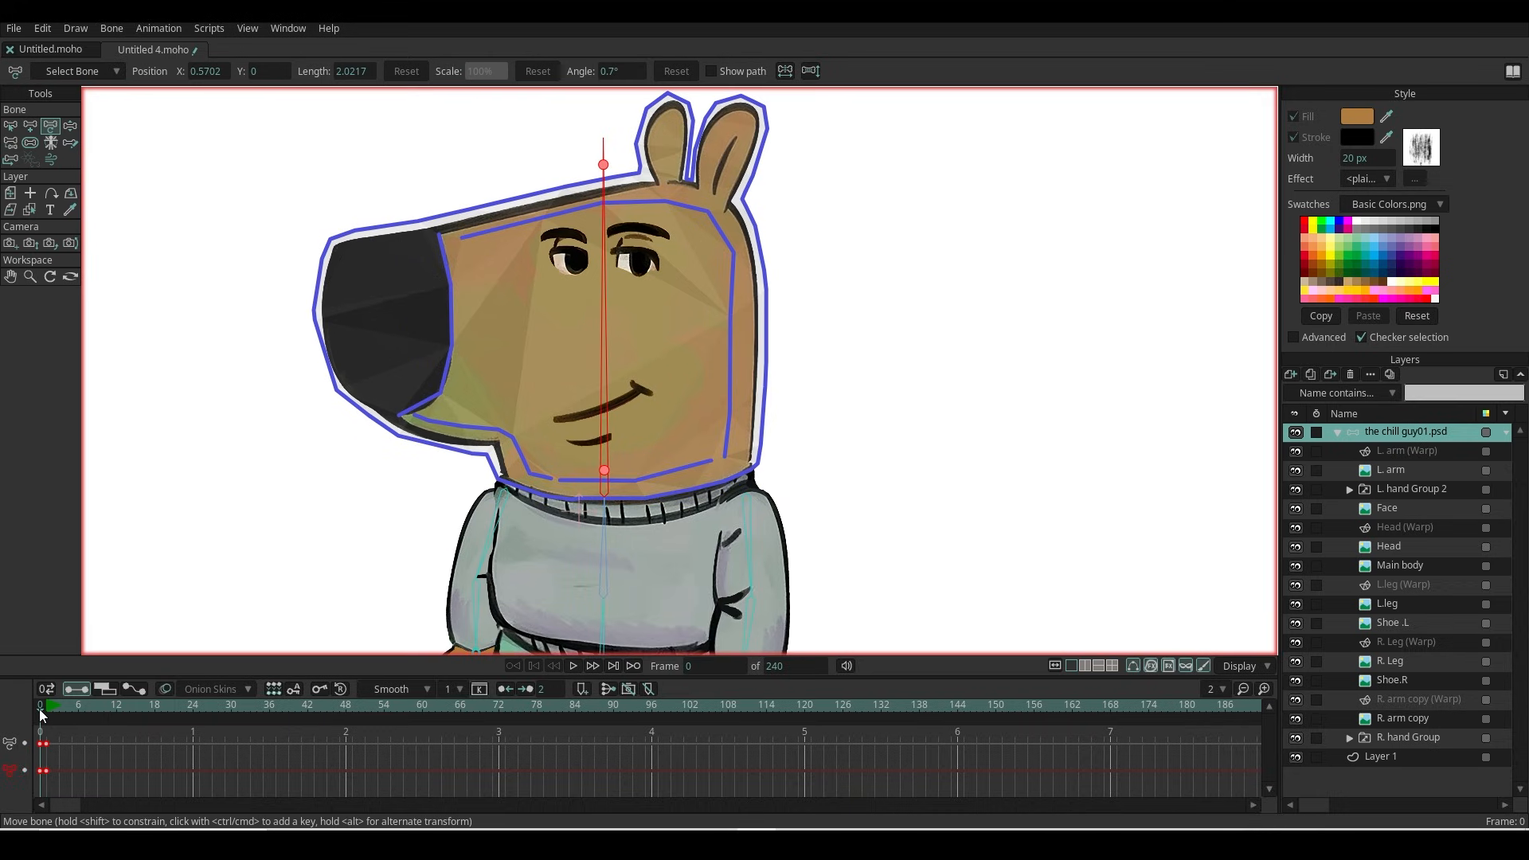
Step: Rename the bone Head and create a new smart bone action named Head from the Actions list
{"action": "left_click", "coordinate": [30, 126]}
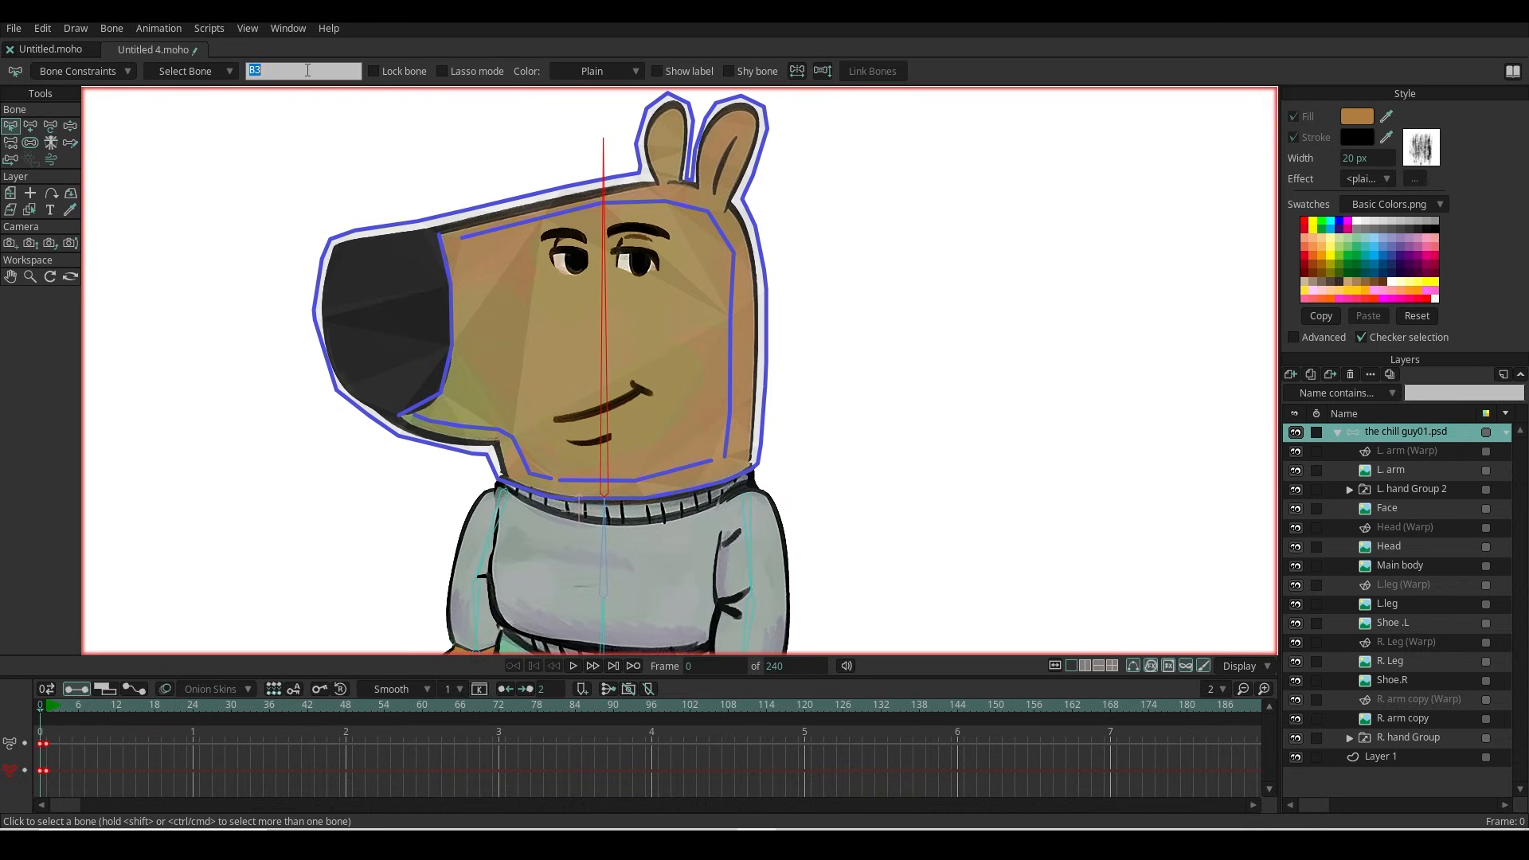
{"action": "key", "text": "ctrl+k"}
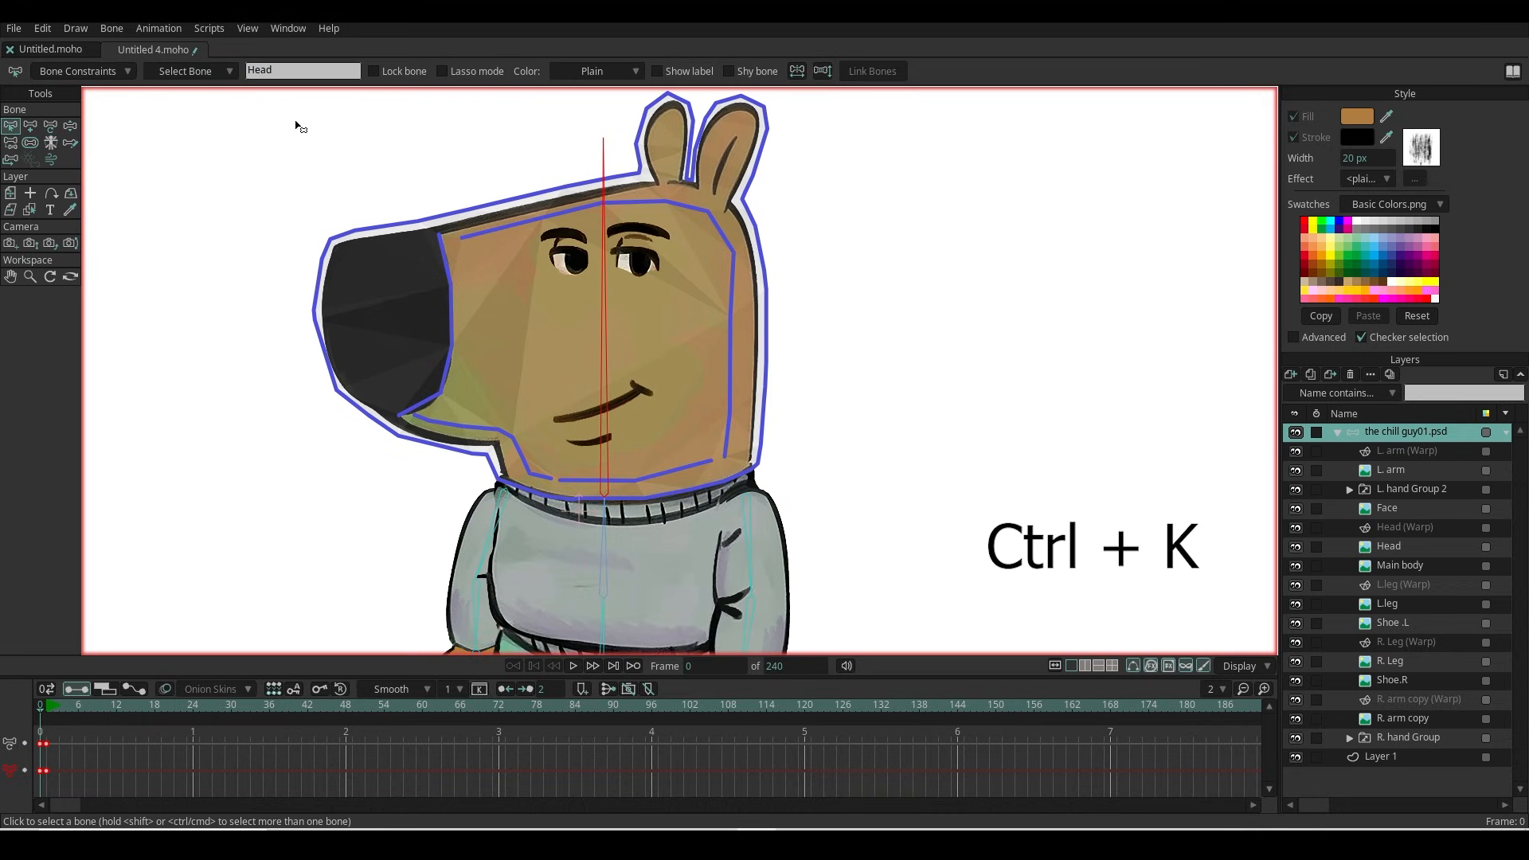
{"action": "key", "text": "ctrl+k"}
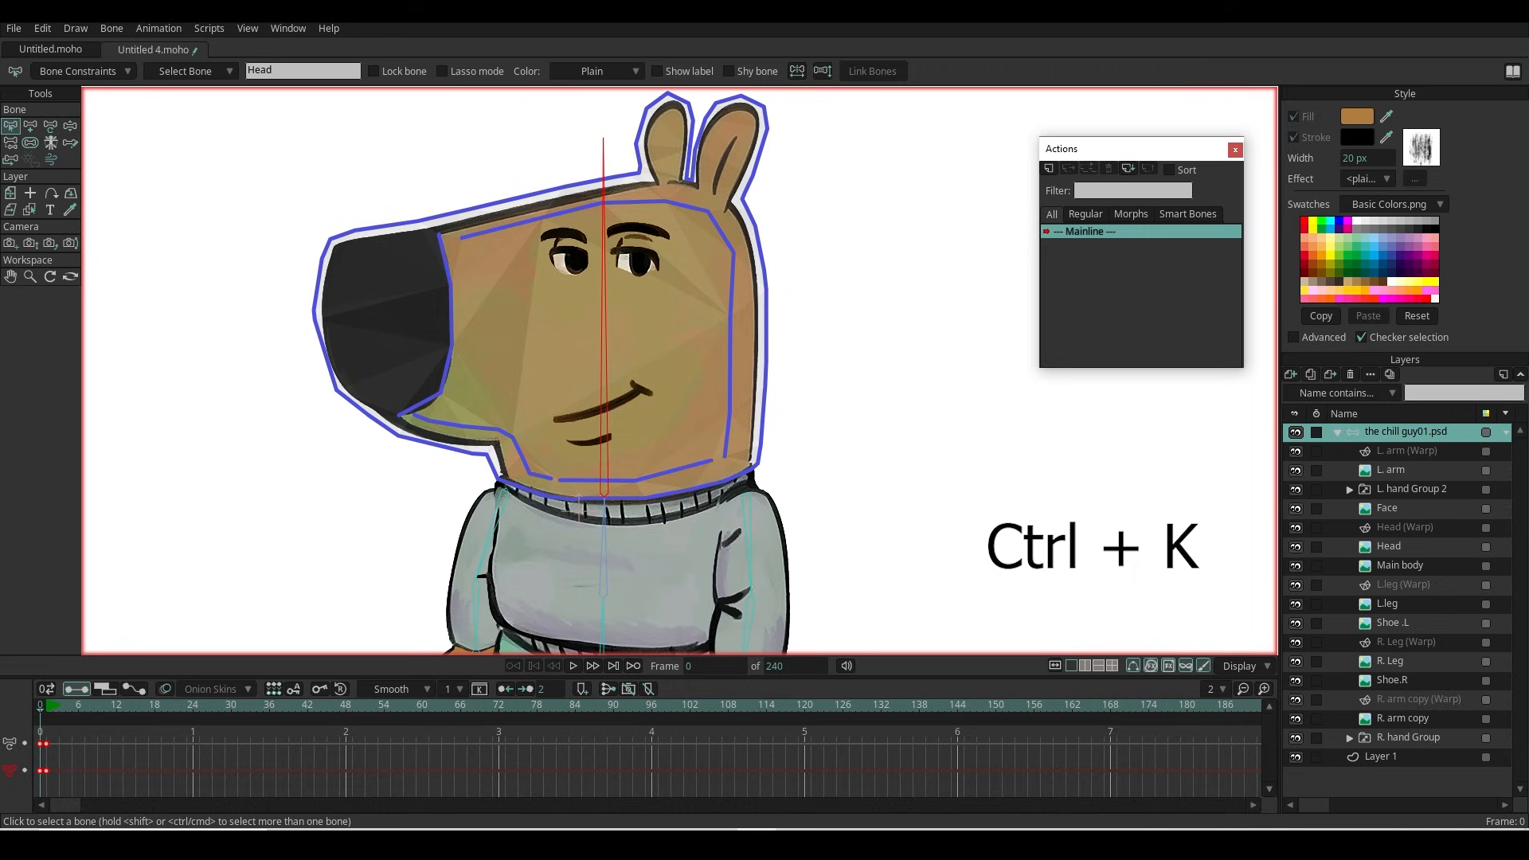
{"action": "left_click", "coordinate": [1048, 168]}
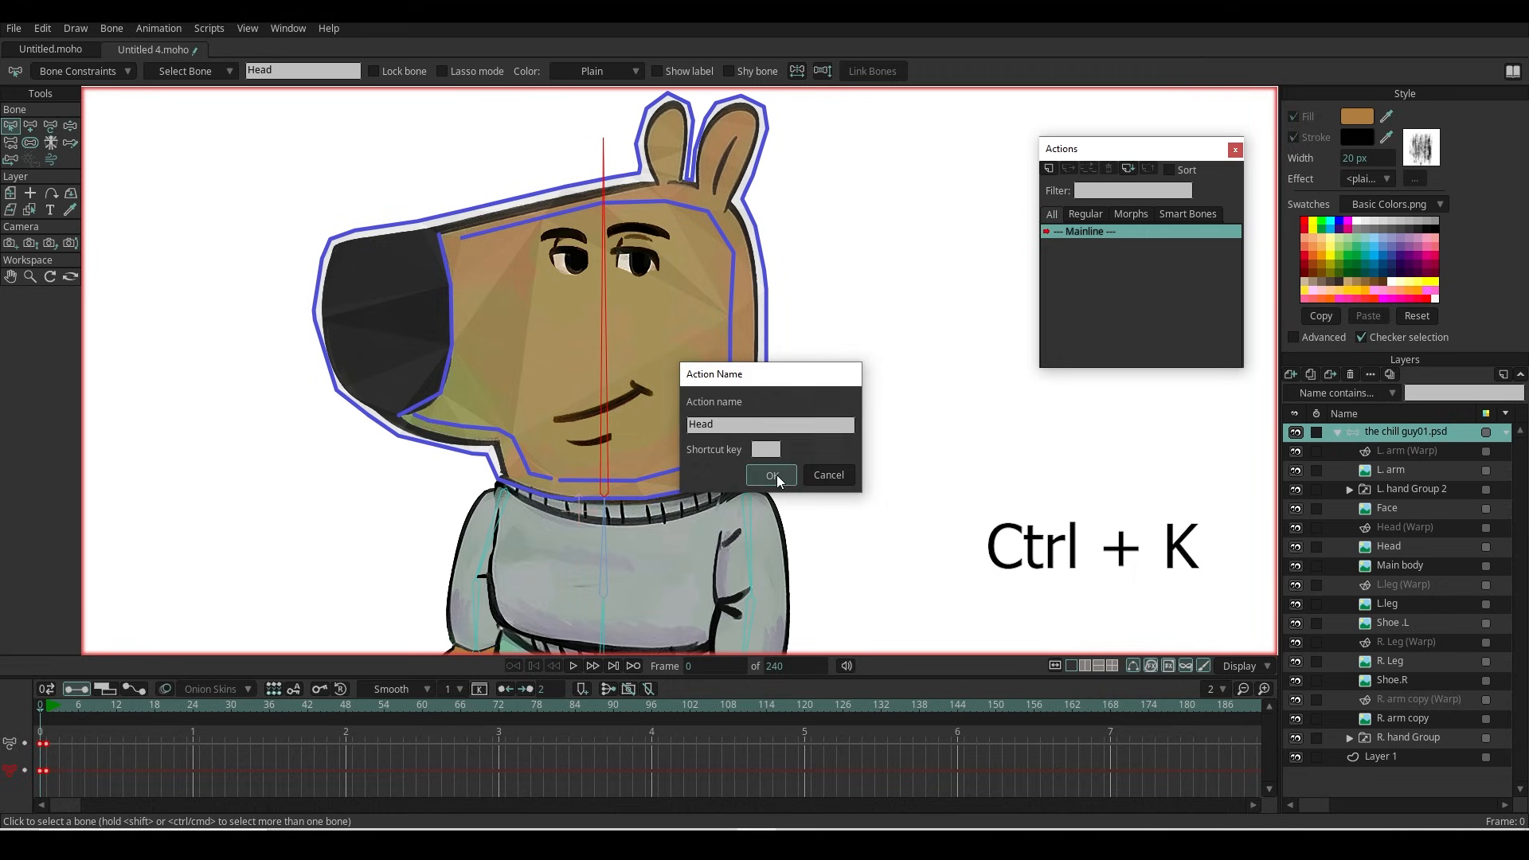
{"action": "left_click", "coordinate": [771, 474]}
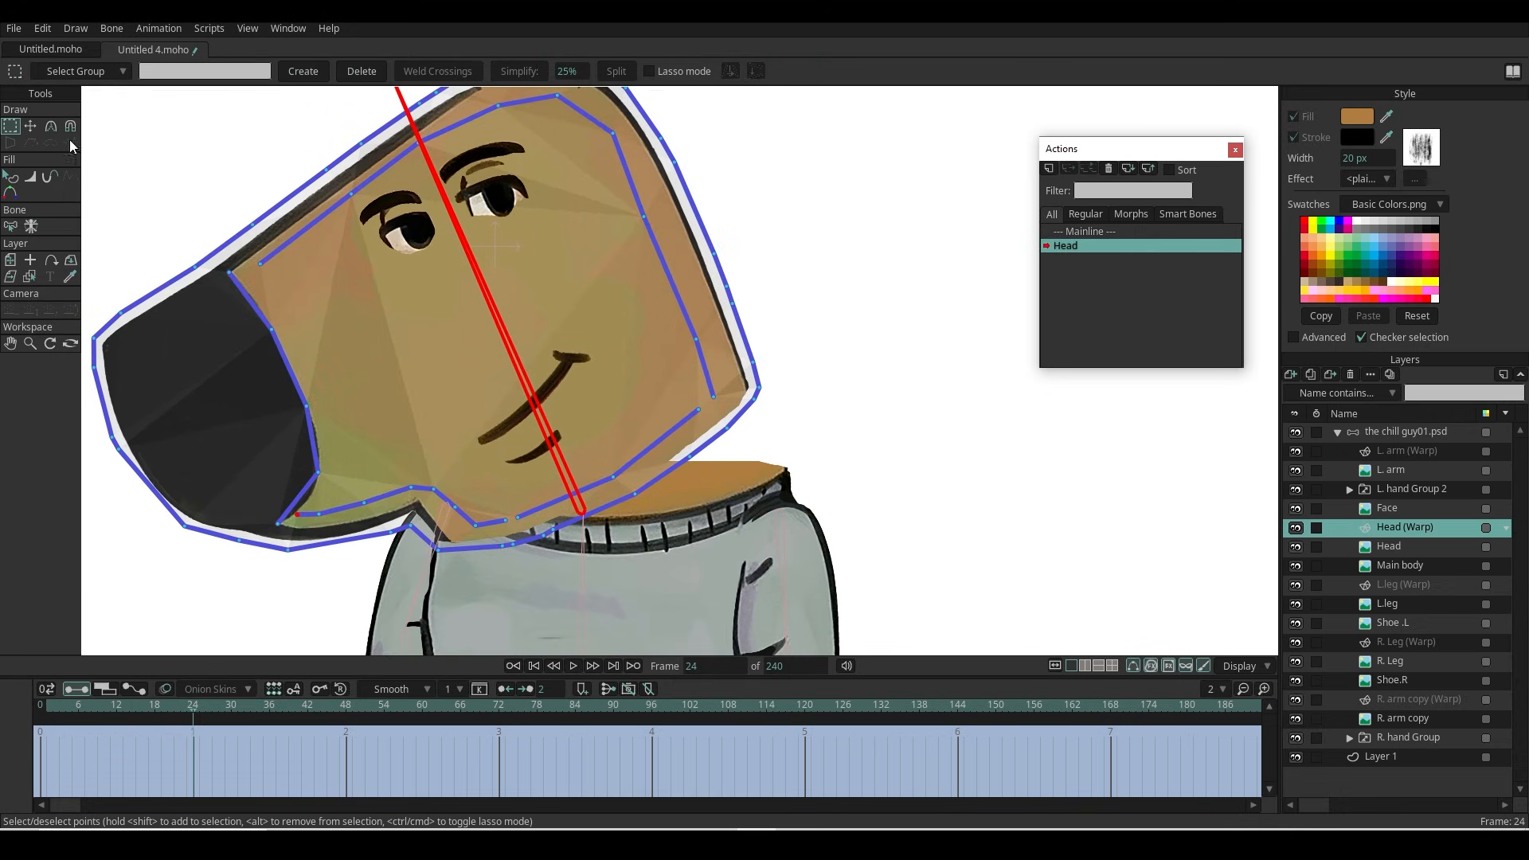
Step: Magnet the Head (Warp) points at frame 24 to close the neck gaps, add Head 2, and return to the mainline
{"action": "left_click", "coordinate": [69, 128]}
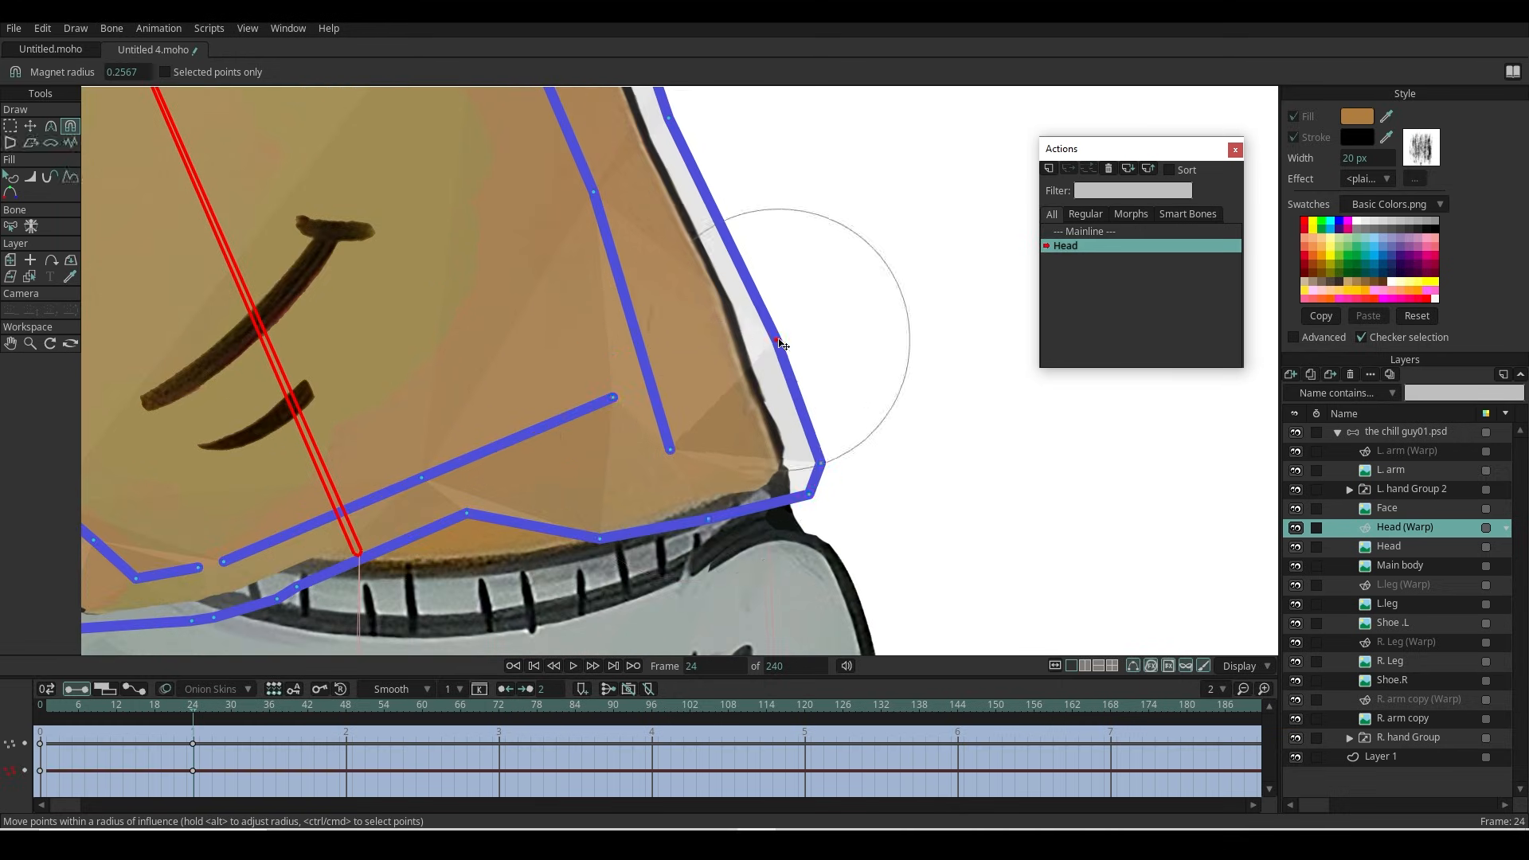
{"action": "left_click_drag", "start_coordinate": [780, 344], "coordinate": [560, 303]}
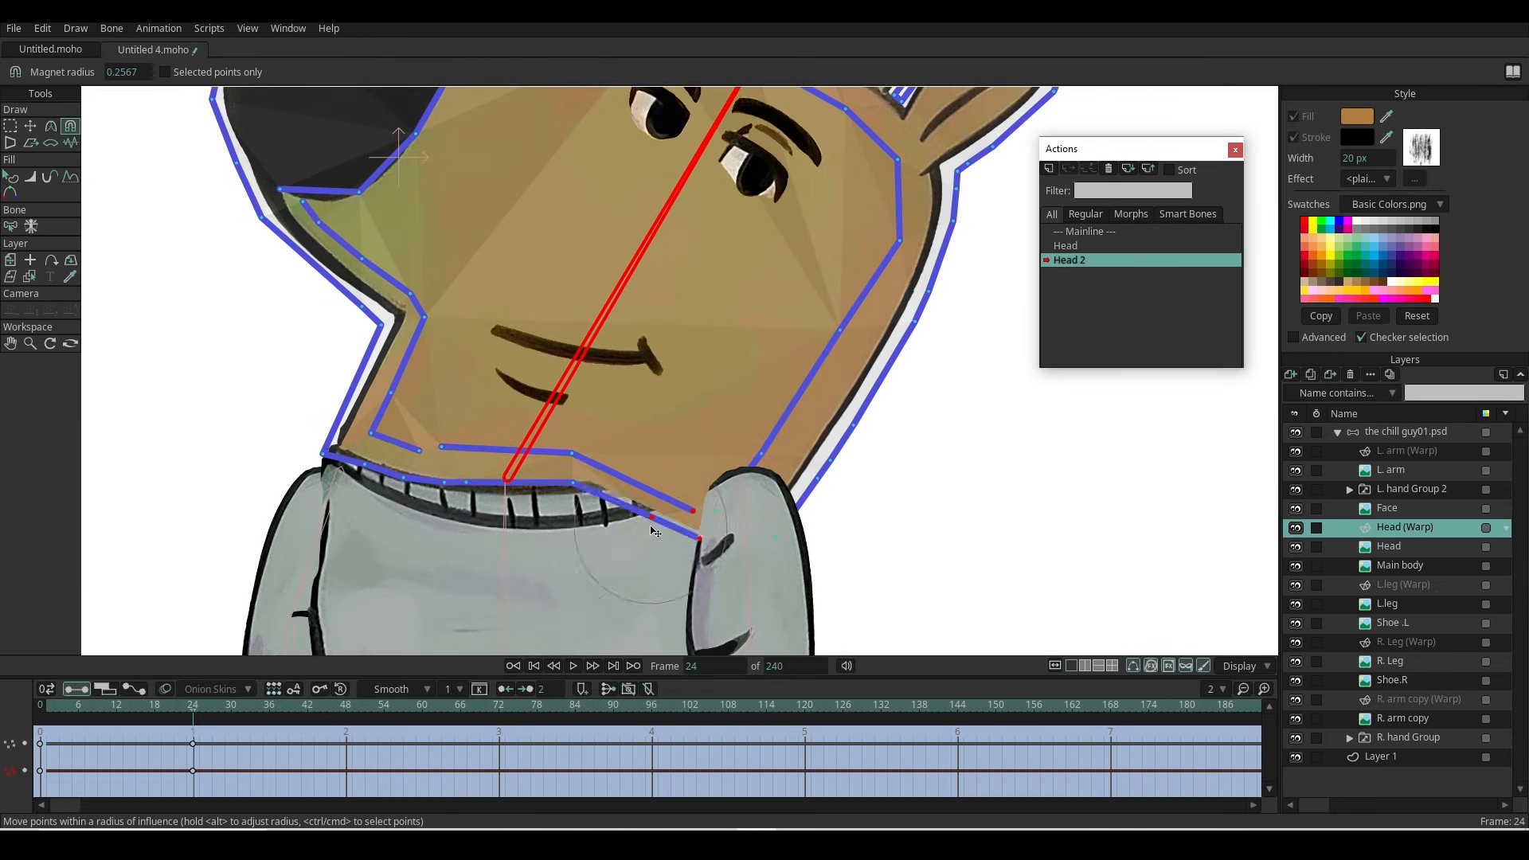
{"action": "left_click_drag", "start_coordinate": [697, 536], "coordinate": [780, 492]}
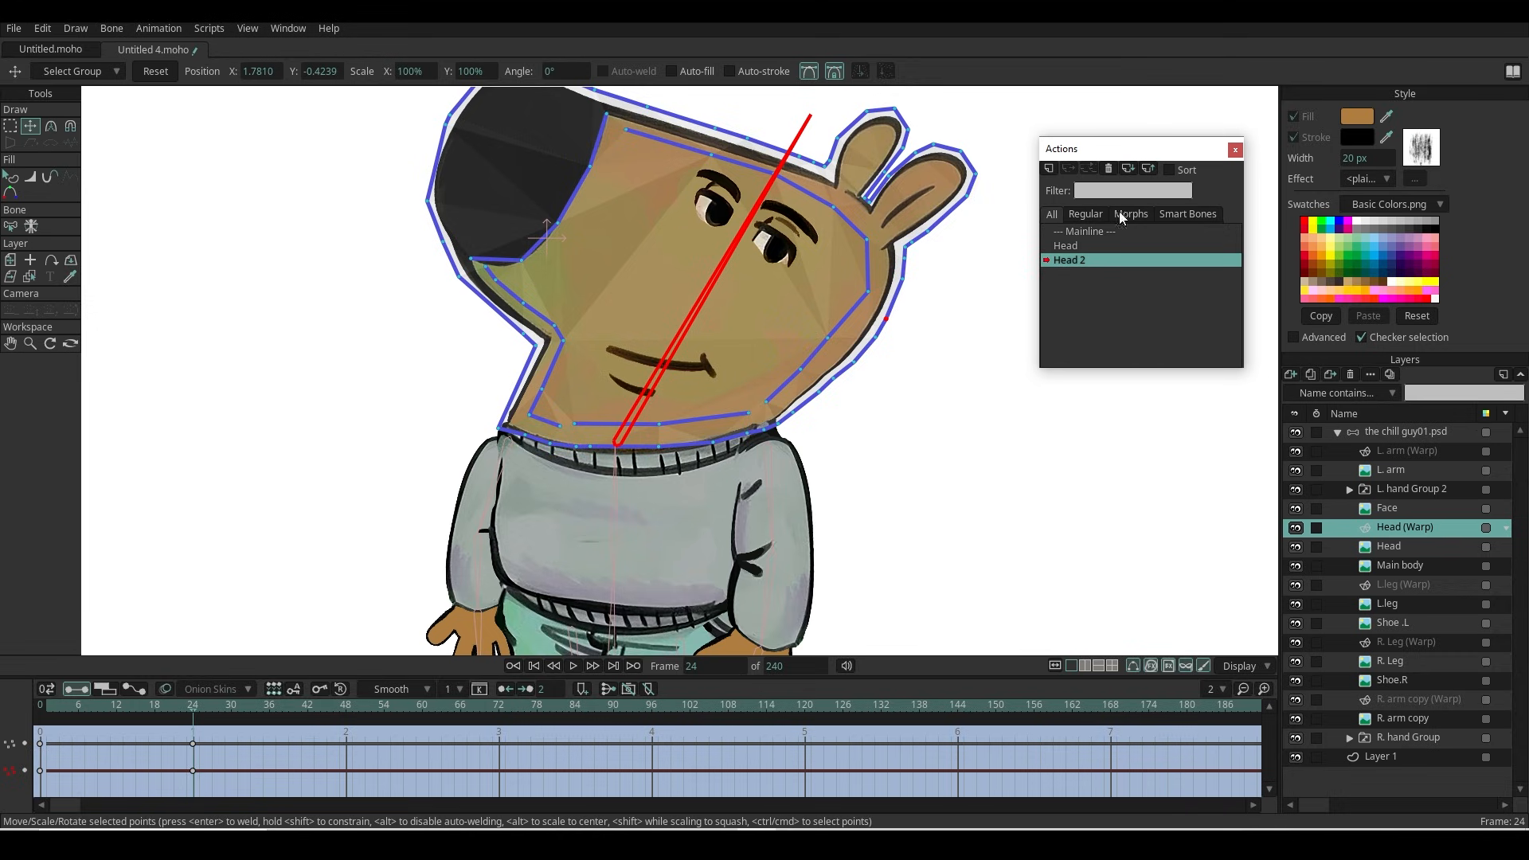
{"action": "left_click", "coordinate": [1083, 231]}
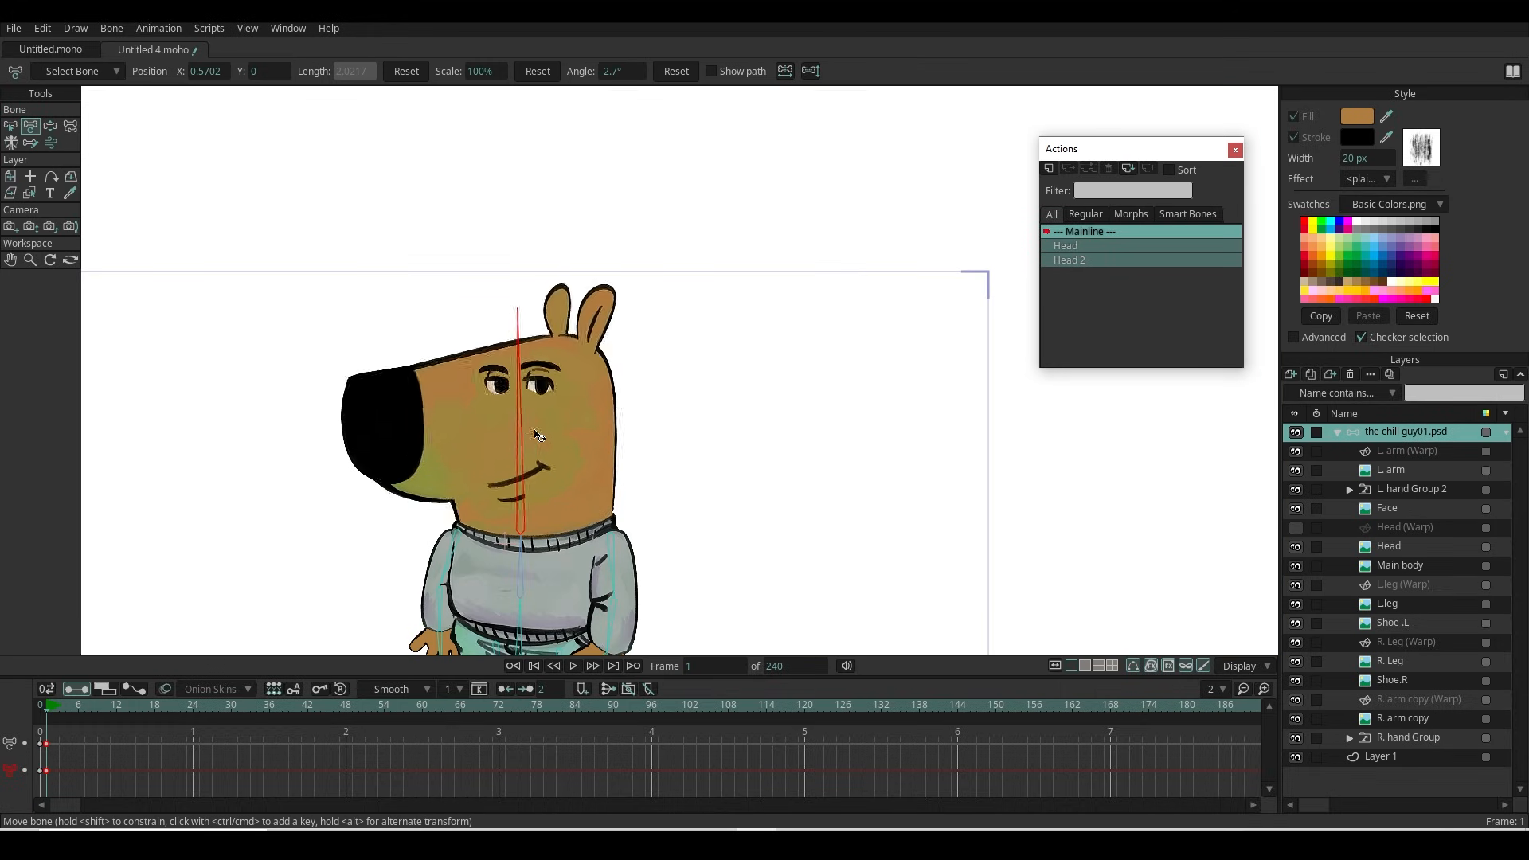
Step: Rotate the head bone on the mainline to confirm the neck no longer gaps, then select a body bone
{"action": "left_click_drag", "start_coordinate": [535, 434], "coordinate": [551, 500]}
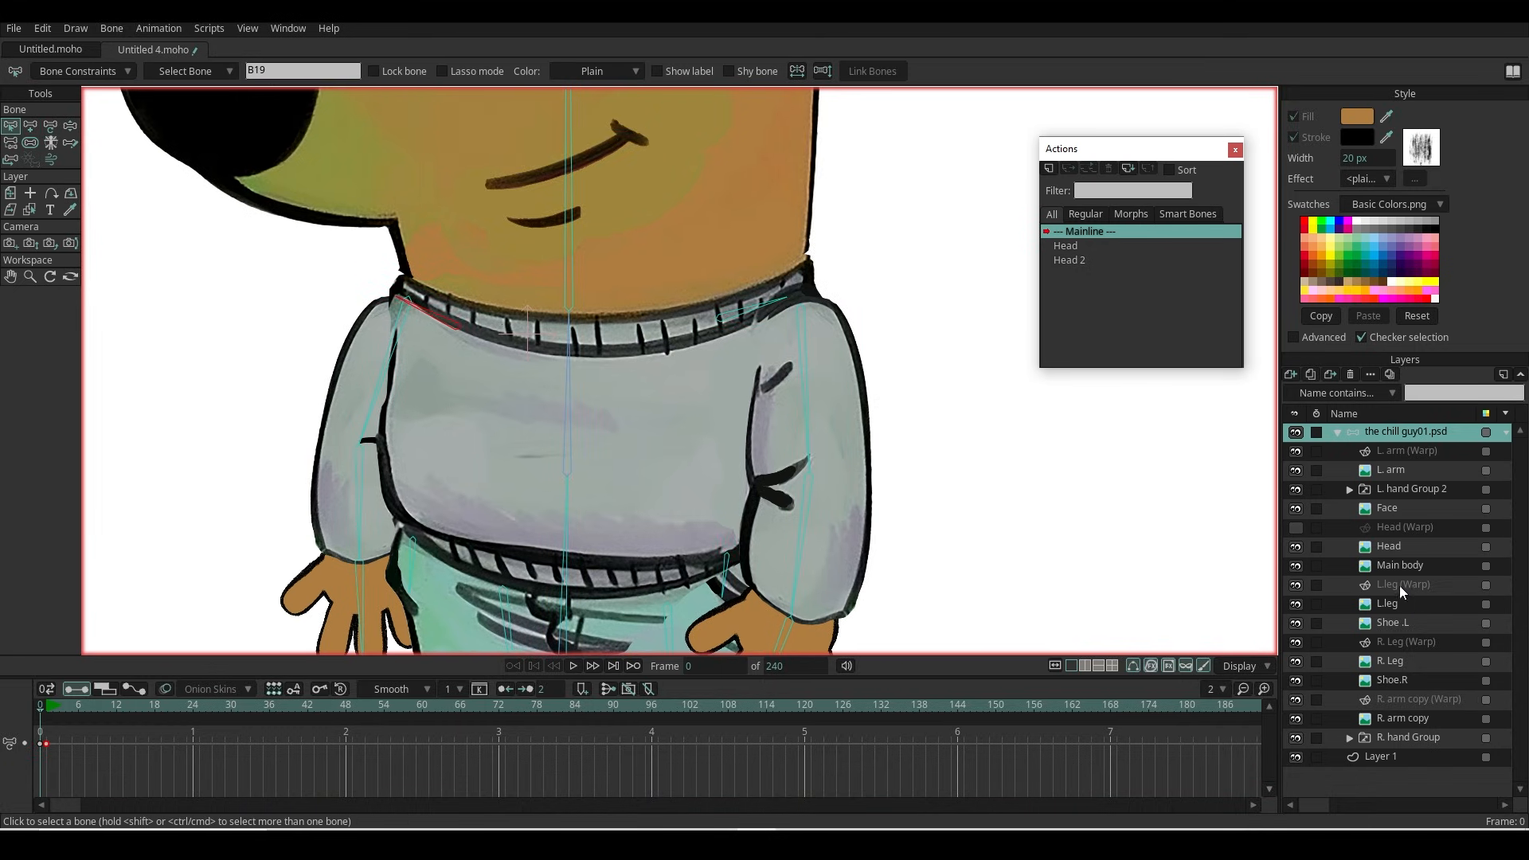
{"action": "left_click", "coordinate": [1400, 564]}
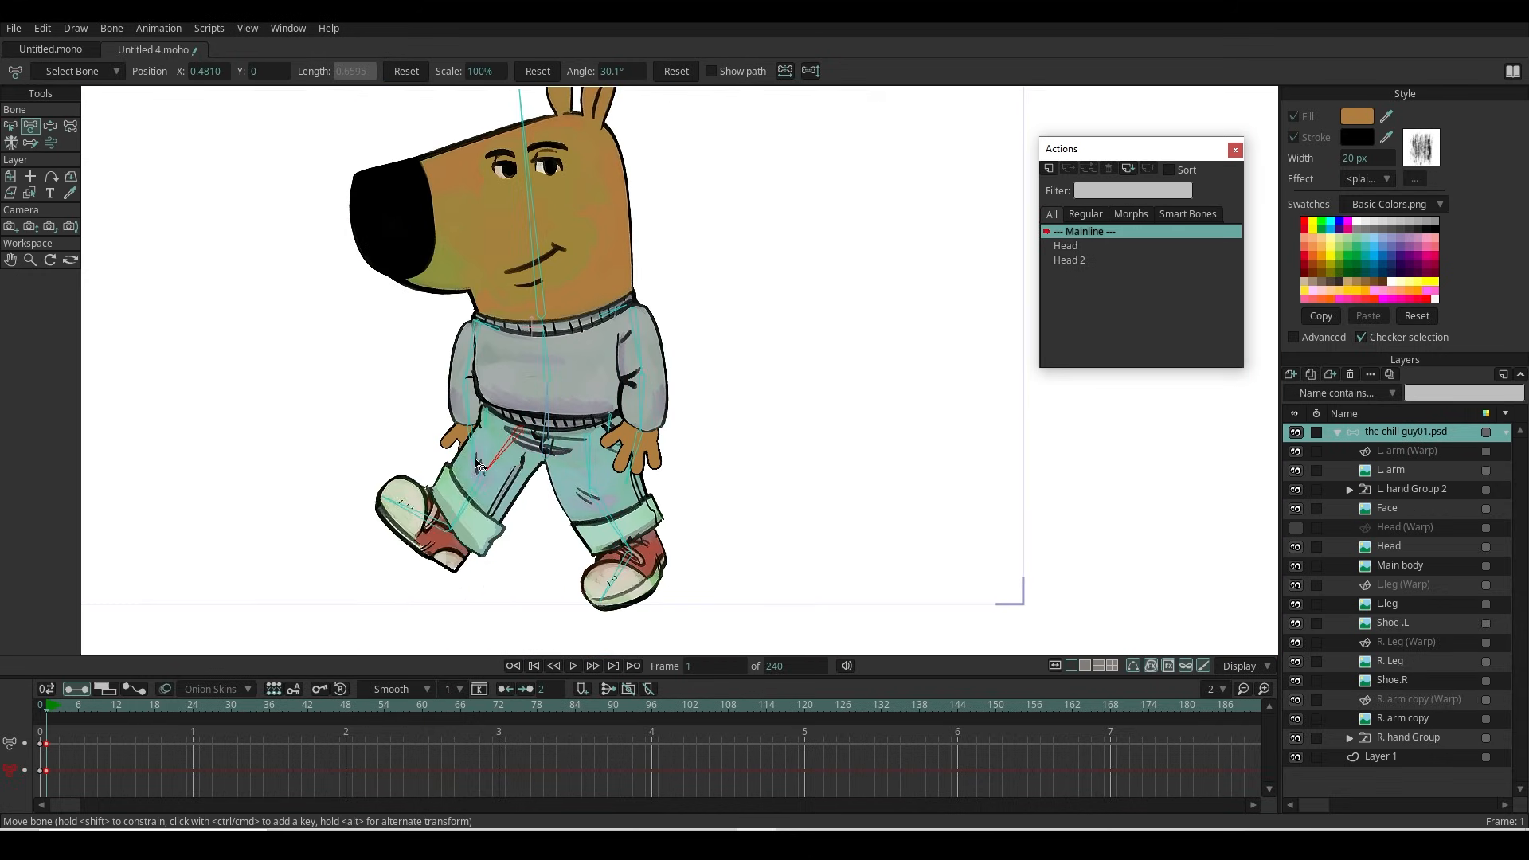
{"action": "left_click_drag", "start_coordinate": [478, 467], "coordinate": [409, 560]}
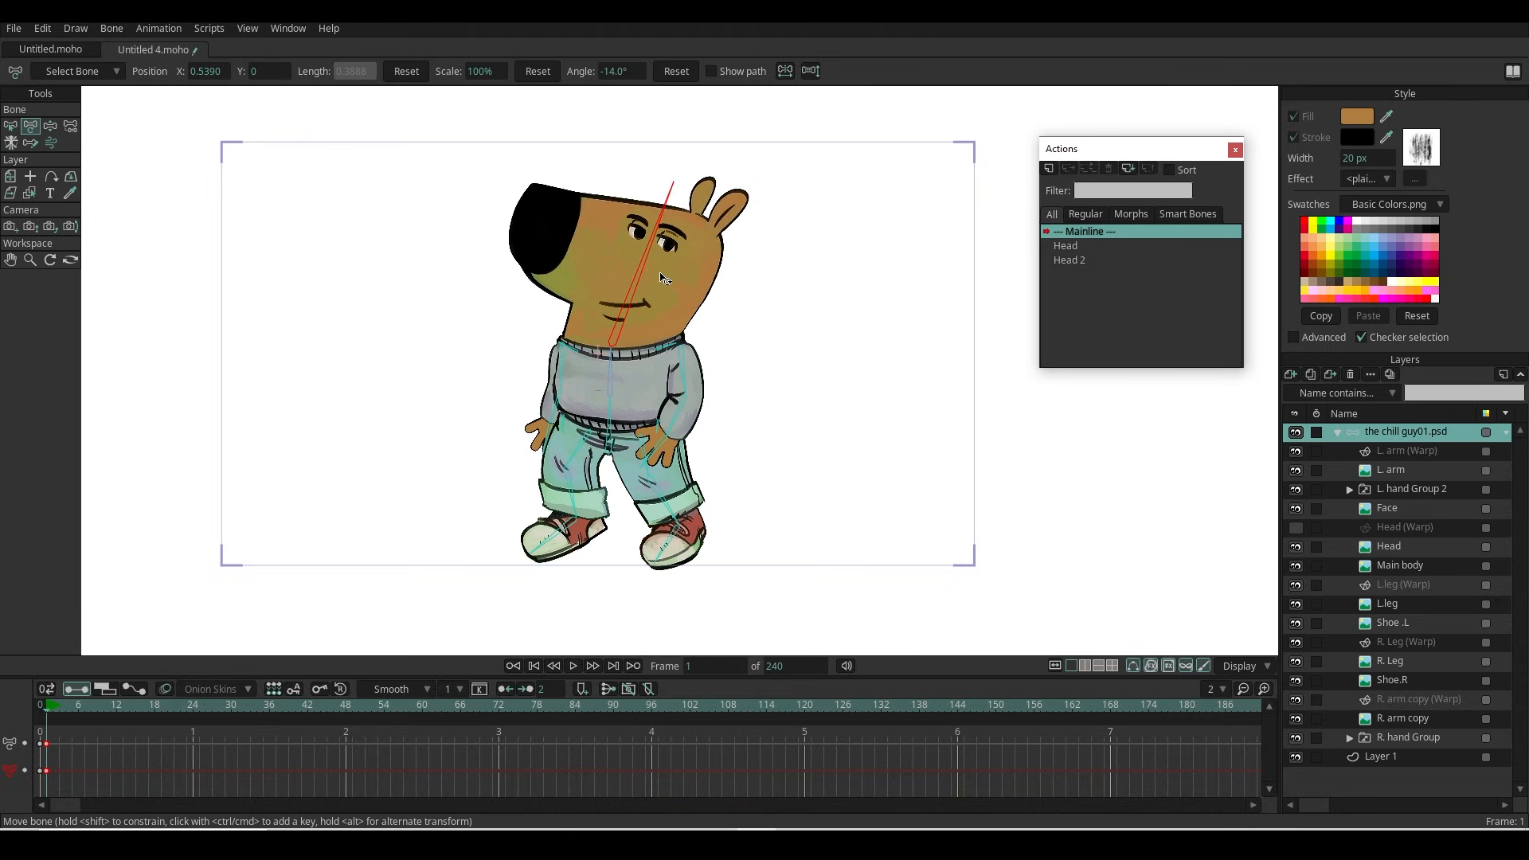
{"action": "left_click_drag", "start_coordinate": [667, 180], "coordinate": [620, 151]}
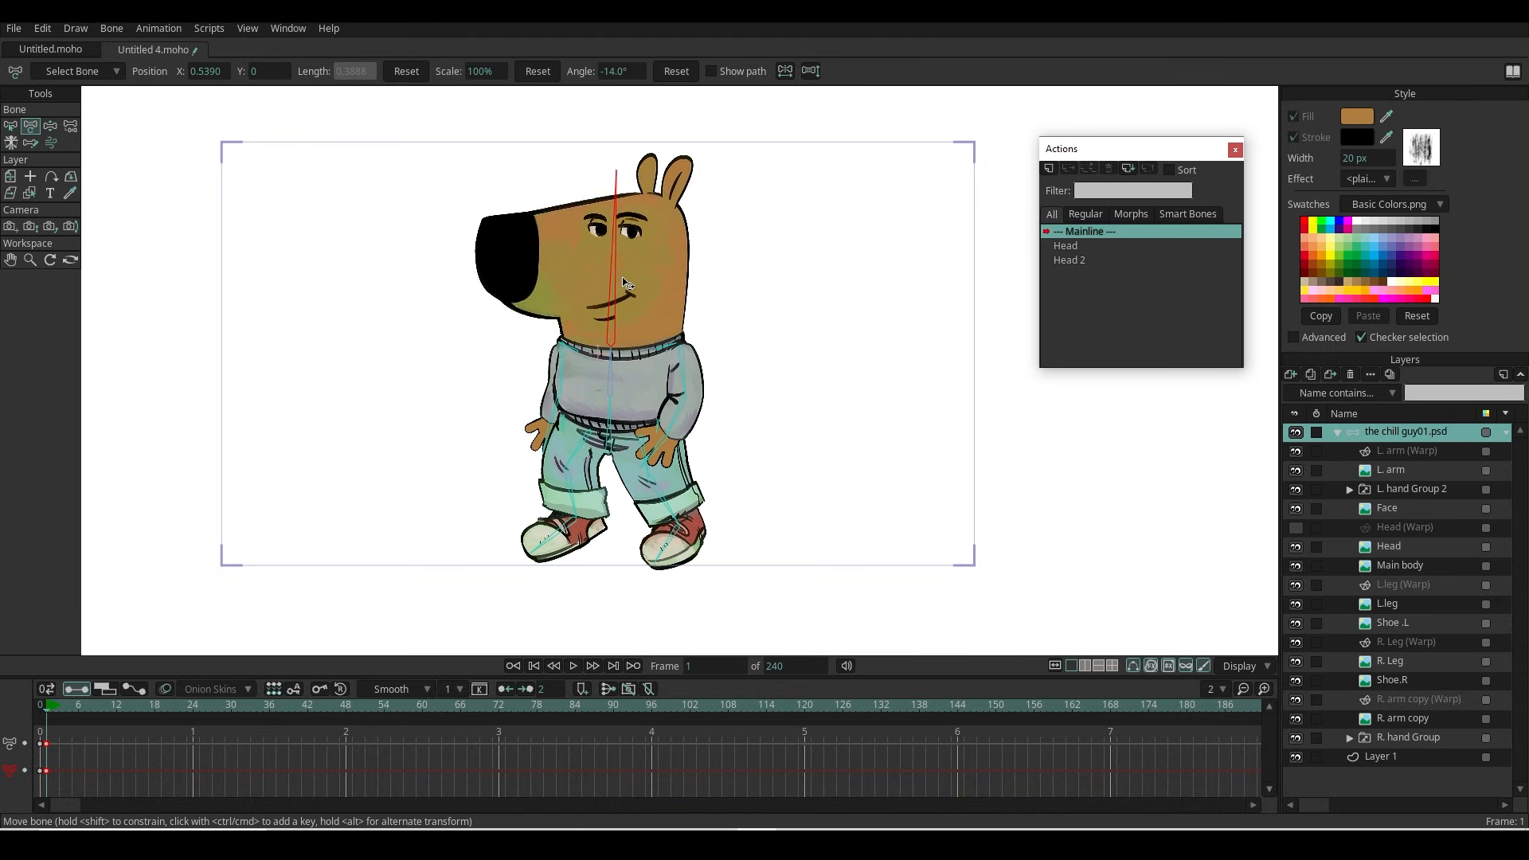